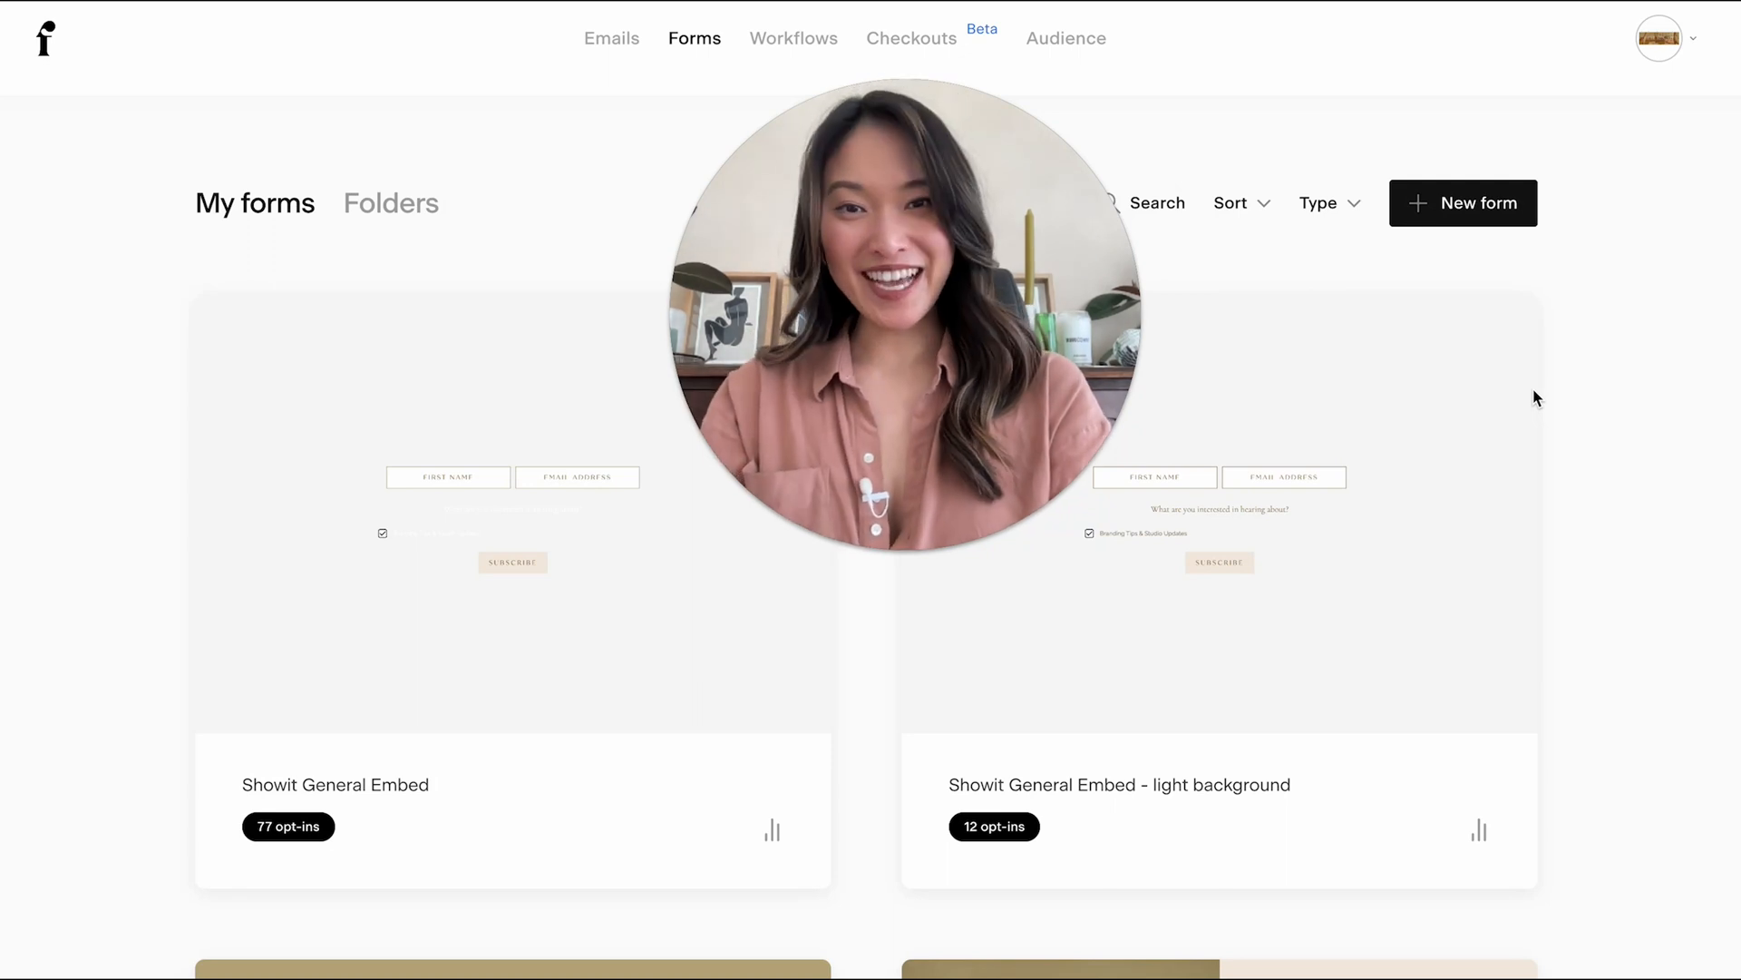
{"action": "mouse_move", "coordinate": [1219, 506]}
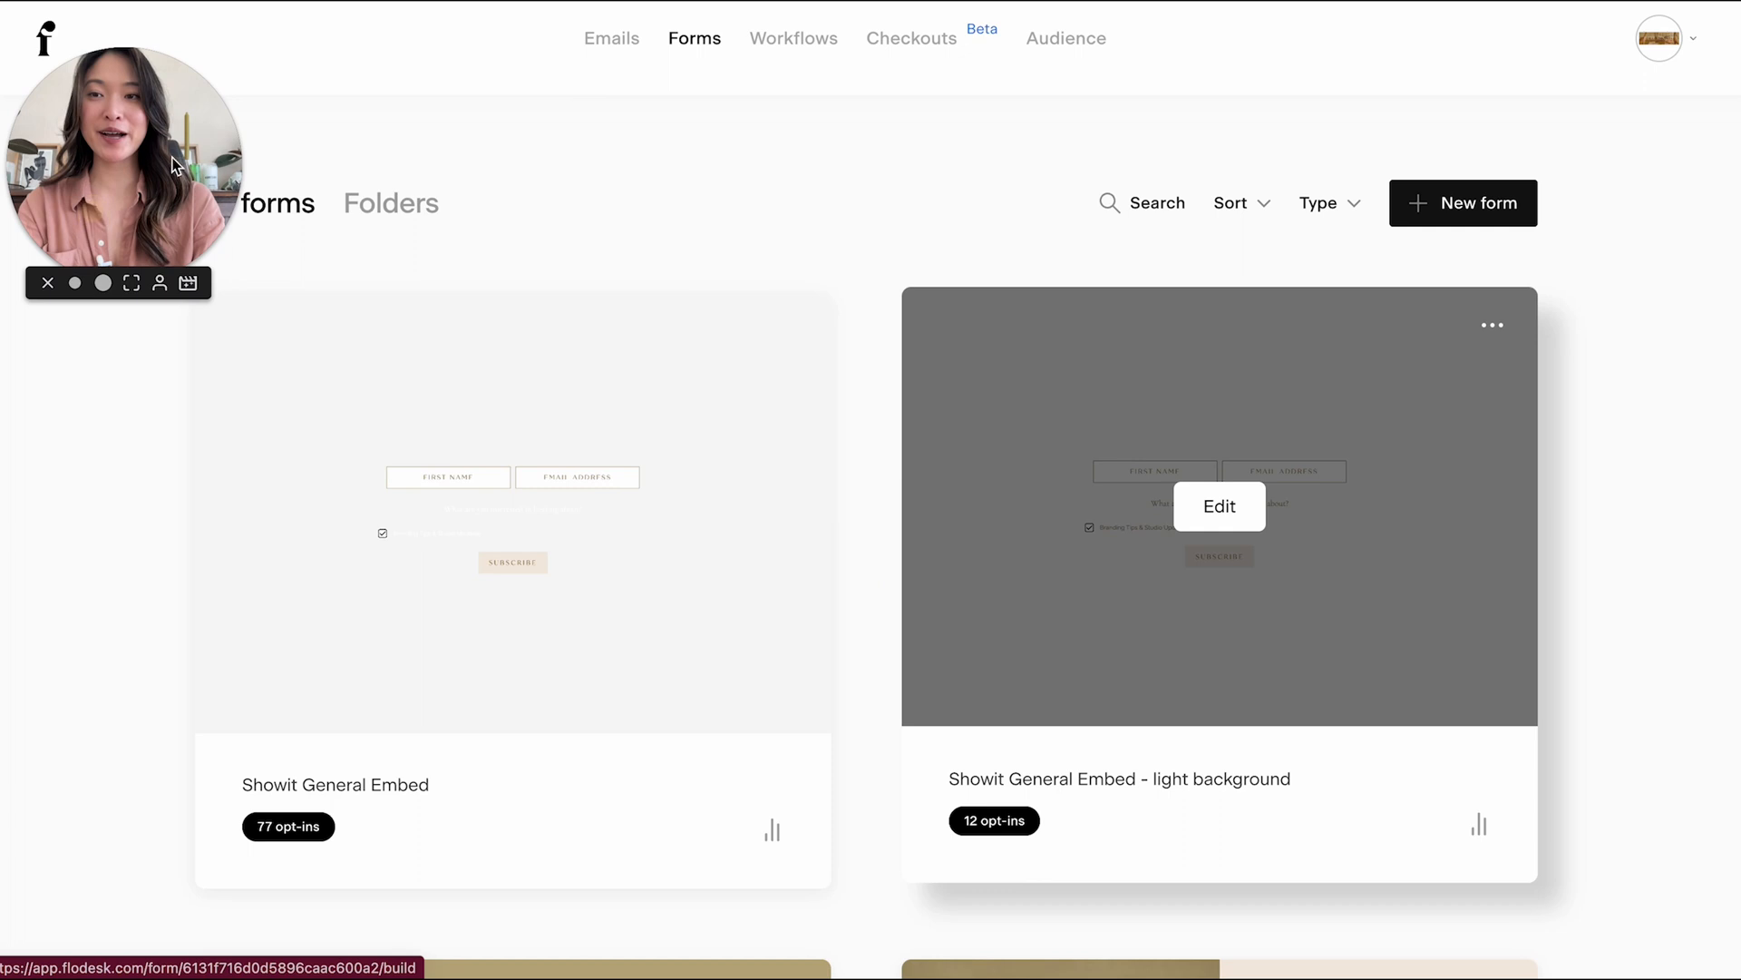
{"action": "mouse_move", "coordinate": [480, 212]}
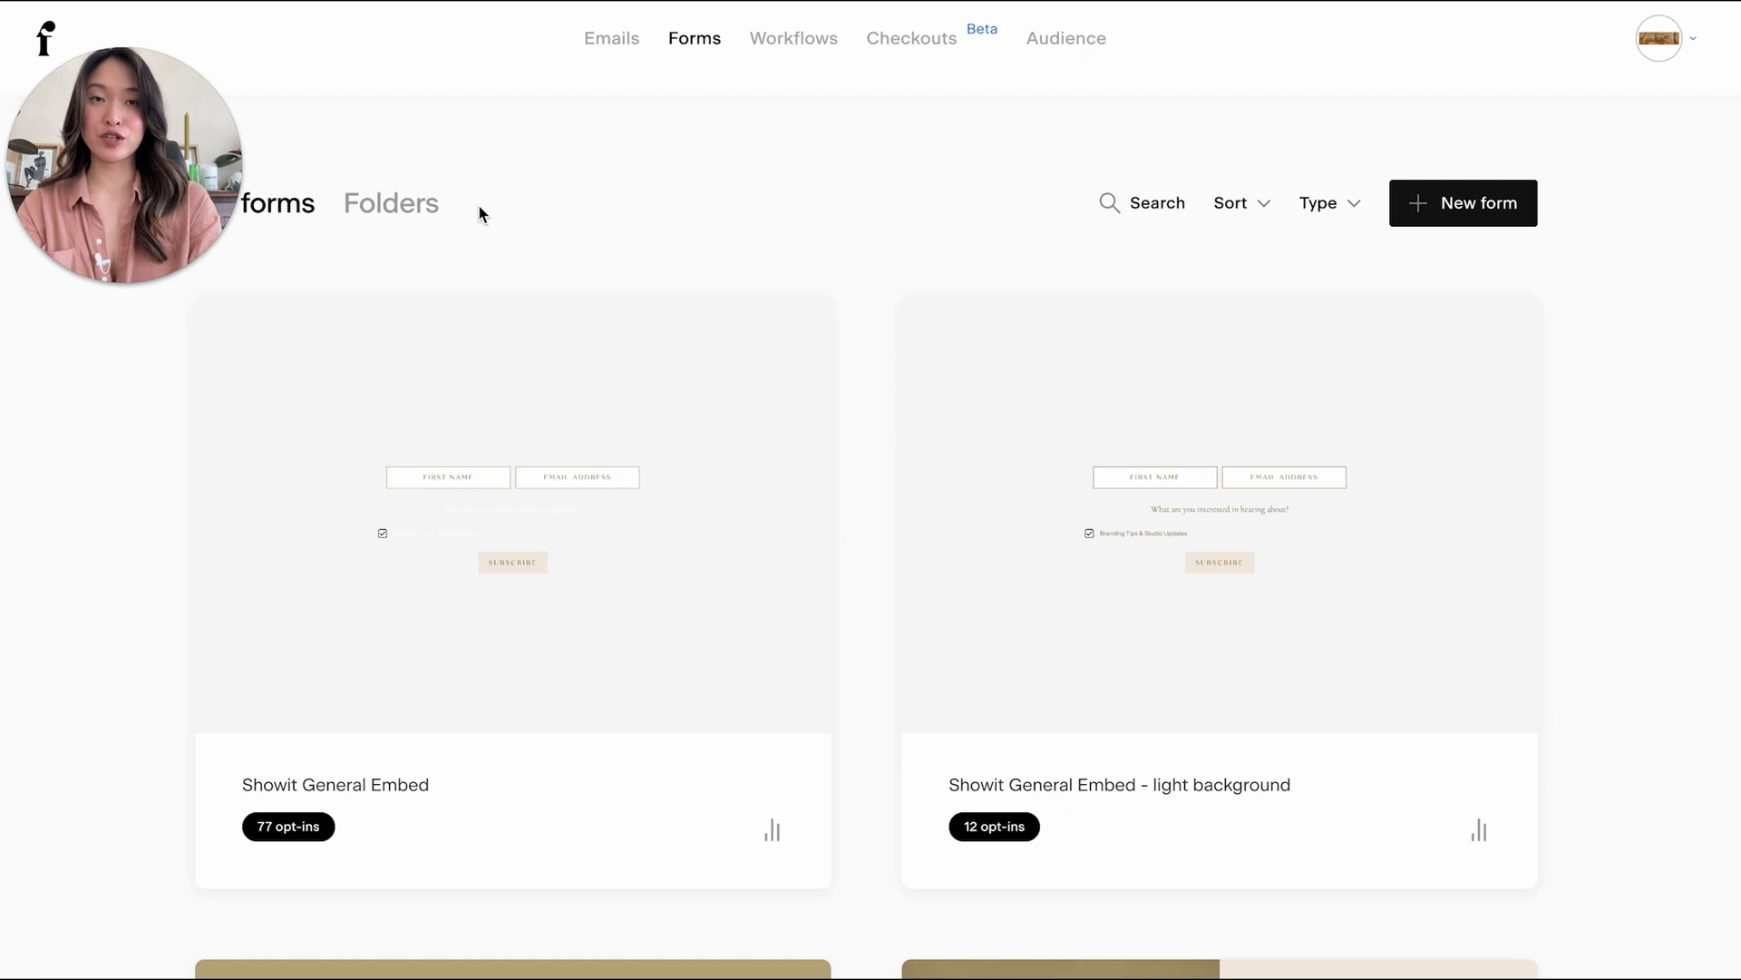
{"action": "mouse_move", "coordinate": [876, 100]}
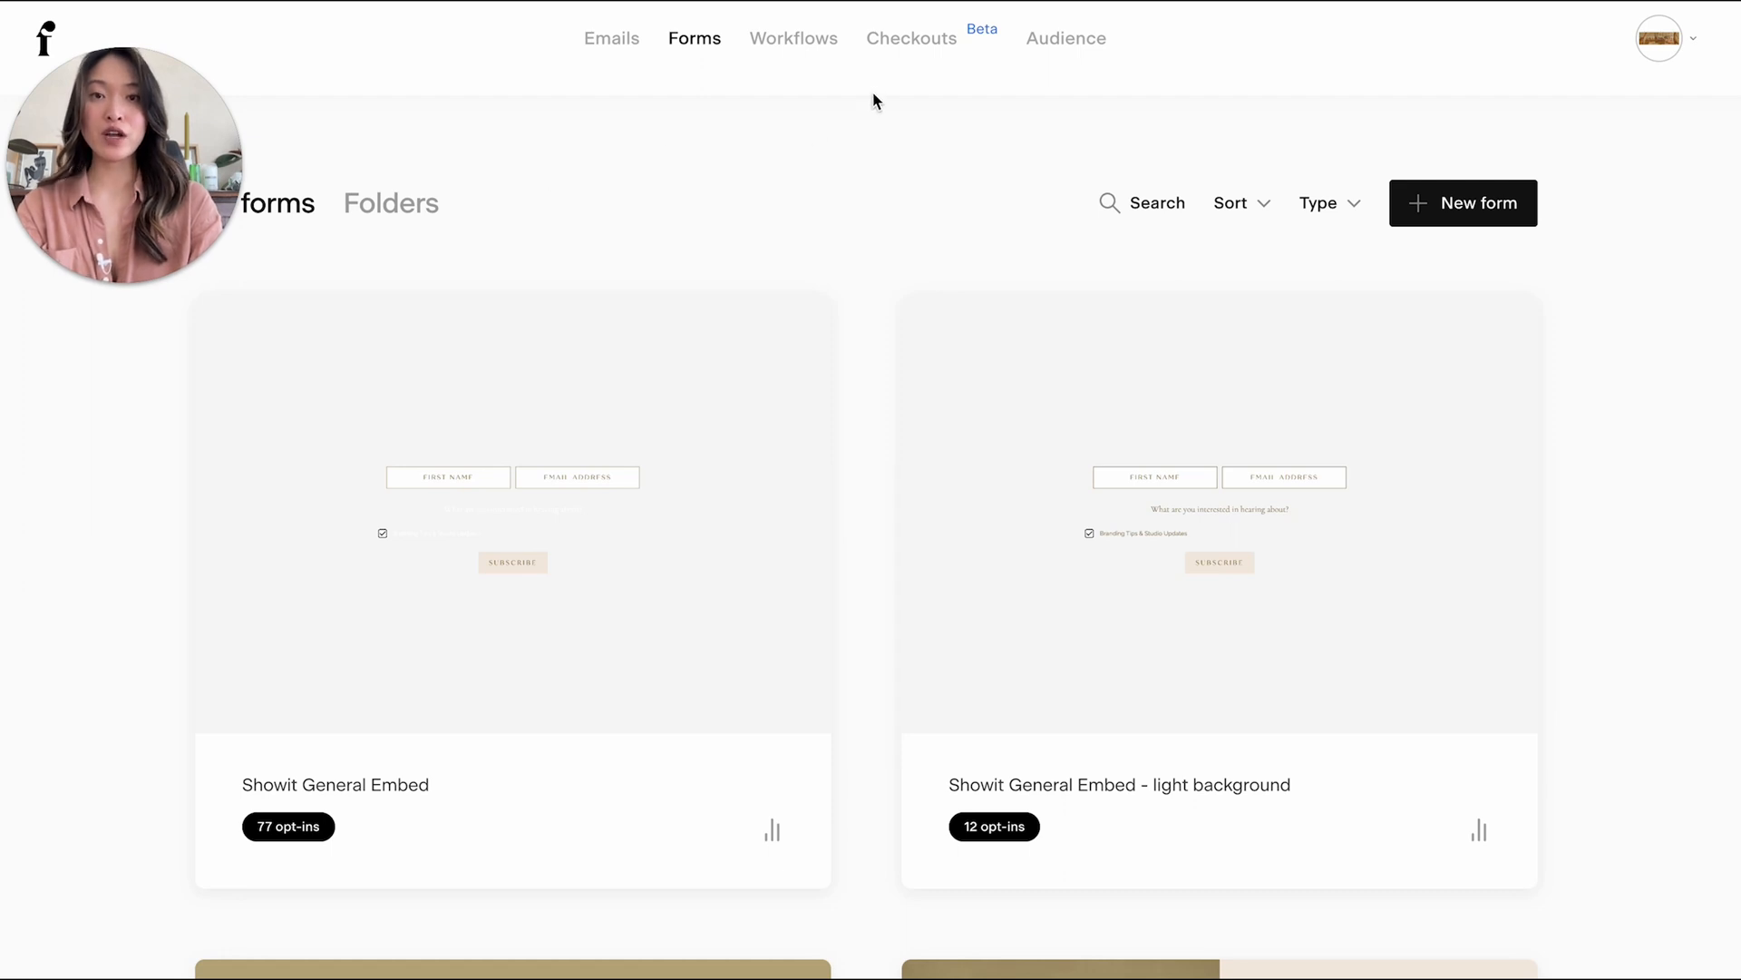
{"action": "mouse_move", "coordinate": [949, 108]}
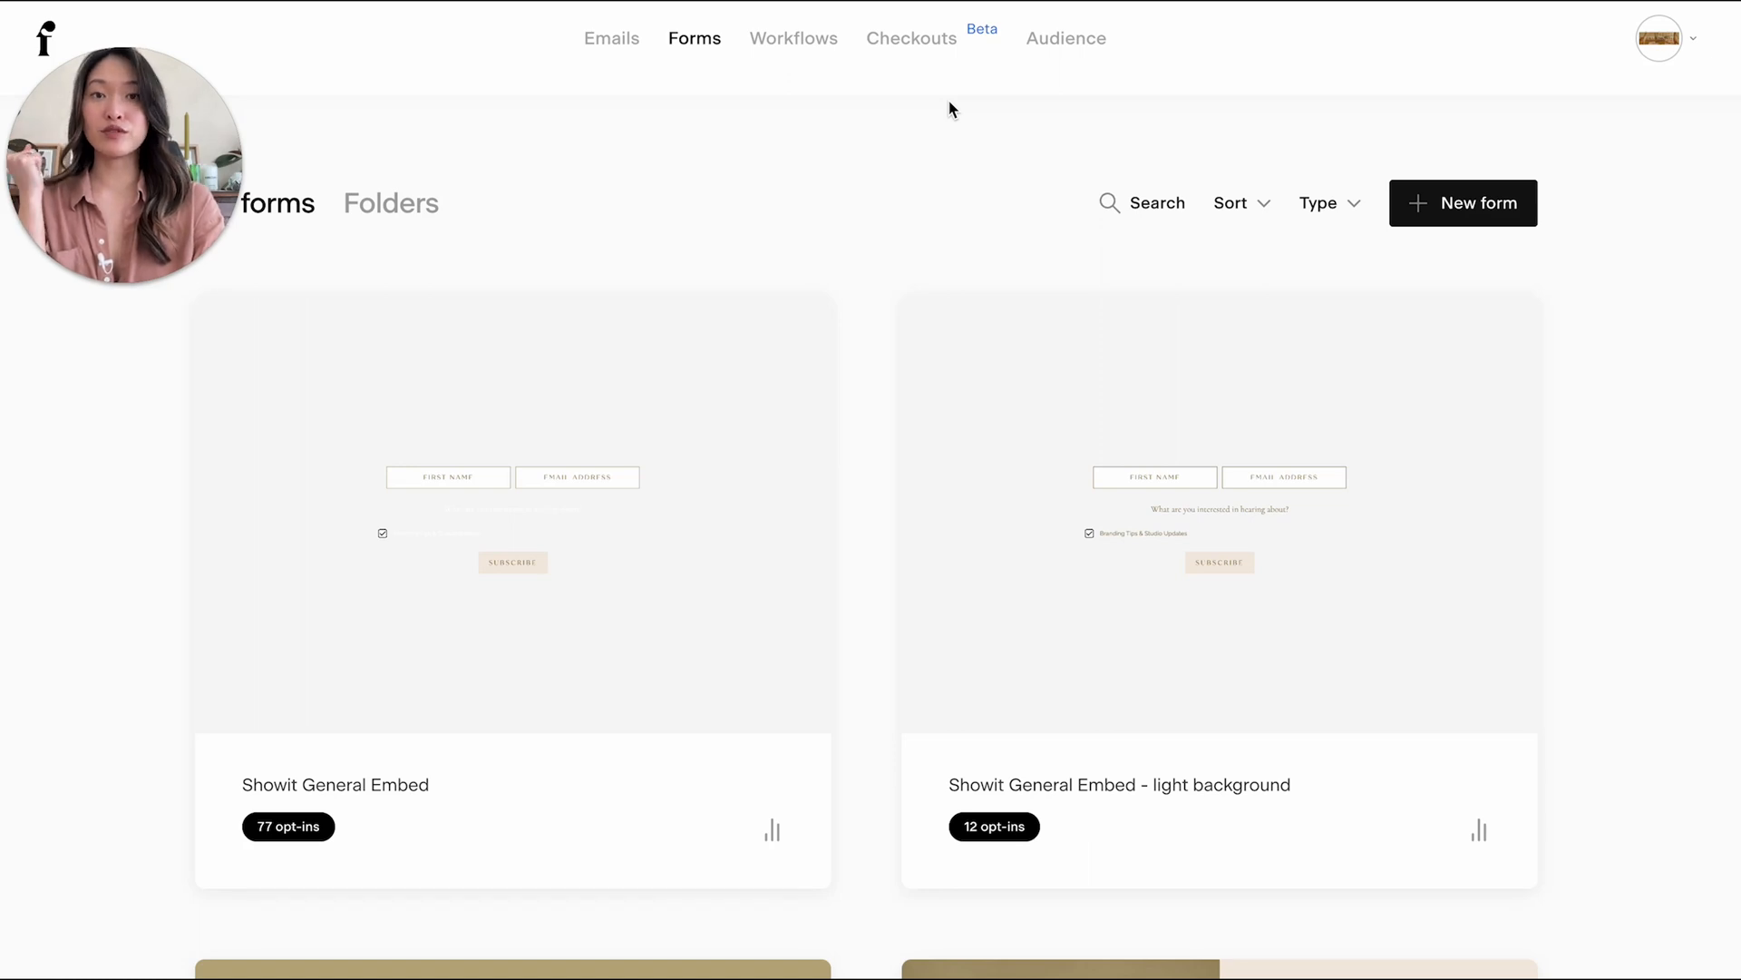
{"action": "mouse_move", "coordinate": [1064, 82]}
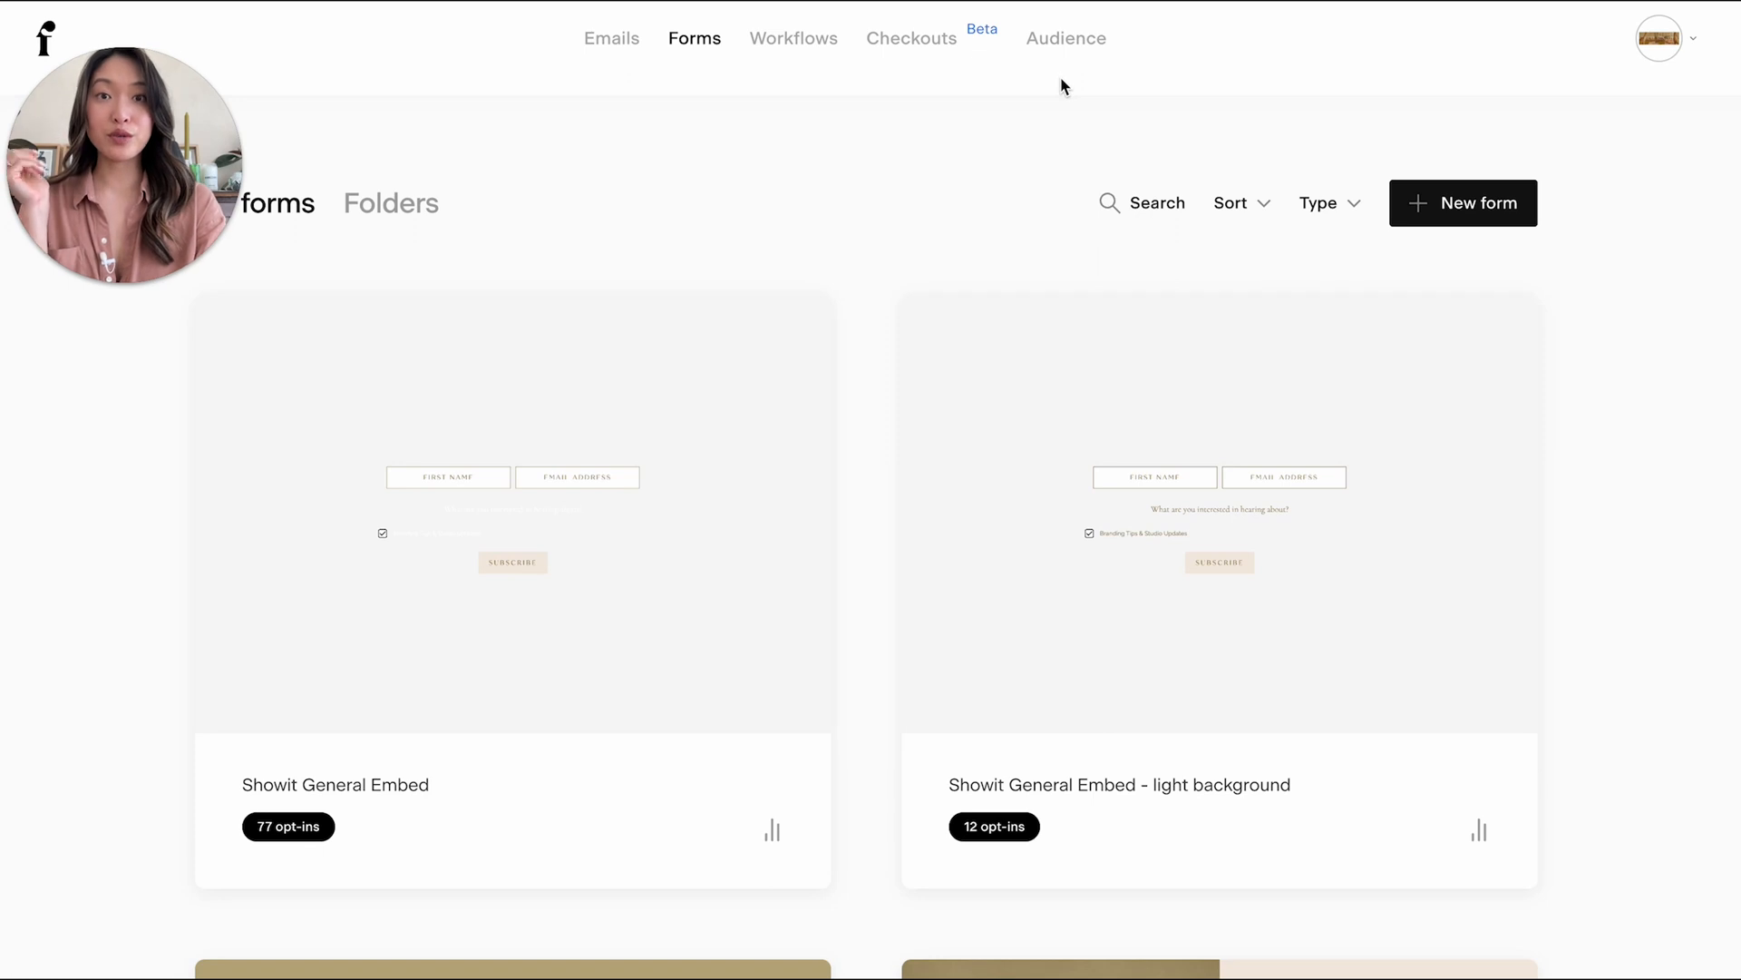
{"action": "mouse_move", "coordinate": [1083, 48]}
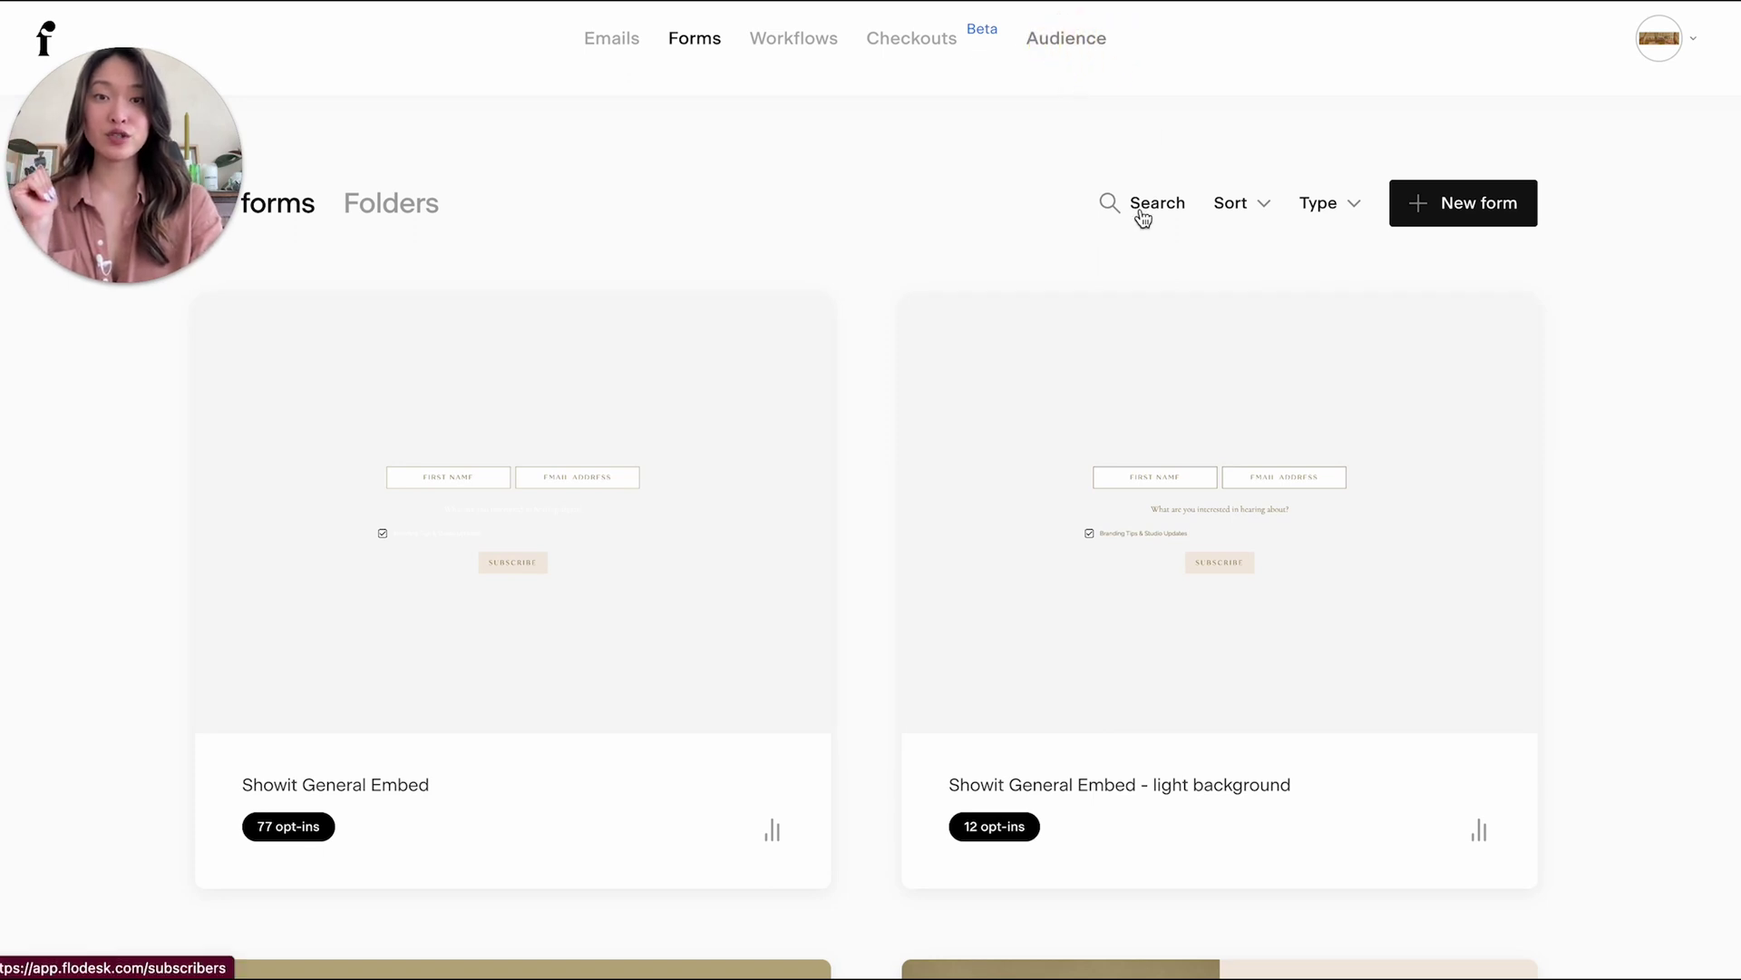
- Open Audience and show the Segments list with All subscribers and existing segments
{"action": "left_click", "coordinate": [1065, 37]}
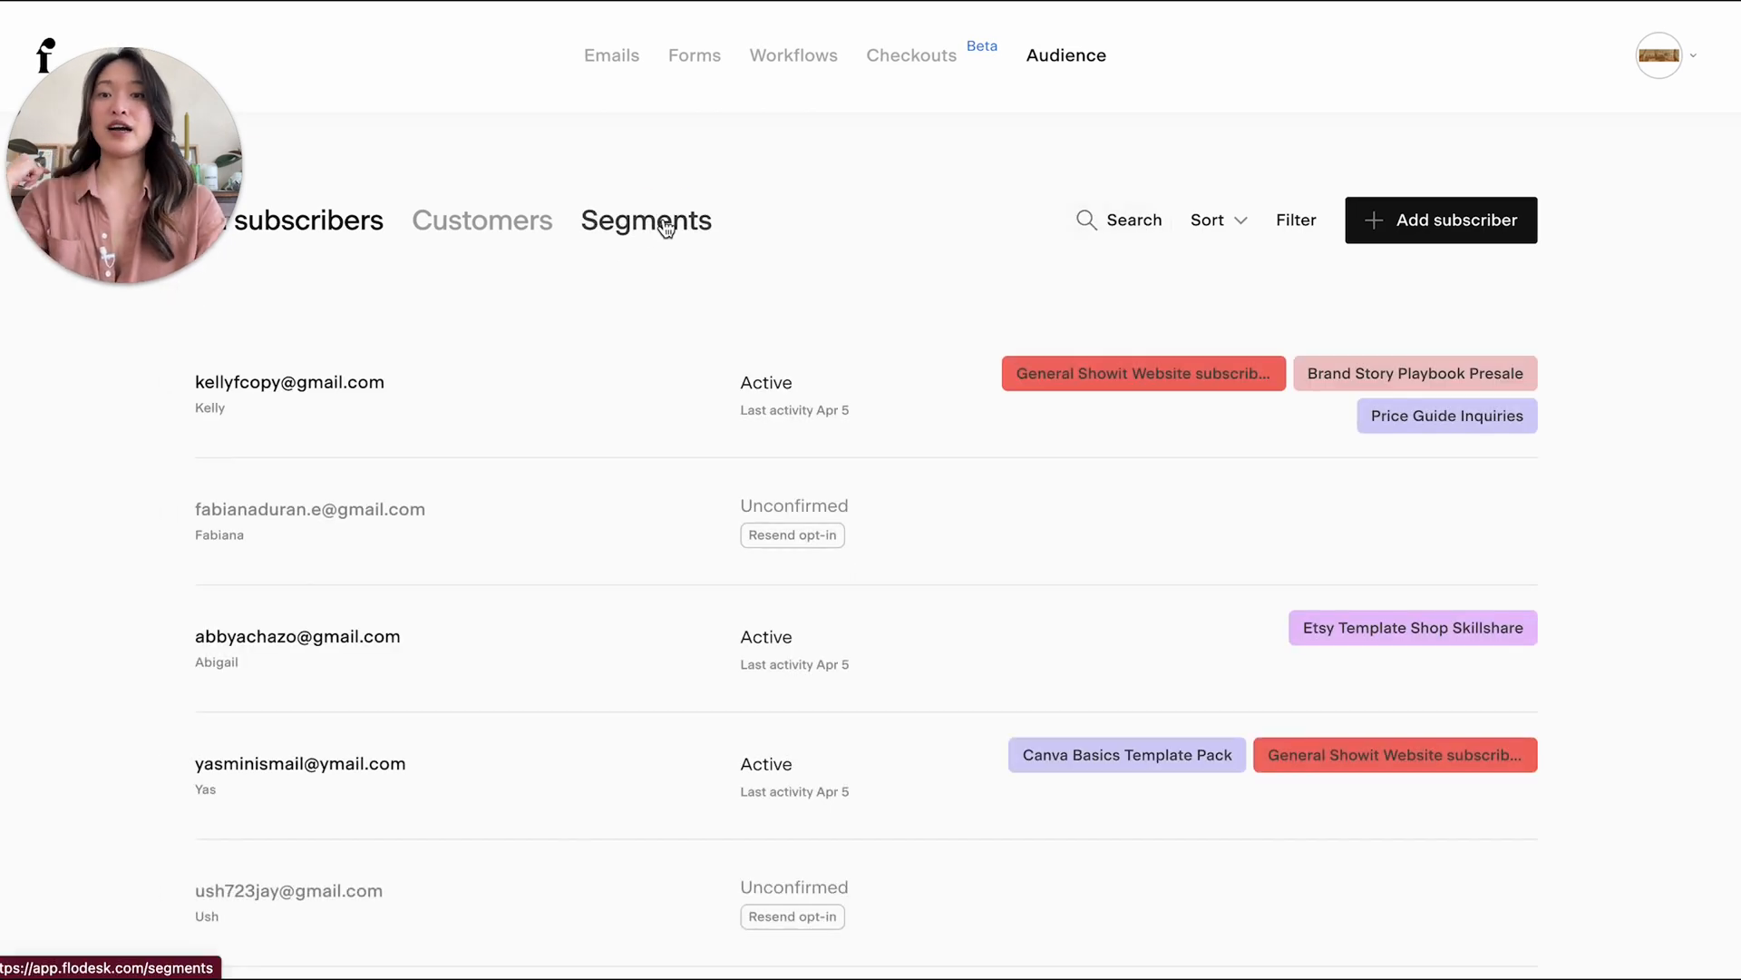
{"action": "left_click", "coordinate": [646, 220]}
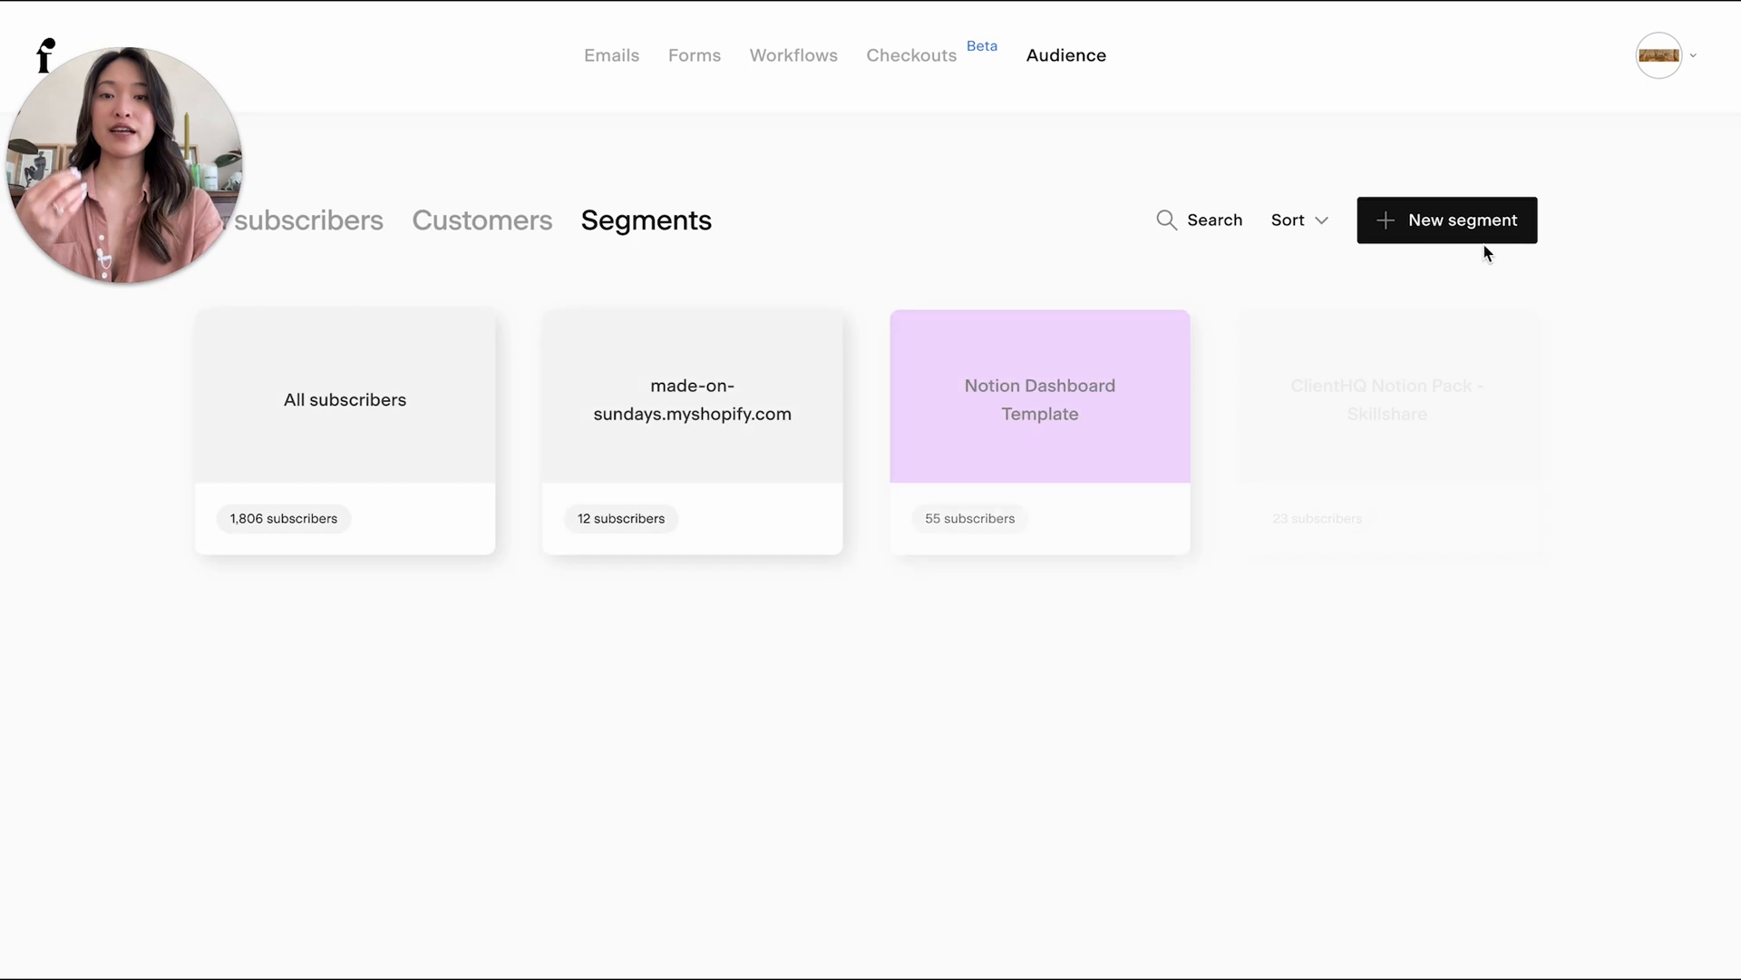
- Create a new light pink segment named 'Freebie example'
{"action": "left_click", "coordinate": [1448, 220]}
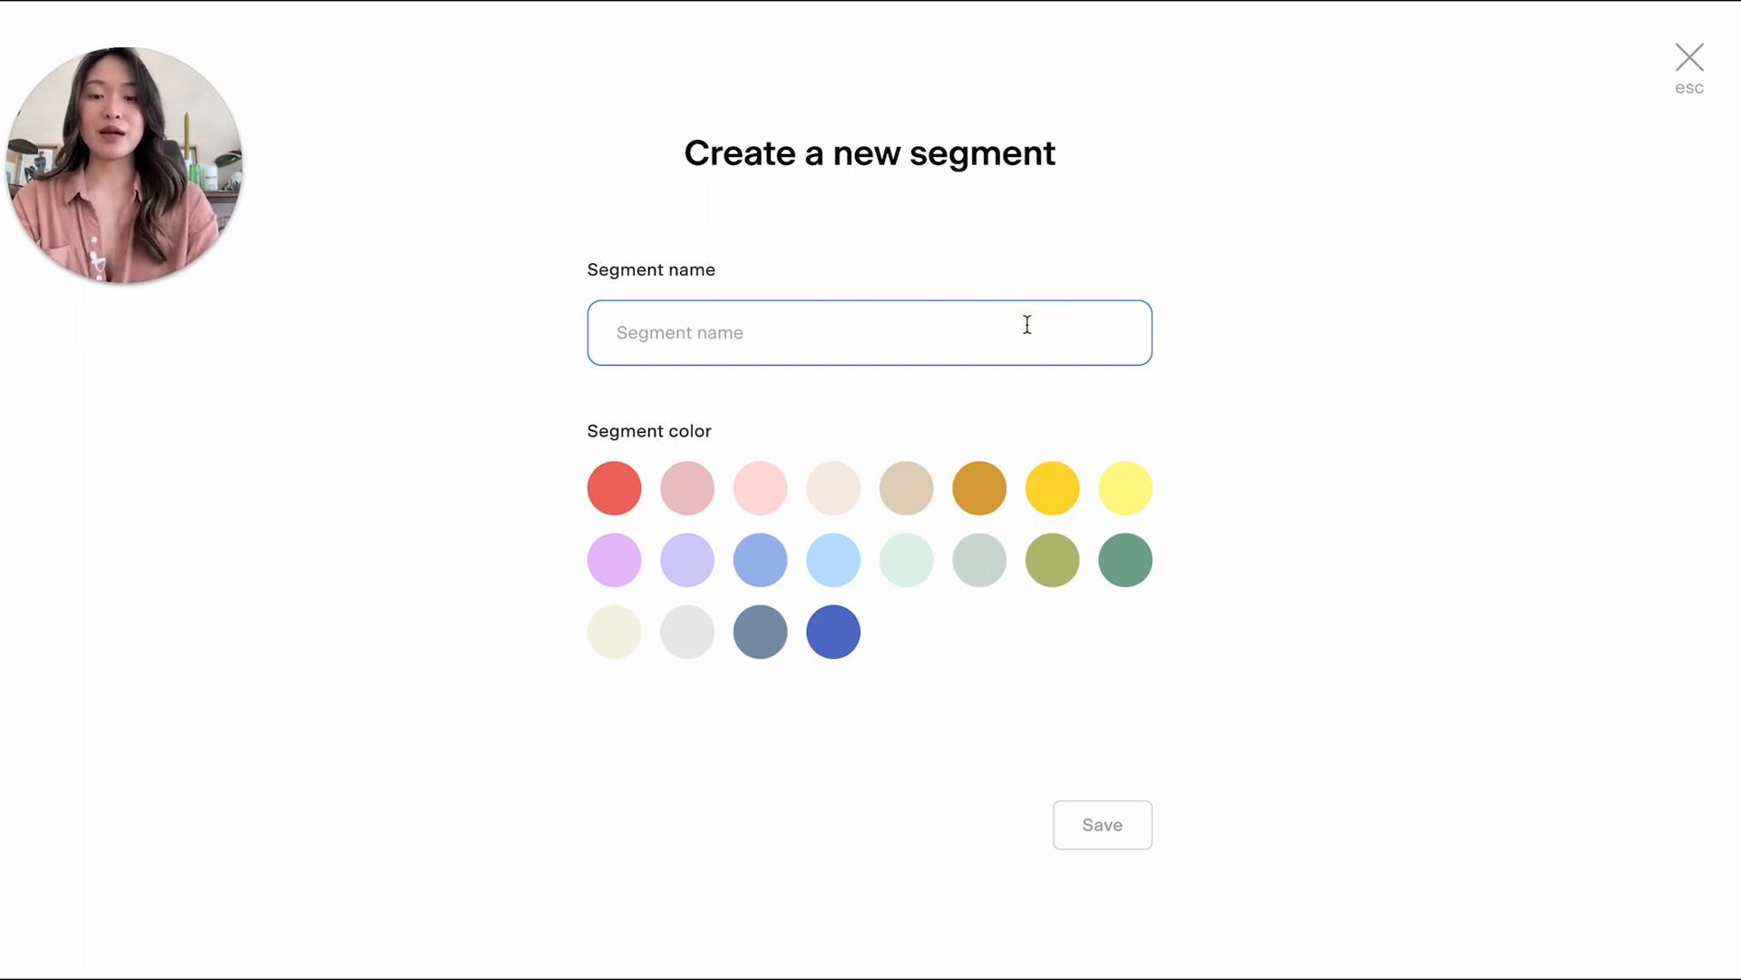
{"action": "type", "text": "Freebie"}
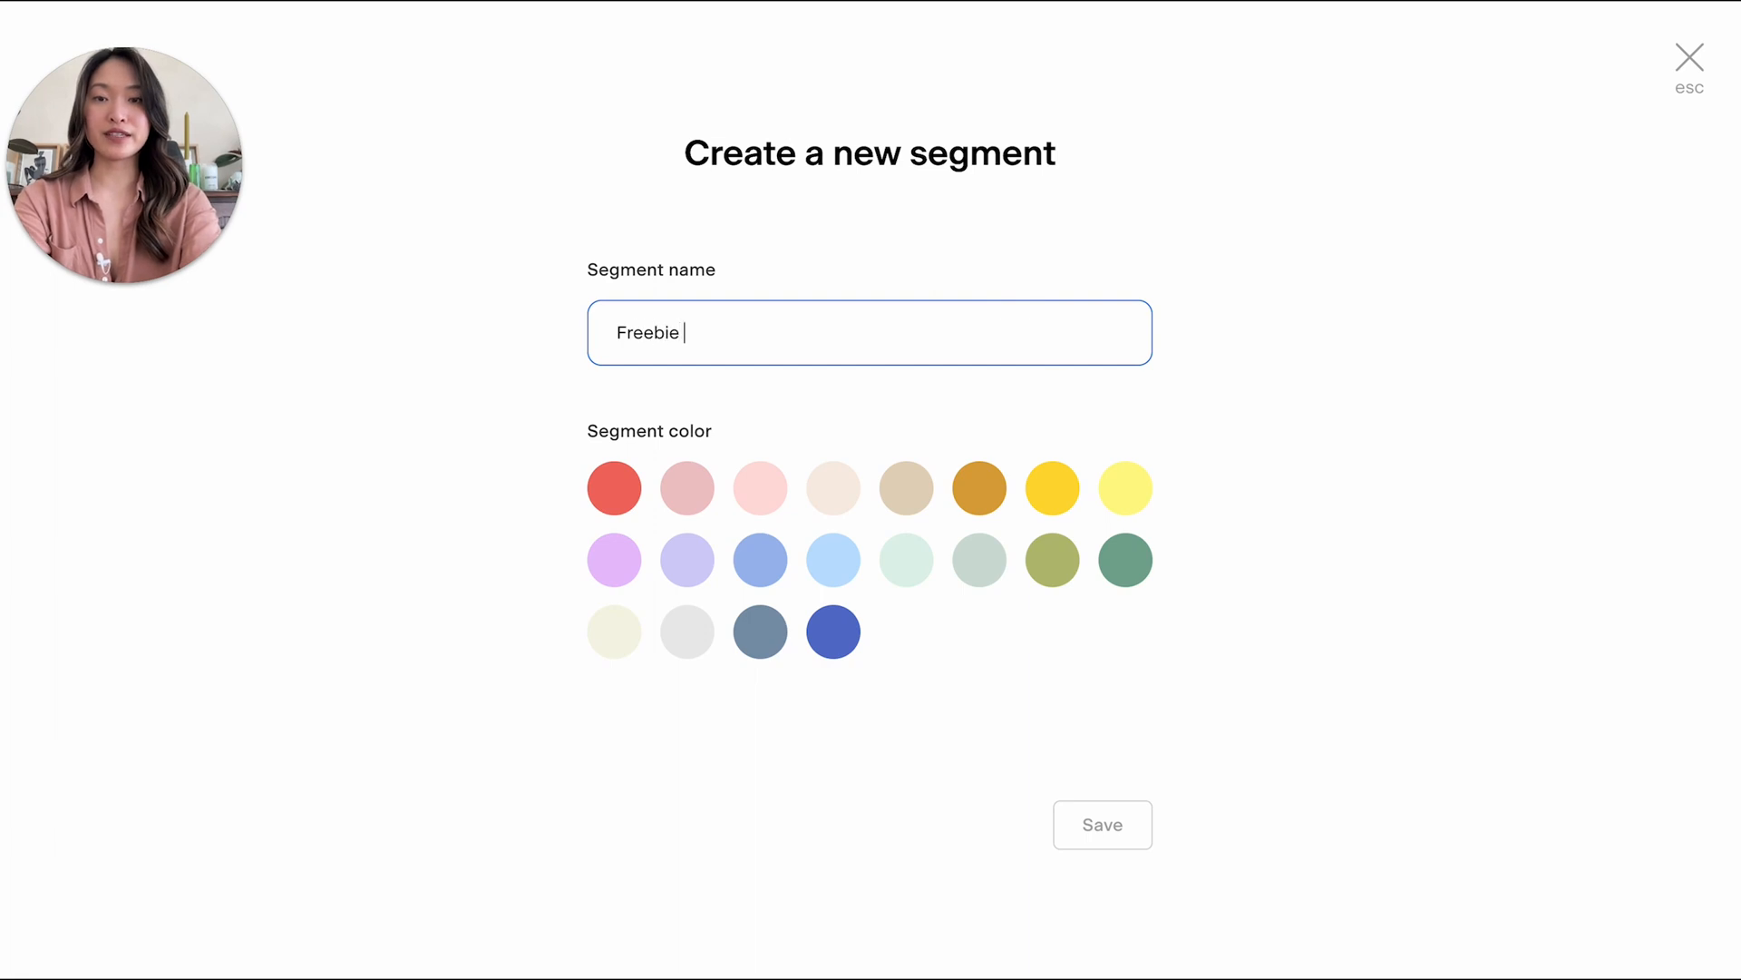
{"action": "type", "text": "example"}
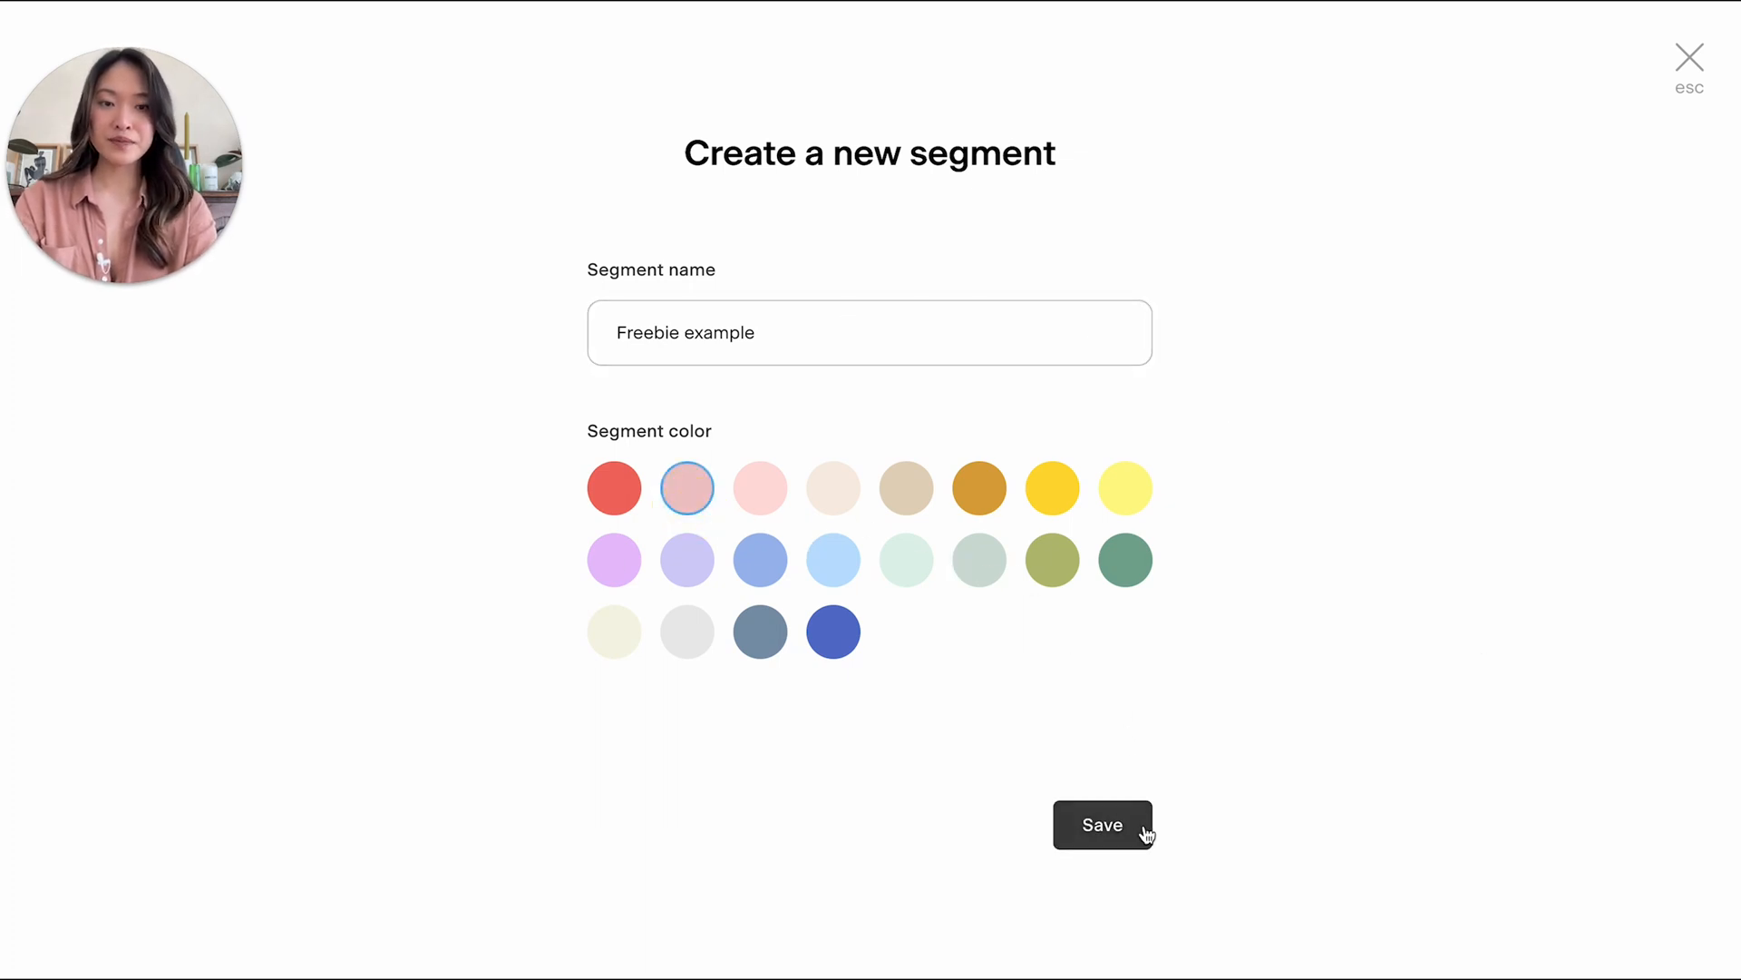
{"action": "left_click", "coordinate": [1103, 825]}
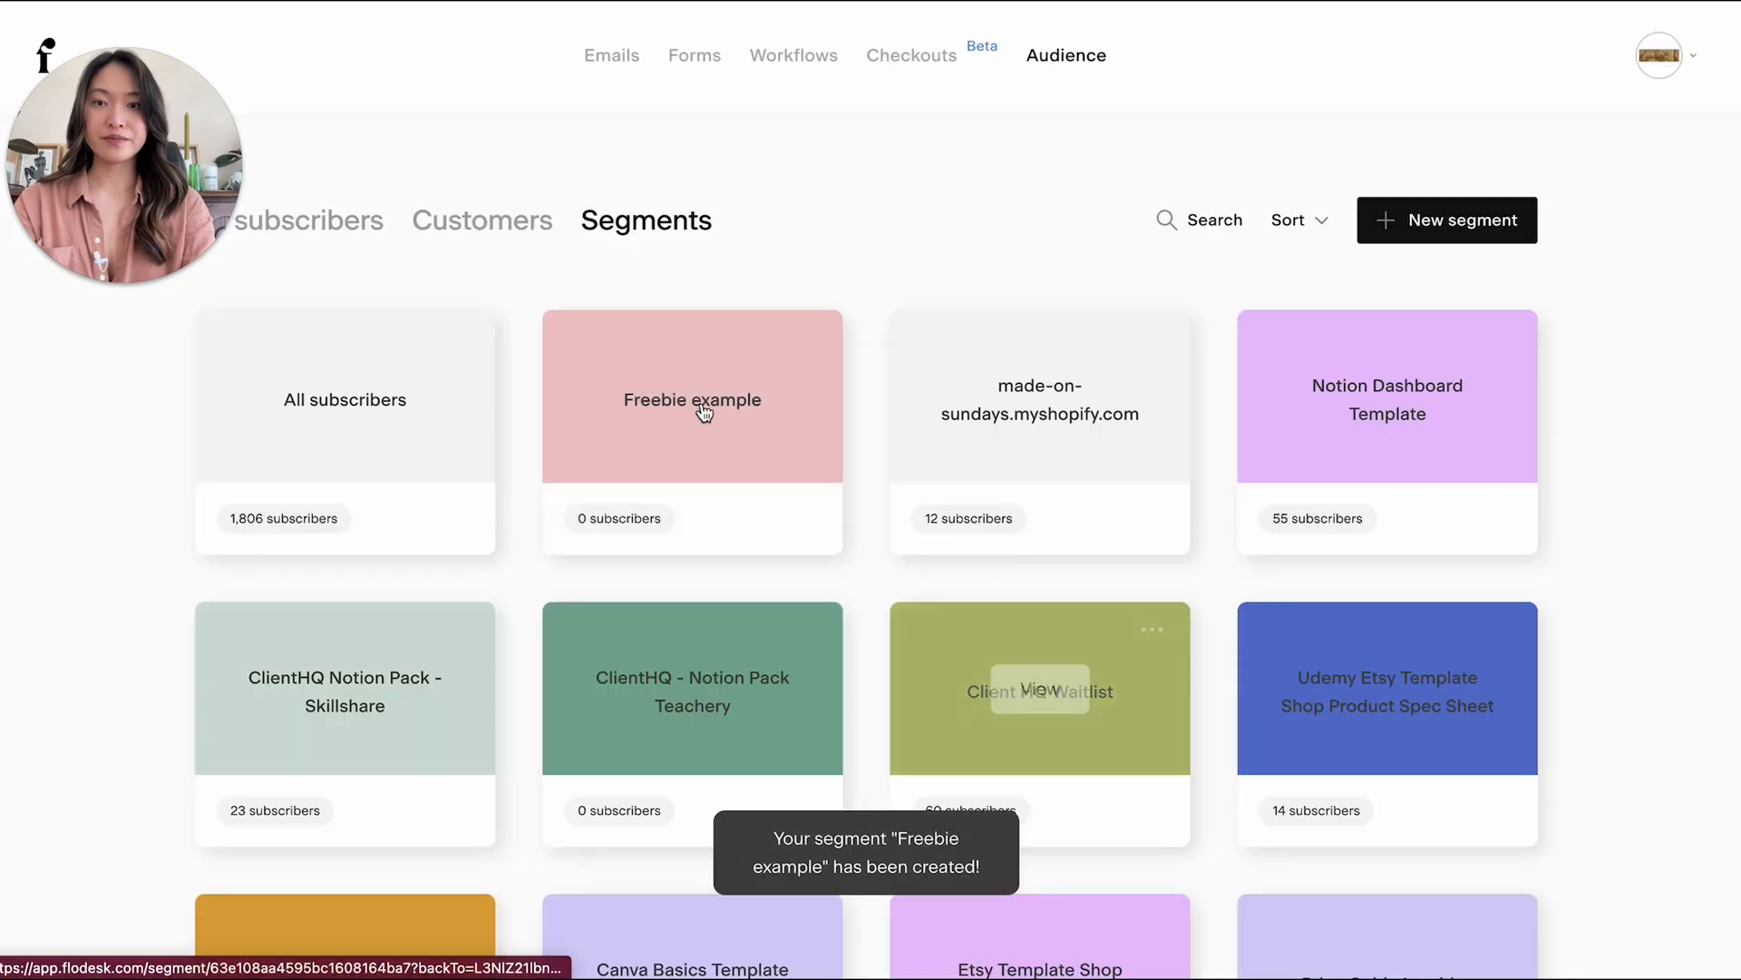
{"action": "mouse_move", "coordinate": [796, 203]}
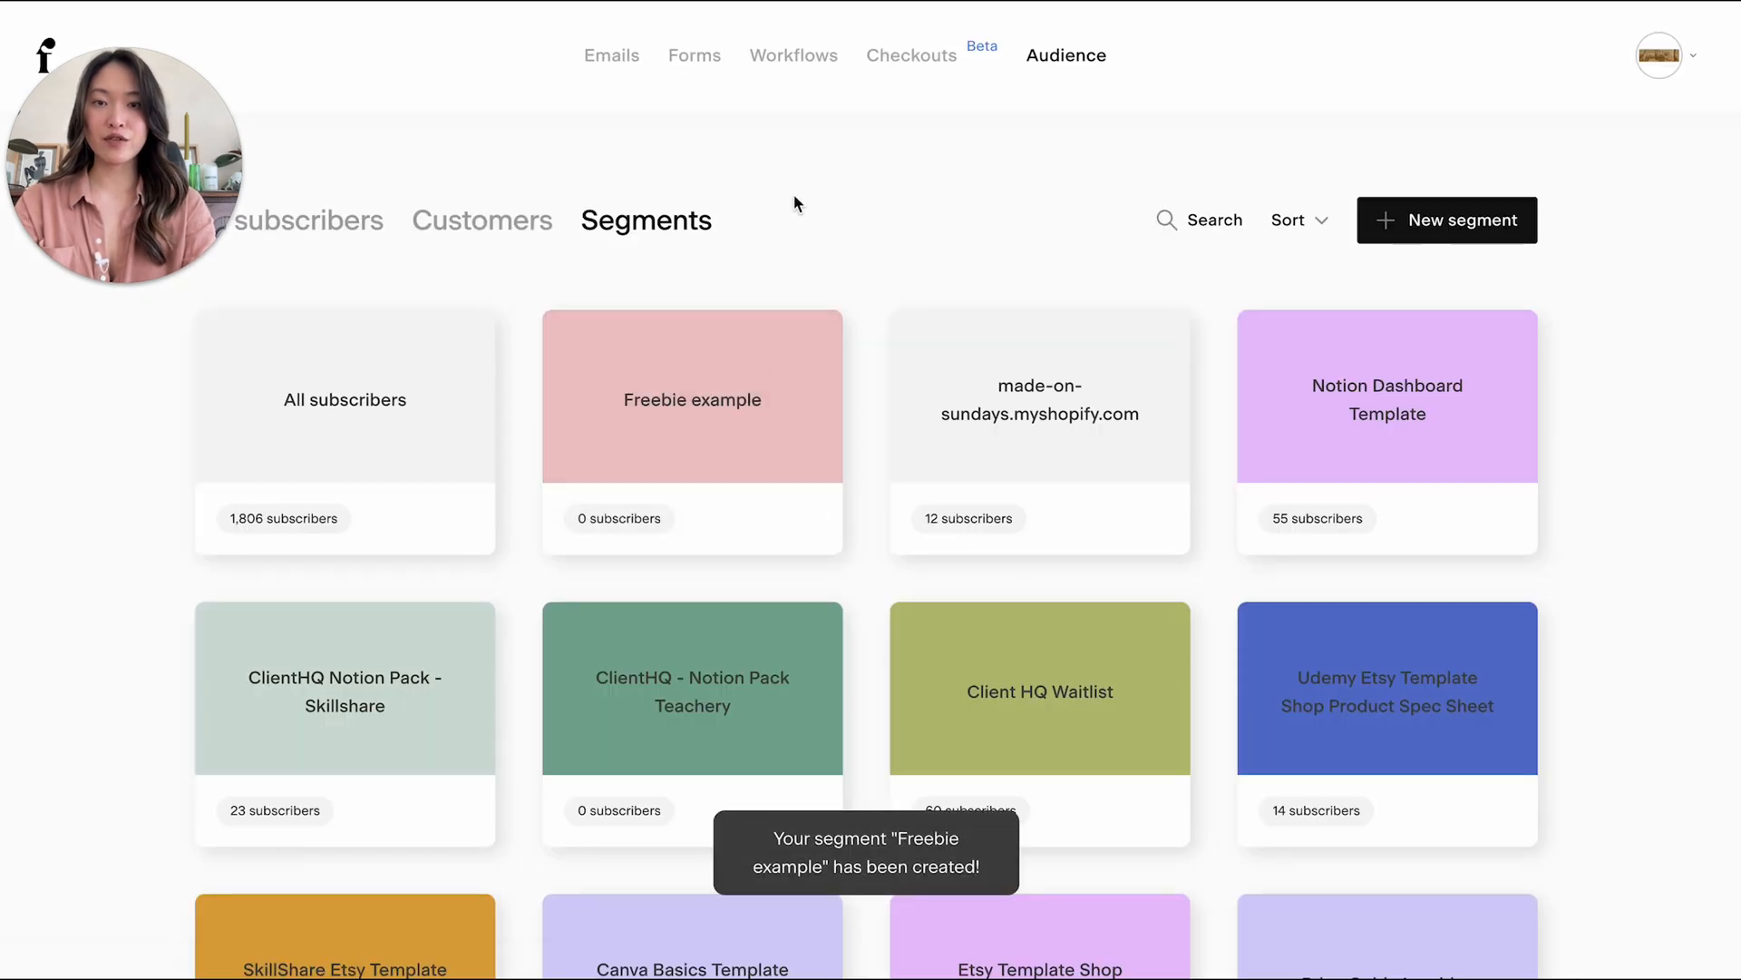
{"action": "mouse_move", "coordinate": [852, 250]}
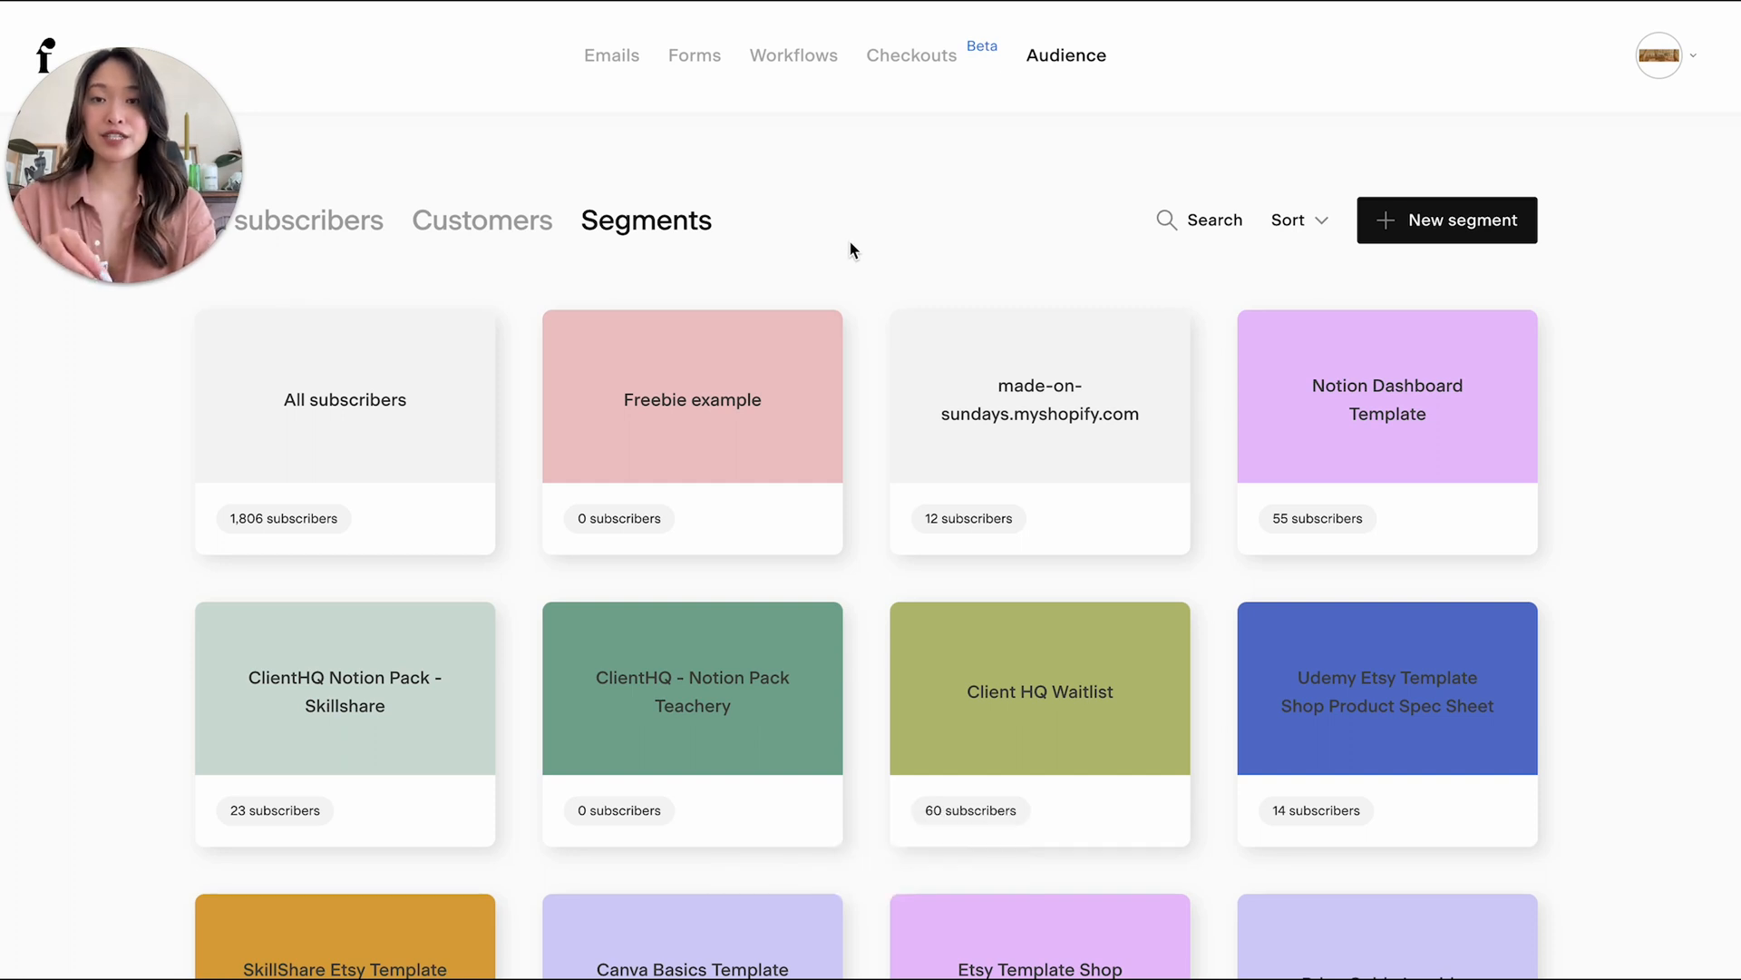
{"action": "mouse_move", "coordinate": [700, 70]}
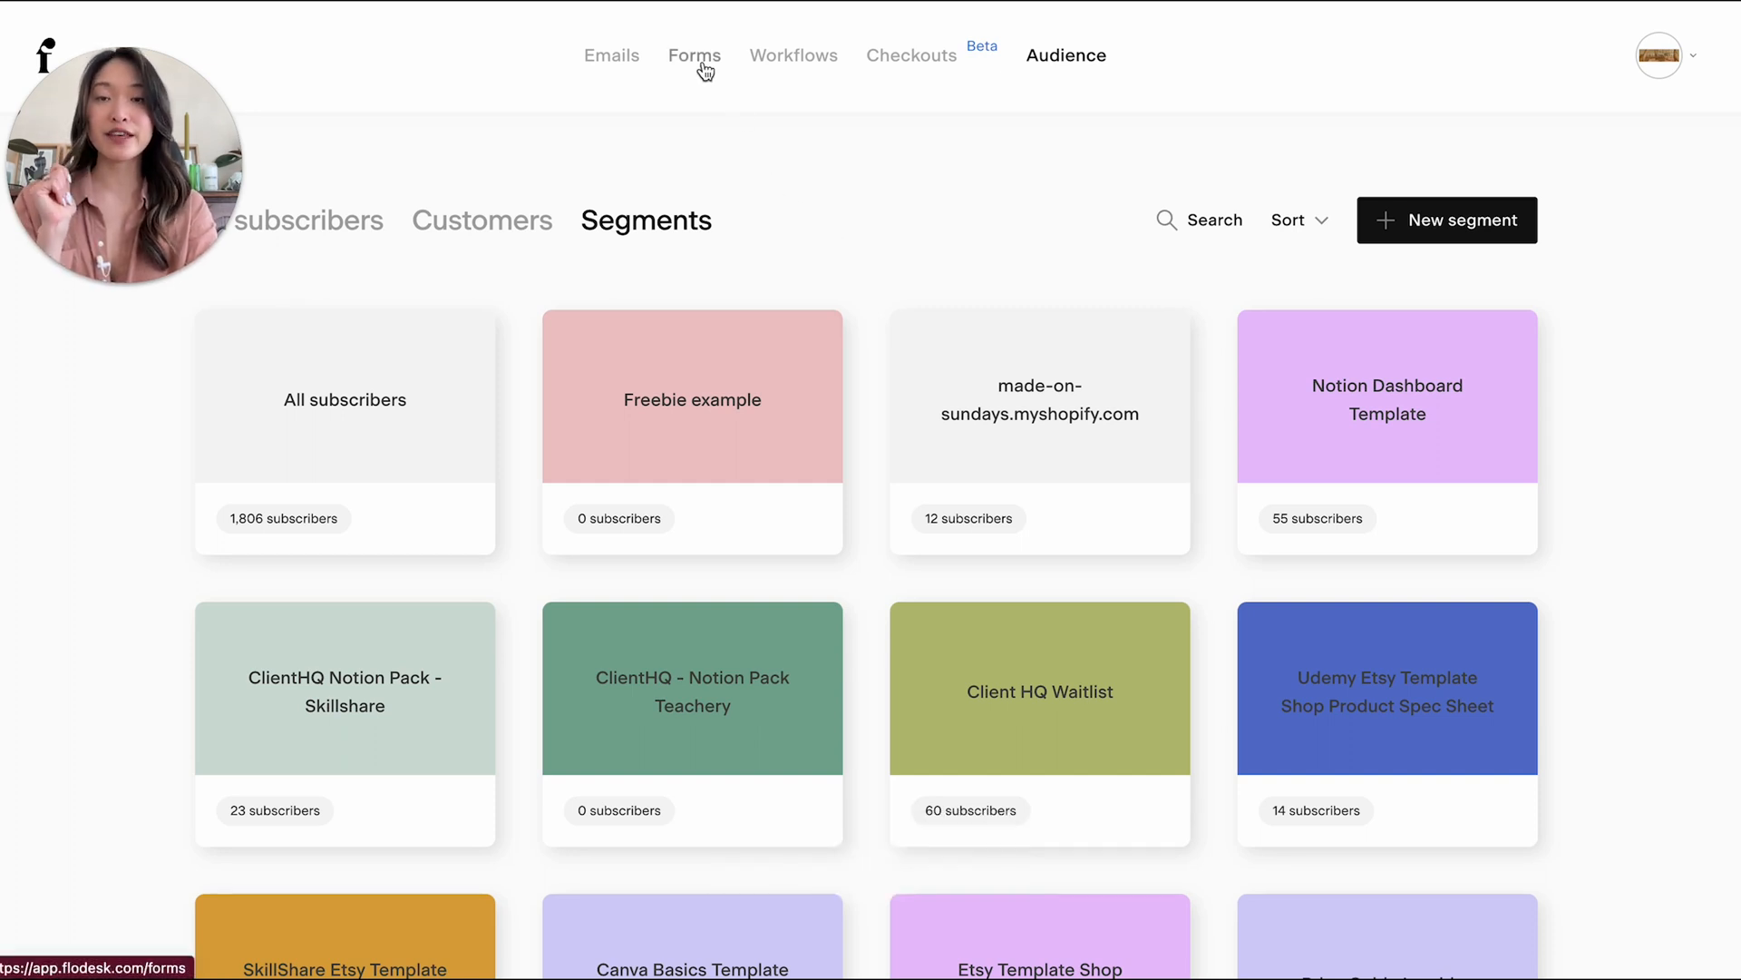
- Start a new form and browse the full page form templates
{"action": "left_click", "coordinate": [694, 55]}
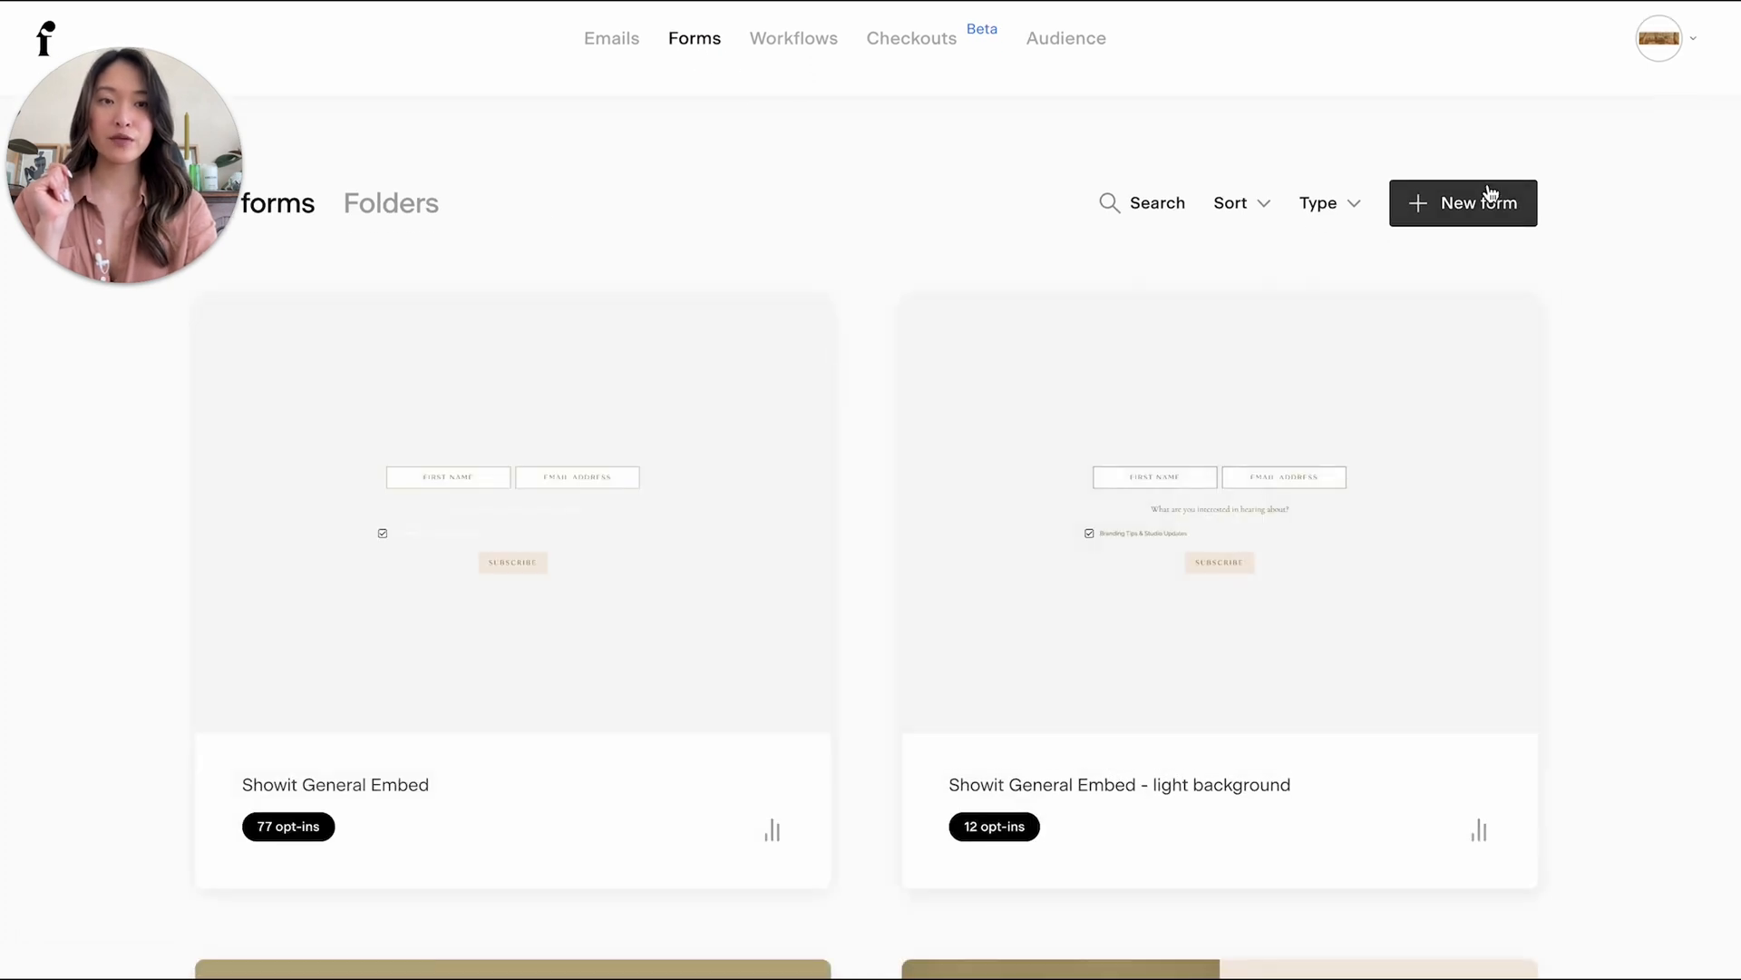
{"action": "mouse_move", "coordinate": [1592, 444]}
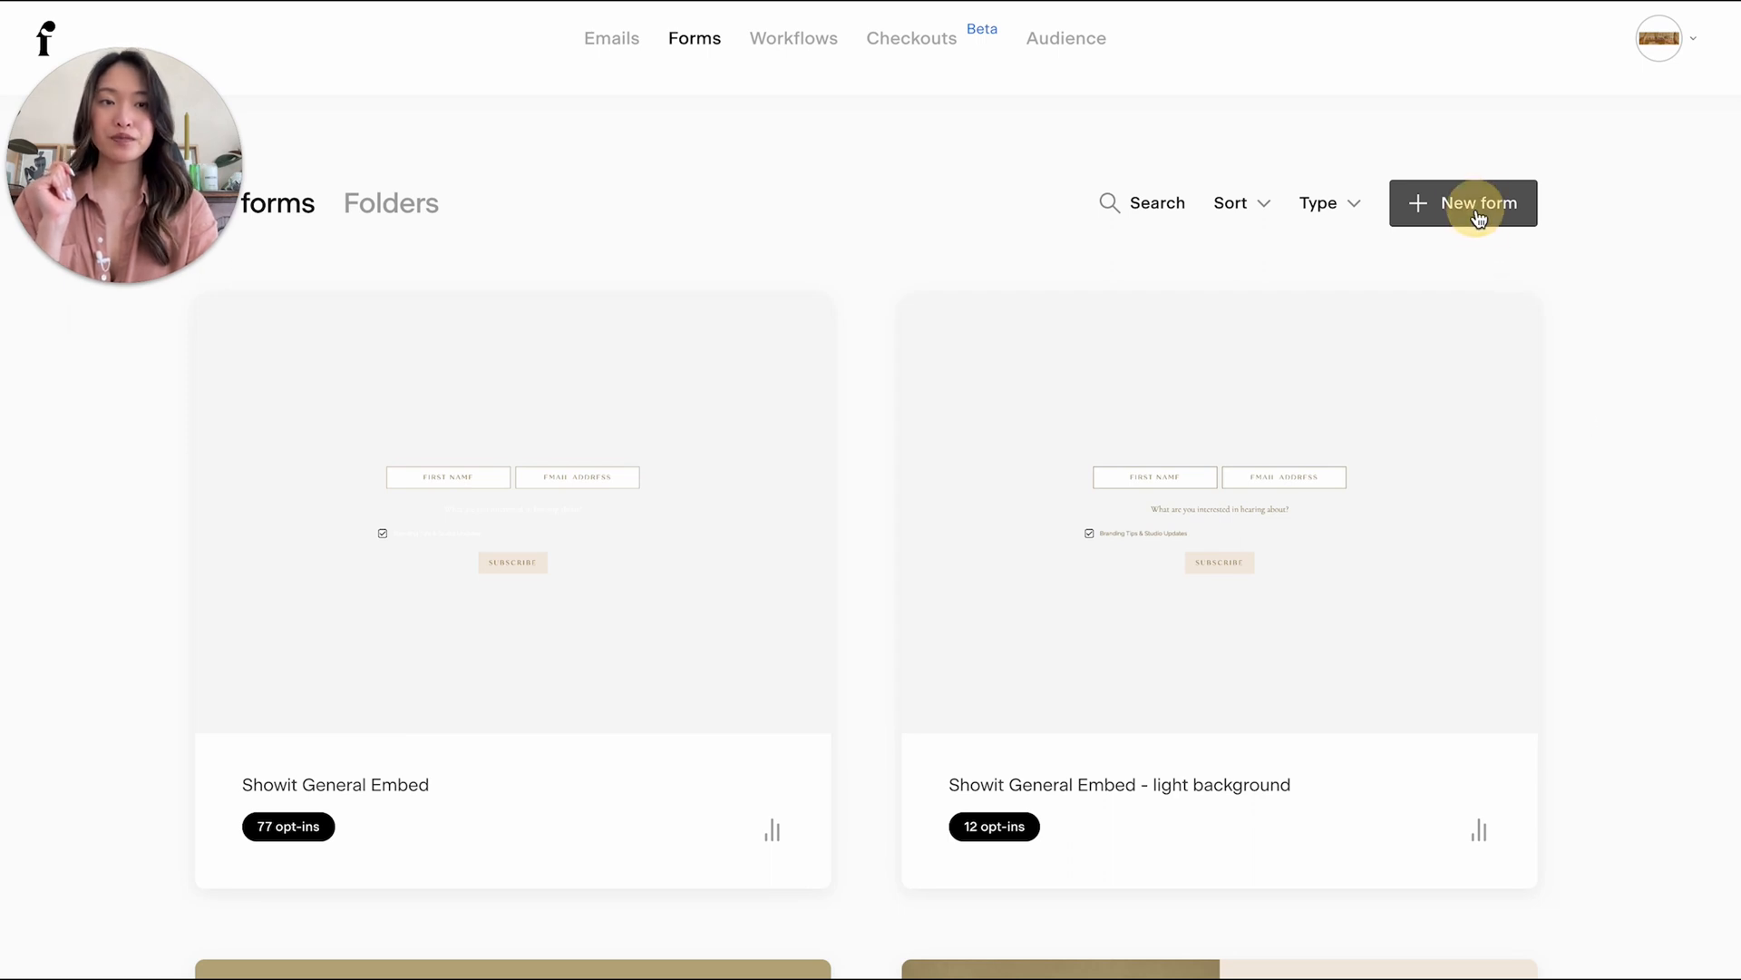
{"action": "left_click", "coordinate": [1478, 203]}
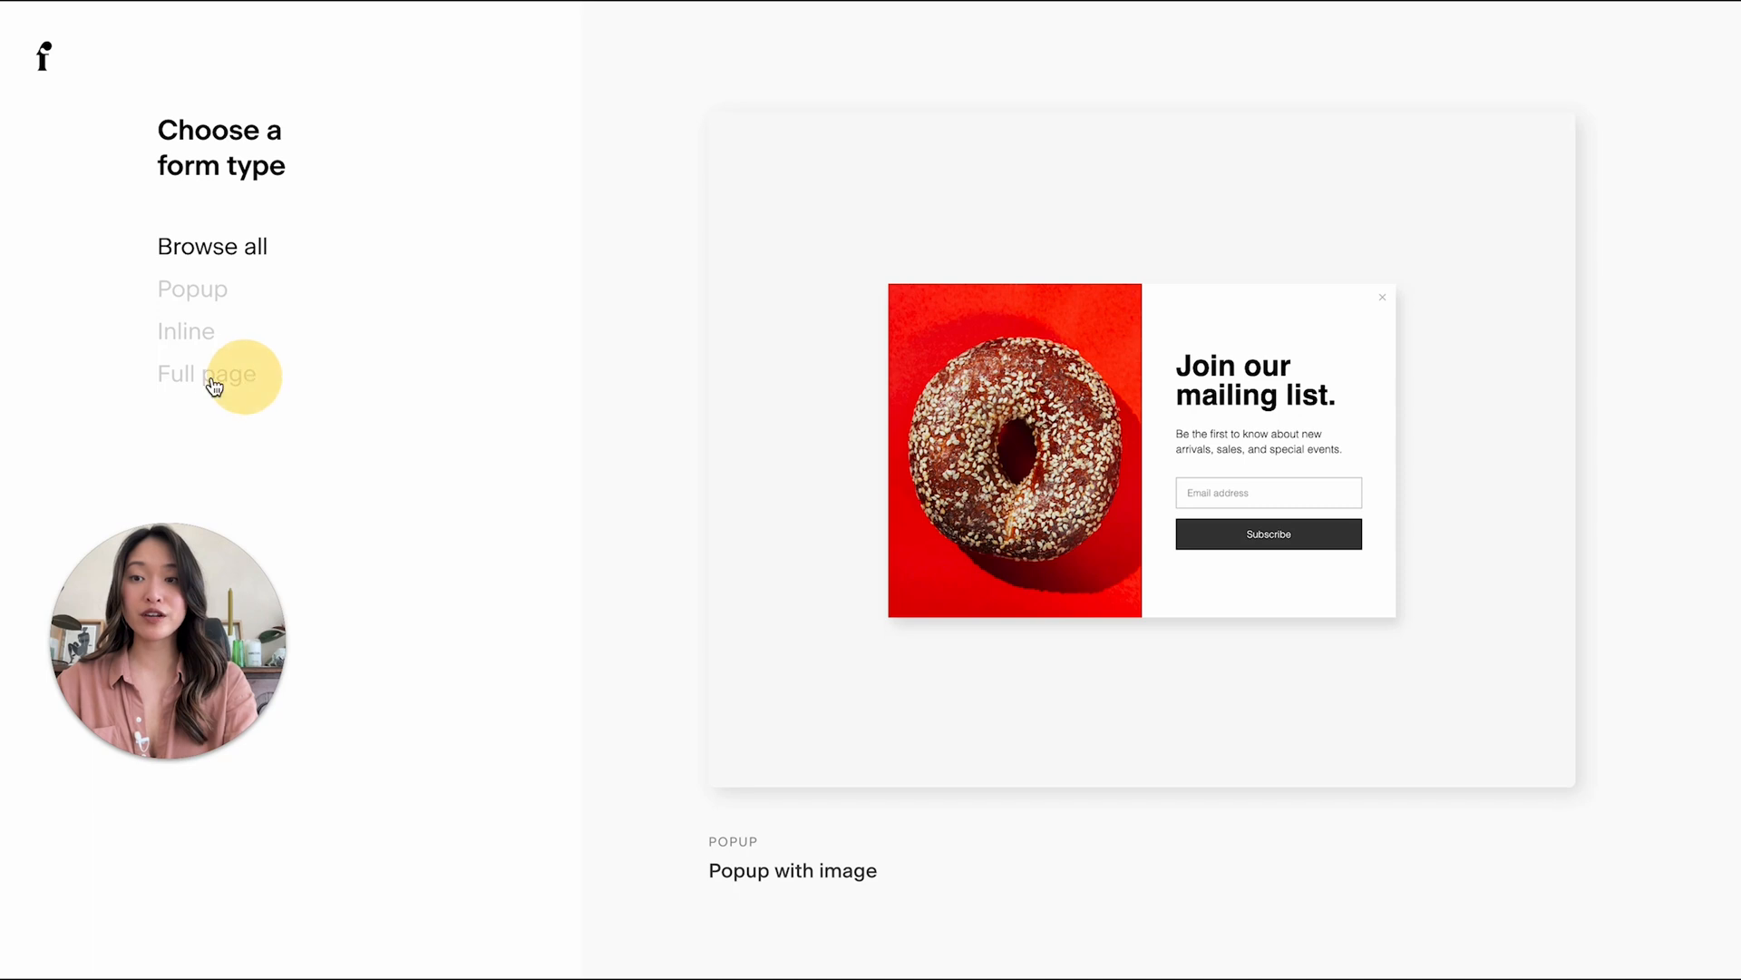
{"action": "left_click", "coordinate": [207, 373]}
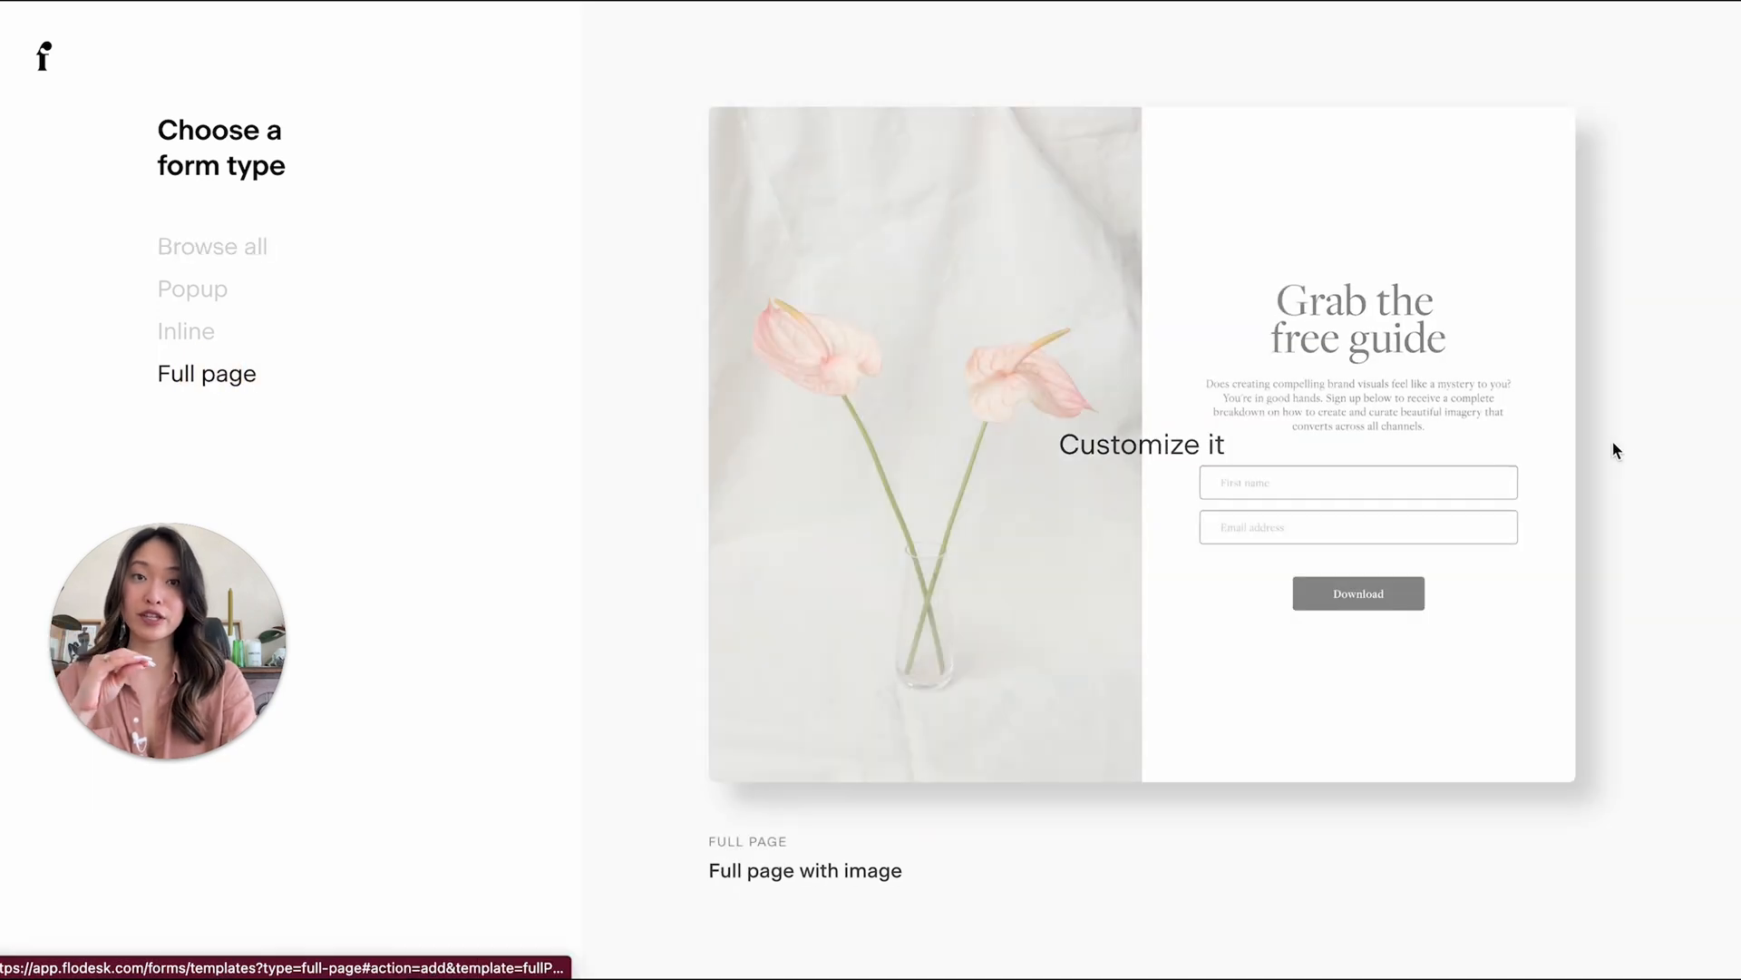
{"action": "scroll", "scroll_direction": "down", "scroll_amount": 3}
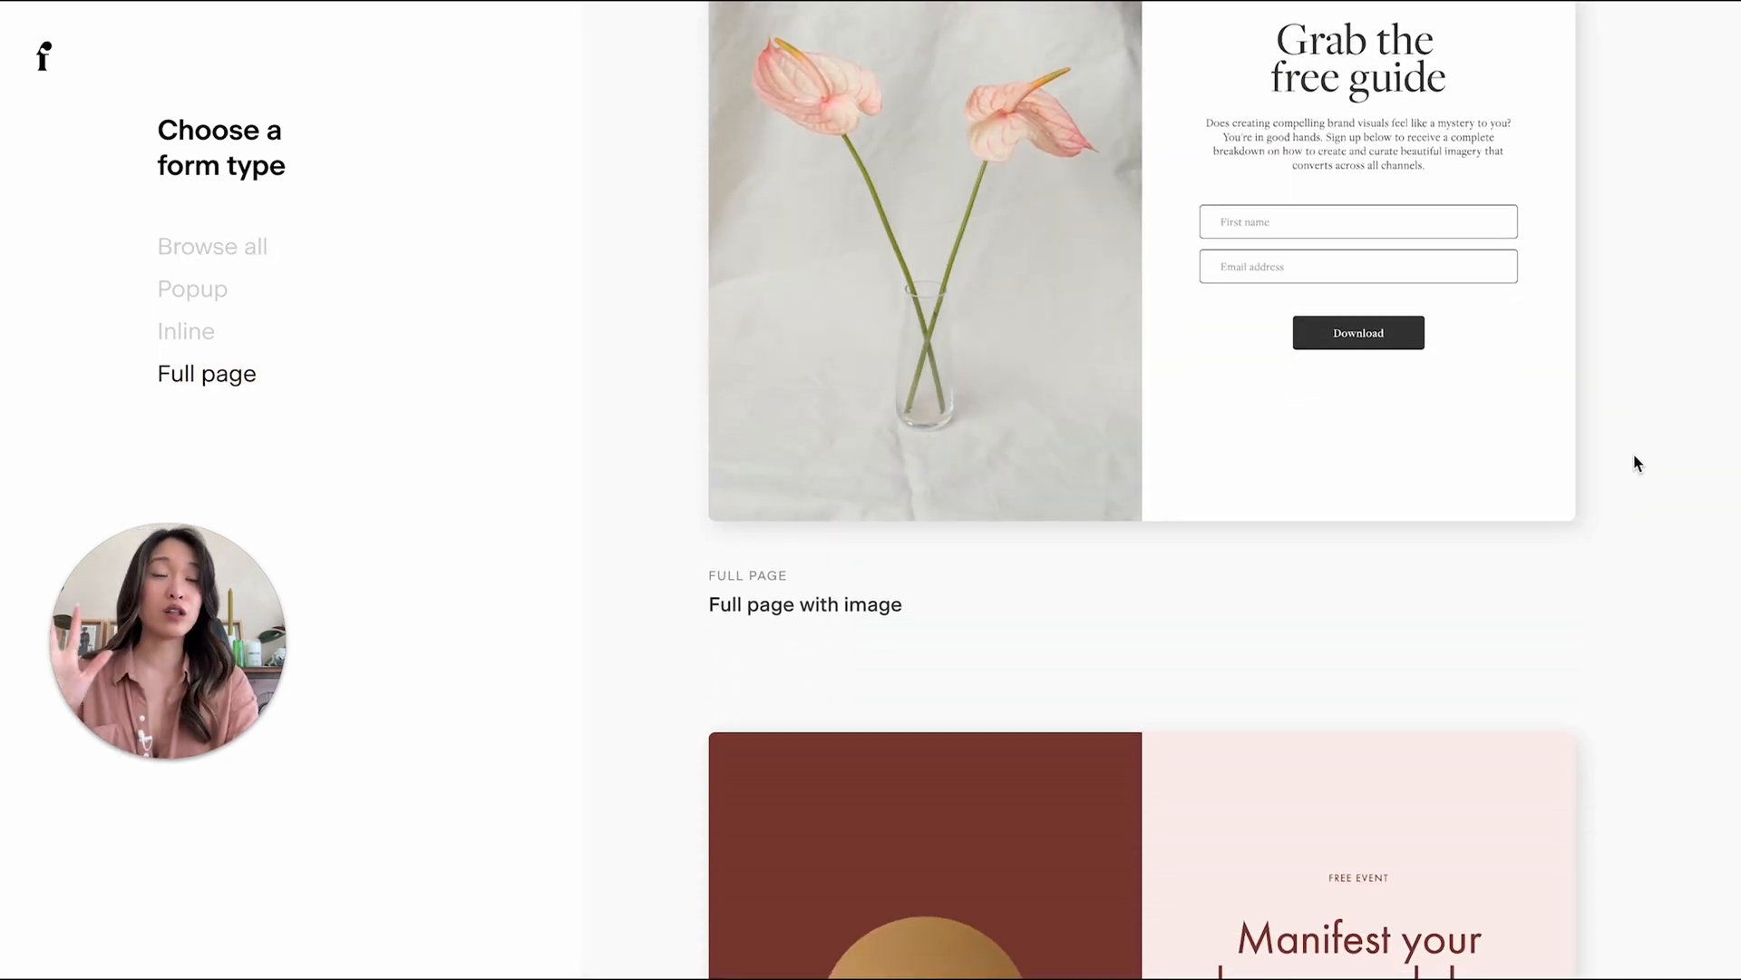
{"action": "scroll", "scroll_direction": "down", "scroll_amount": 3}
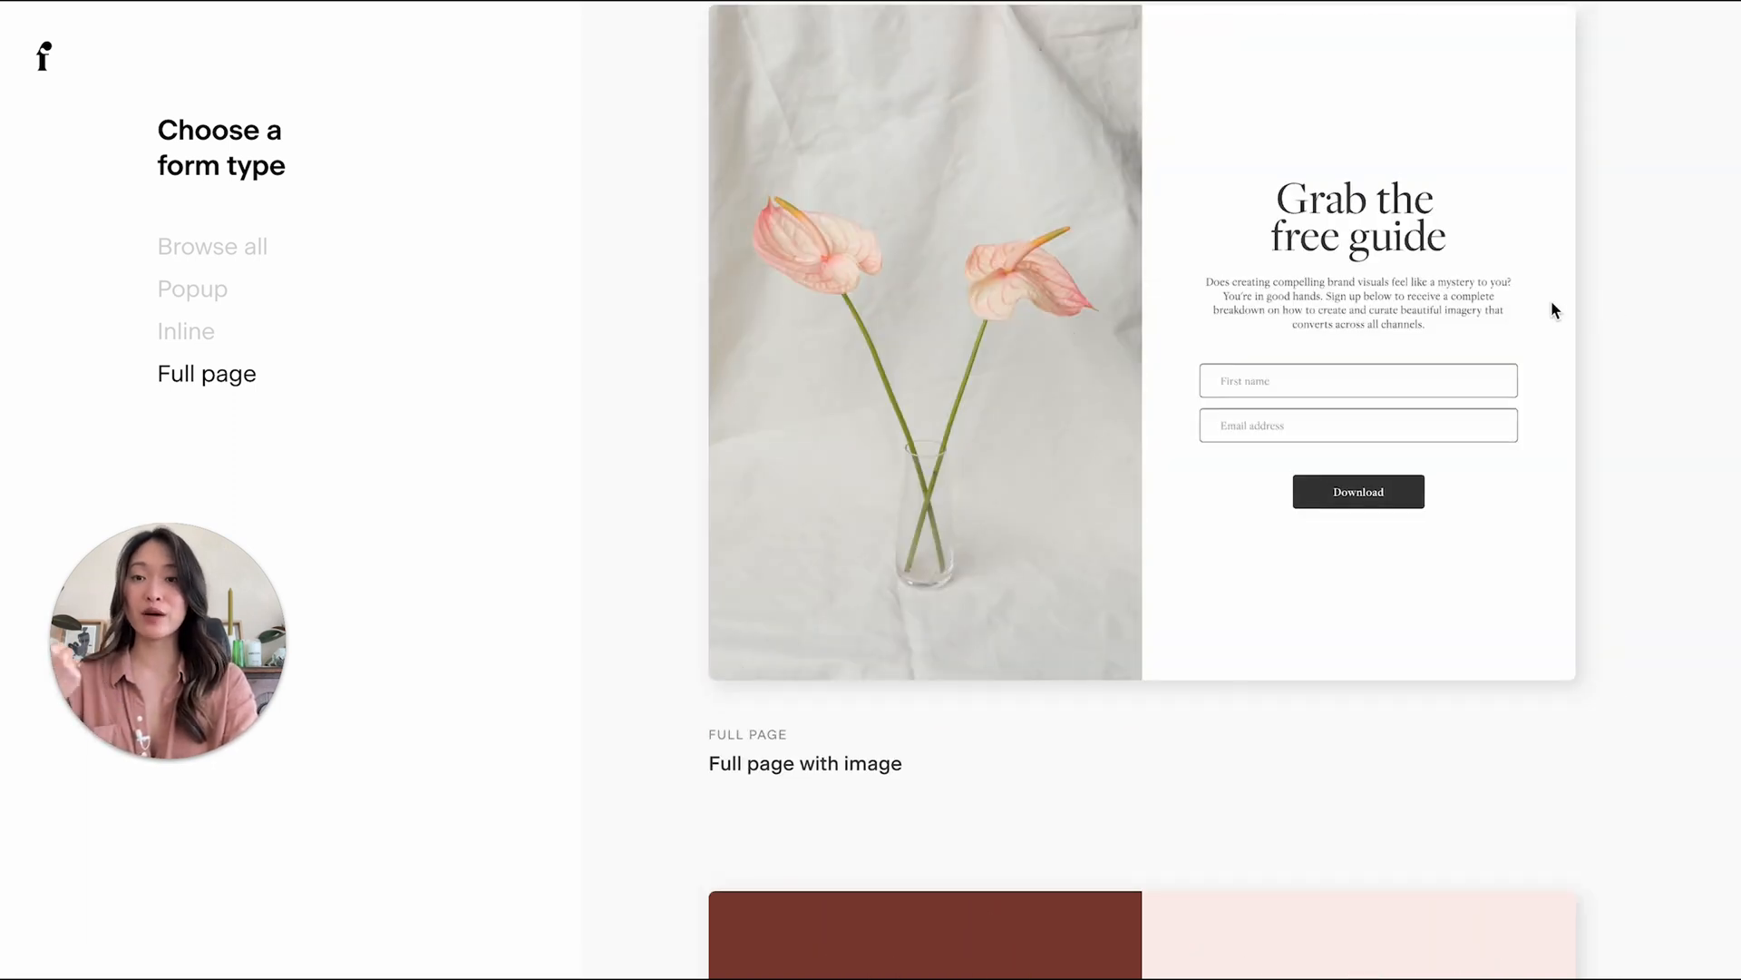
{"action": "mouse_move", "coordinate": [231, 292]}
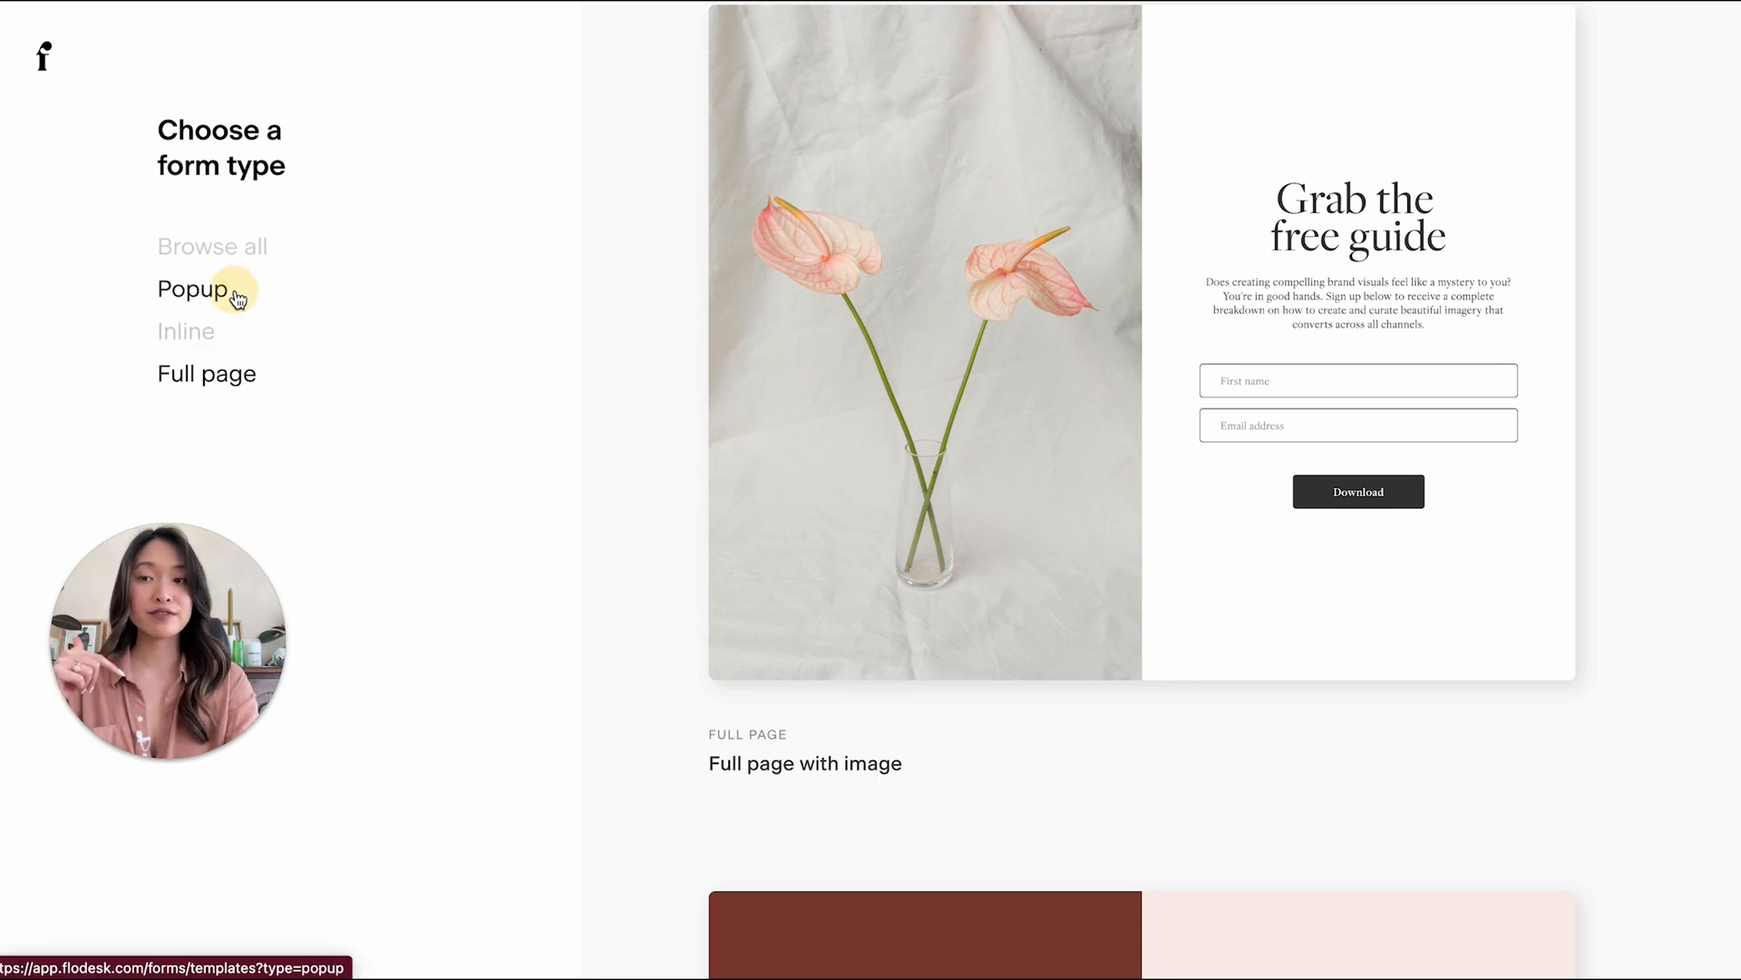
- Filter to popup templates and scroll down to Popup with image II
{"action": "left_click", "coordinate": [192, 288]}
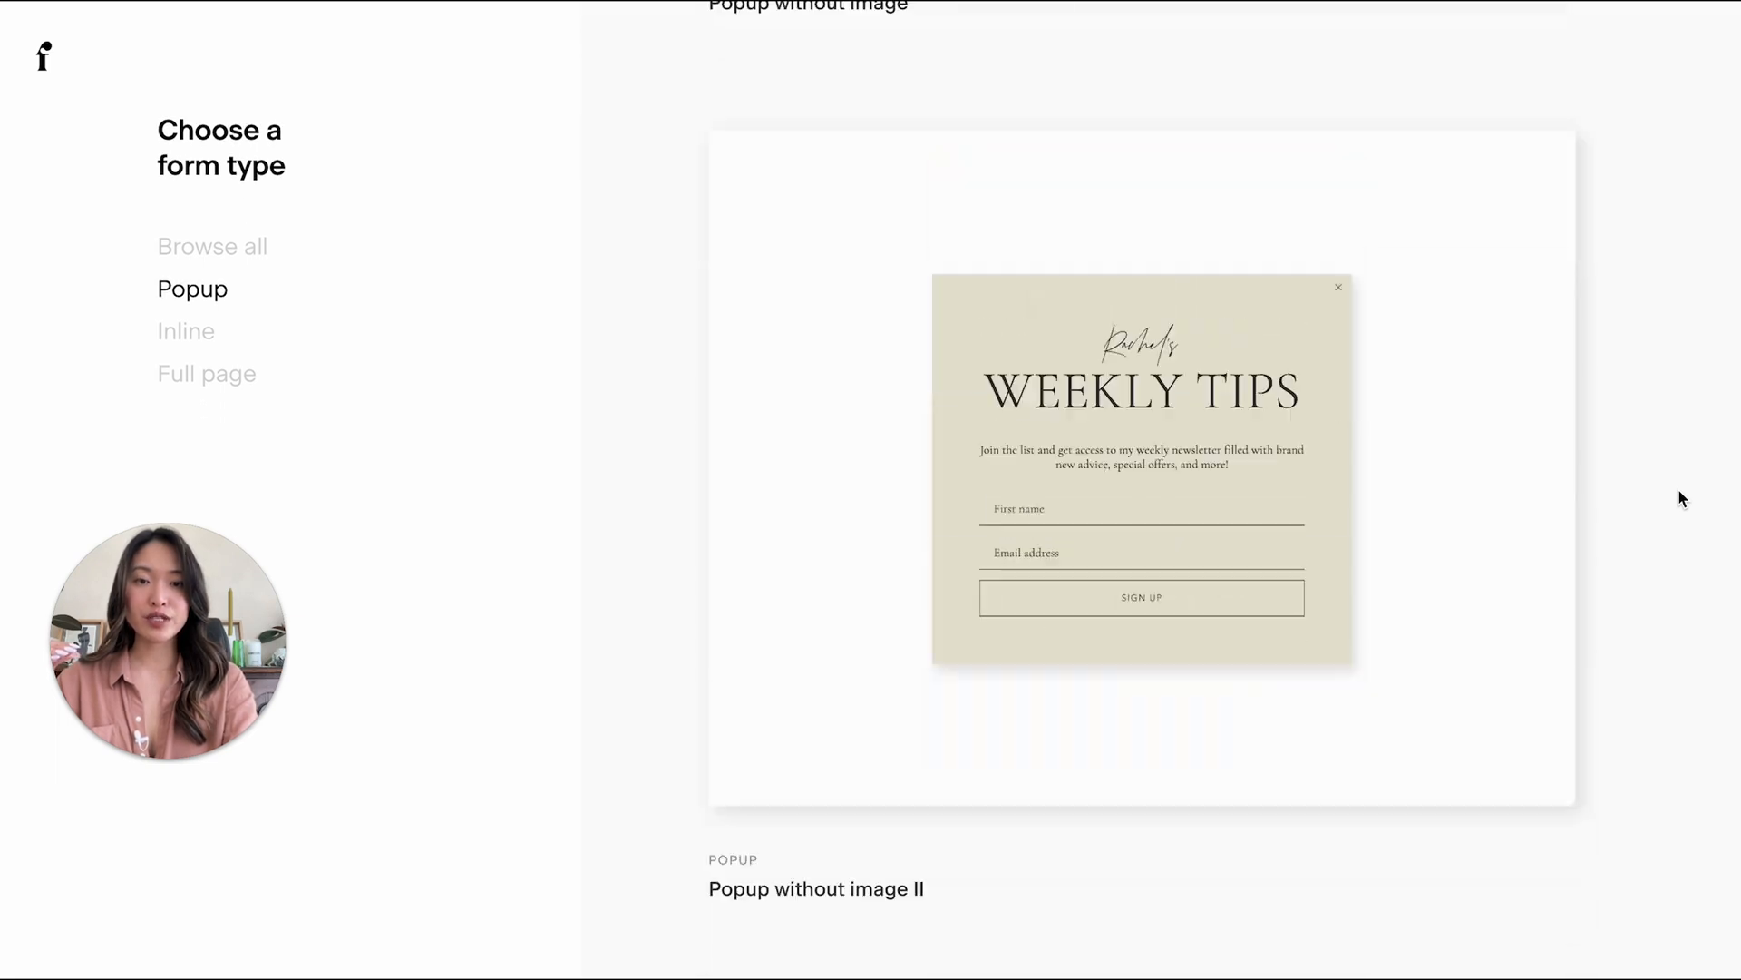
{"action": "scroll", "scroll_direction": "down", "scroll_amount": 3}
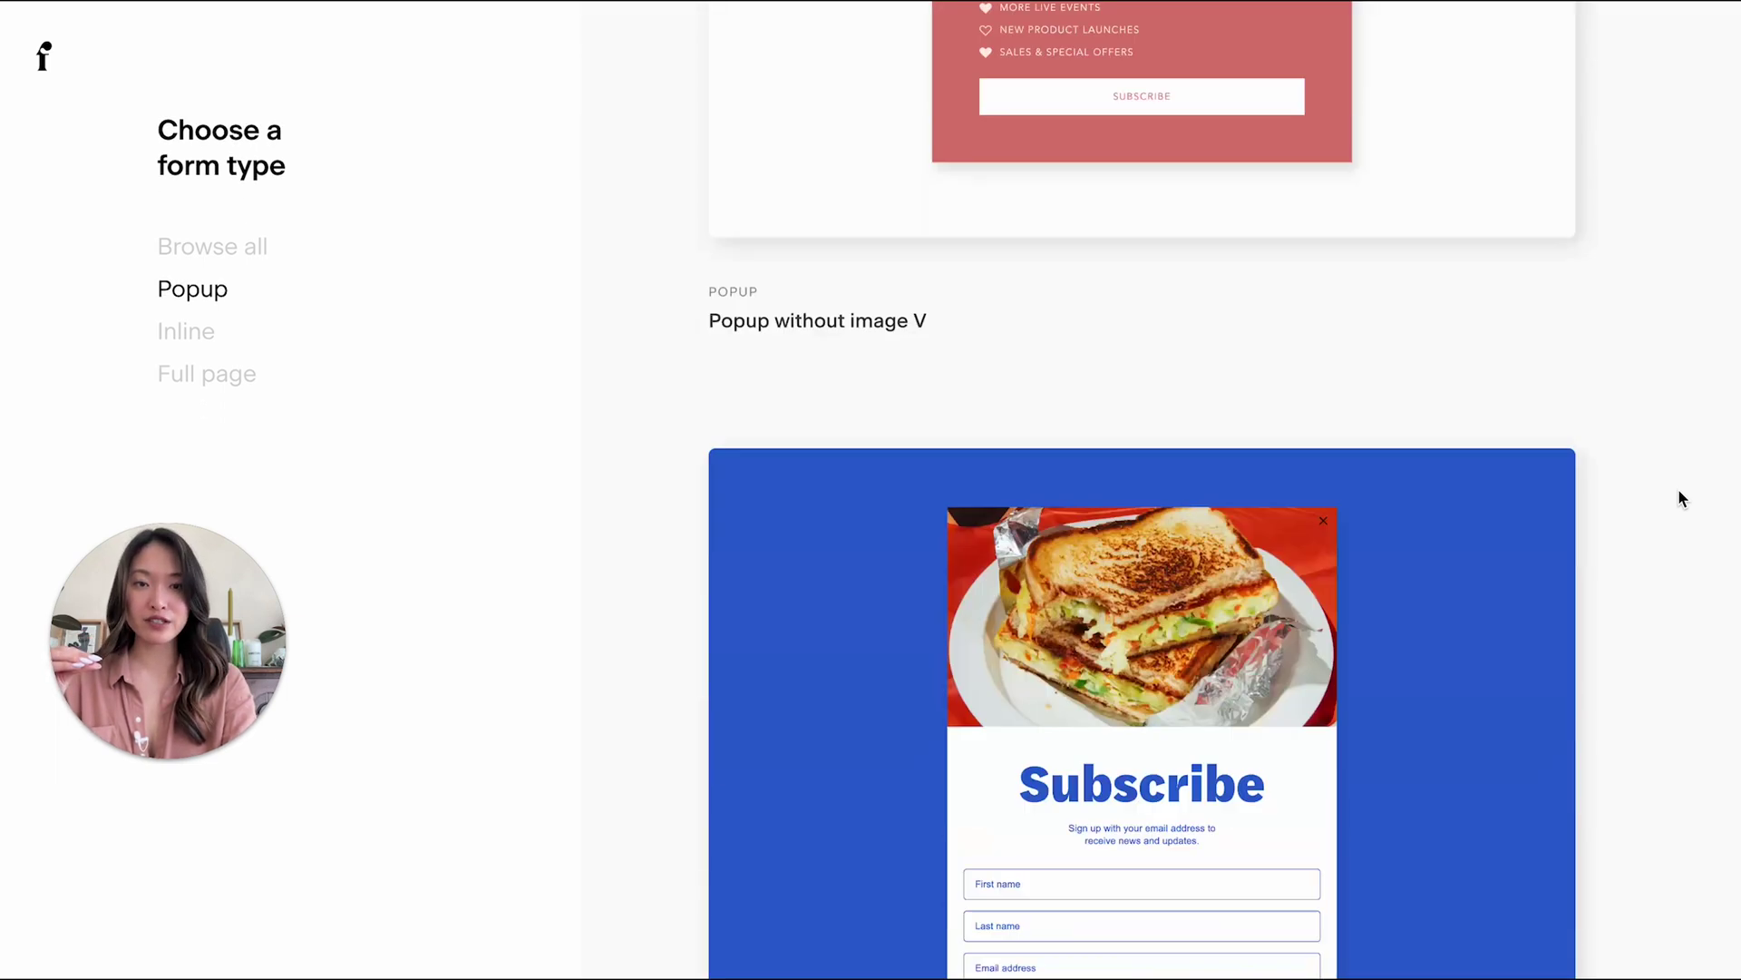
{"action": "scroll", "scroll_direction": "down", "scroll_amount": 3}
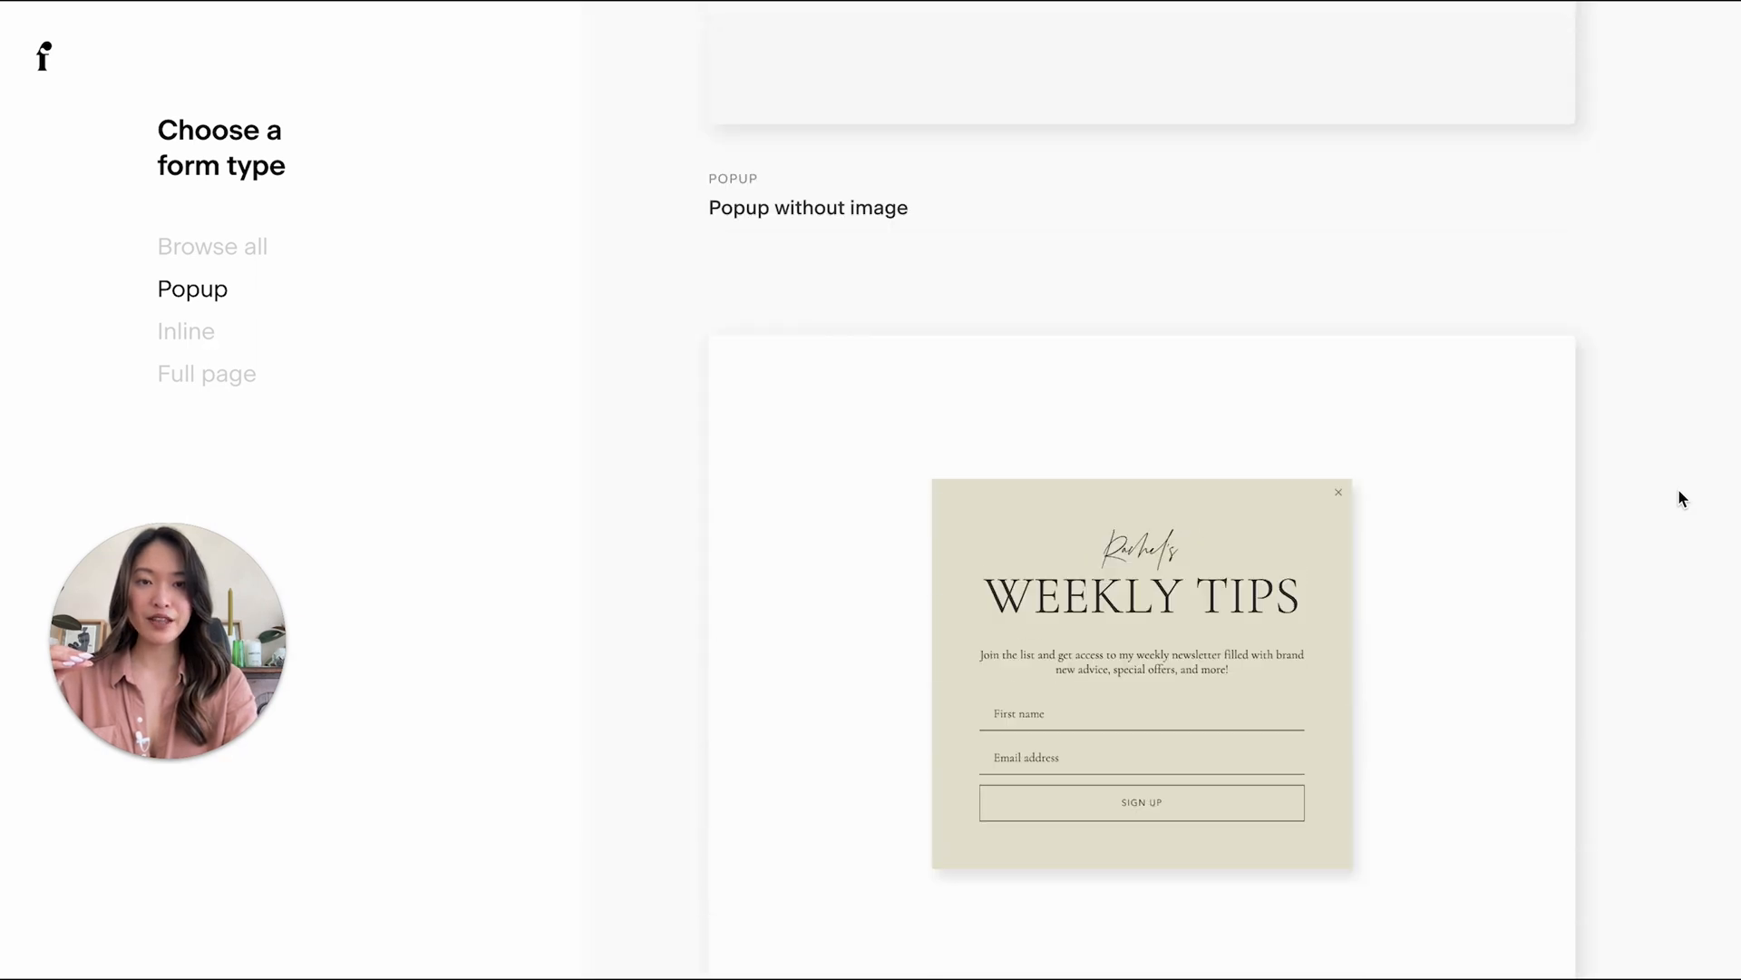
{"action": "scroll", "scroll_direction": "down", "scroll_amount": 3}
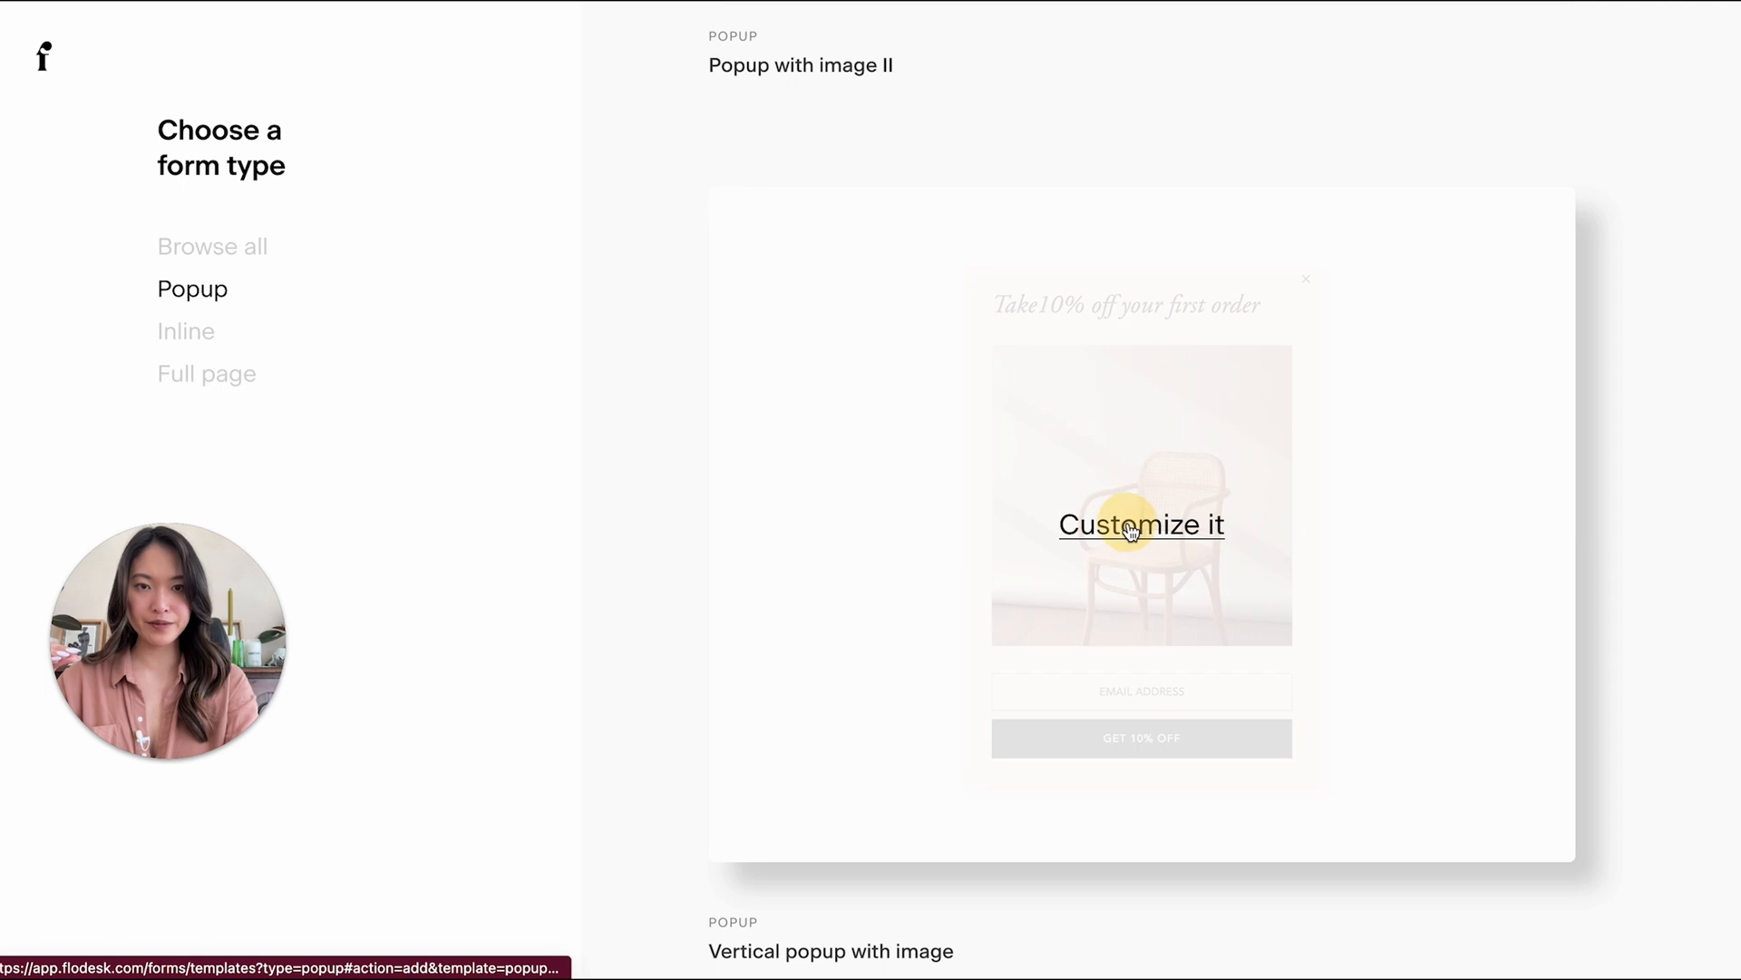
- Customize Popup with image II, adding its subscribers to the Freebie example segment
{"action": "left_click", "coordinate": [1140, 525]}
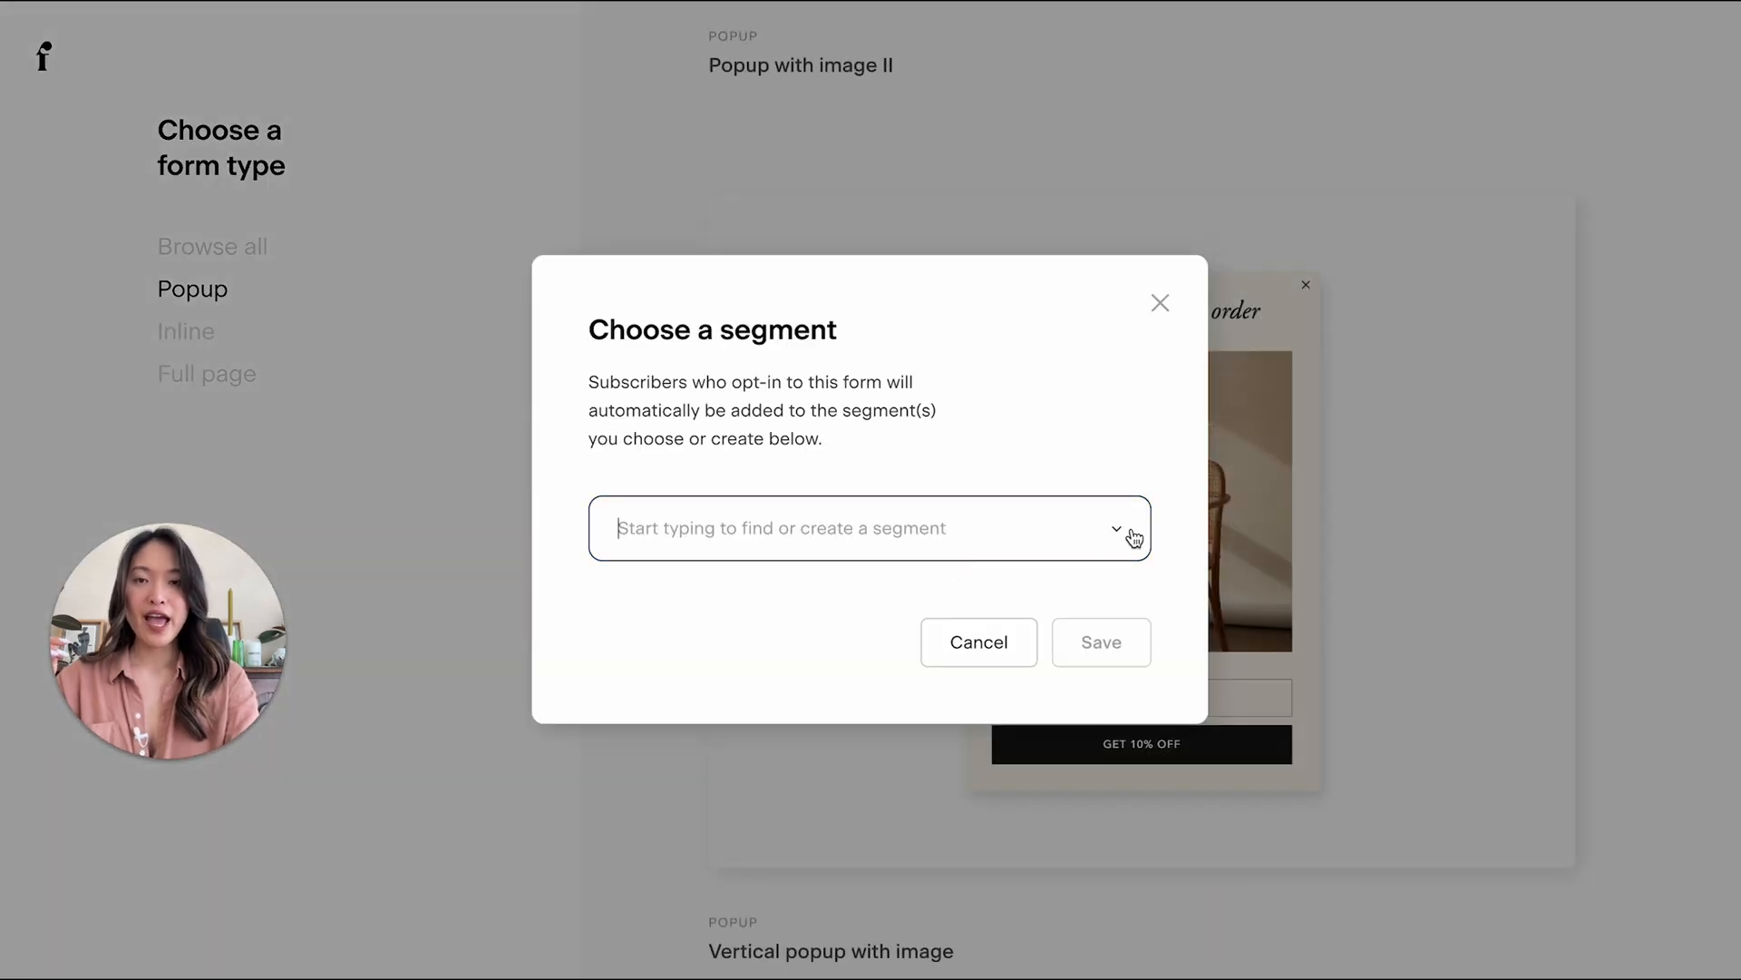
{"action": "left_click", "coordinate": [870, 528]}
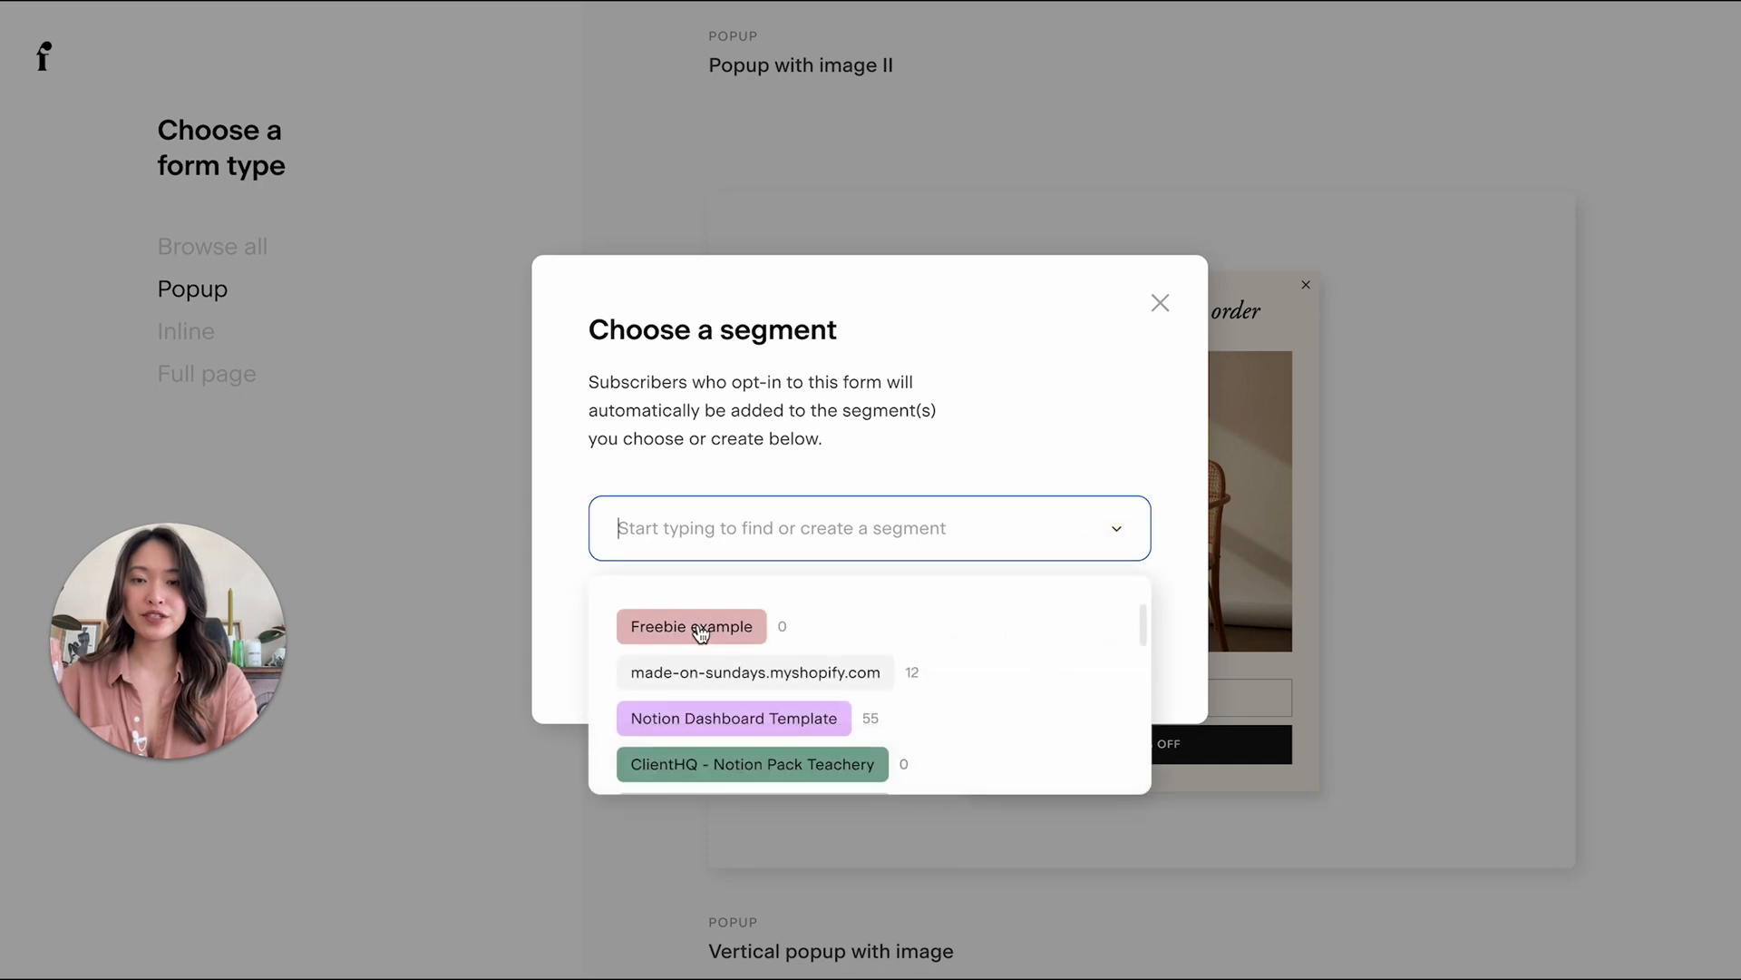
{"action": "left_click", "coordinate": [691, 627]}
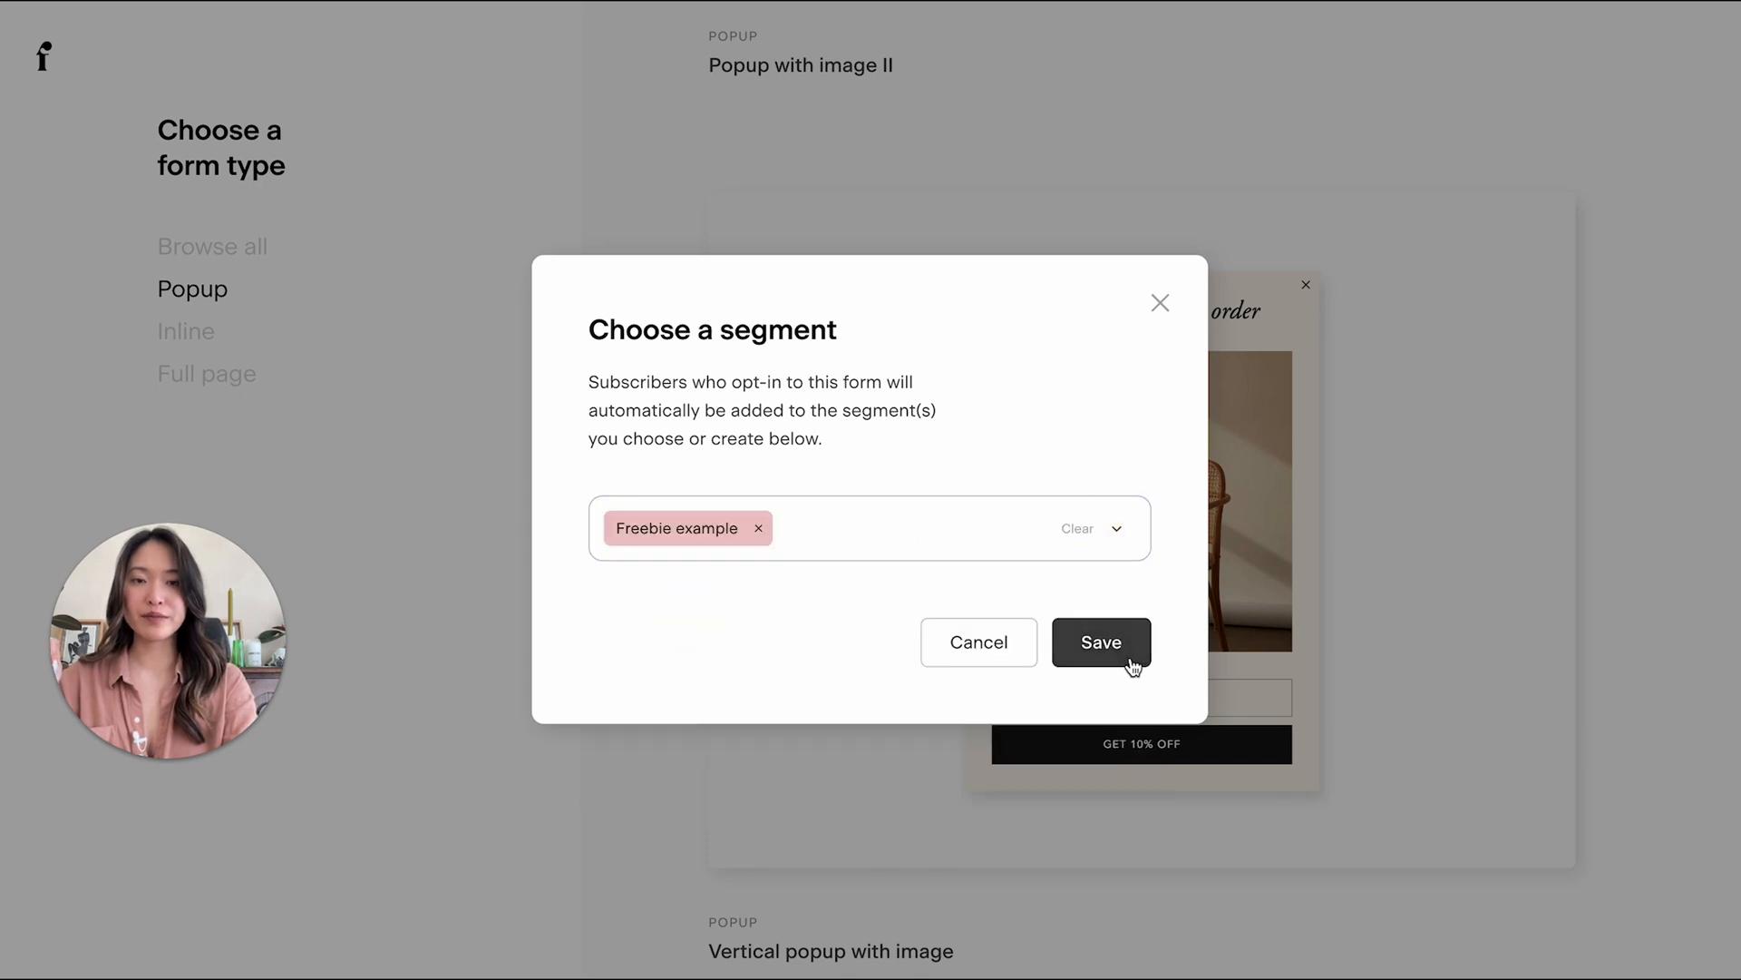
{"action": "left_click", "coordinate": [1101, 642]}
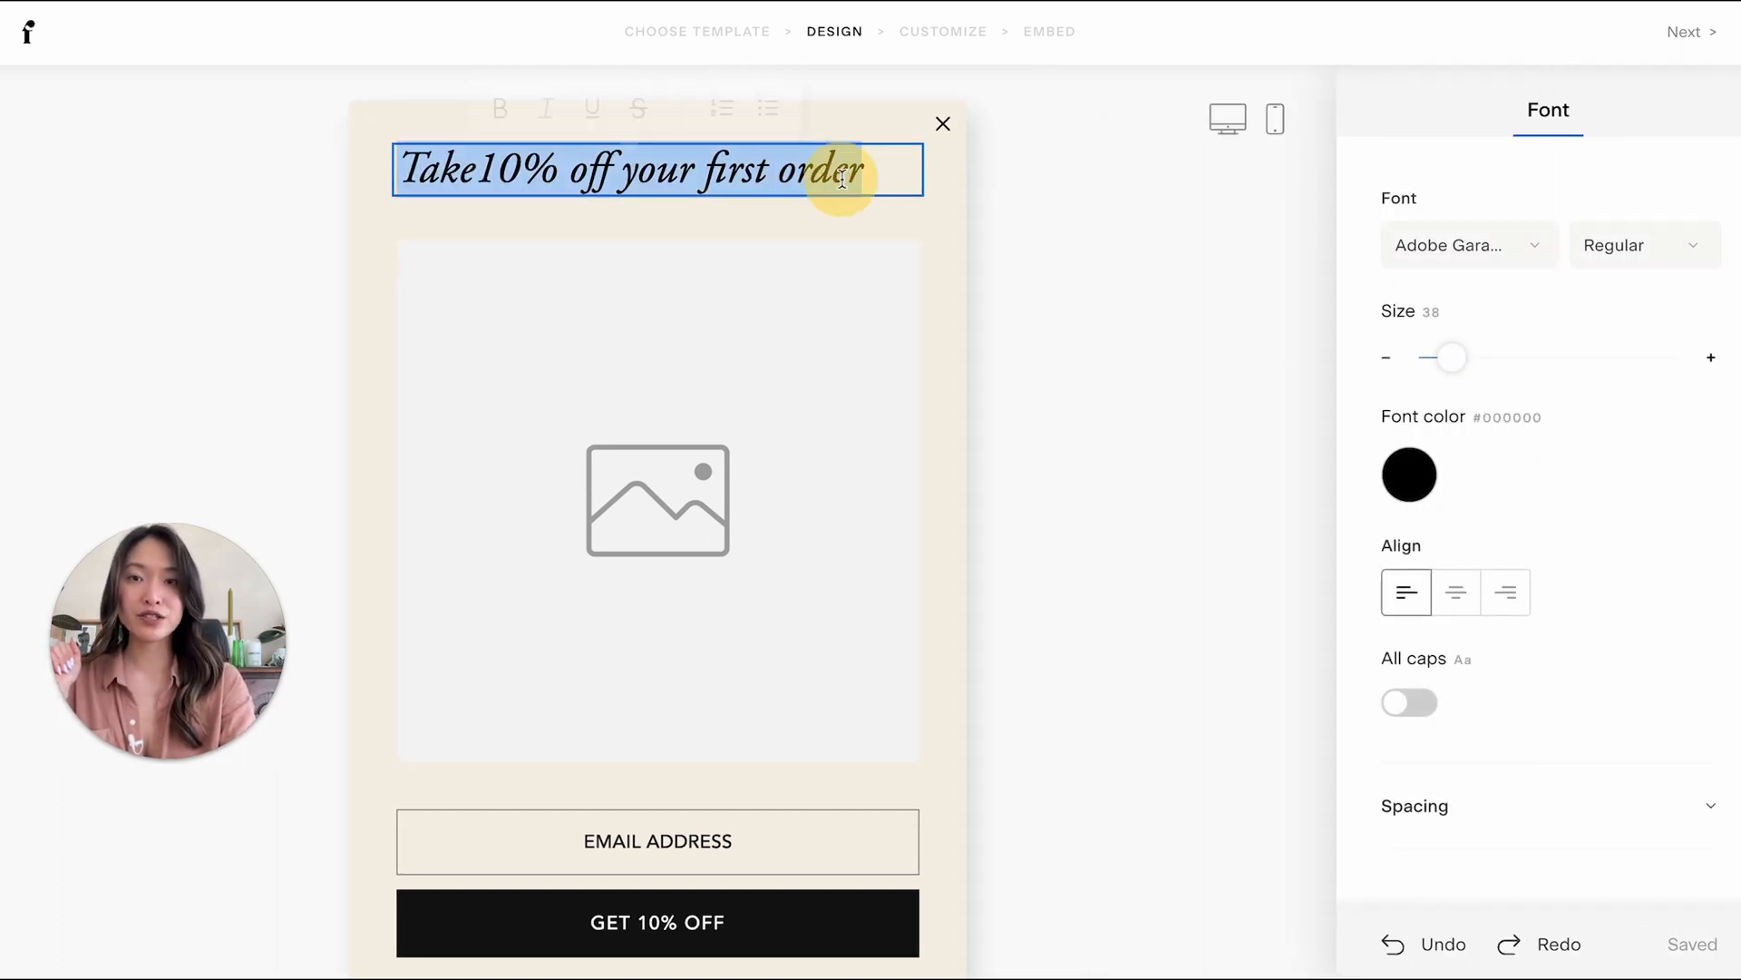
- Set the headline in Orpheus Pro reading 'Get your Guide to 3 Ways to improve your website conversions'
{"action": "left_click", "coordinate": [1470, 245]}
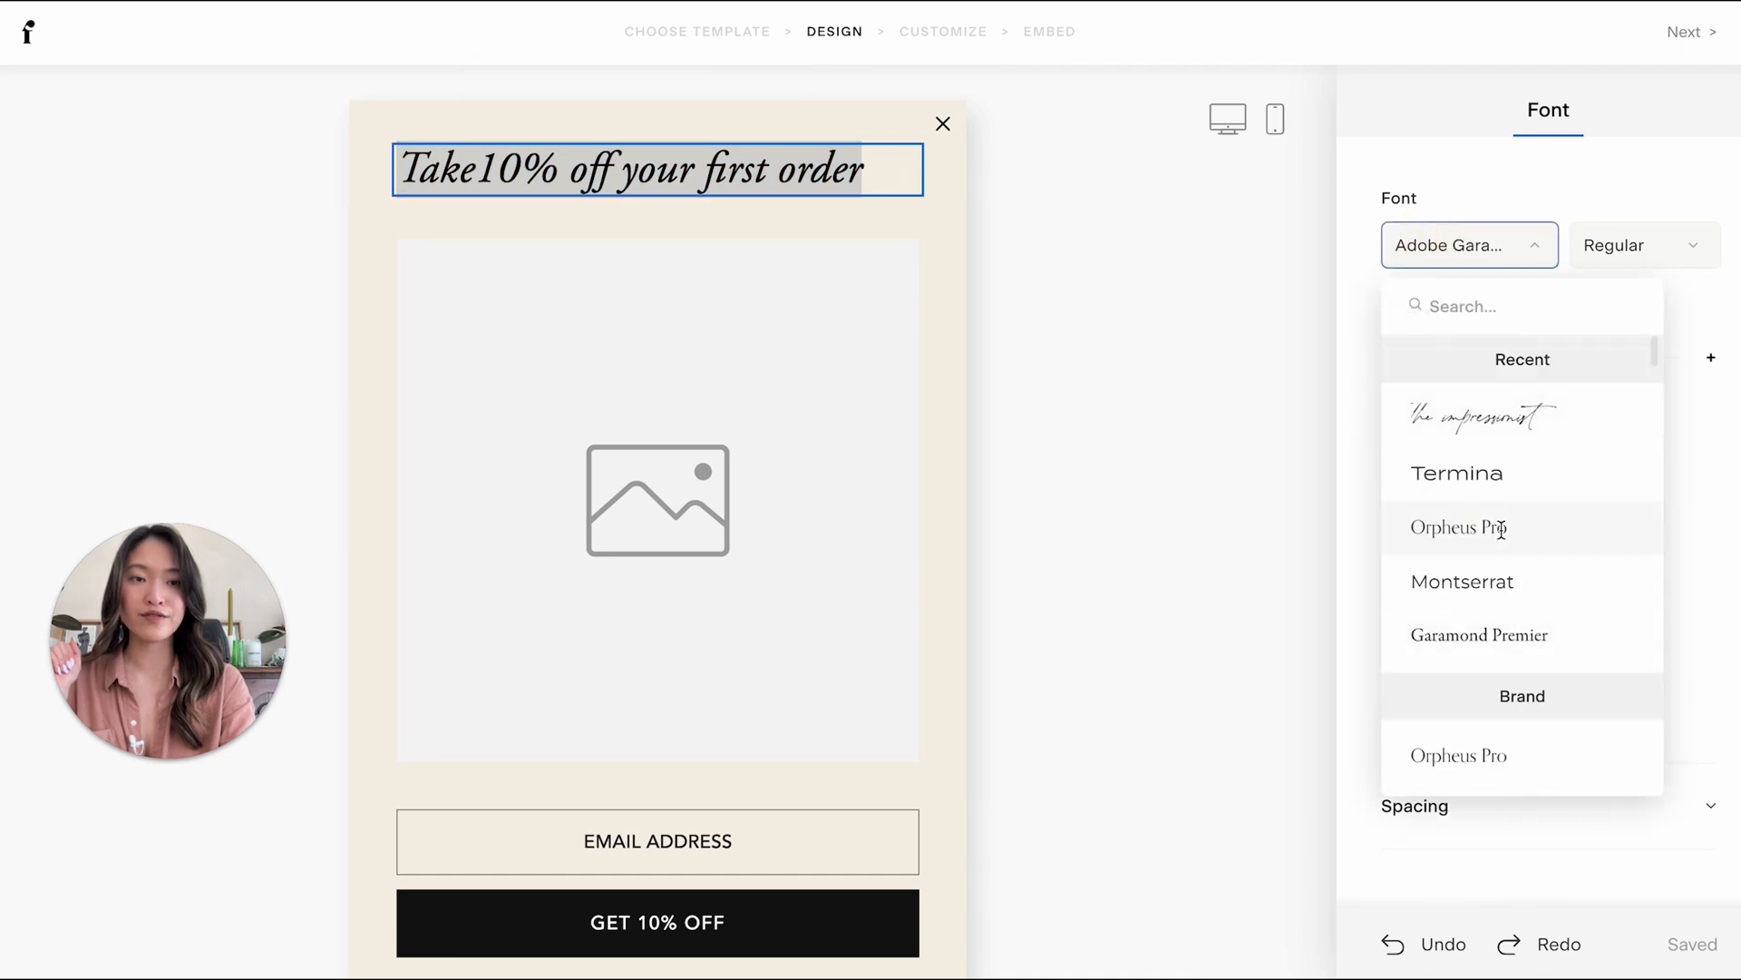
{"action": "left_click", "coordinate": [1458, 527]}
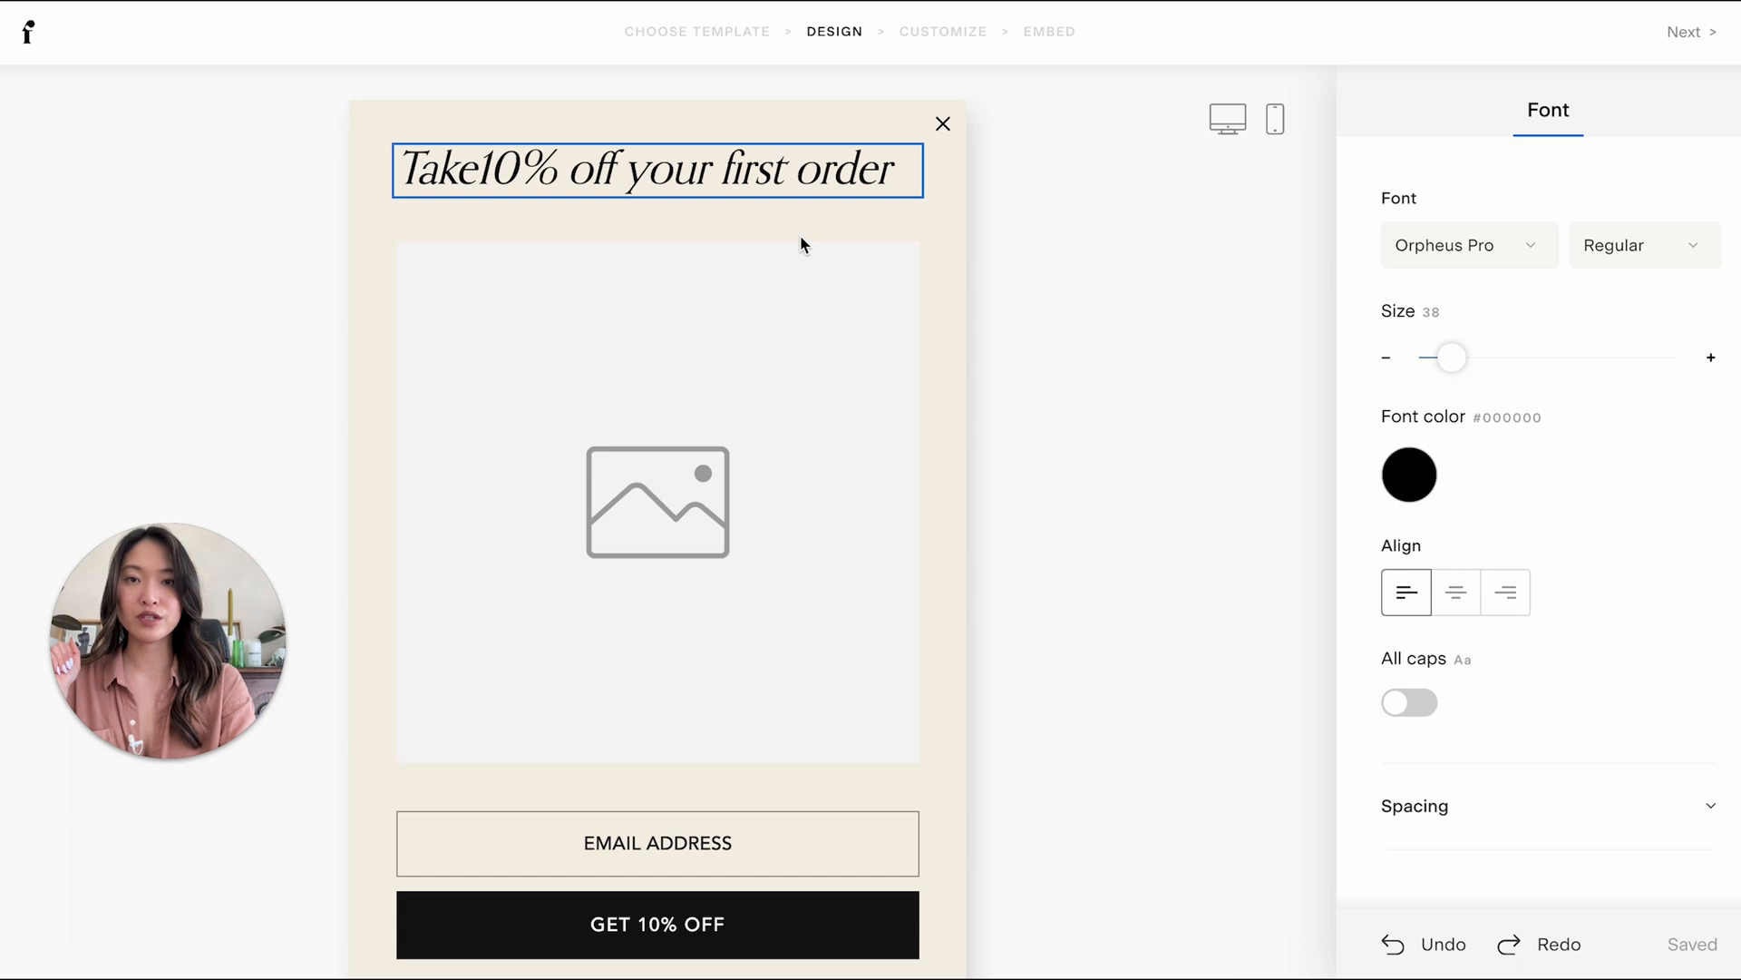
{"action": "type", "text": "Get your G"}
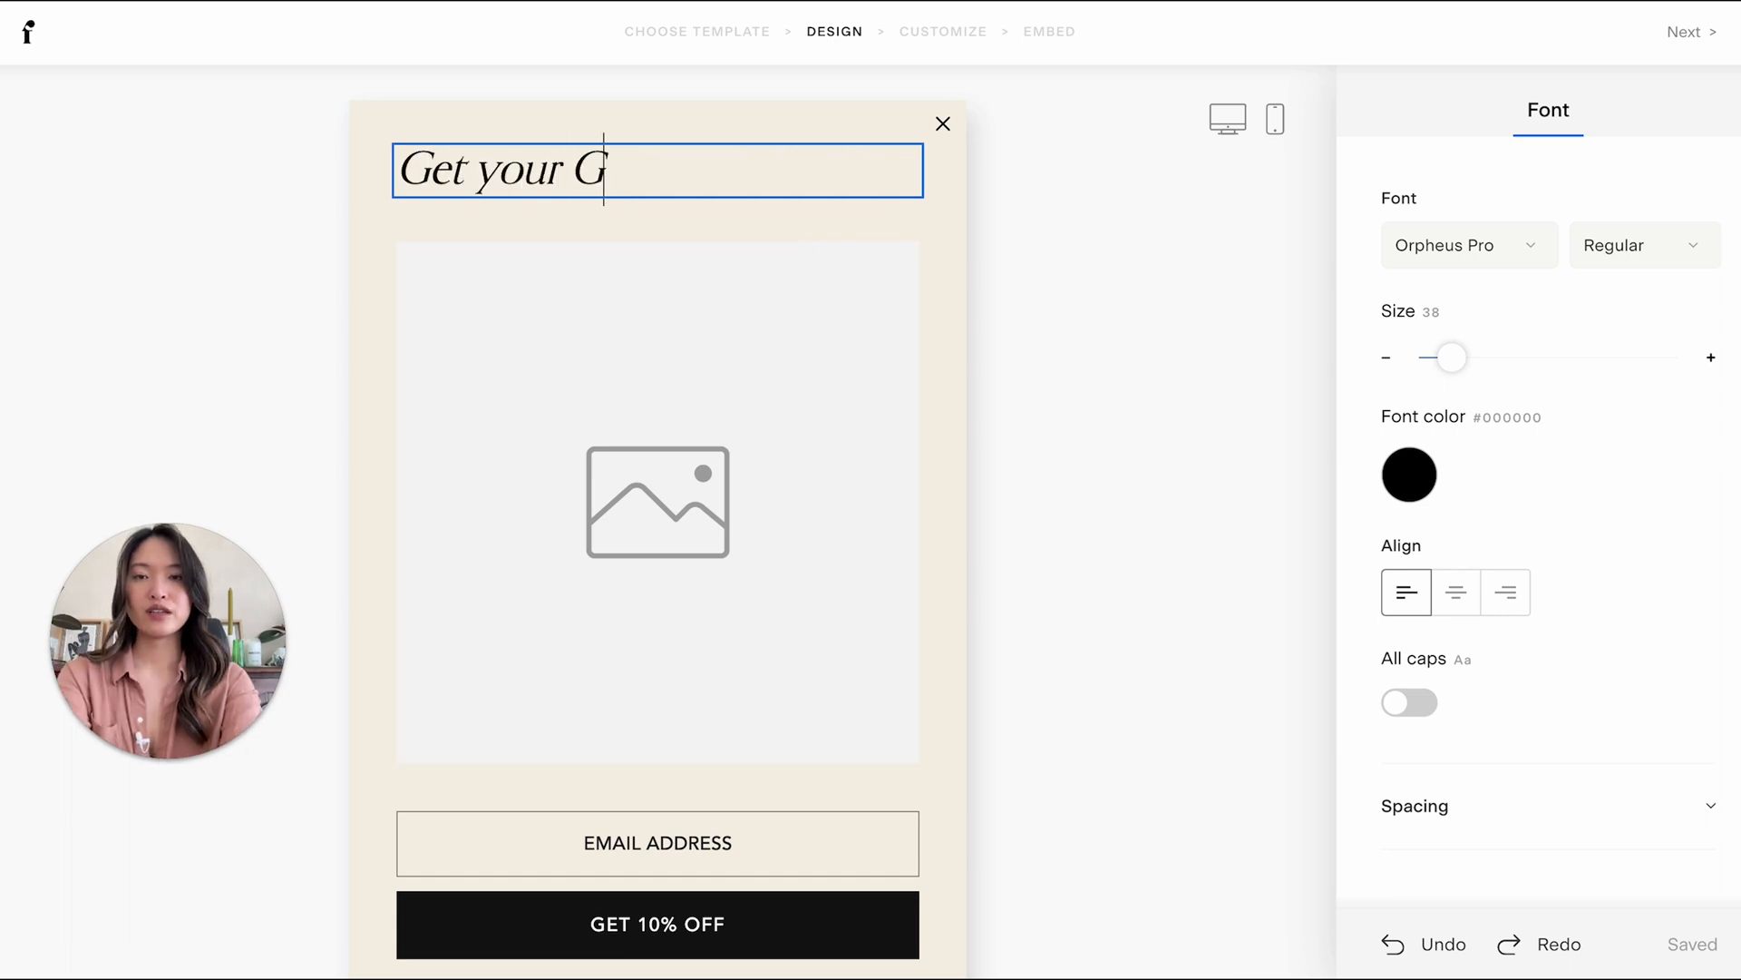
{"action": "type", "text": "uide to 3 Ways to improve your websit"}
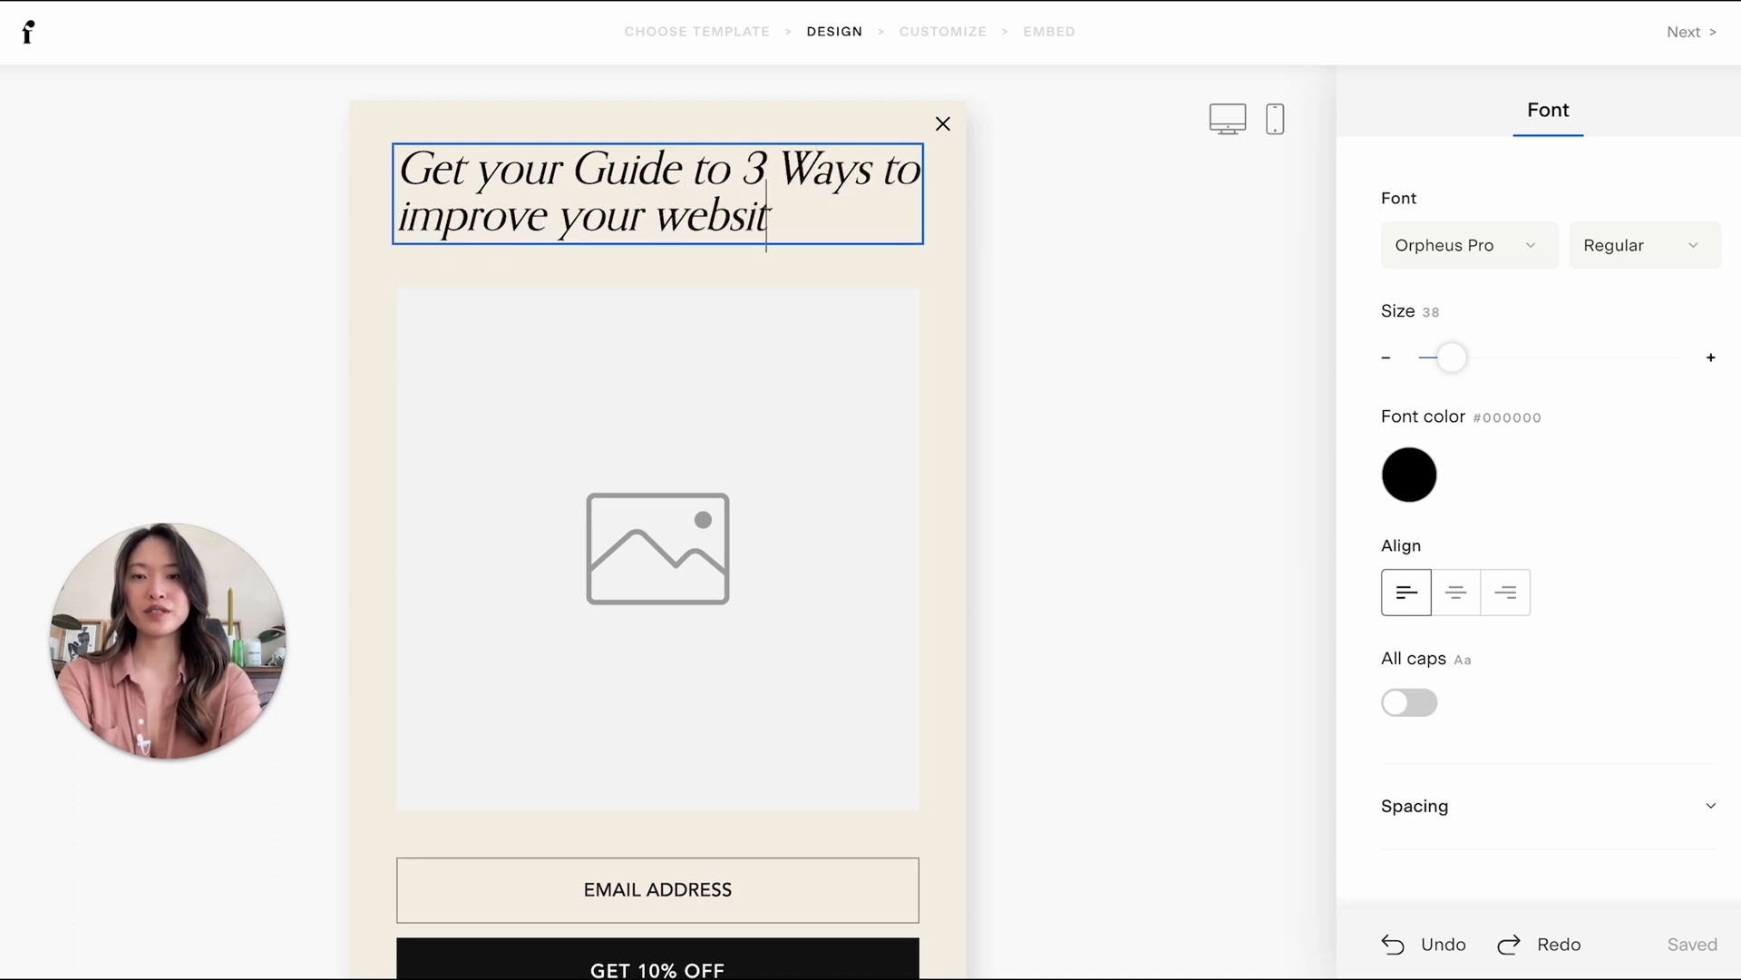
{"action": "type", "text": "e convers"}
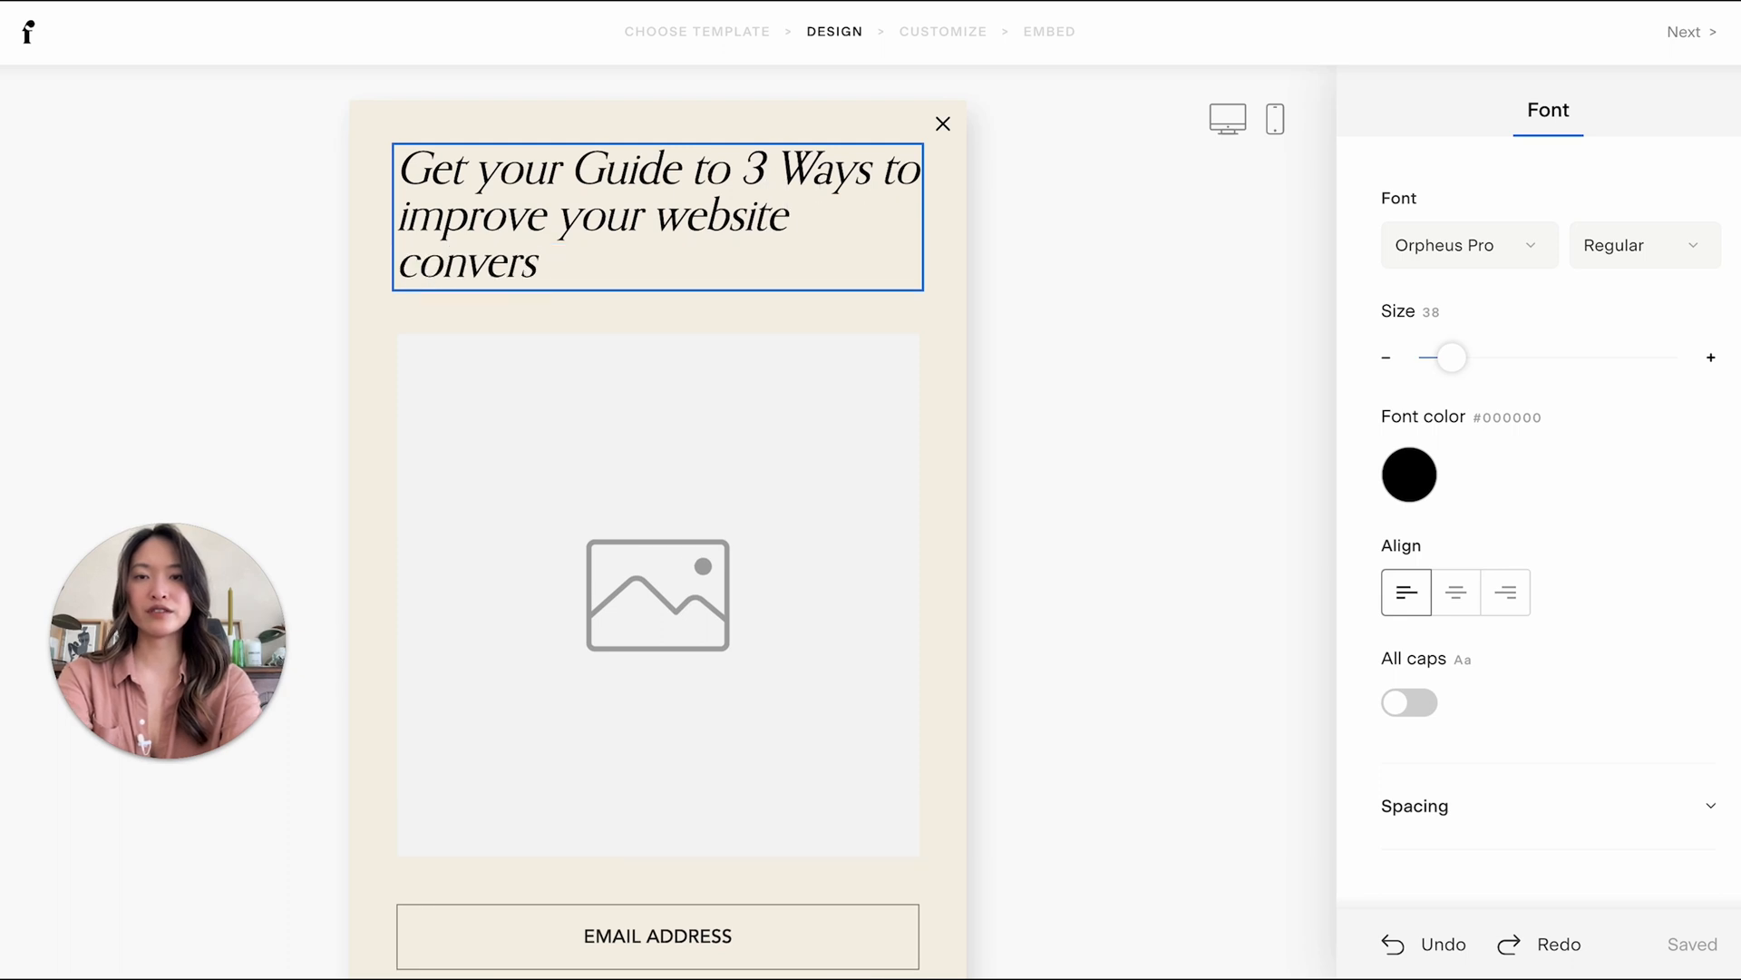
{"action": "left_click", "coordinate": [658, 596]}
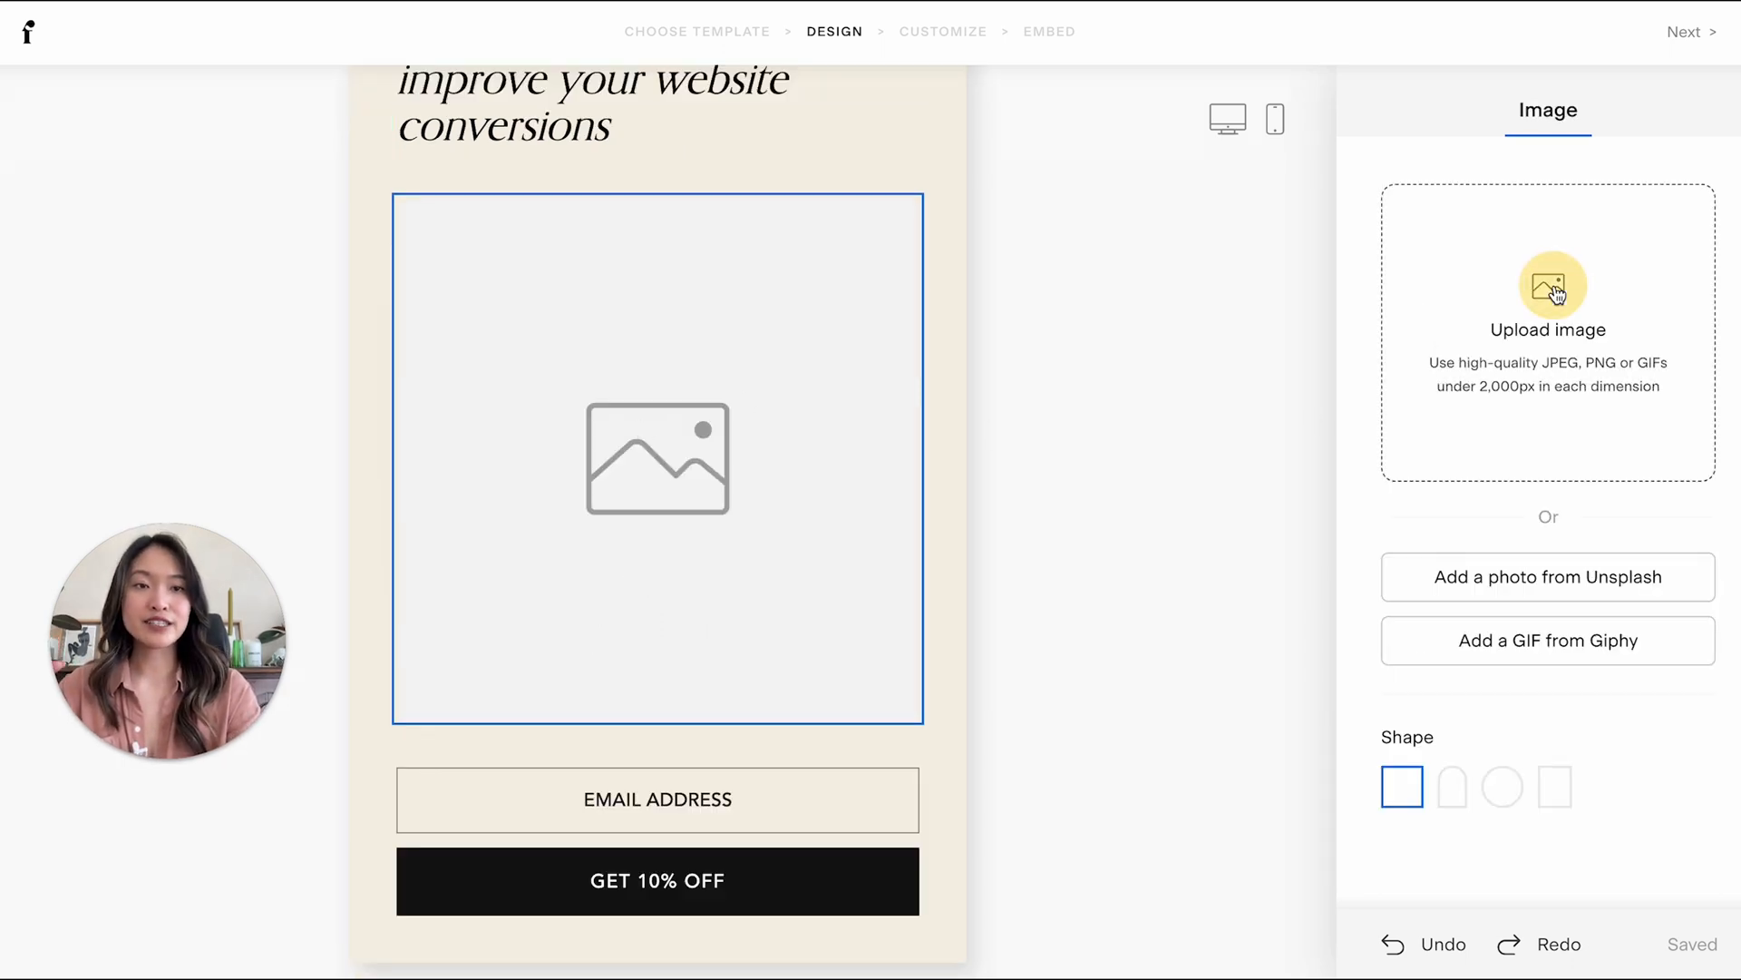
- Upload Notion Home Dashboard.png as the popup image and try its shape options
{"action": "left_click", "coordinate": [1549, 286]}
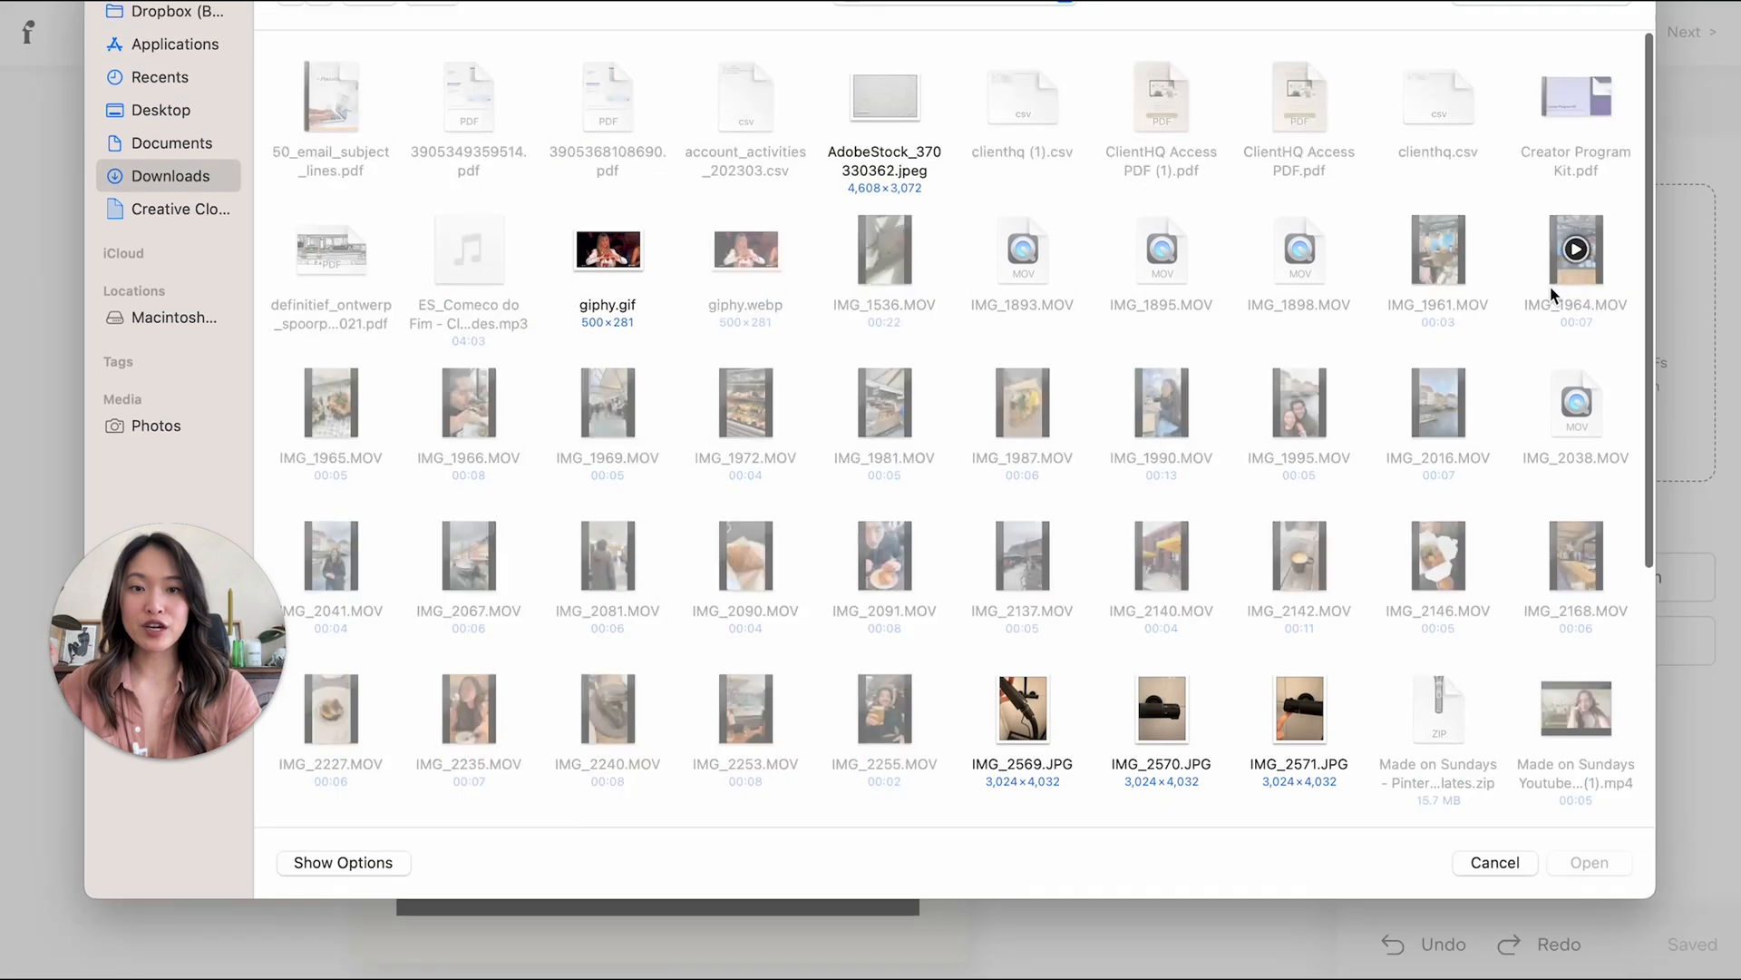
{"action": "scroll", "scroll_direction": "down", "scroll_amount": 3}
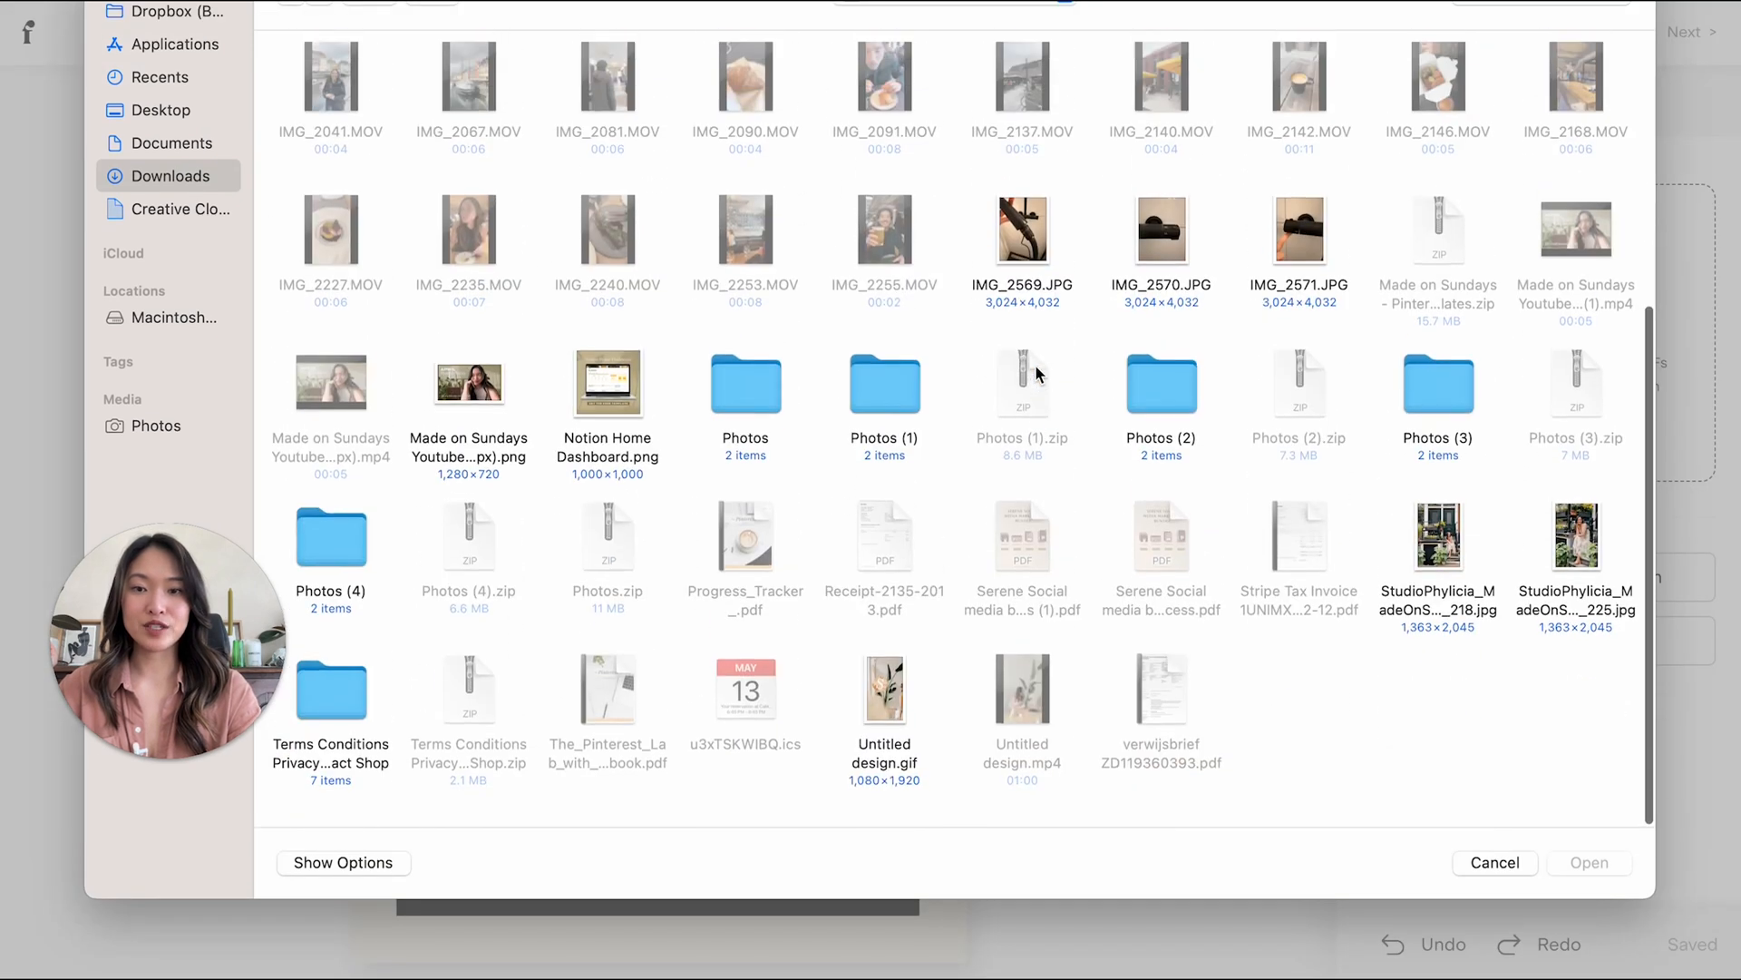
{"action": "left_click", "coordinate": [1495, 862]}
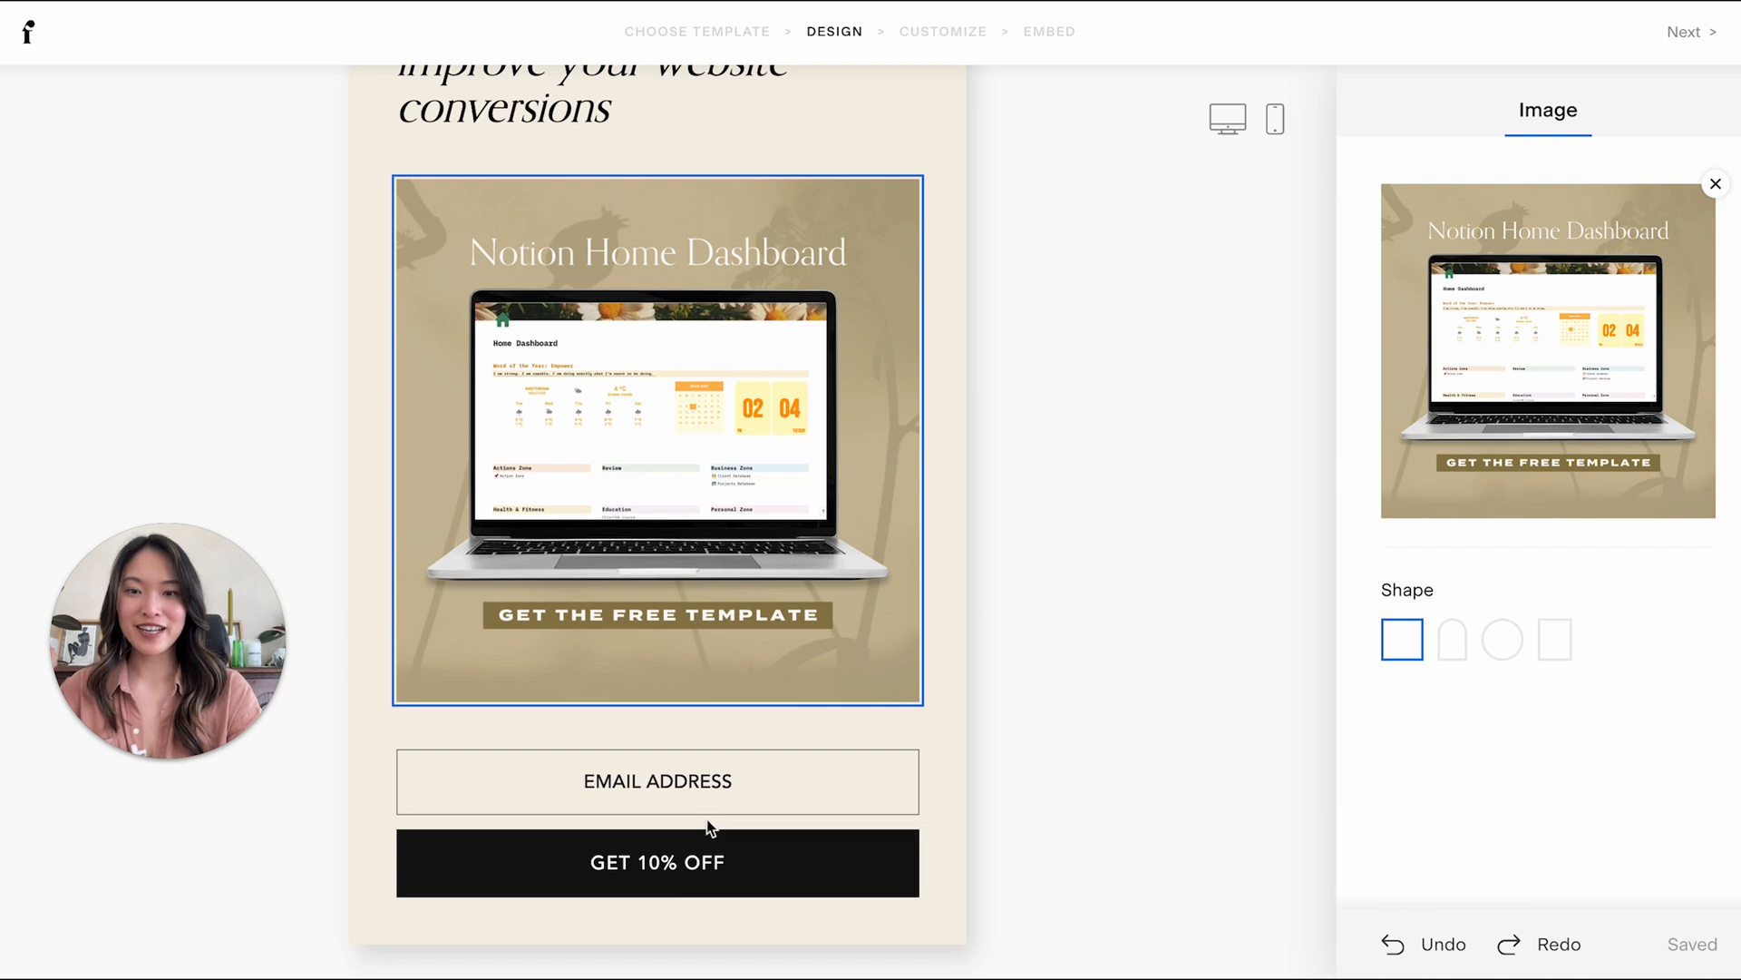
{"action": "mouse_move", "coordinate": [758, 488]}
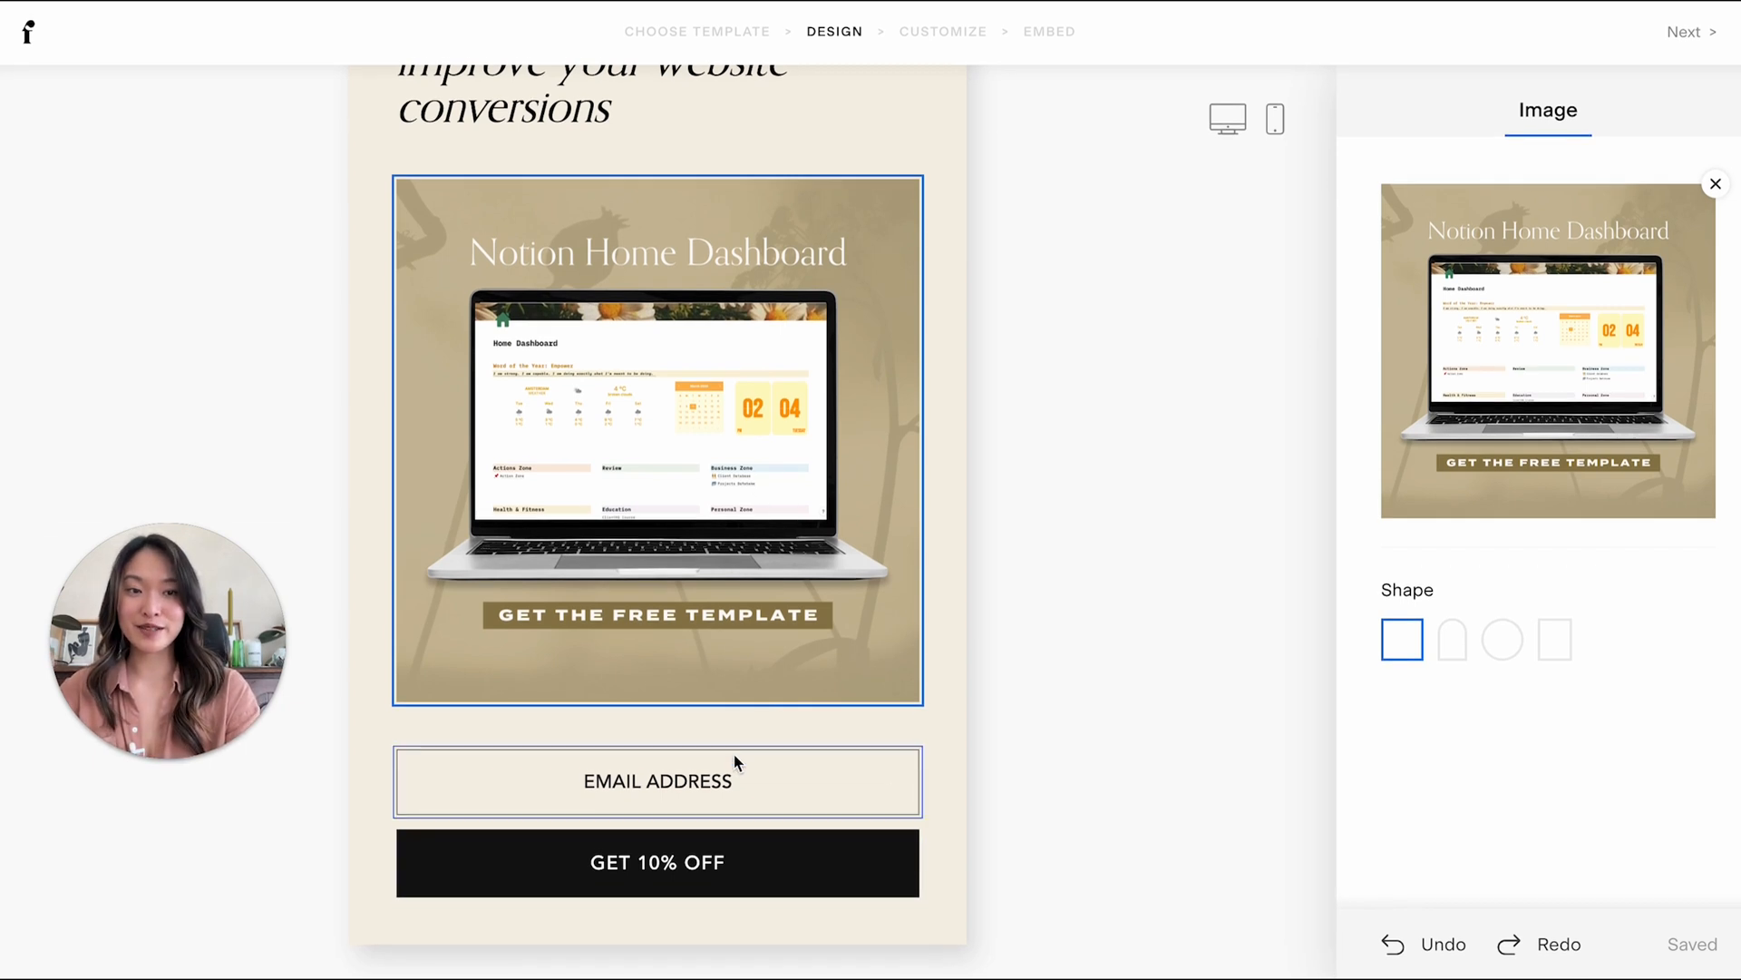
{"action": "left_click", "coordinate": [1503, 639]}
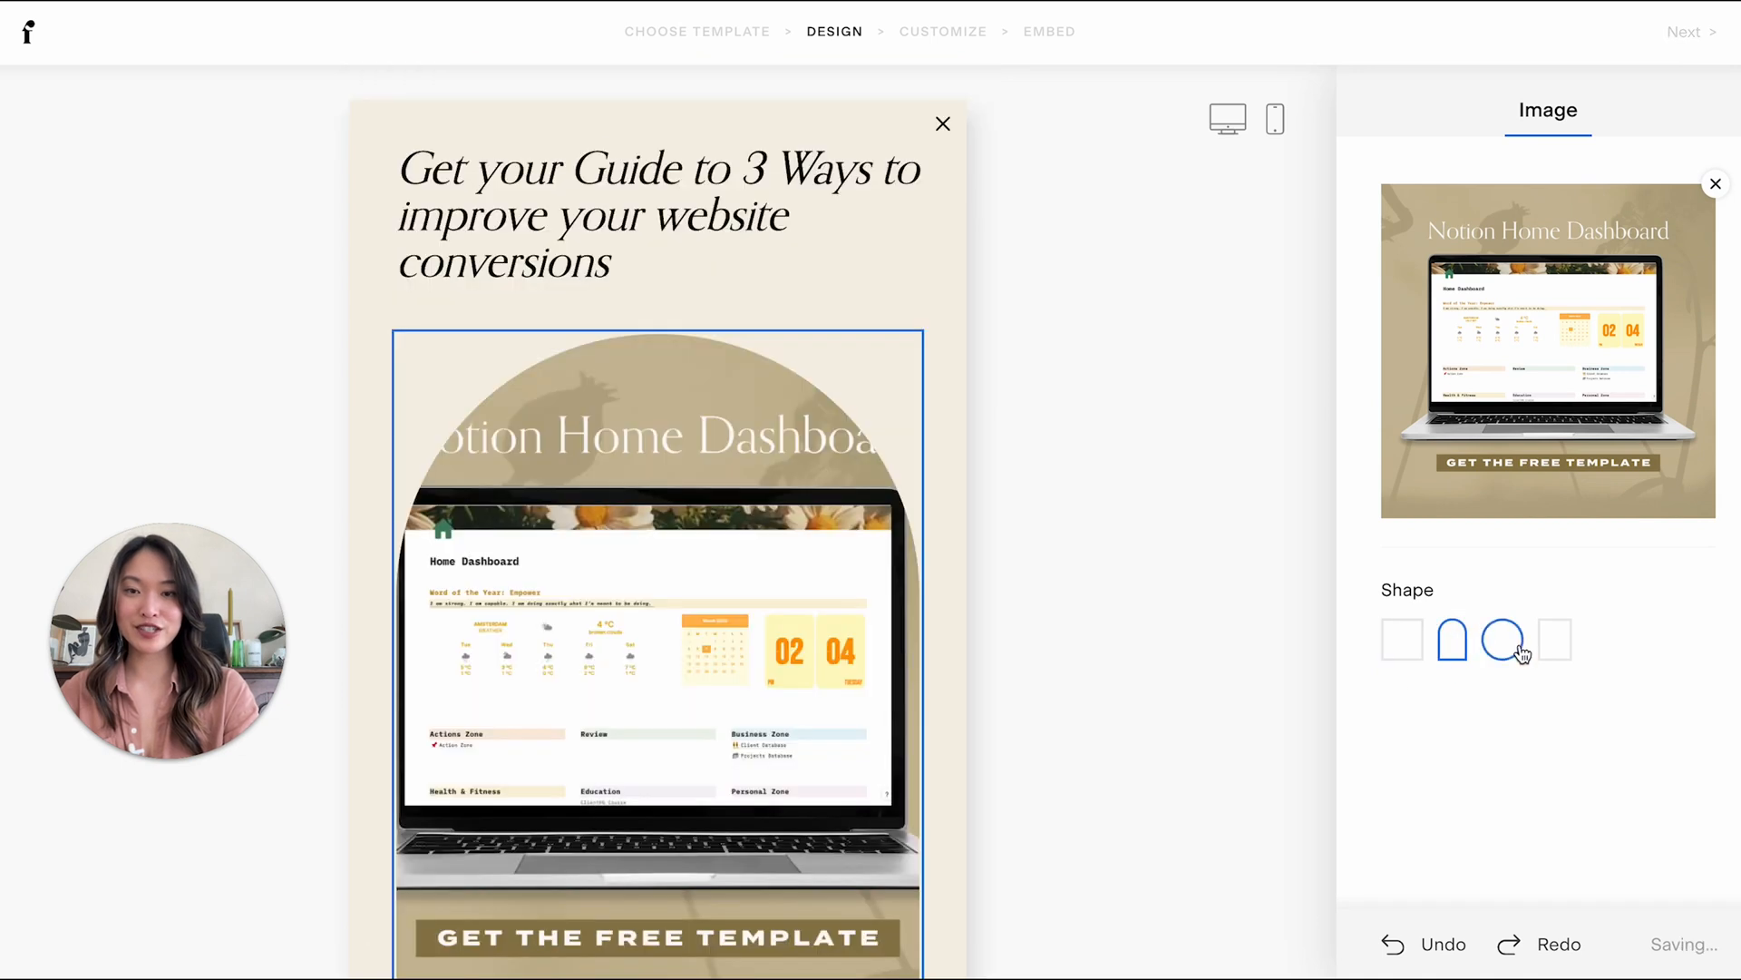
{"action": "left_click", "coordinate": [1555, 639]}
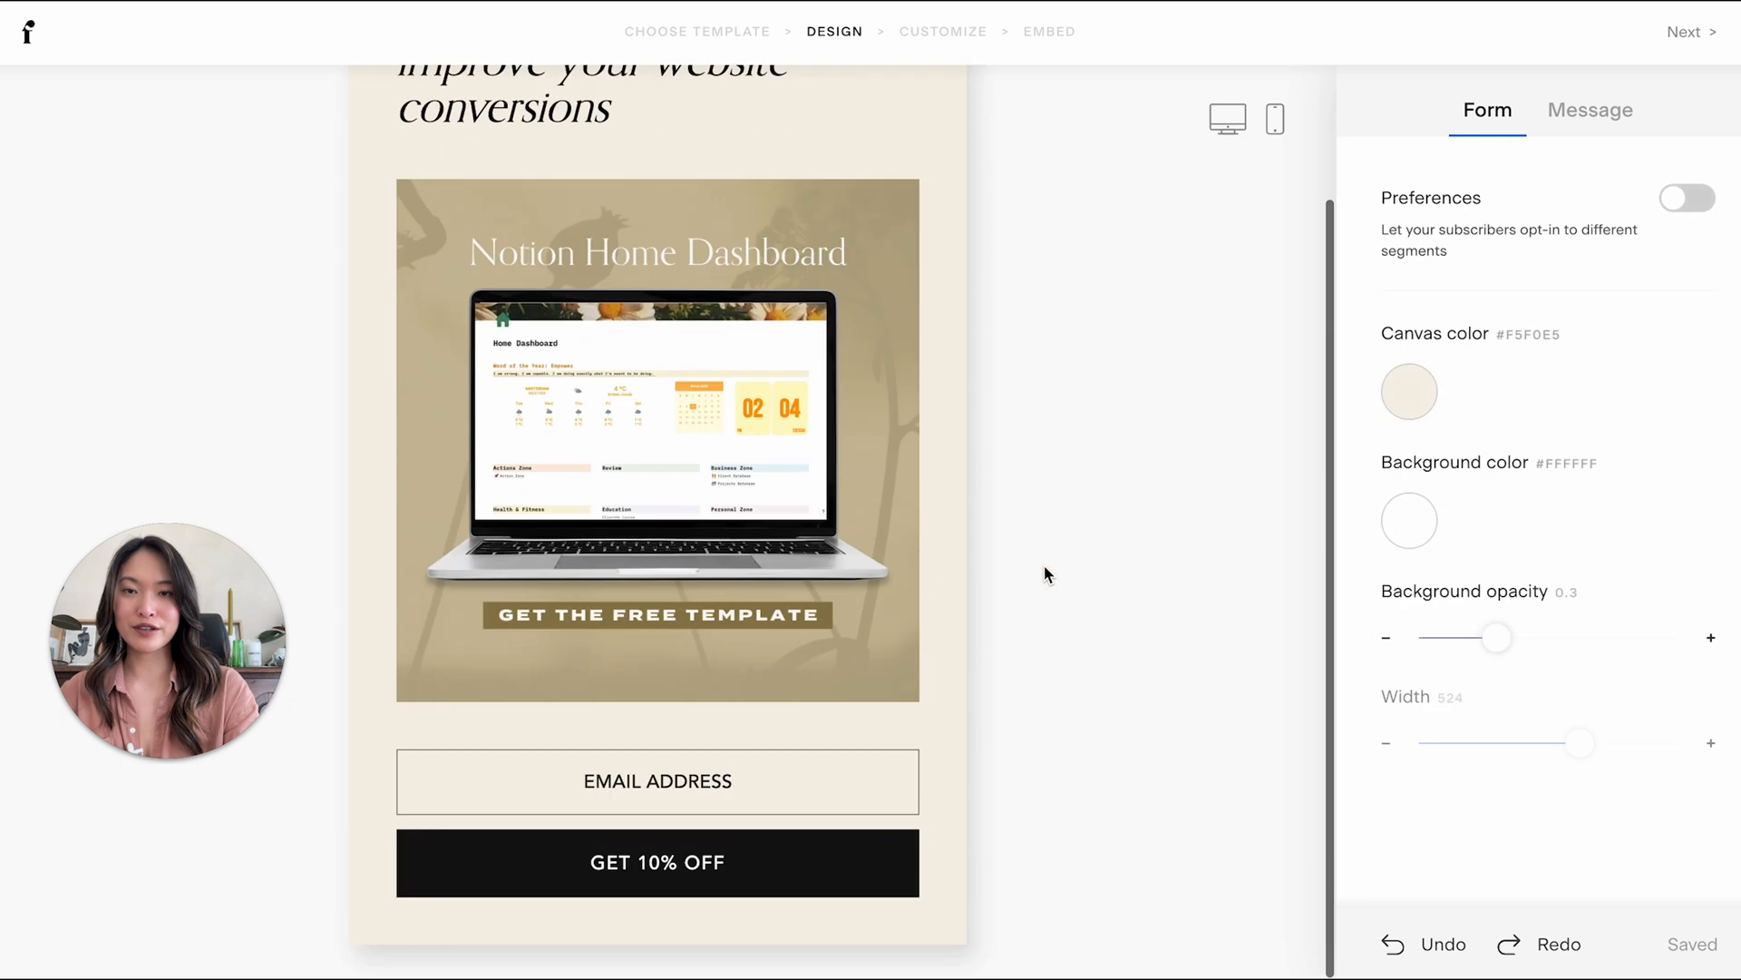
- Add a required First name field above the email address field
{"action": "left_click", "coordinate": [658, 781]}
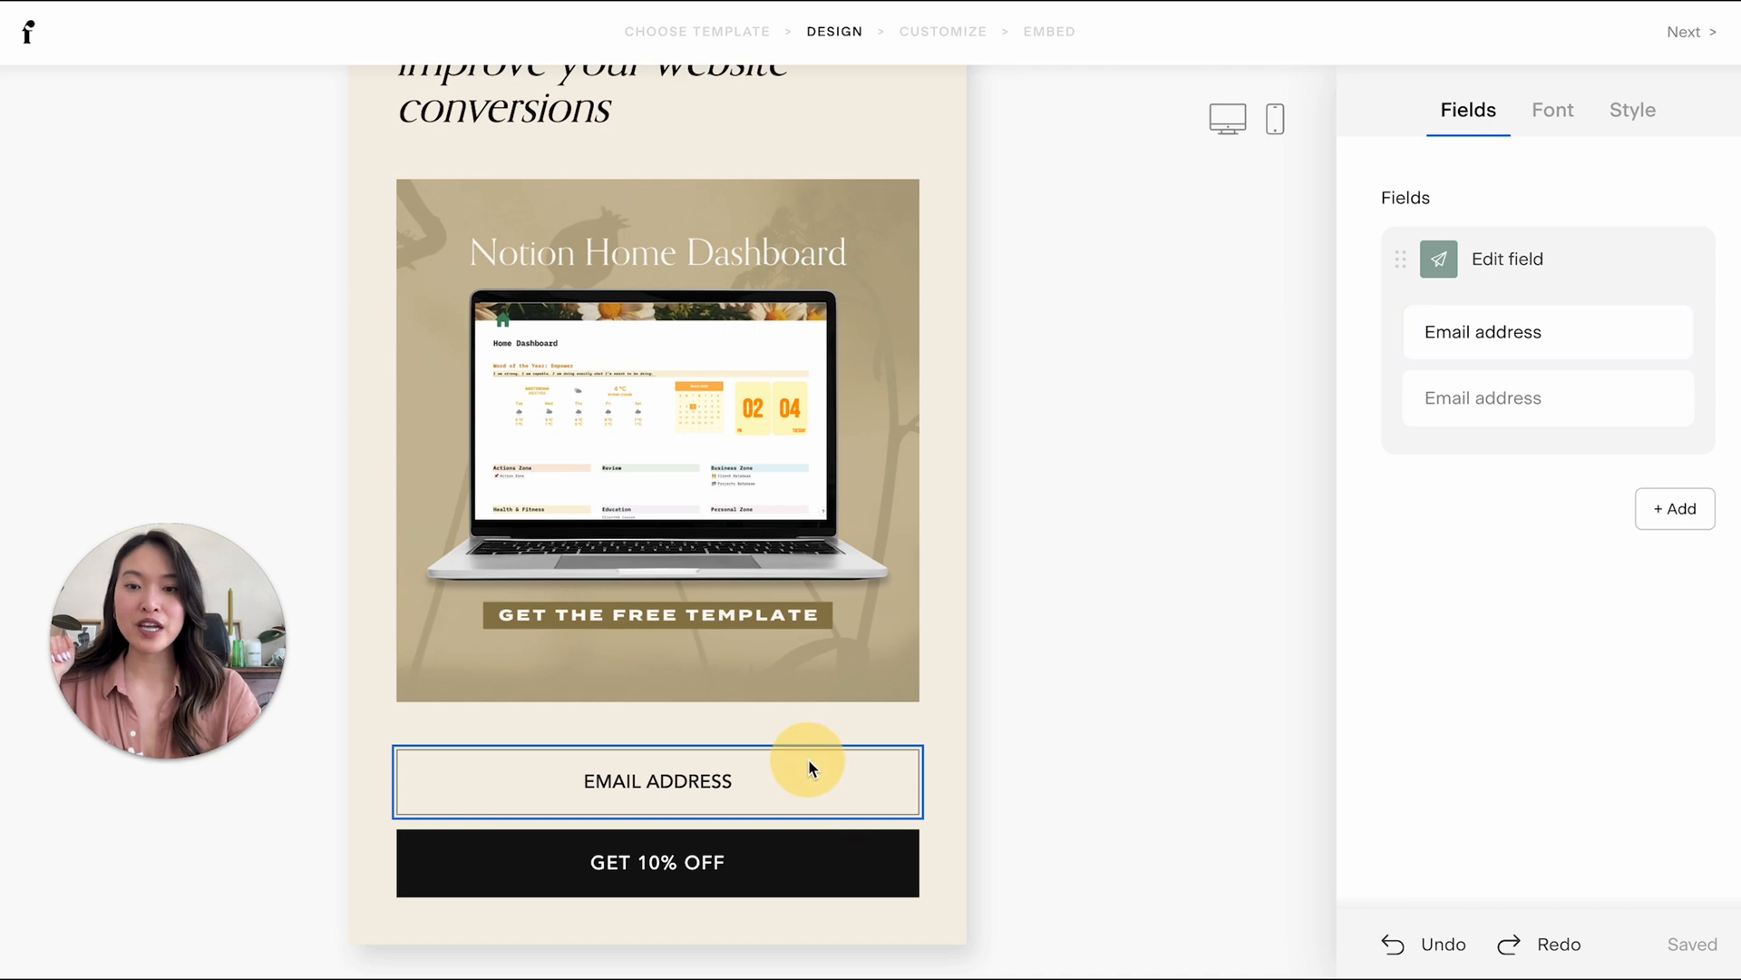
{"action": "mouse_move", "coordinate": [1488, 227]}
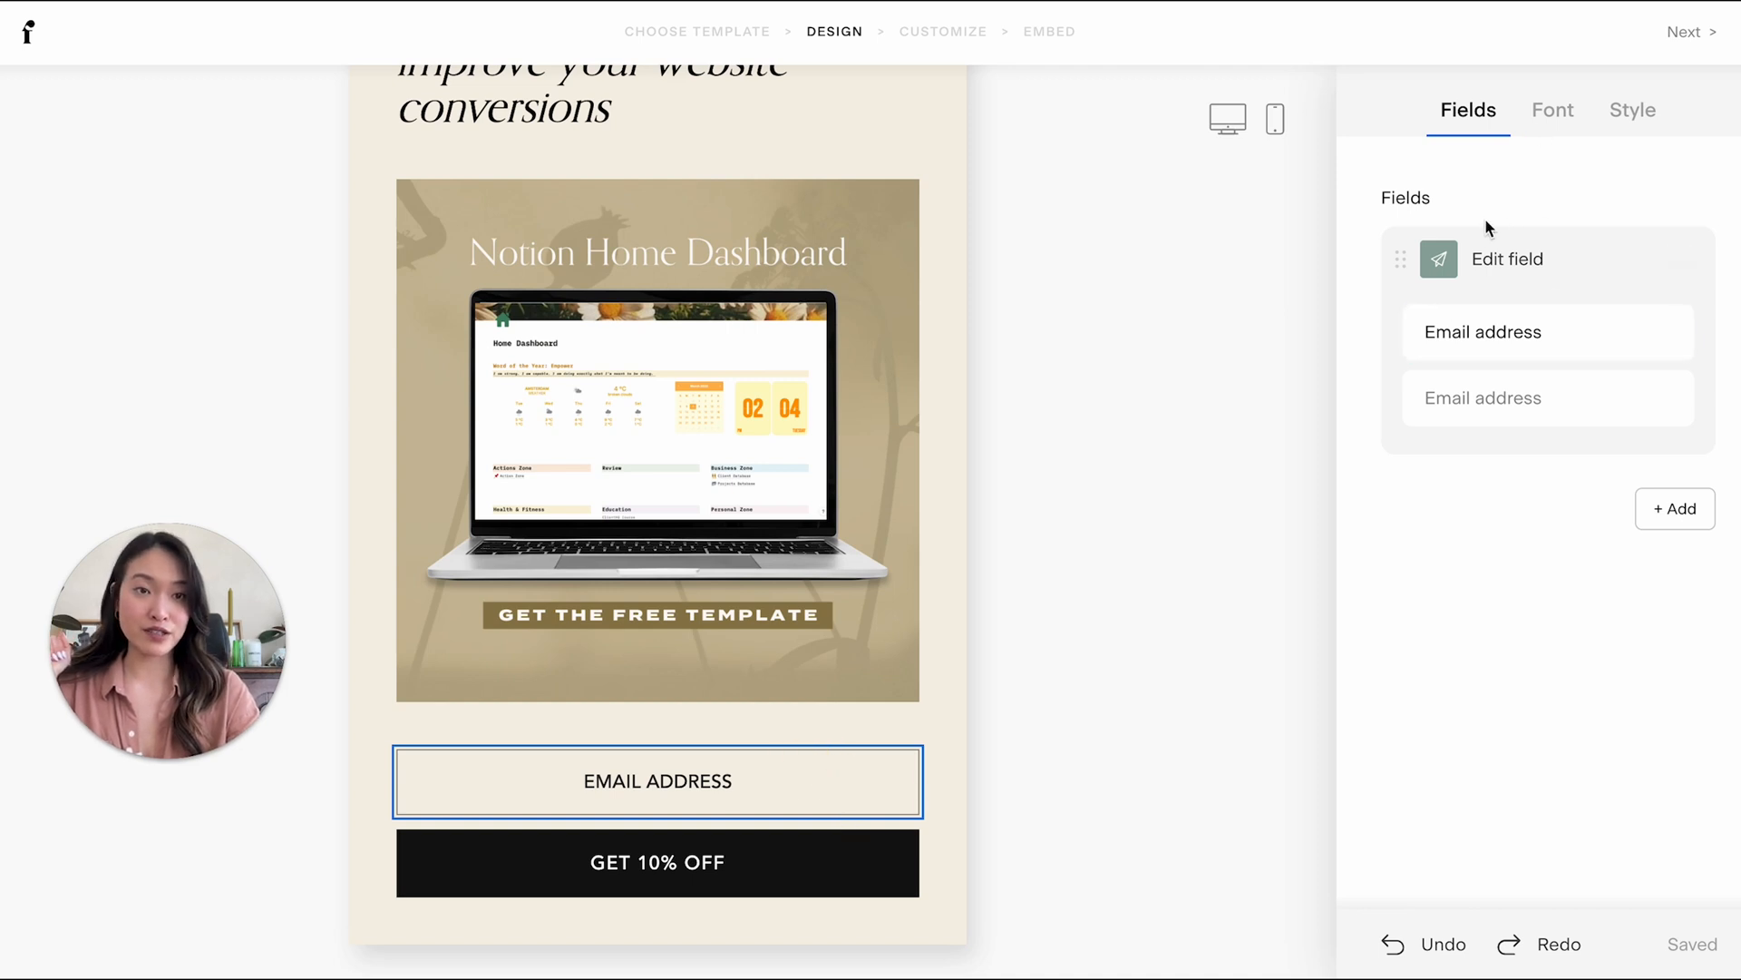
{"action": "left_click", "coordinate": [1683, 259]}
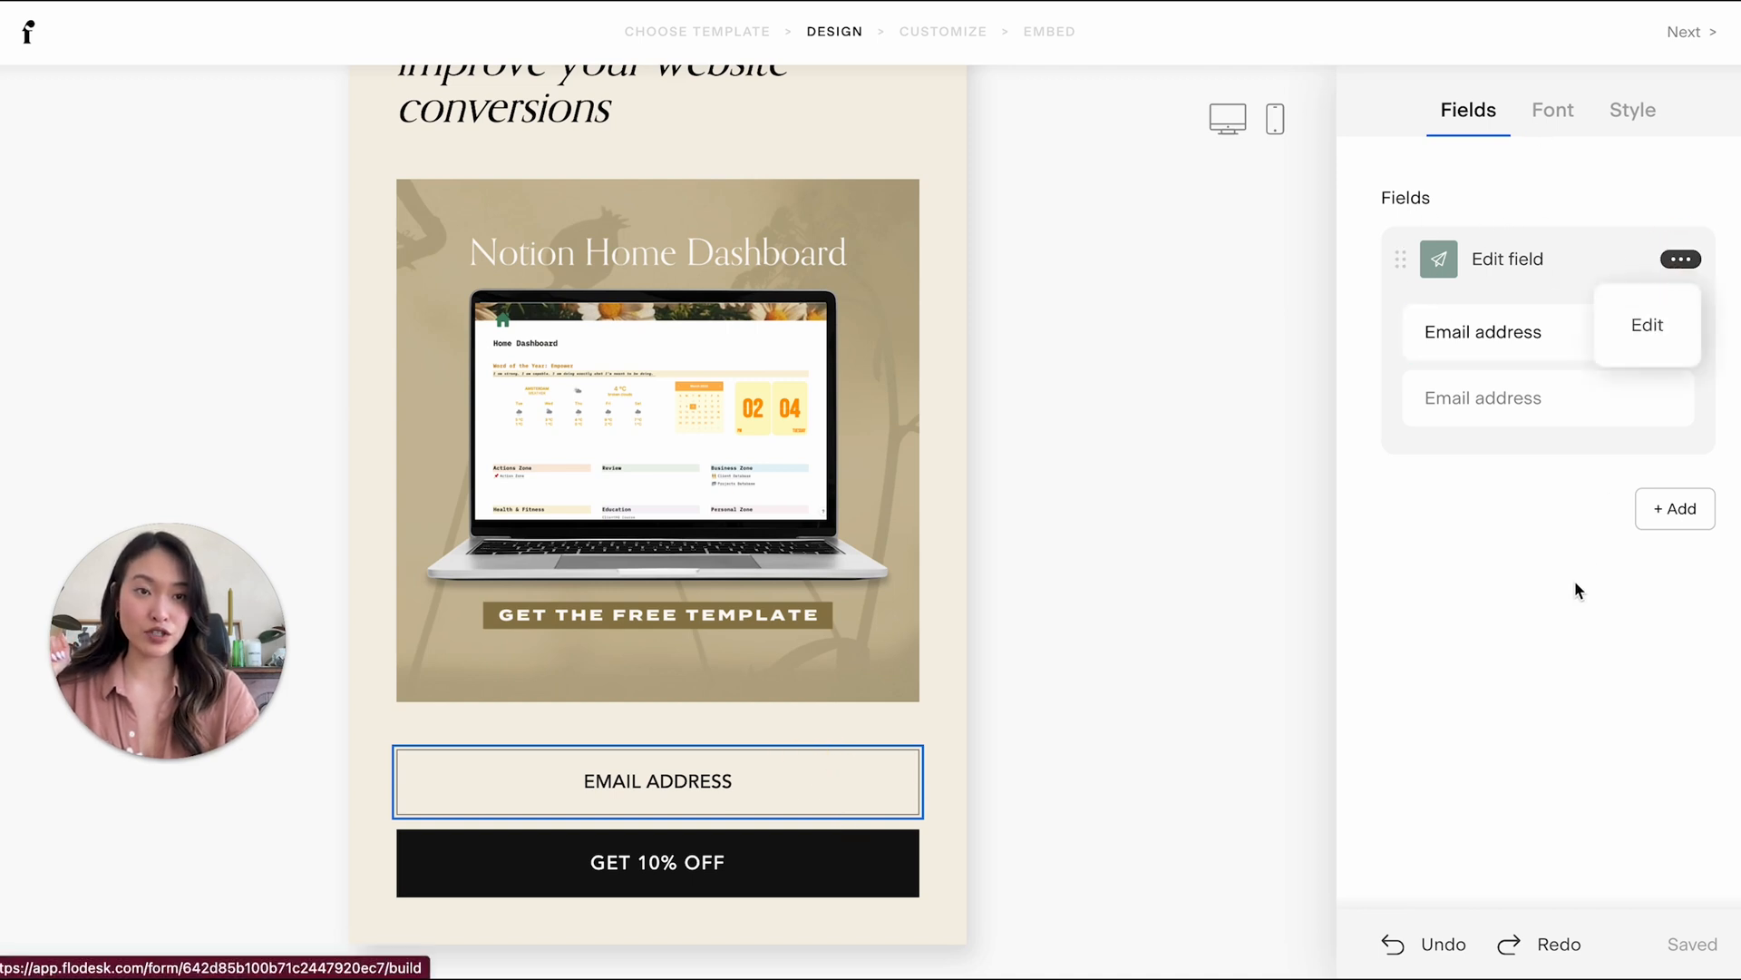
{"action": "left_click", "coordinate": [1674, 509]}
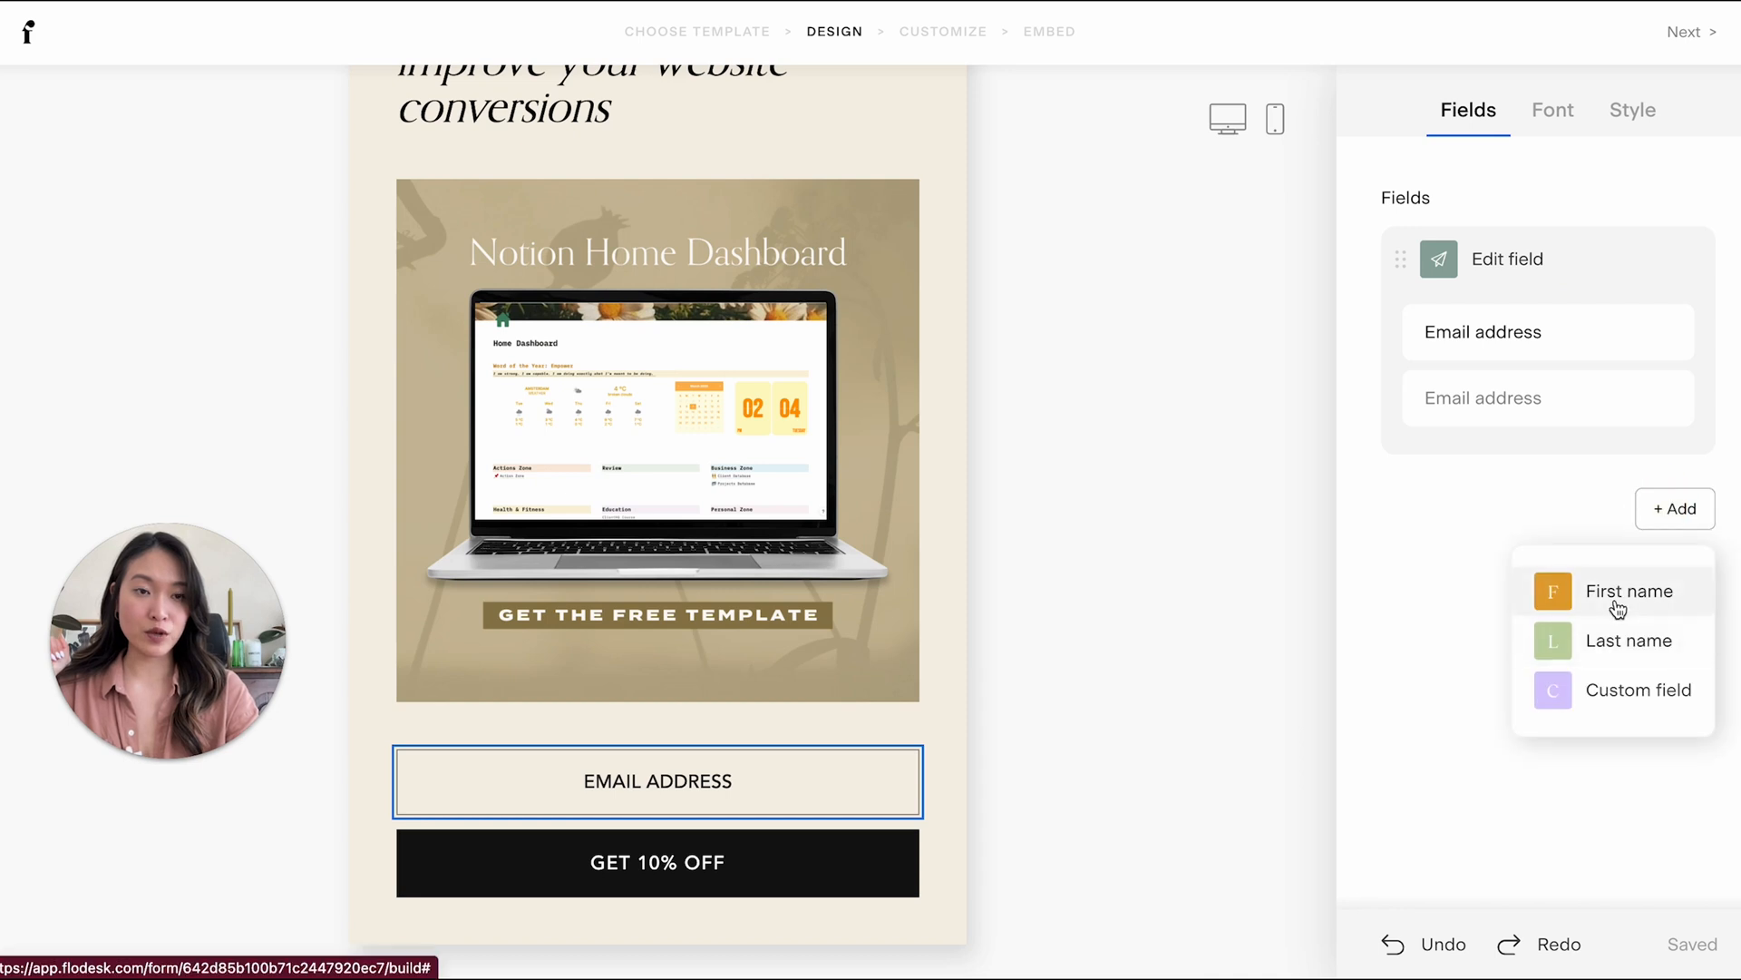
{"action": "left_click", "coordinate": [1629, 591]}
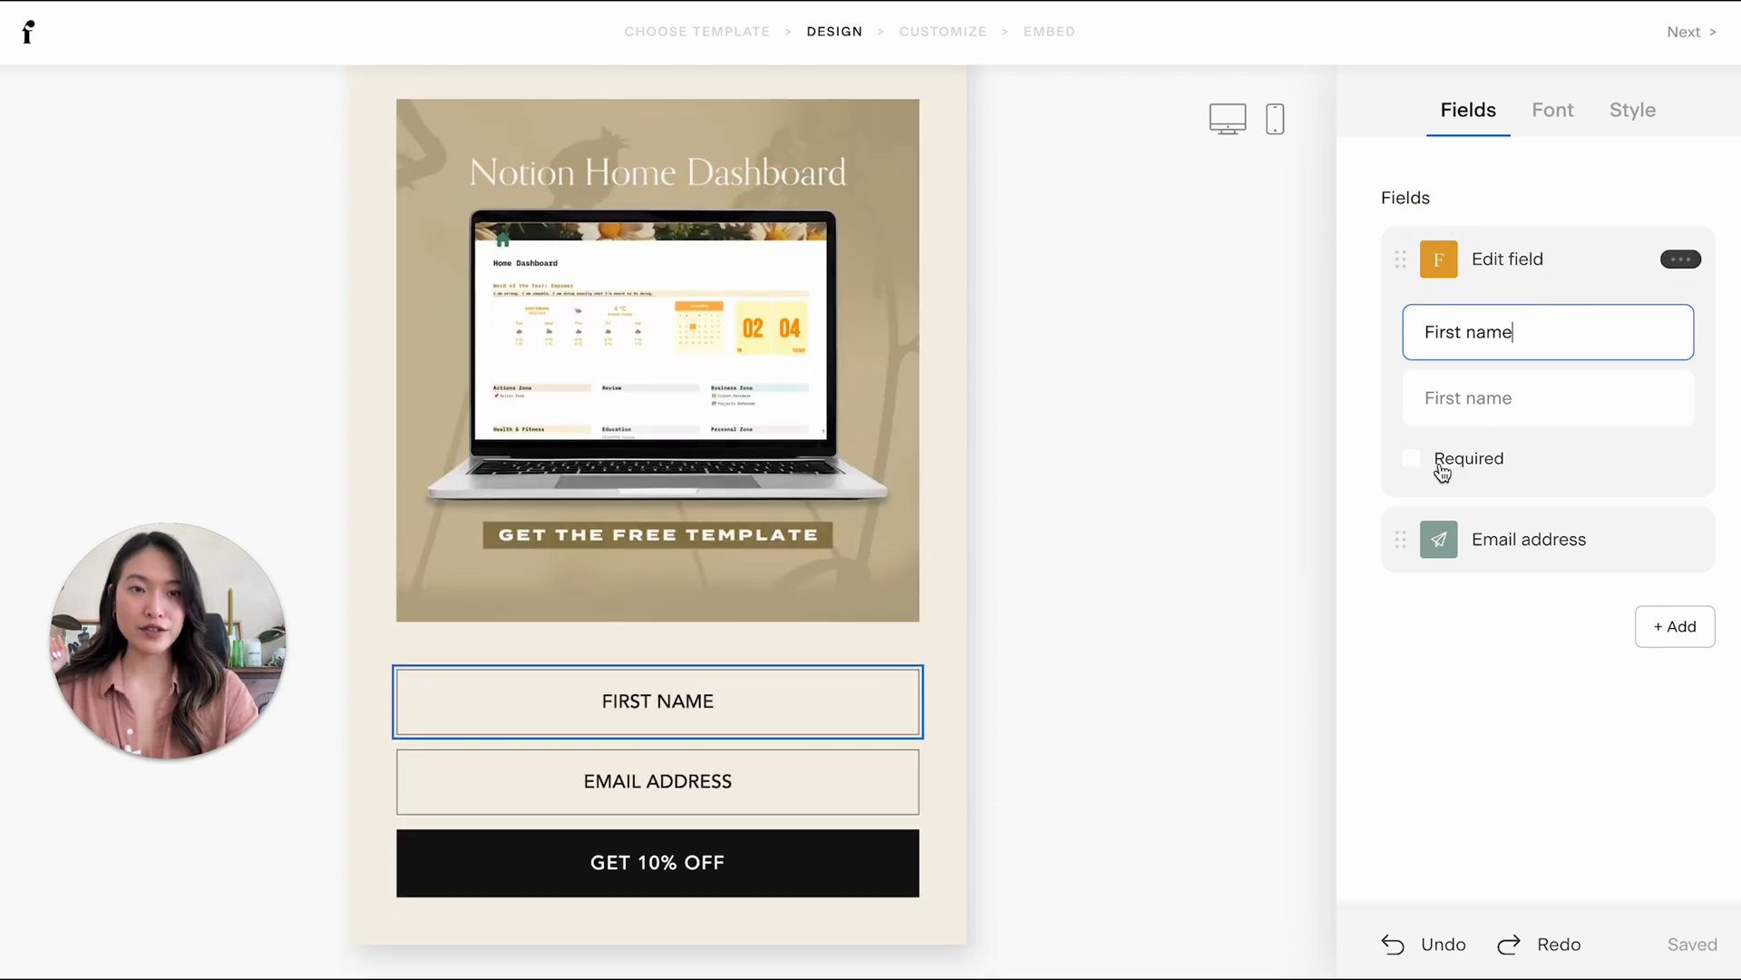
{"action": "left_click", "coordinate": [1411, 458]}
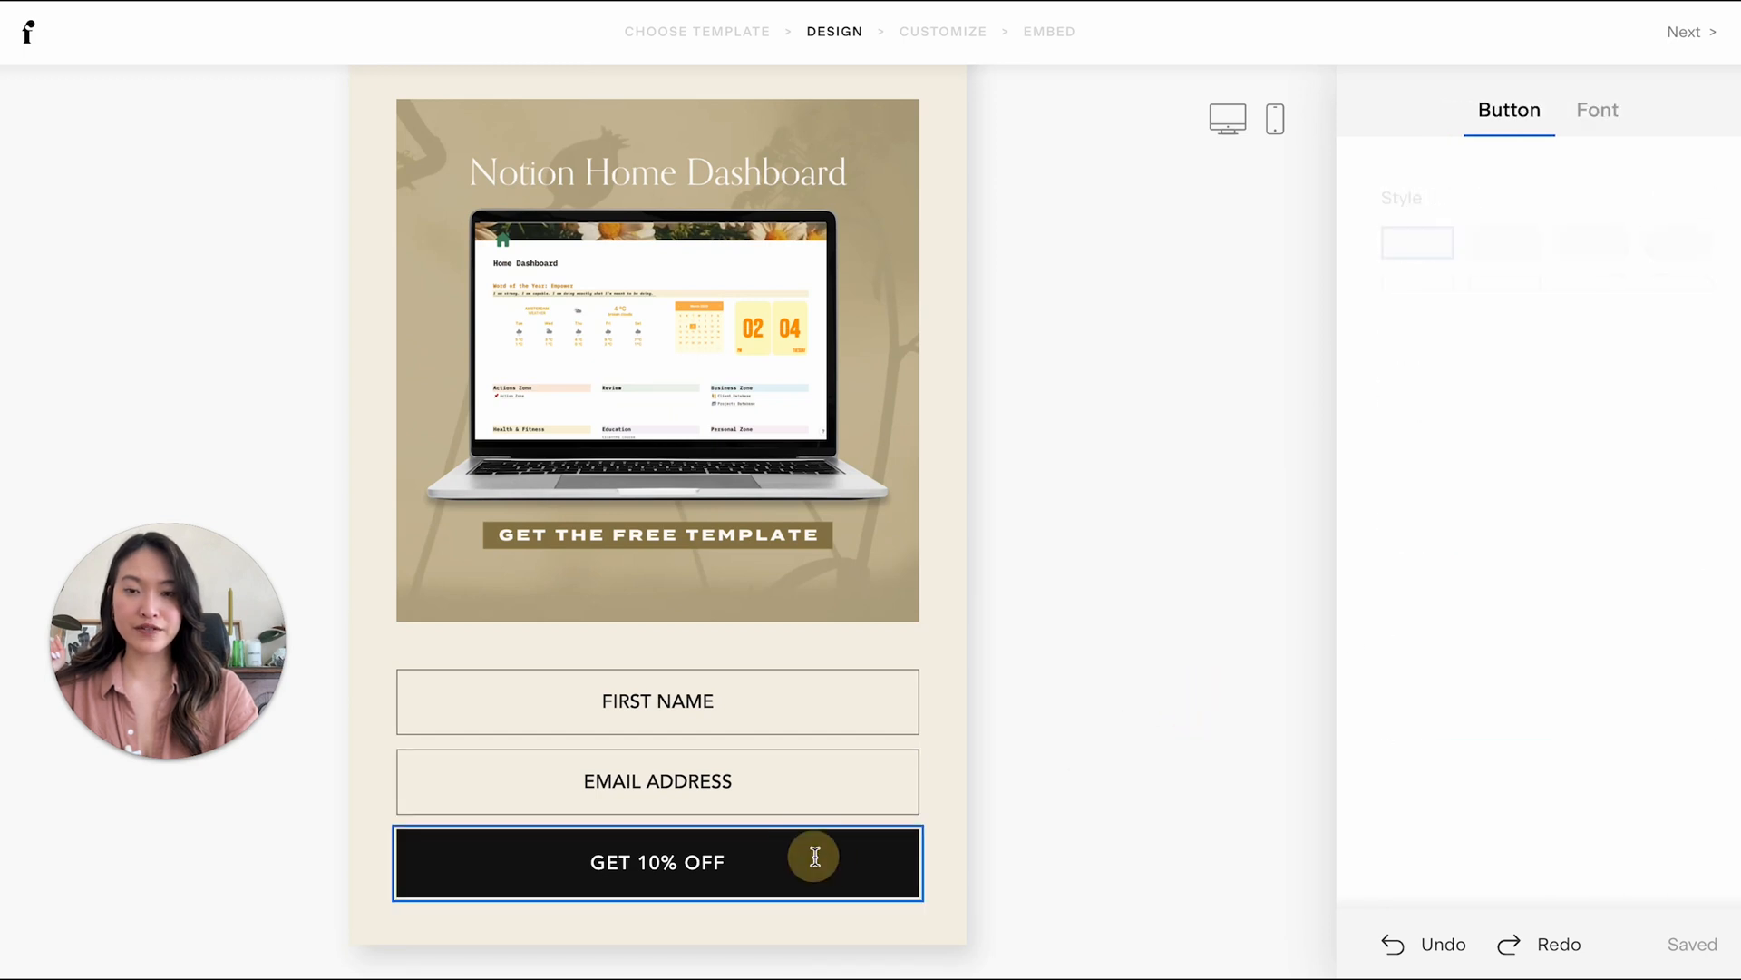
- Make the input fields rounded in Termina and retitle the button 'Email me the Guide'
{"action": "left_click", "coordinate": [656, 701]}
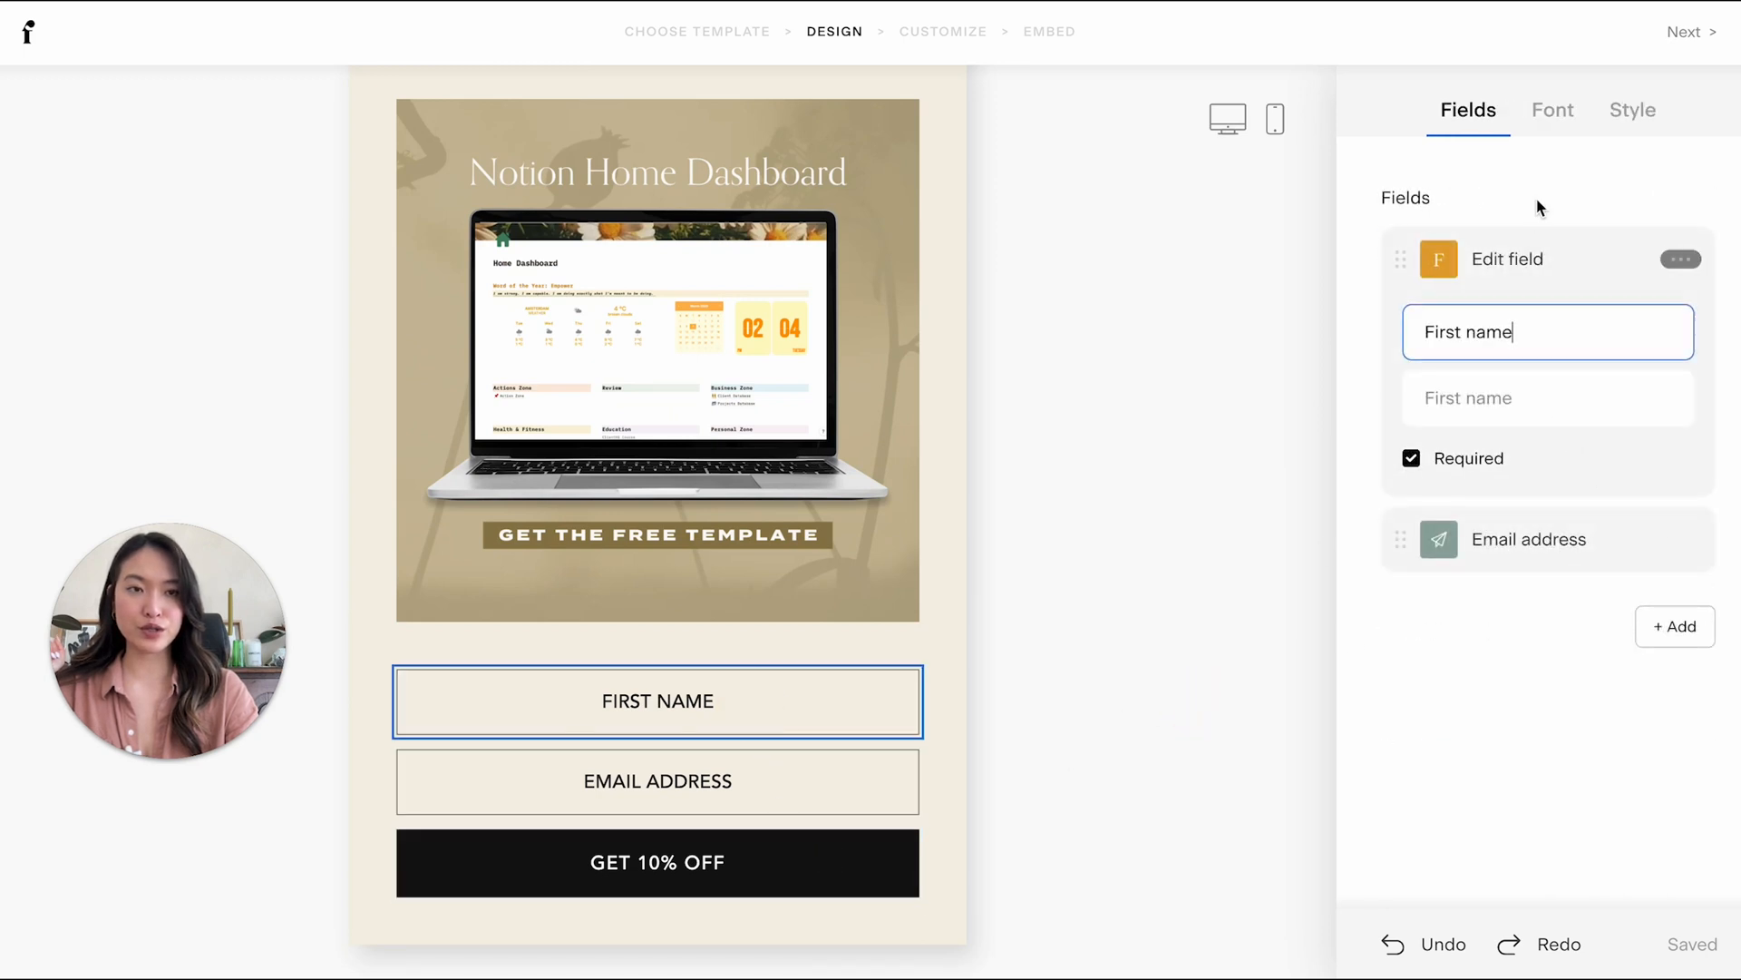
{"action": "left_click", "coordinate": [1633, 110]}
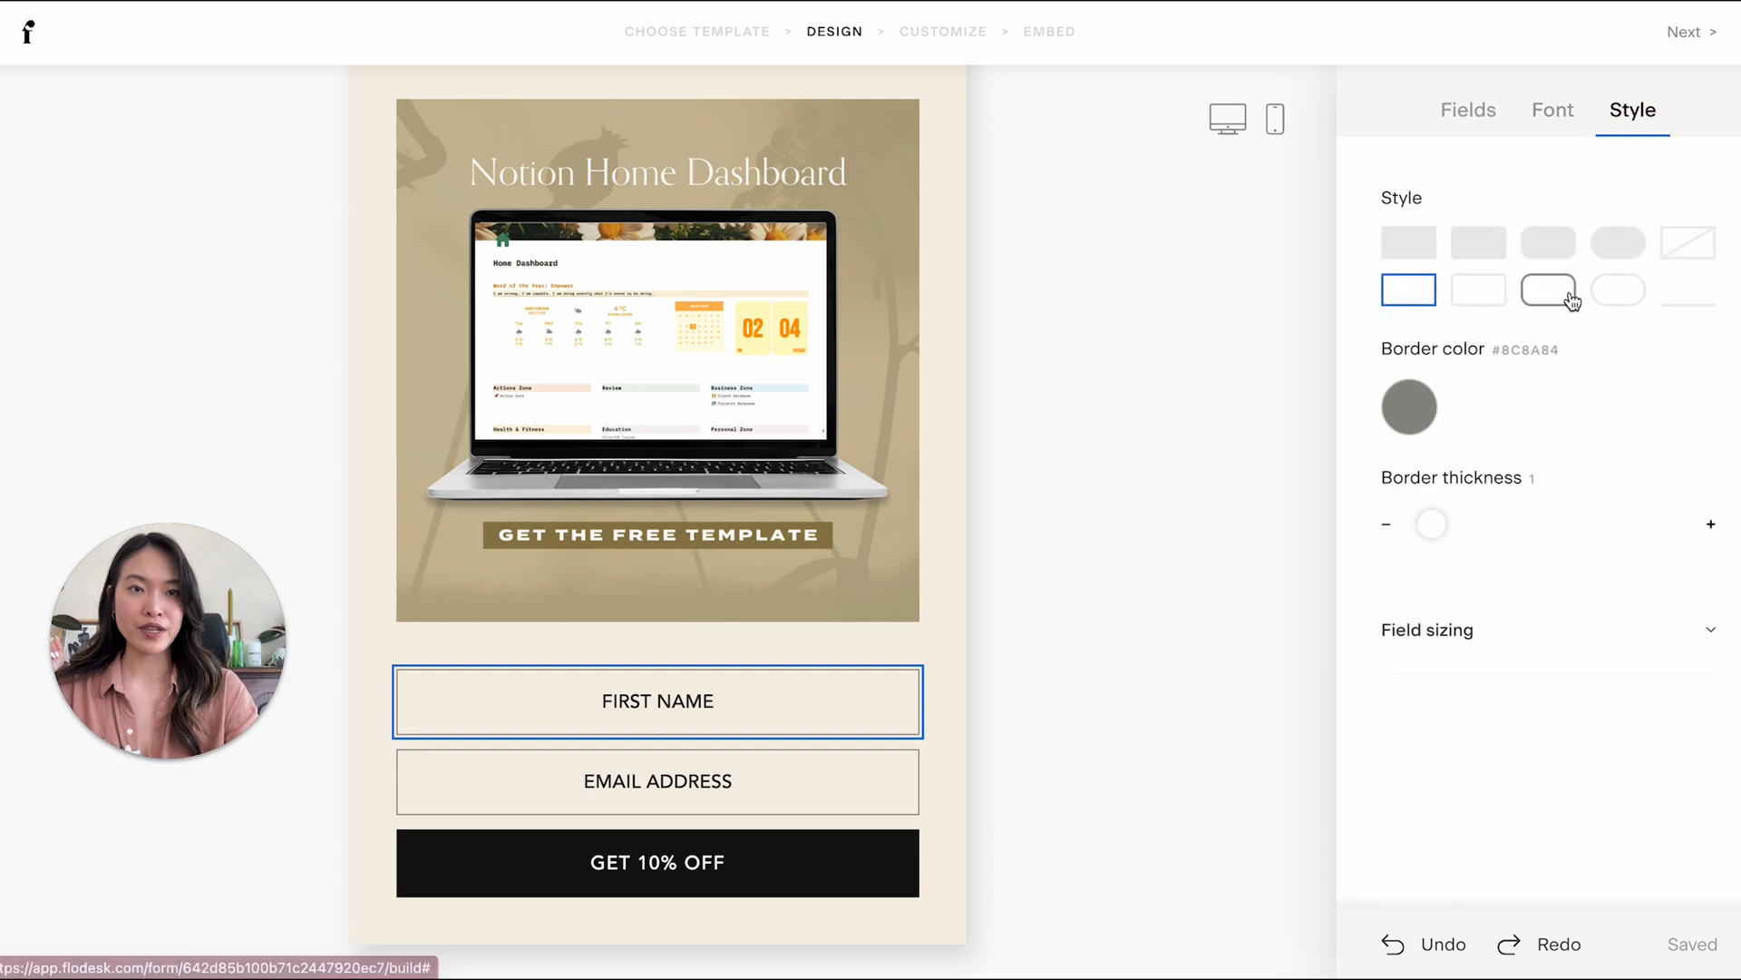
{"action": "left_click", "coordinate": [1617, 241]}
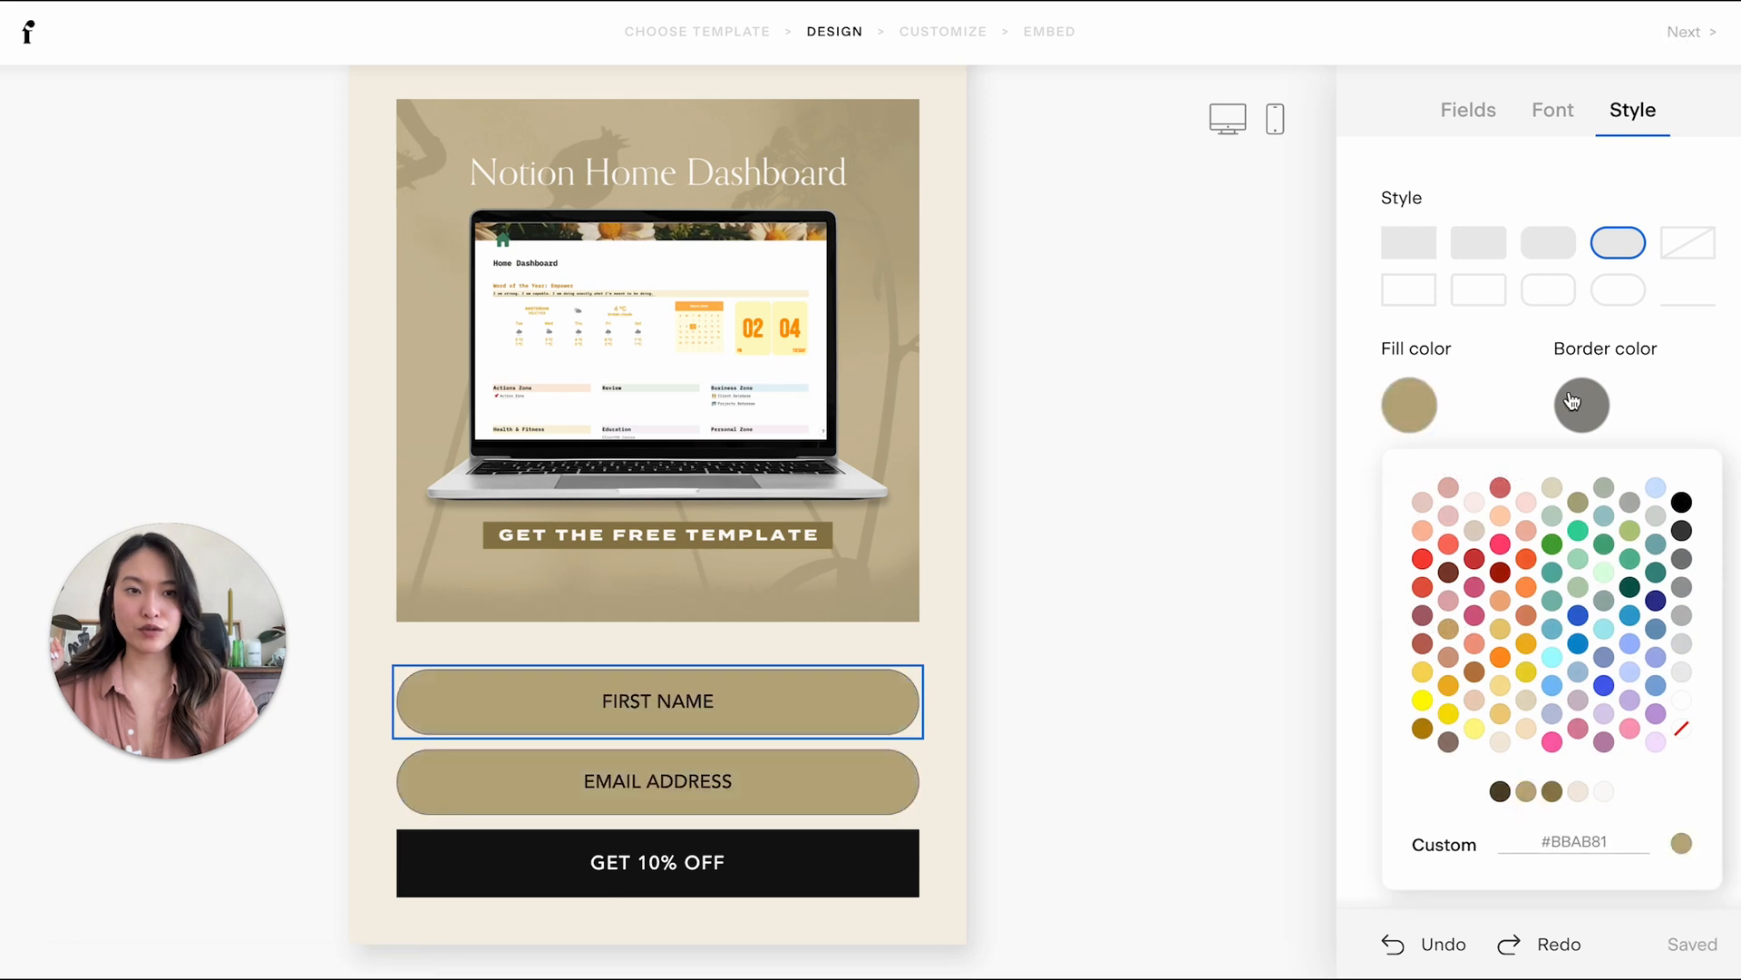
{"action": "left_click", "coordinate": [1553, 110]}
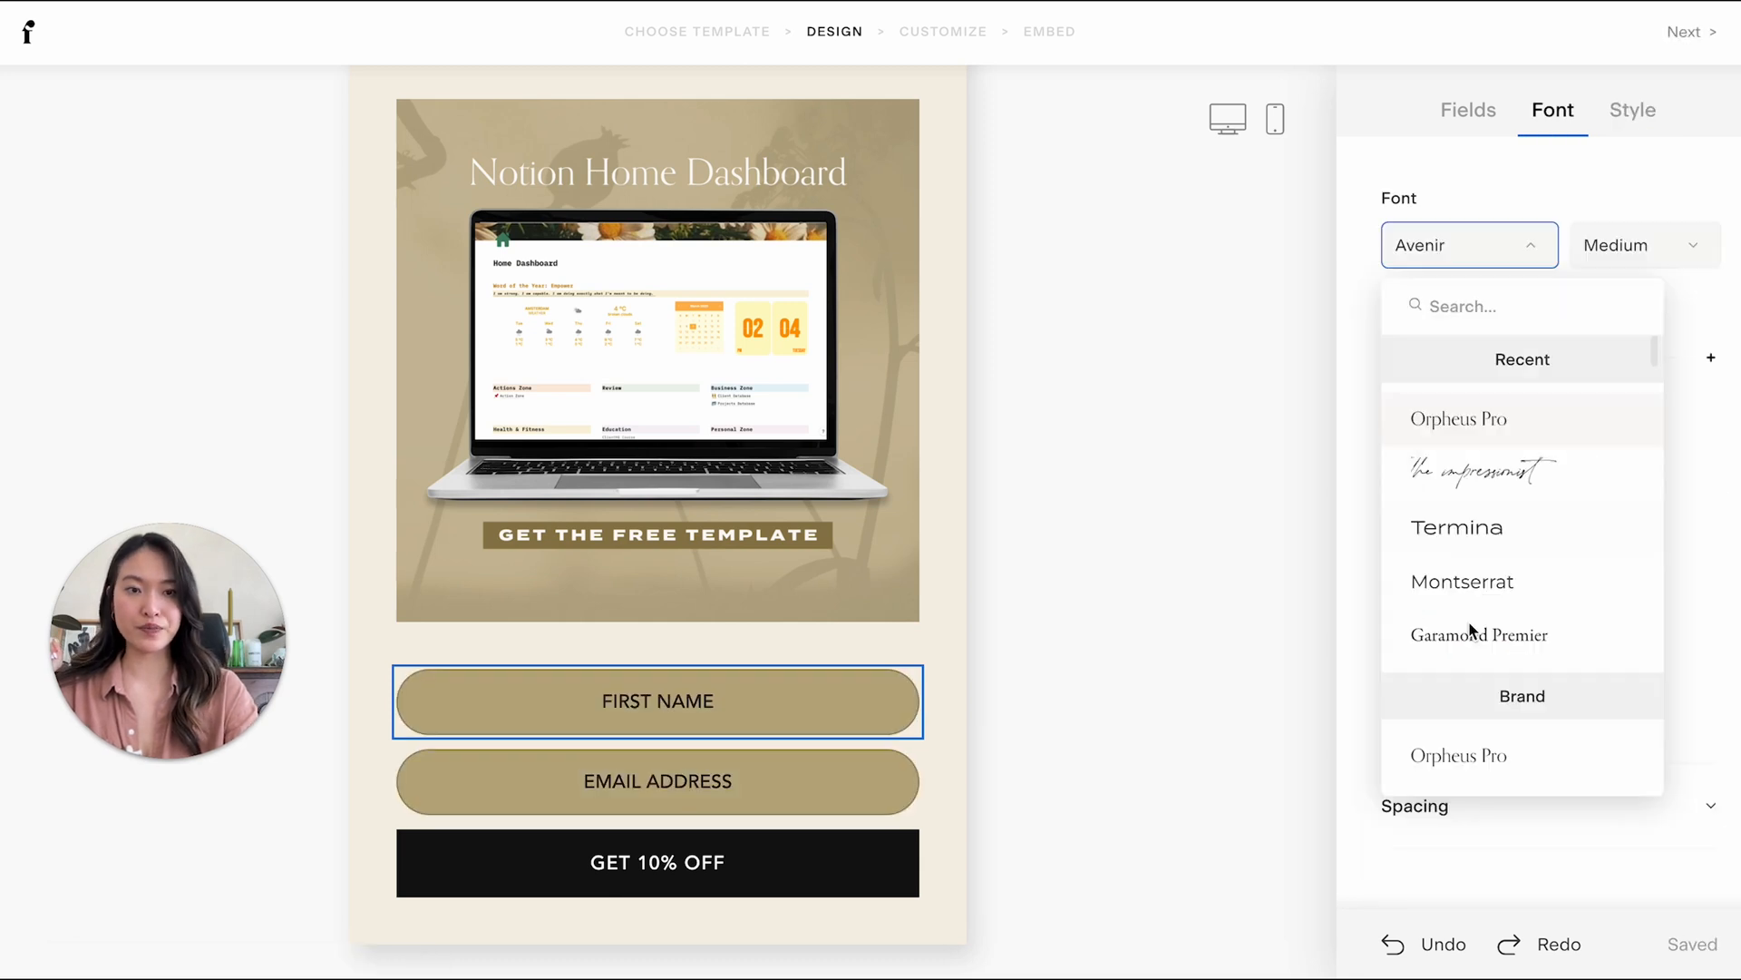
{"action": "left_click", "coordinate": [1457, 527]}
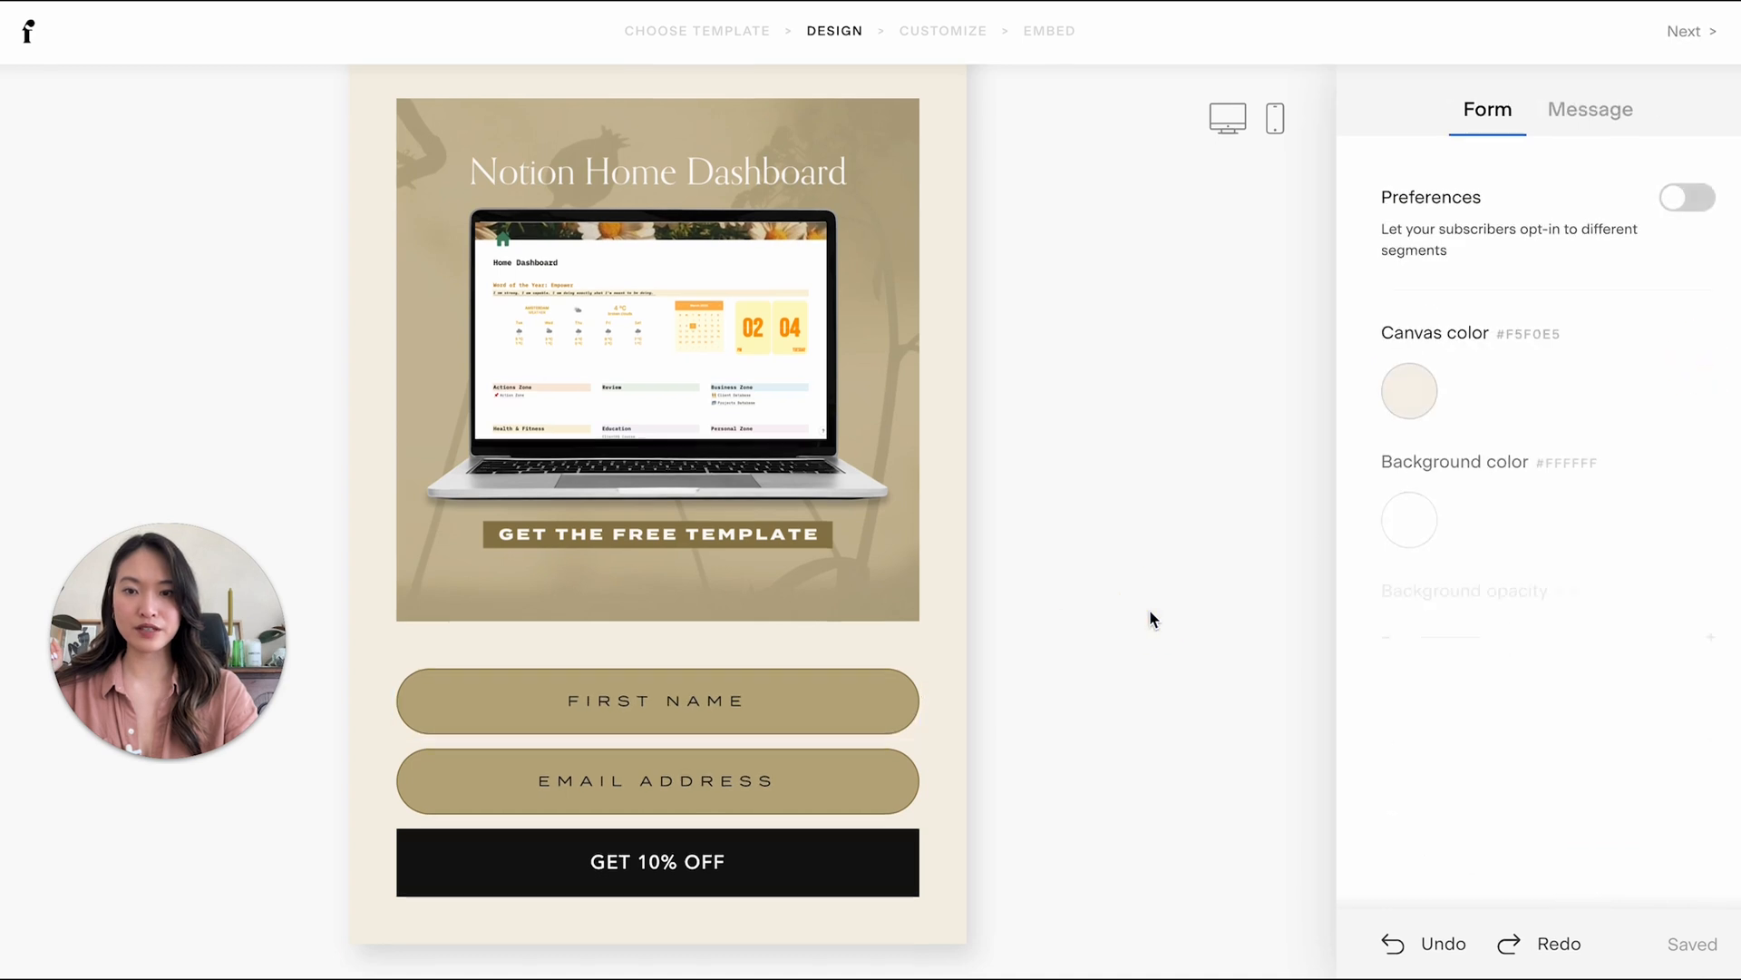
{"action": "left_click", "coordinate": [656, 701]}
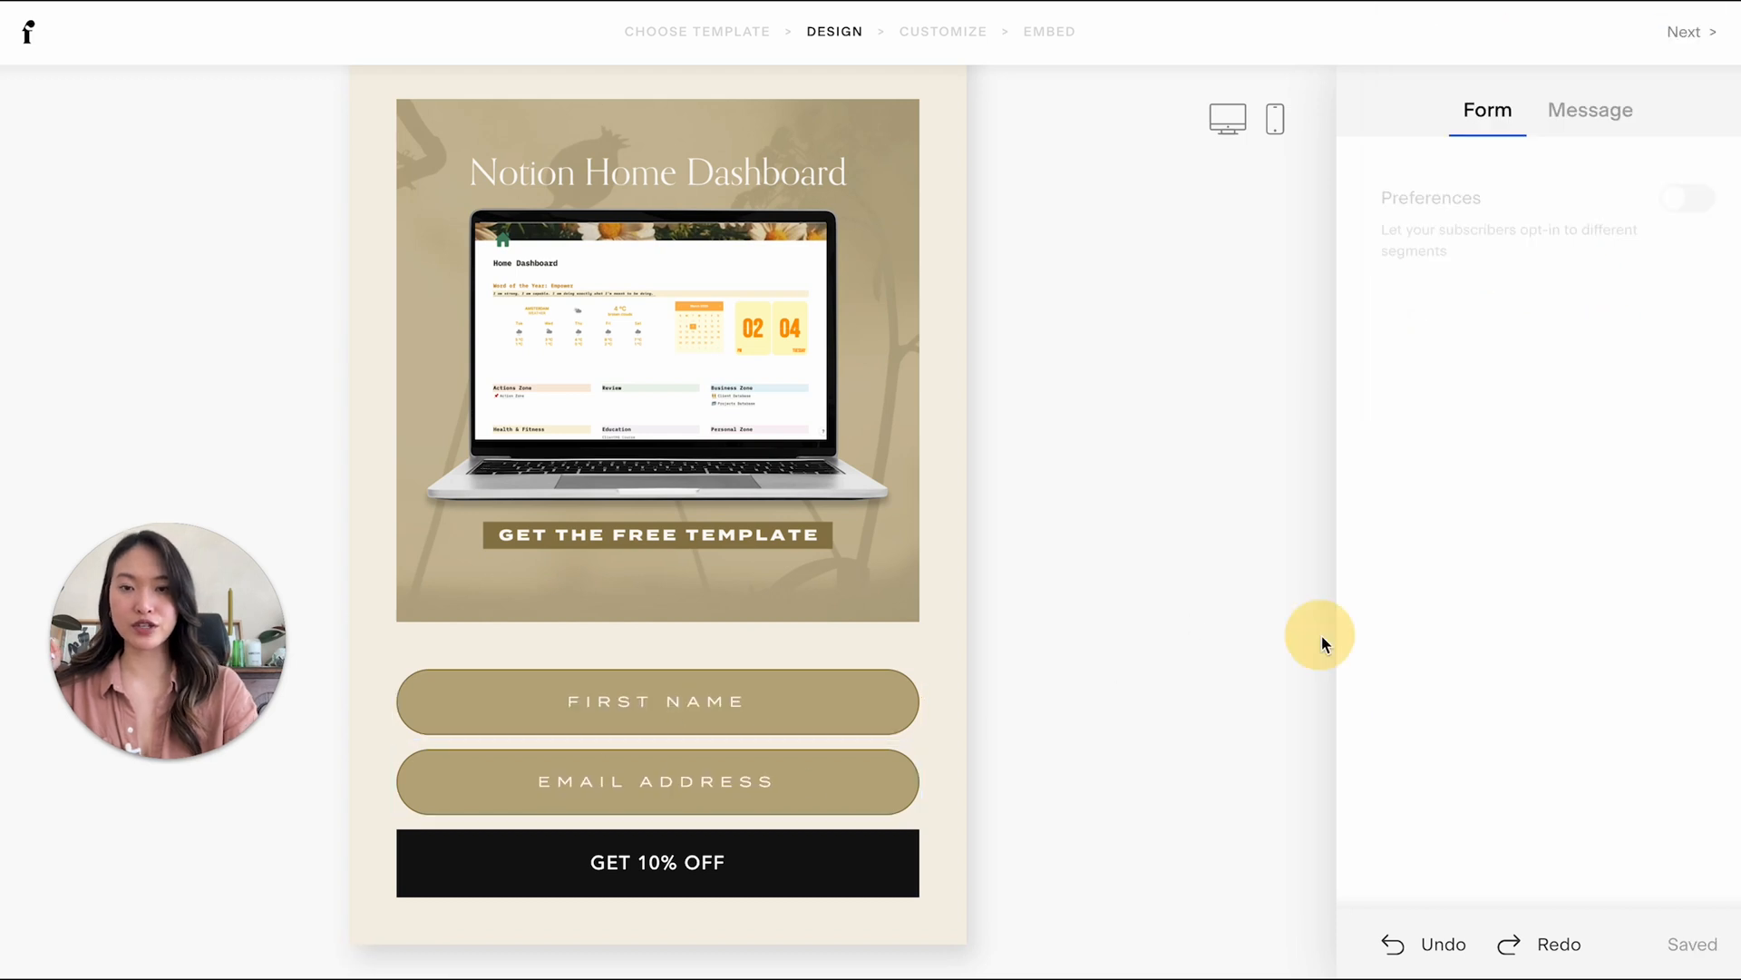
{"action": "left_click", "coordinate": [689, 863]}
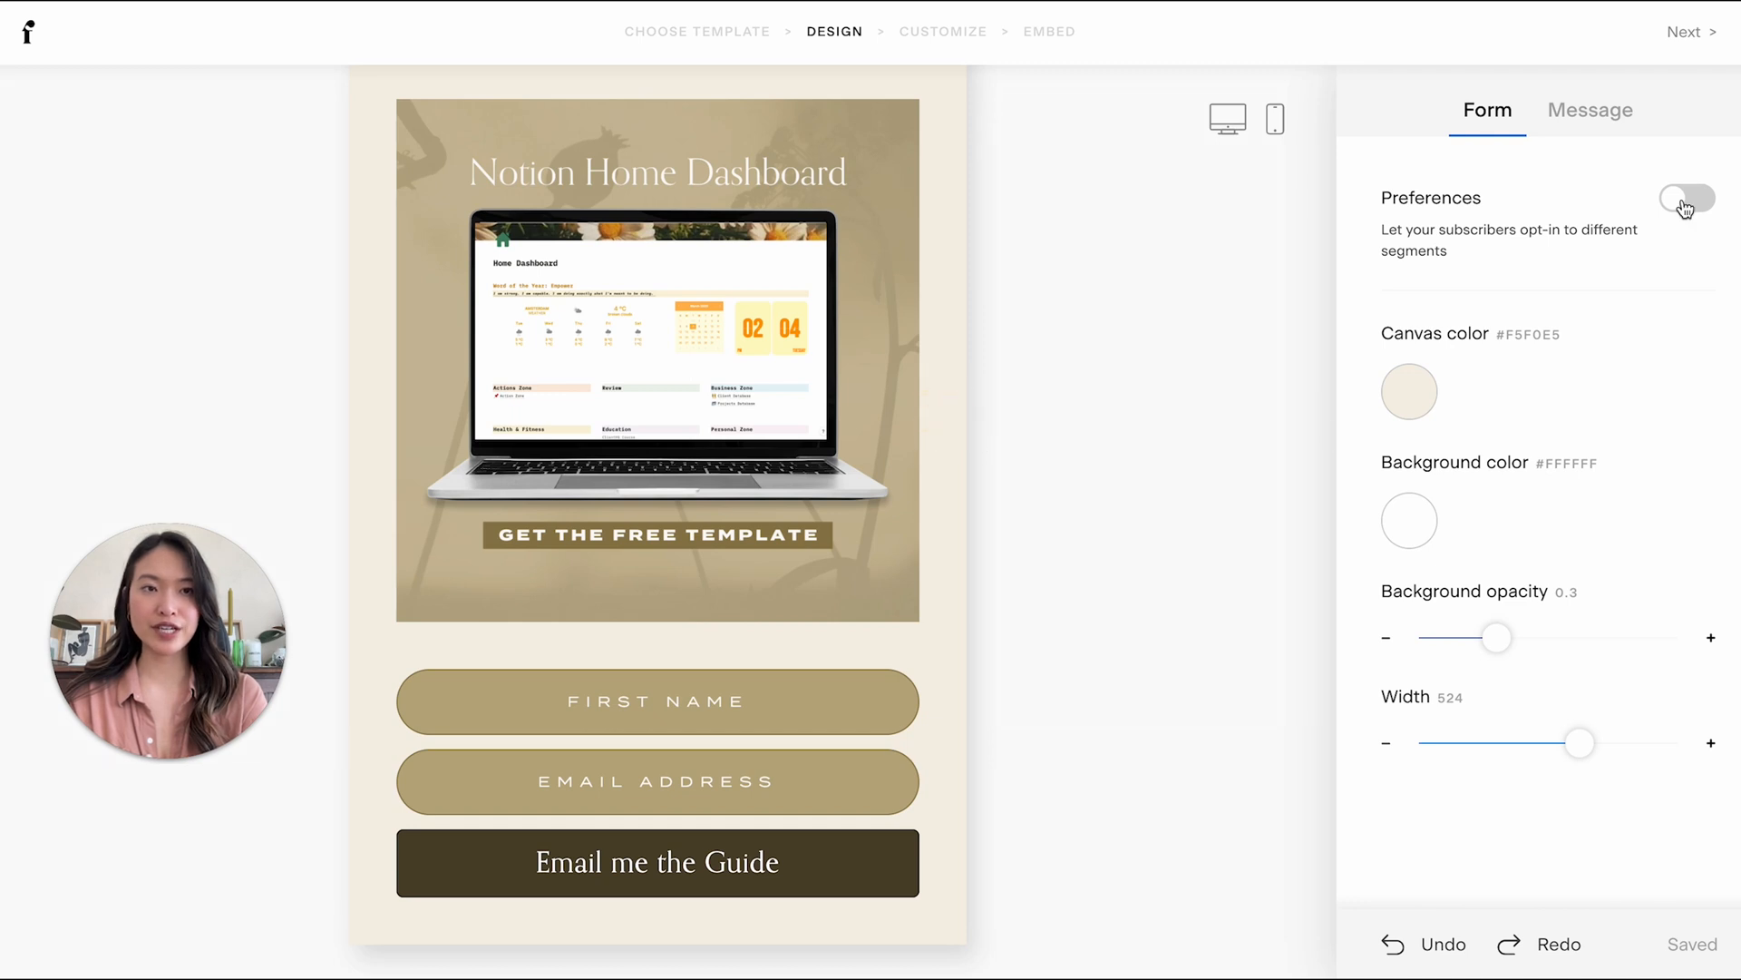
- Switch on subscriber Preferences and open the three checkbox options for editing
{"action": "left_click", "coordinate": [1687, 198]}
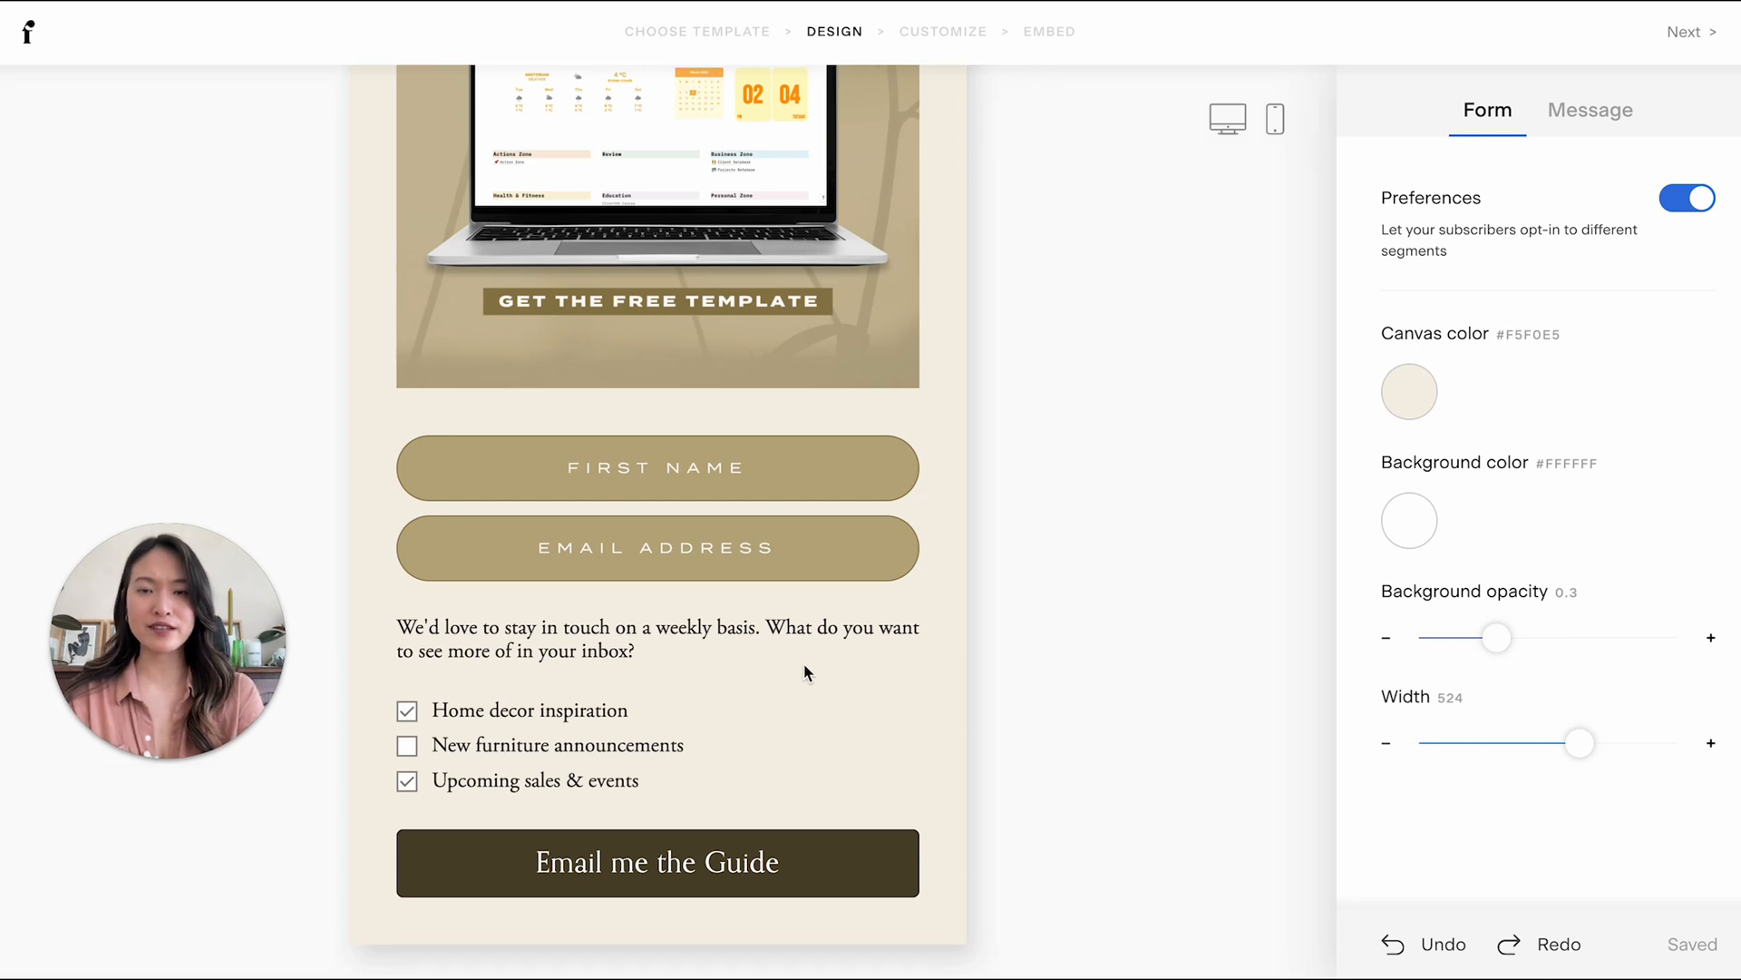
{"action": "mouse_move", "coordinate": [770, 674]}
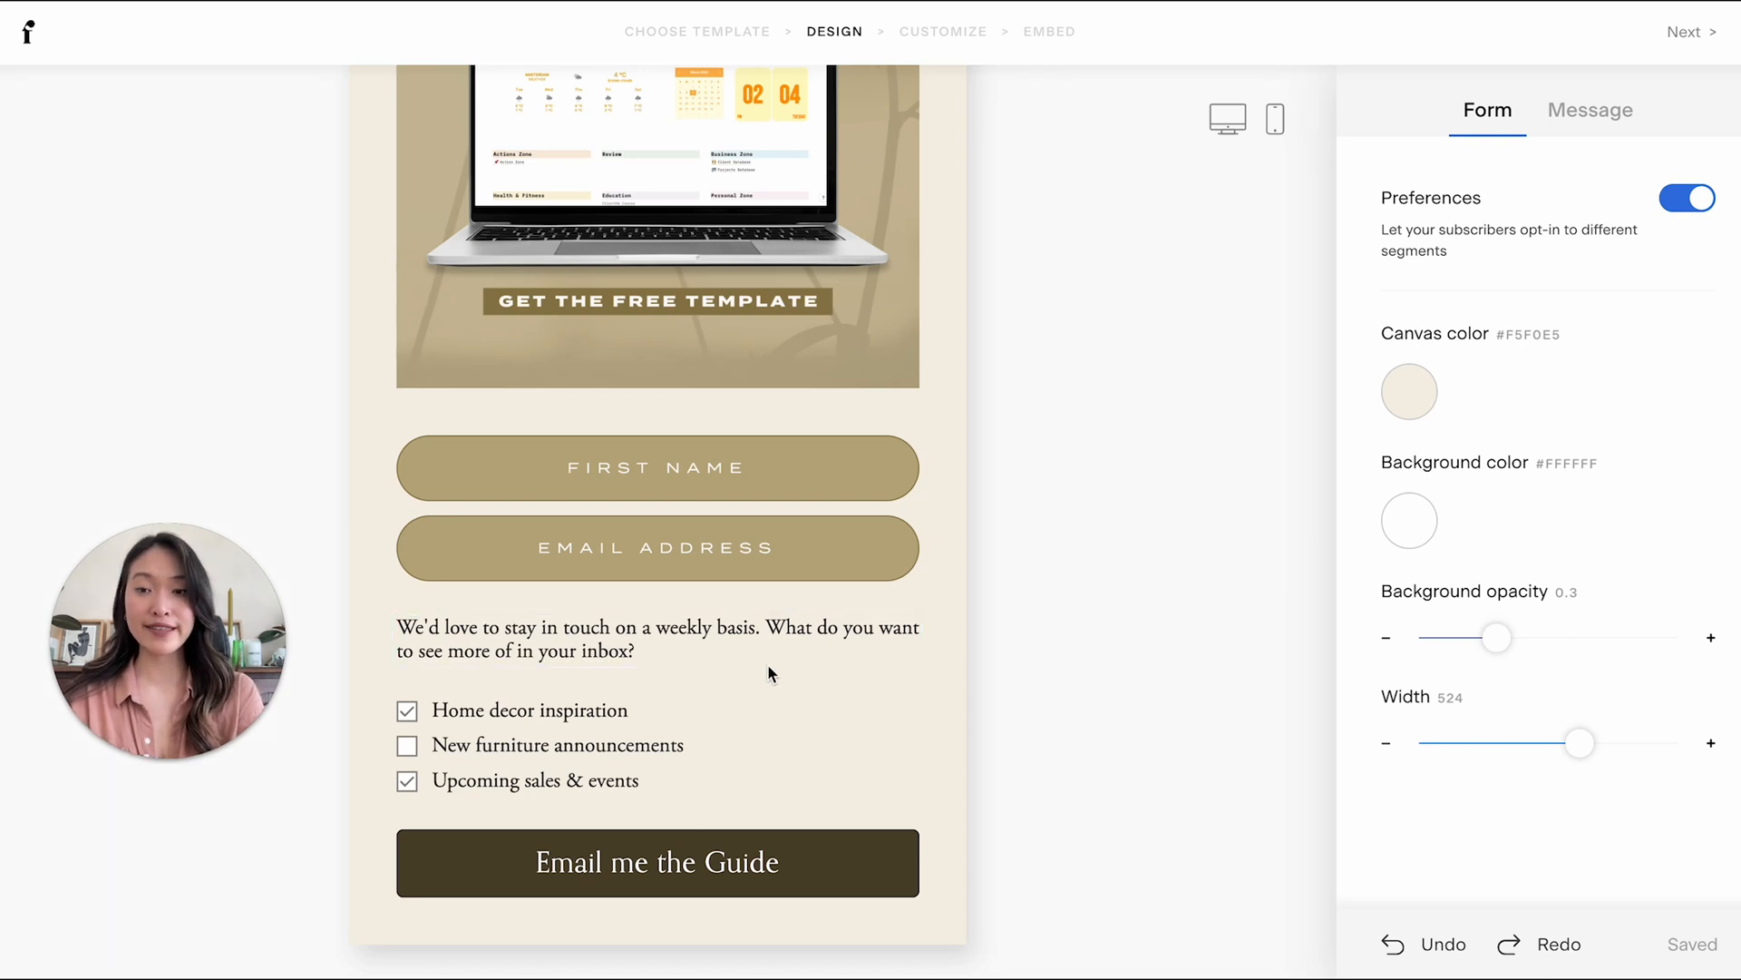
{"action": "left_click", "coordinate": [408, 710]}
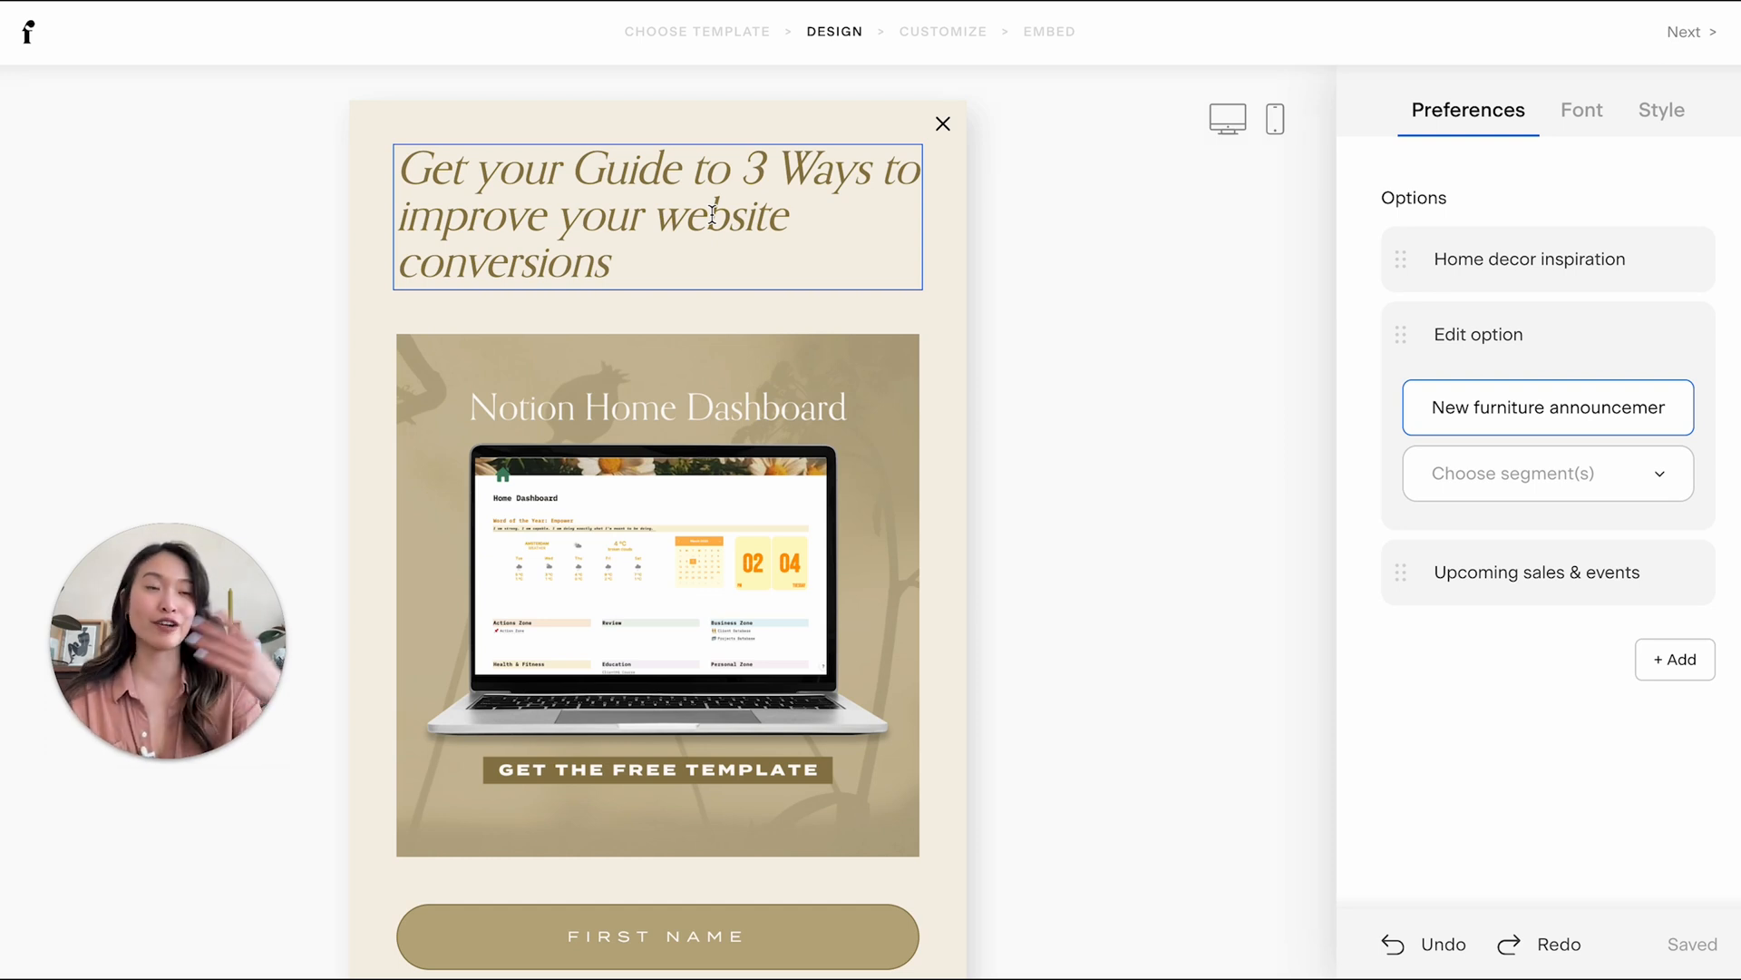
- Keep two options, 'Yes, get your guide' (Freebie example) and 'Yes, sign me up for weekly newsletters'
{"action": "scroll", "scroll_direction": "down", "scroll_amount": 3}
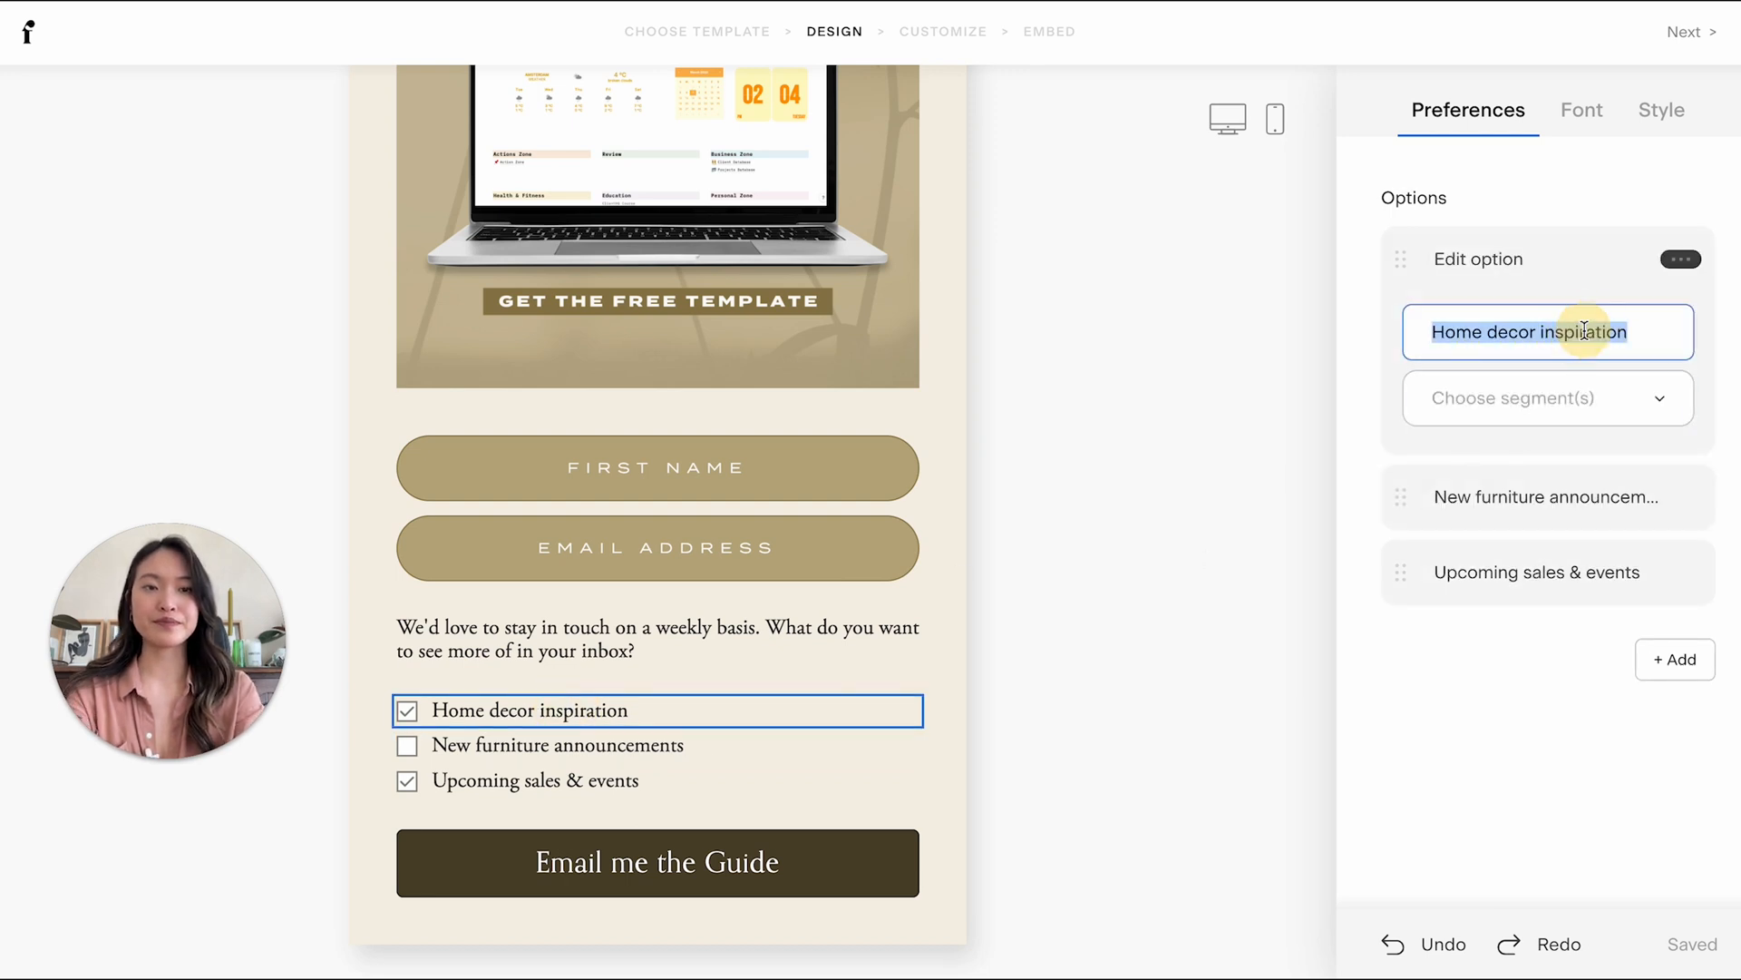
{"action": "type", "text": "Yes, get your guide"}
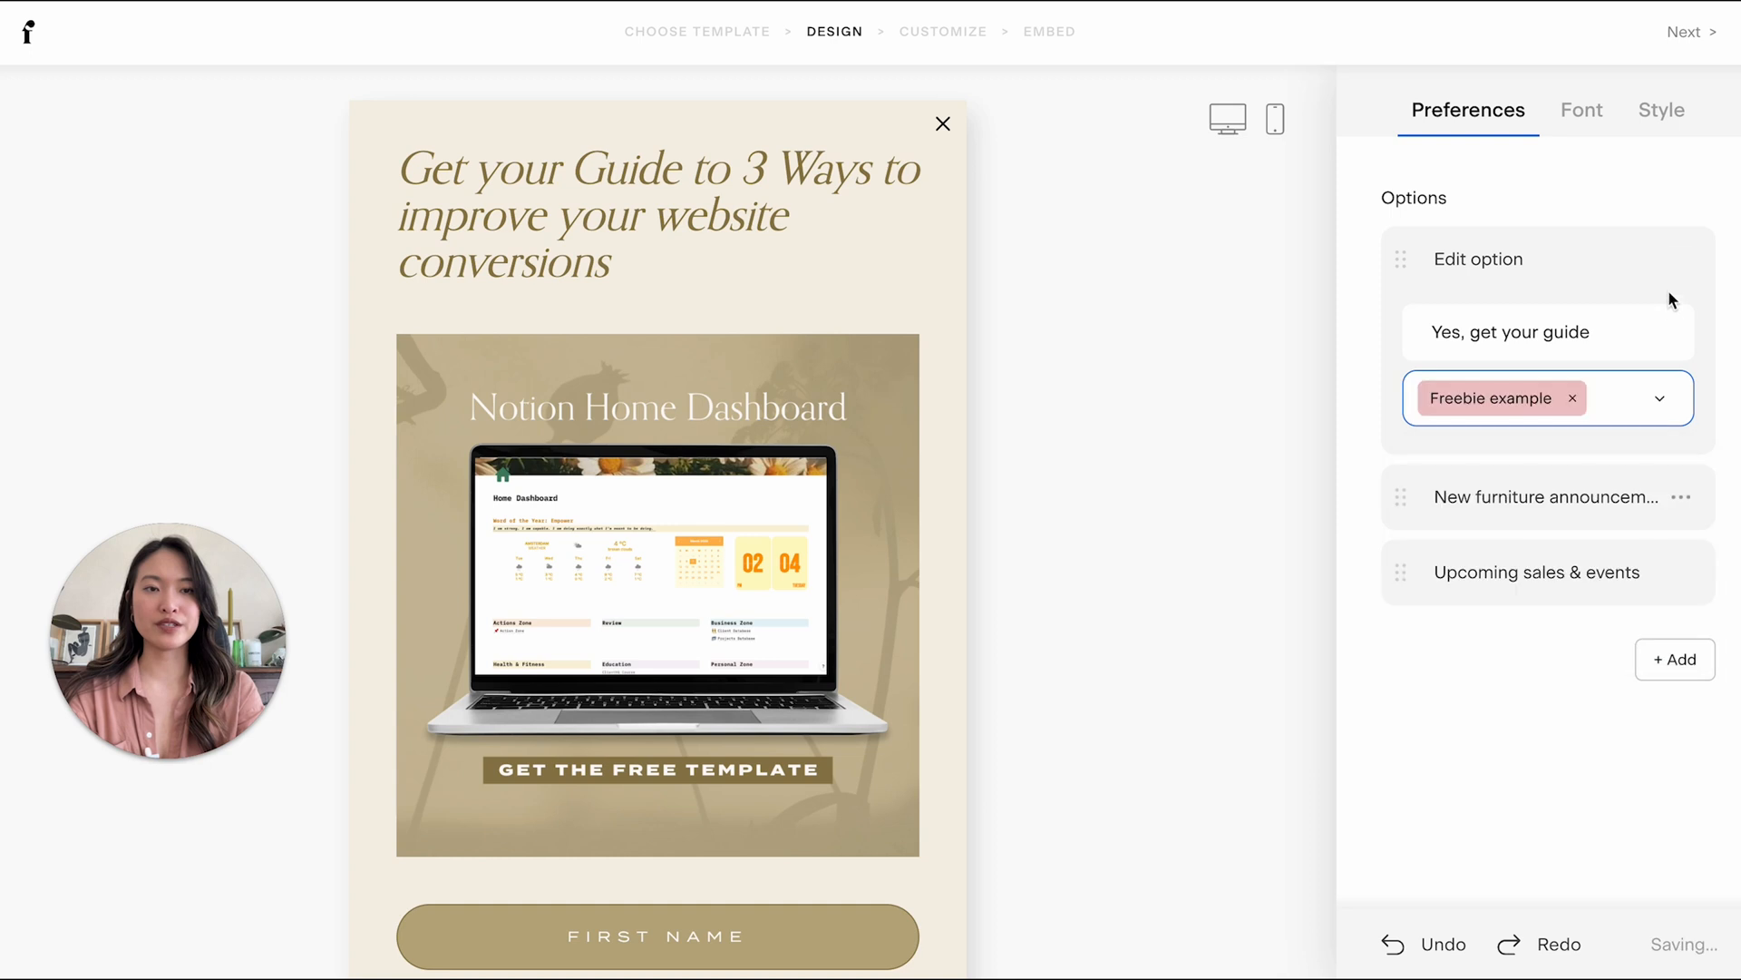
{"action": "mouse_move", "coordinate": [1681, 578]}
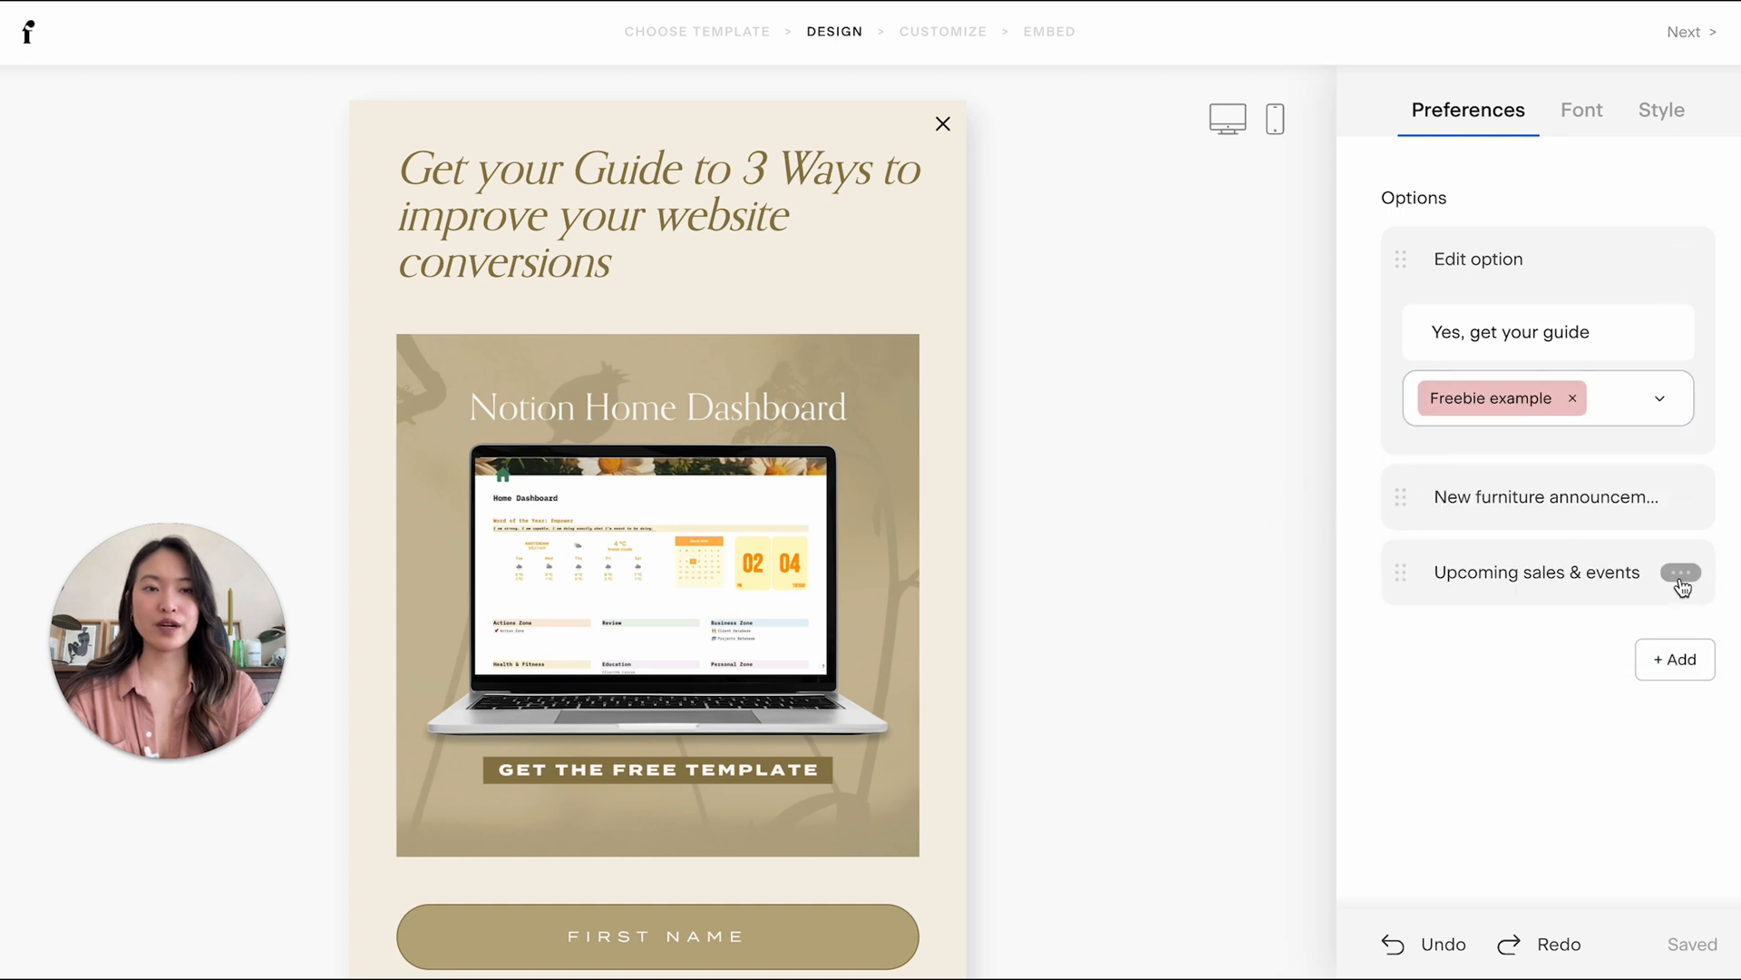
{"action": "left_click", "coordinate": [1682, 573]}
{"action": "type", "text": "Yes, "}
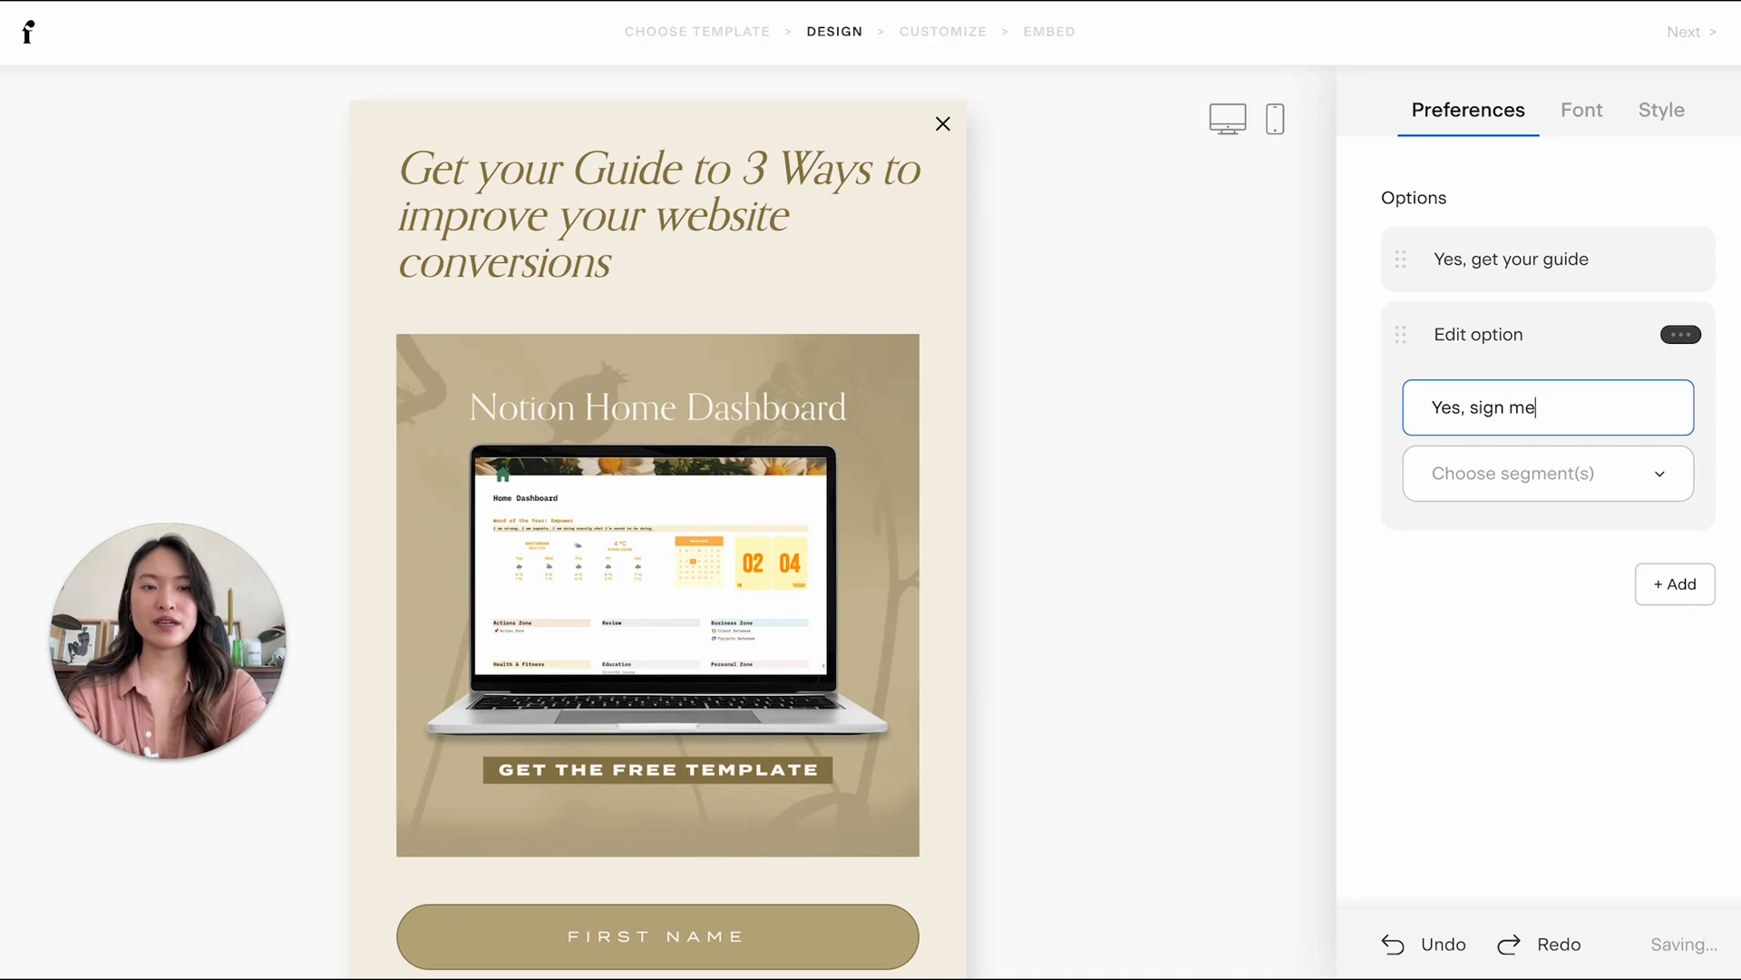
{"action": "type", "text": "sign me up for weekly news"}
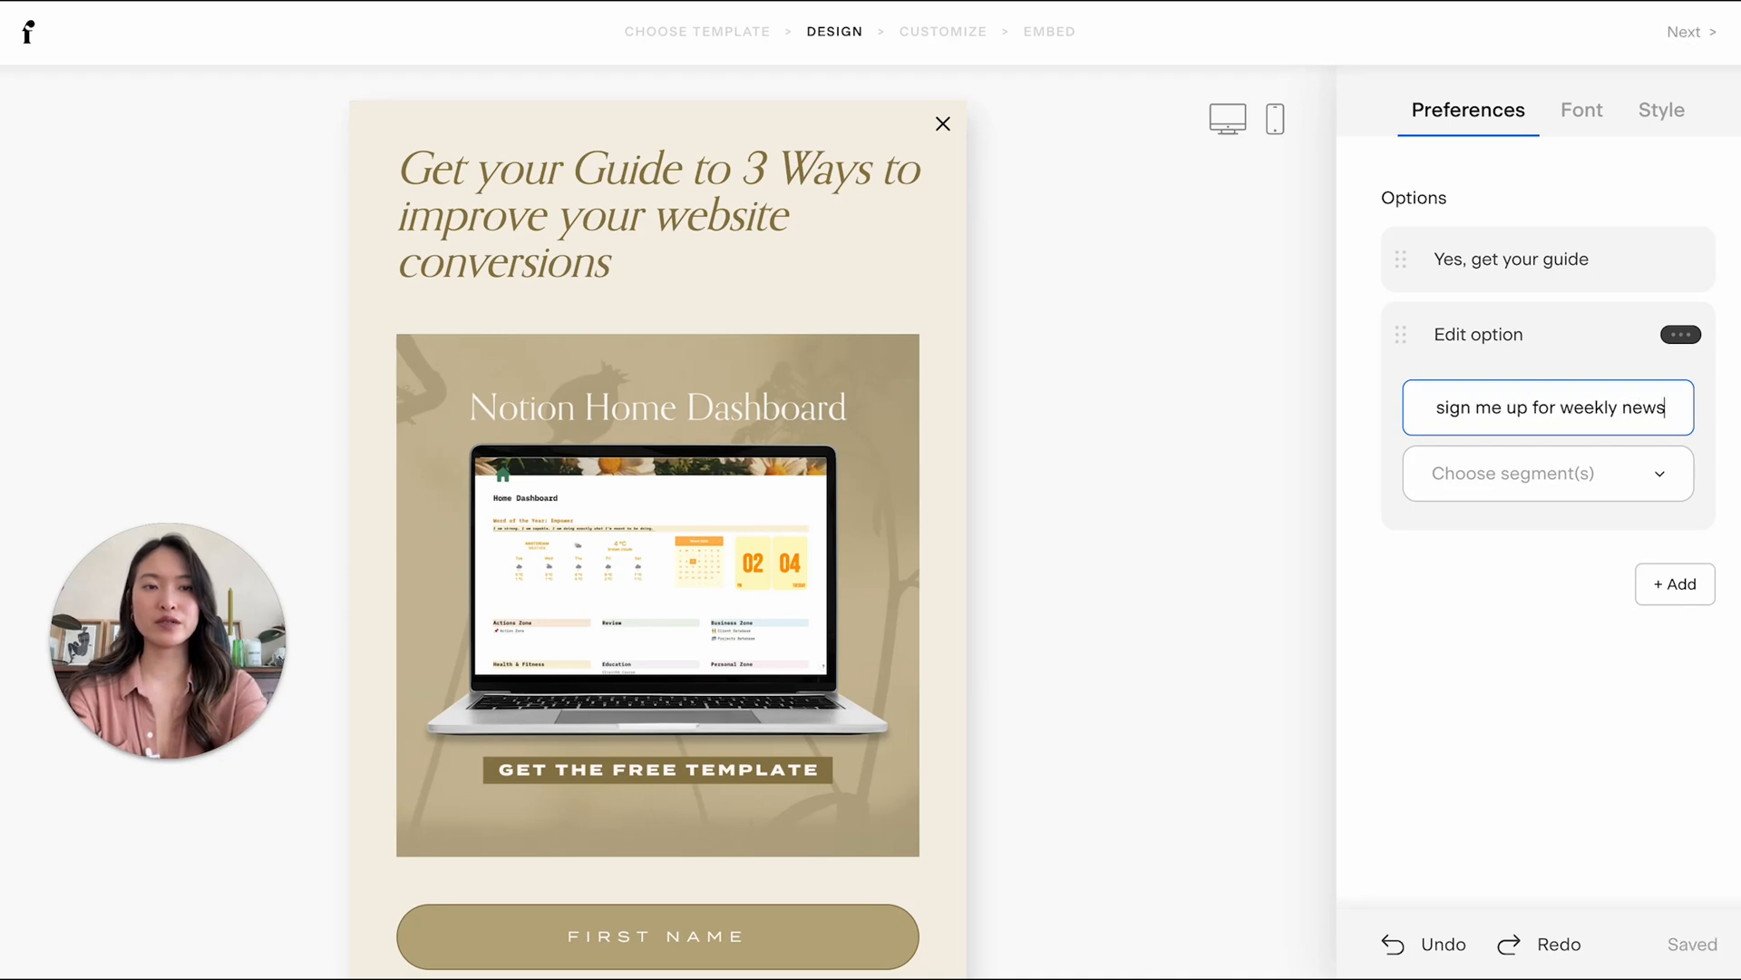
{"action": "left_click", "coordinate": [1548, 474]}
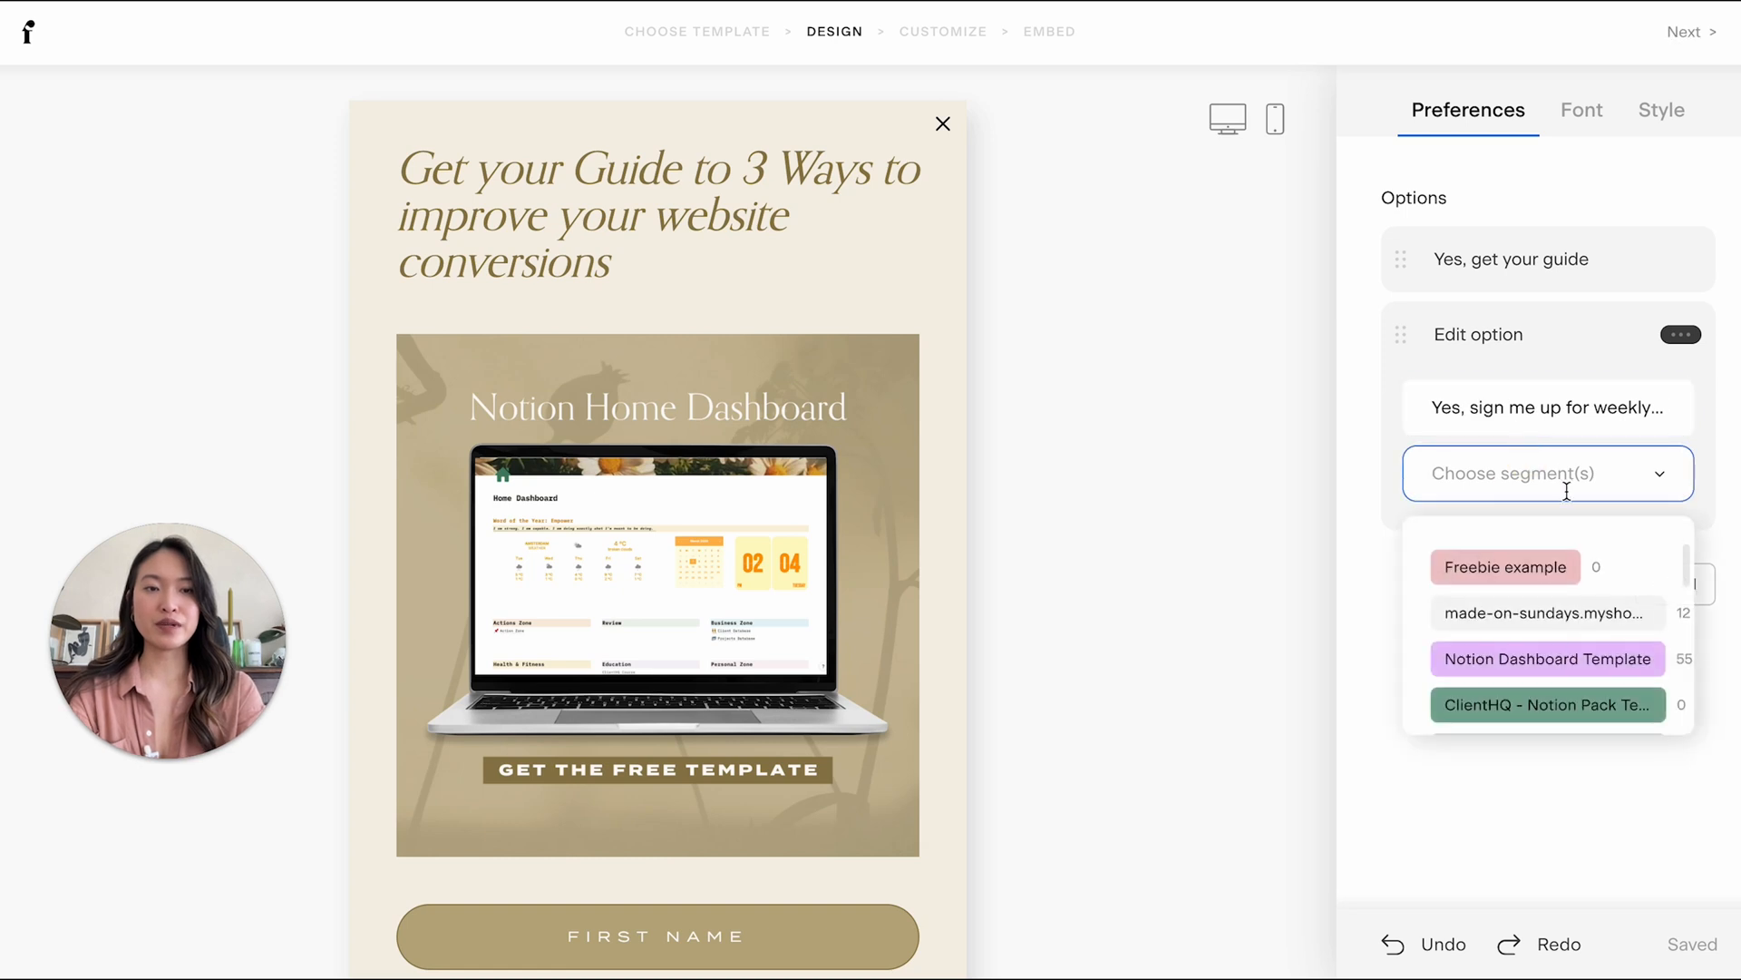
{"action": "scroll", "scroll_direction": "down", "scroll_amount": 3}
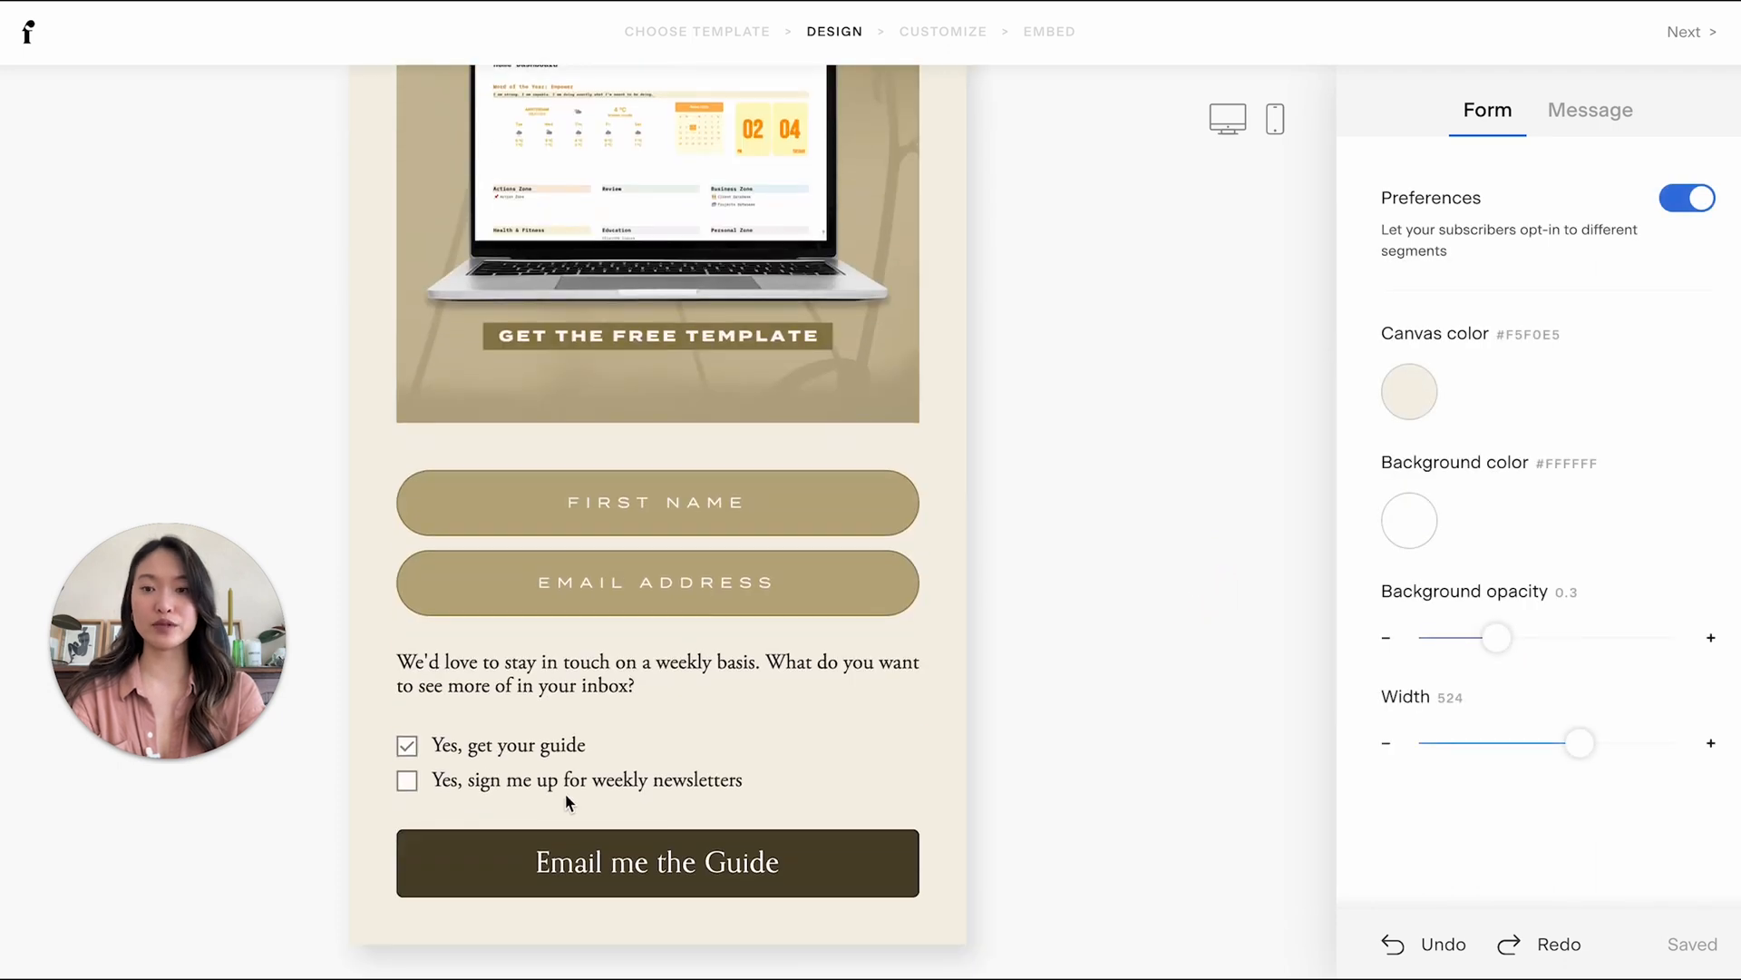
{"action": "left_click", "coordinate": [588, 780]}
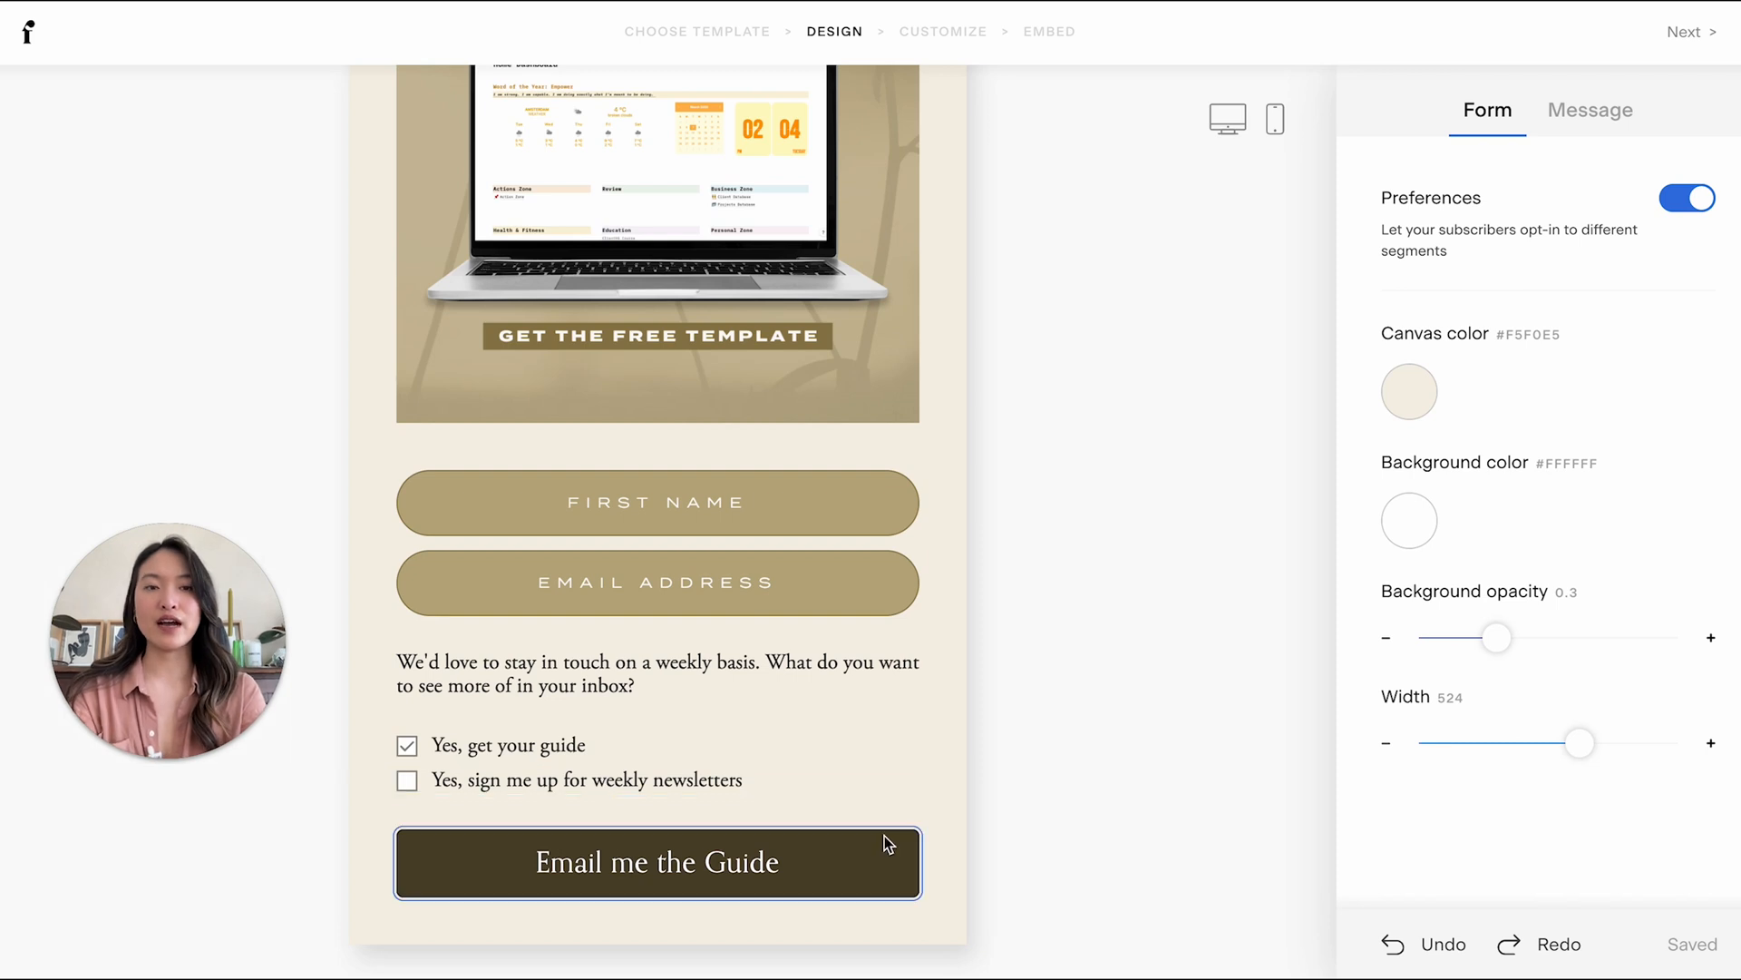
{"action": "mouse_move", "coordinate": [964, 827]}
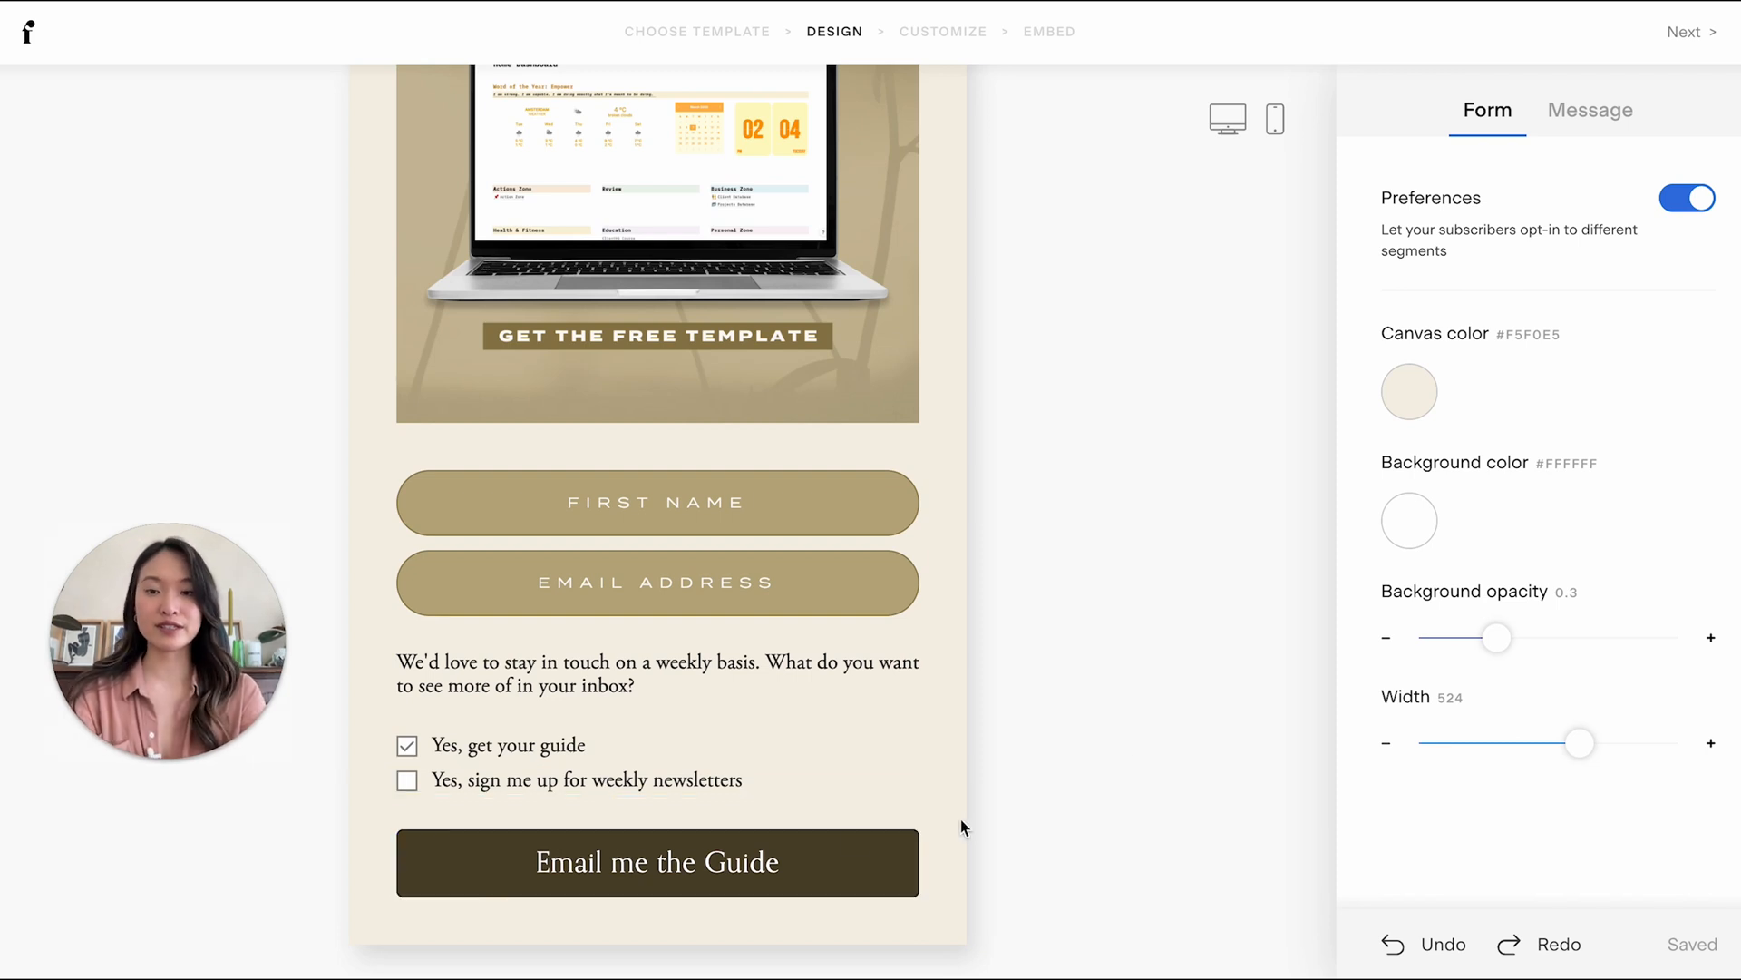
{"action": "mouse_move", "coordinate": [1585, 147]}
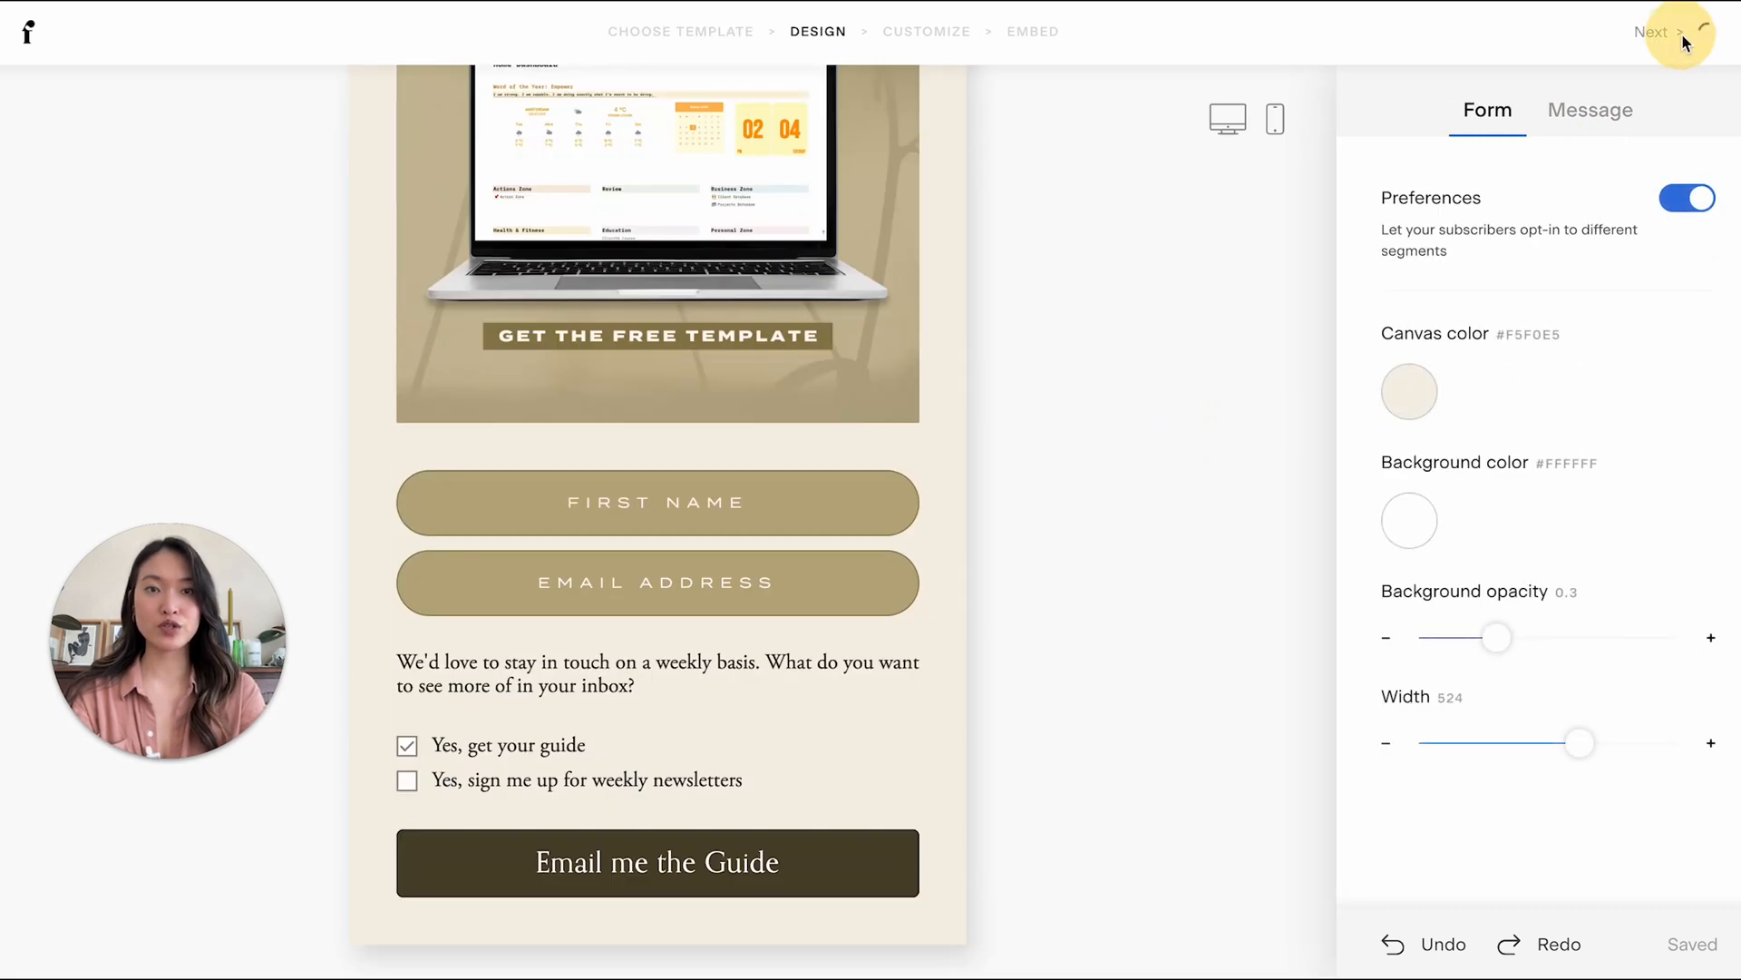
- Advance the popup form to the customize step with double opt-in set to Yes
{"action": "left_click", "coordinate": [1652, 32]}
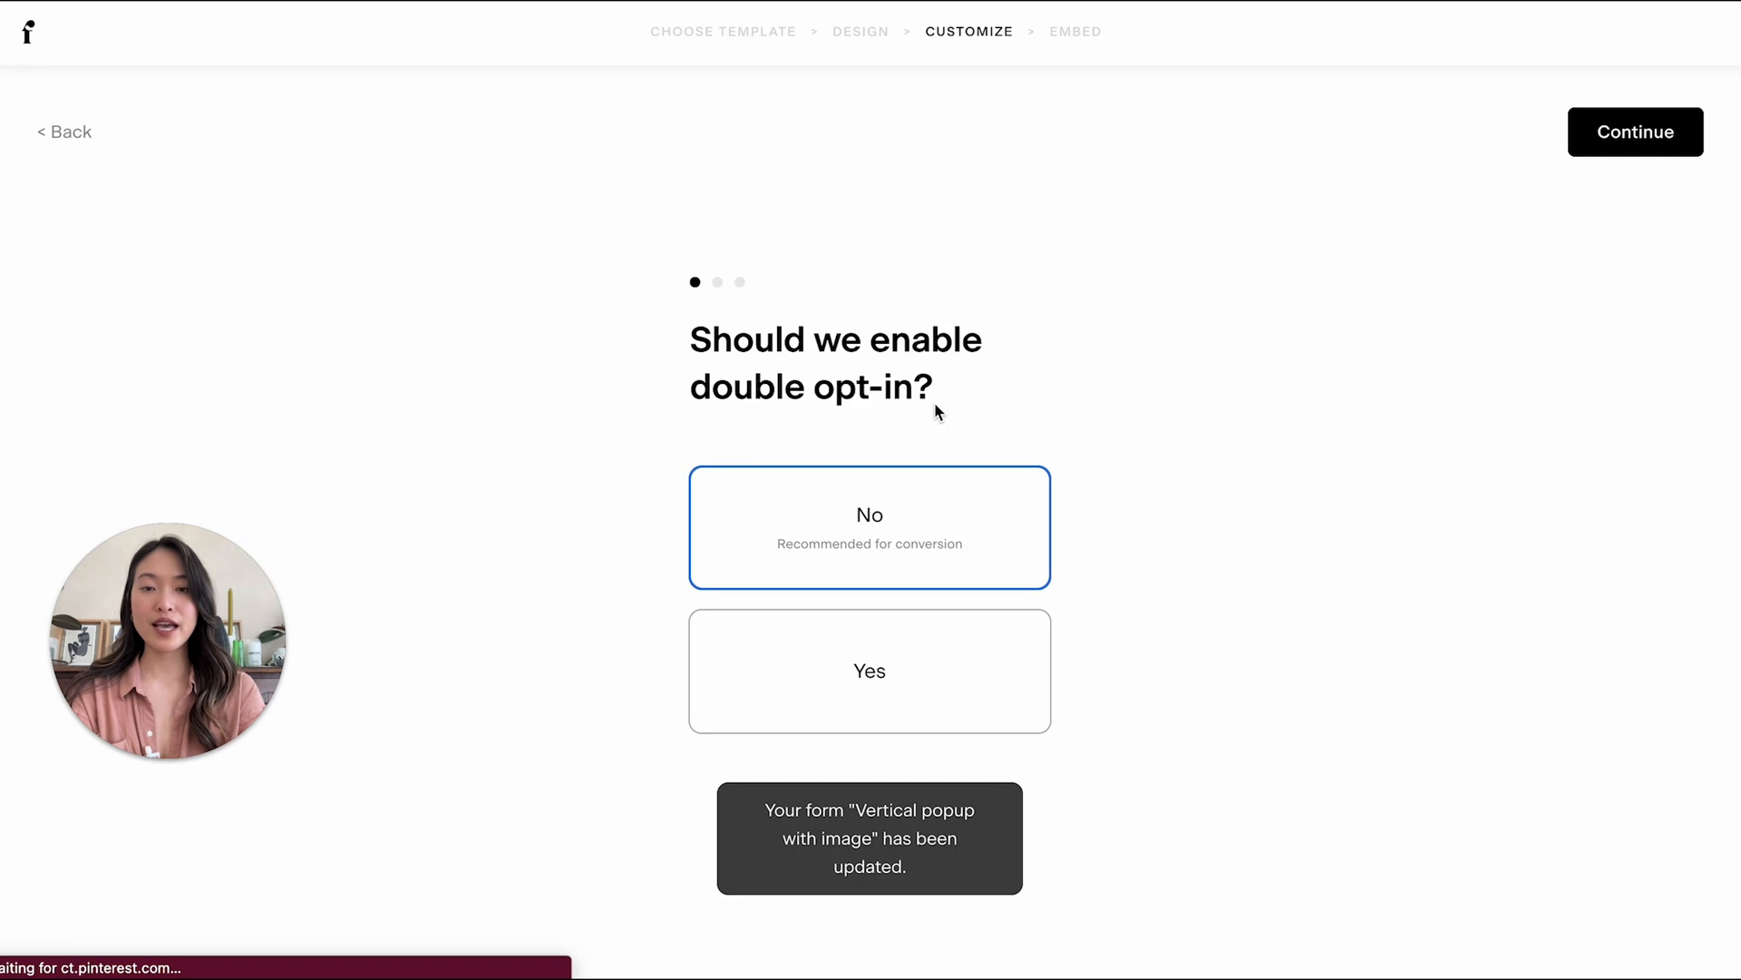
{"action": "mouse_move", "coordinate": [926, 663]}
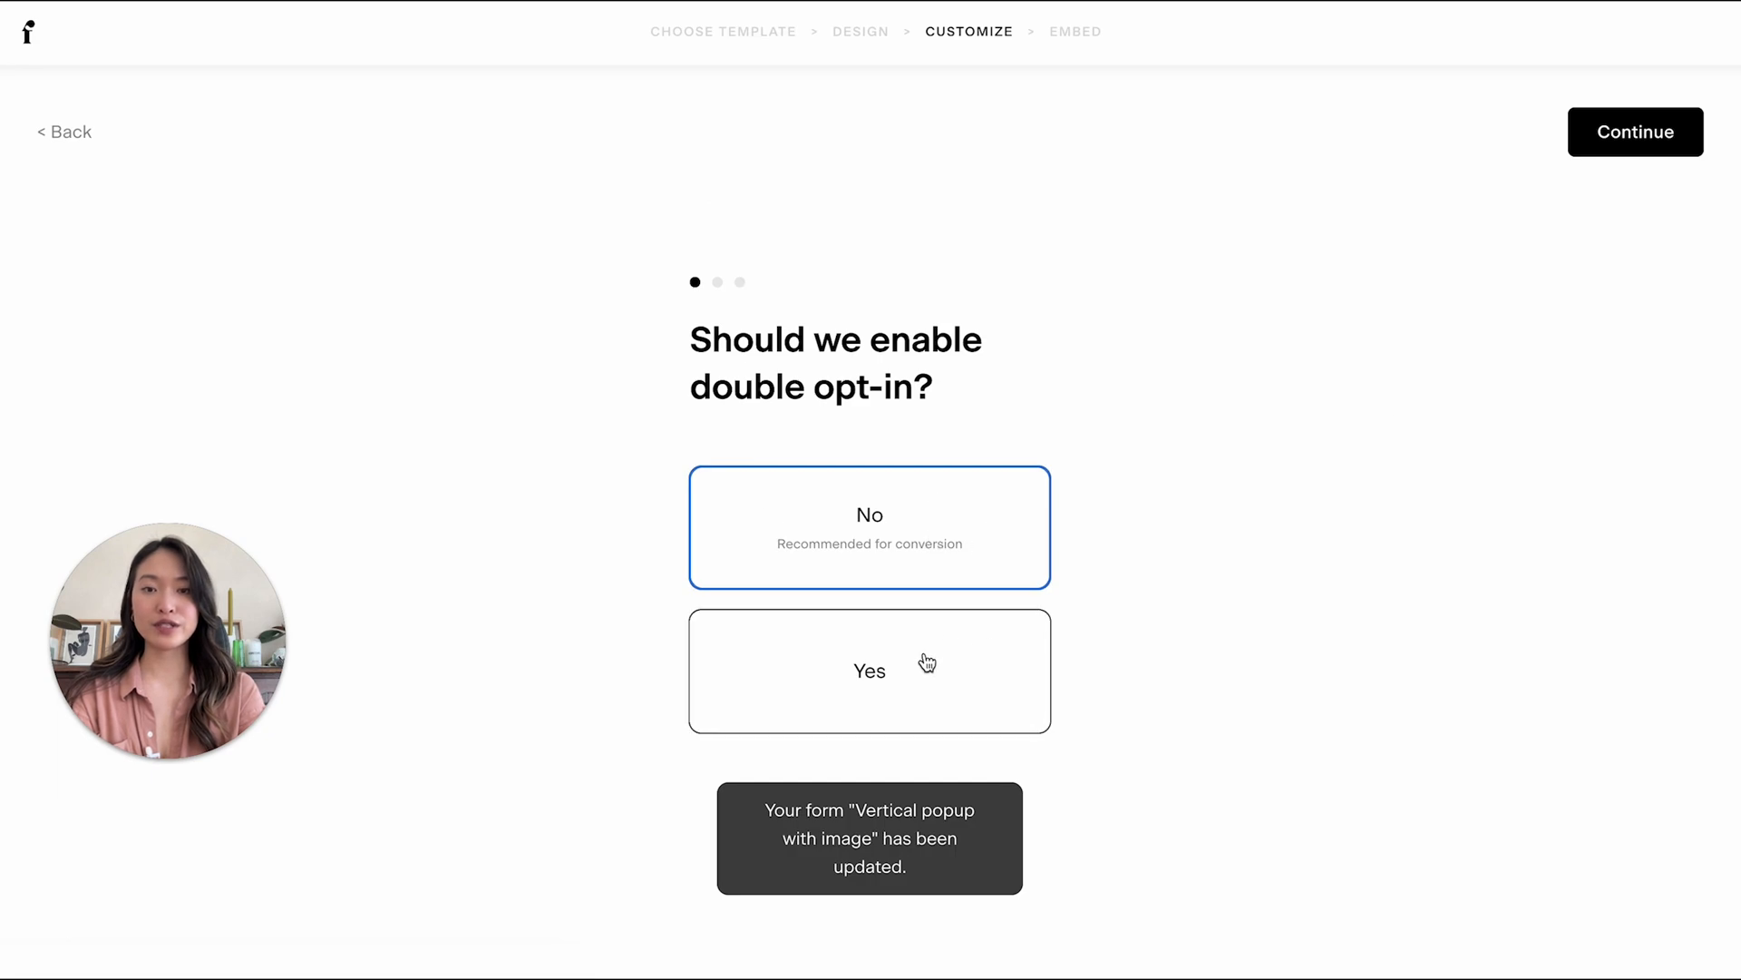
{"action": "left_click", "coordinate": [869, 670]}
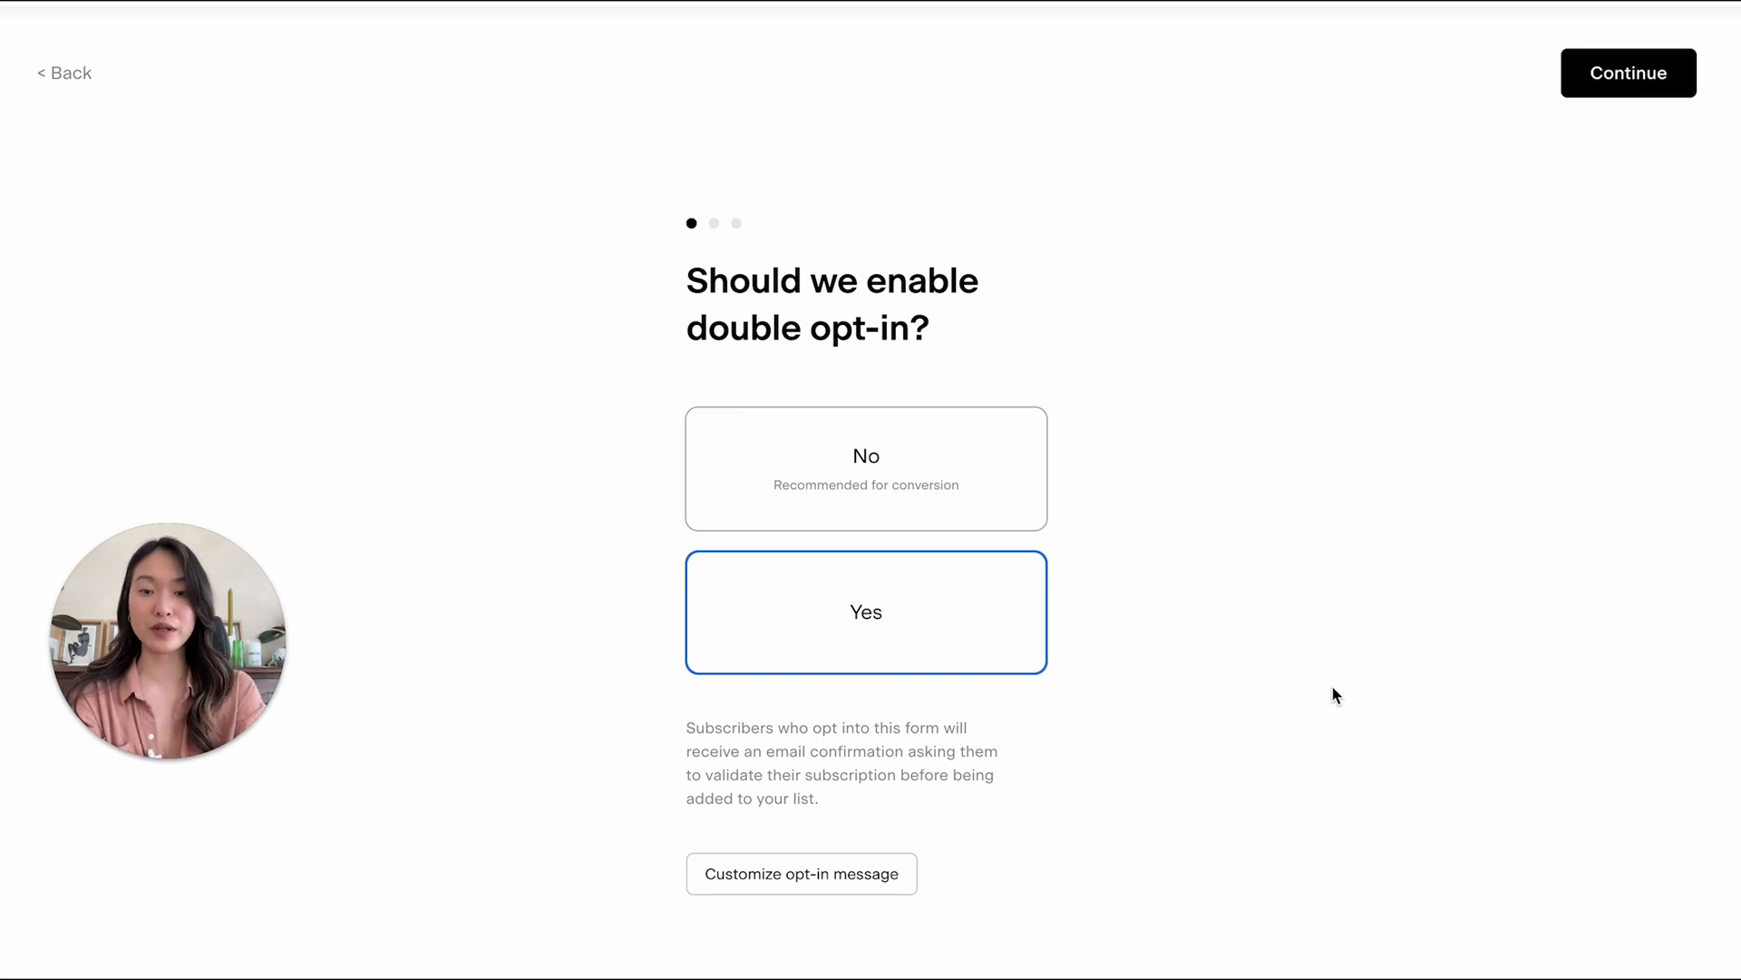
{"action": "mouse_move", "coordinate": [796, 883]}
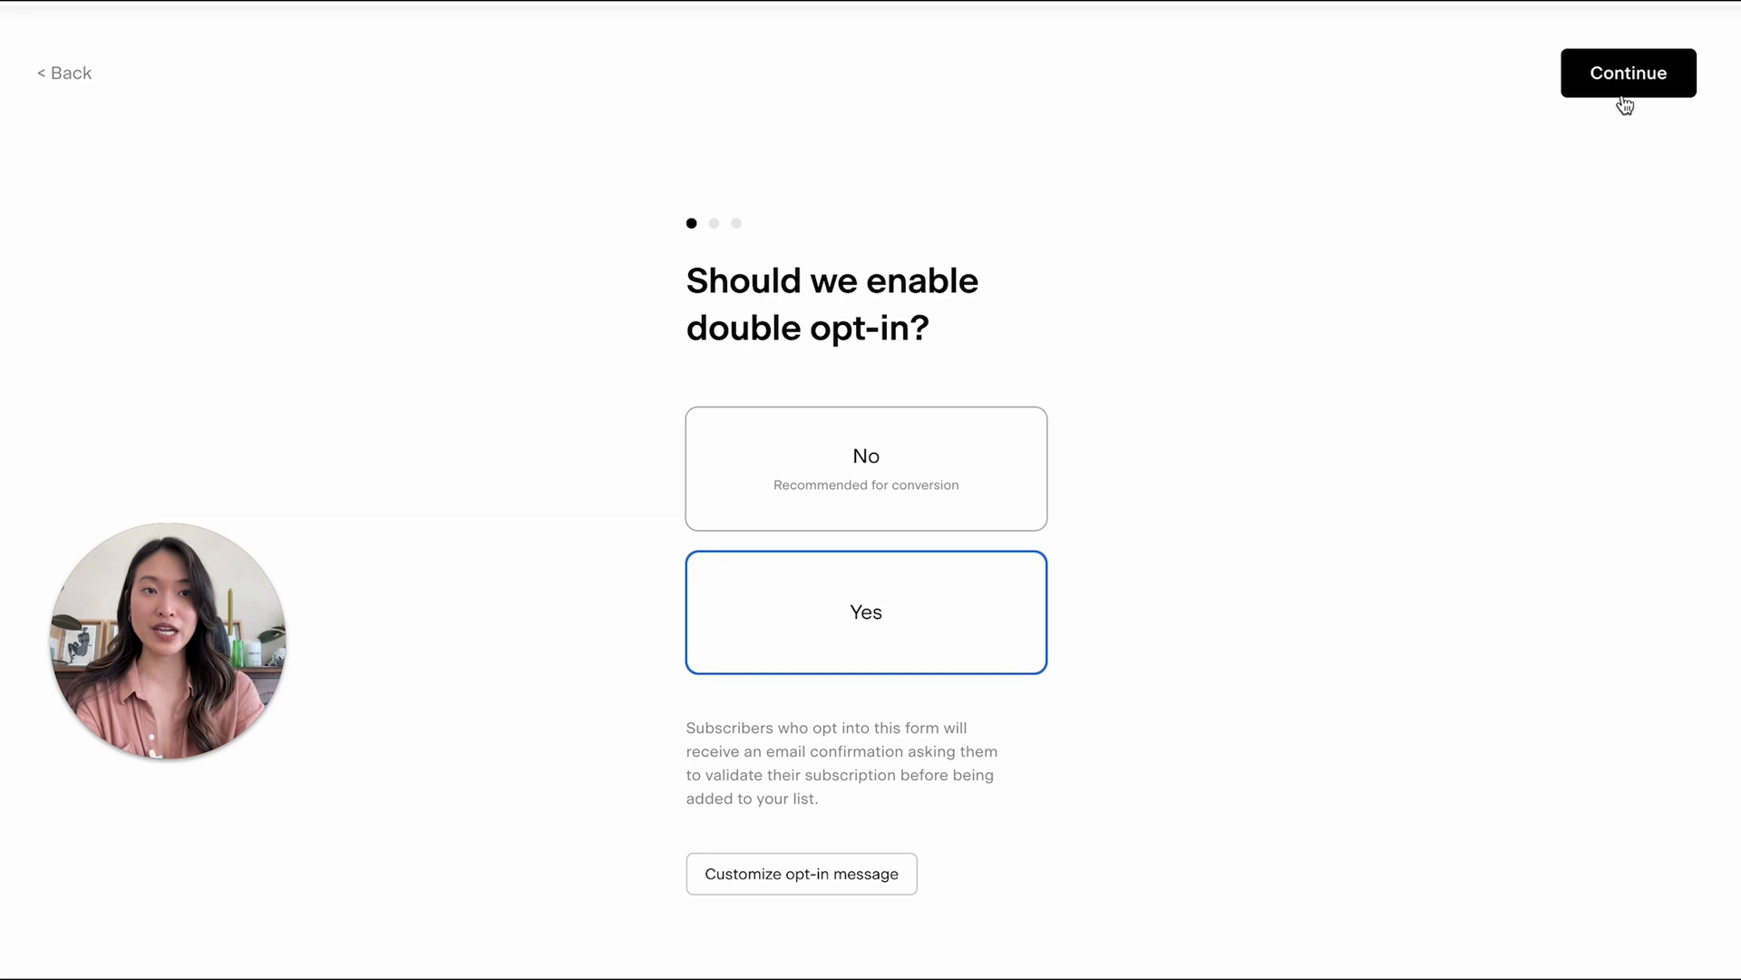
{"action": "left_click", "coordinate": [1629, 72]}
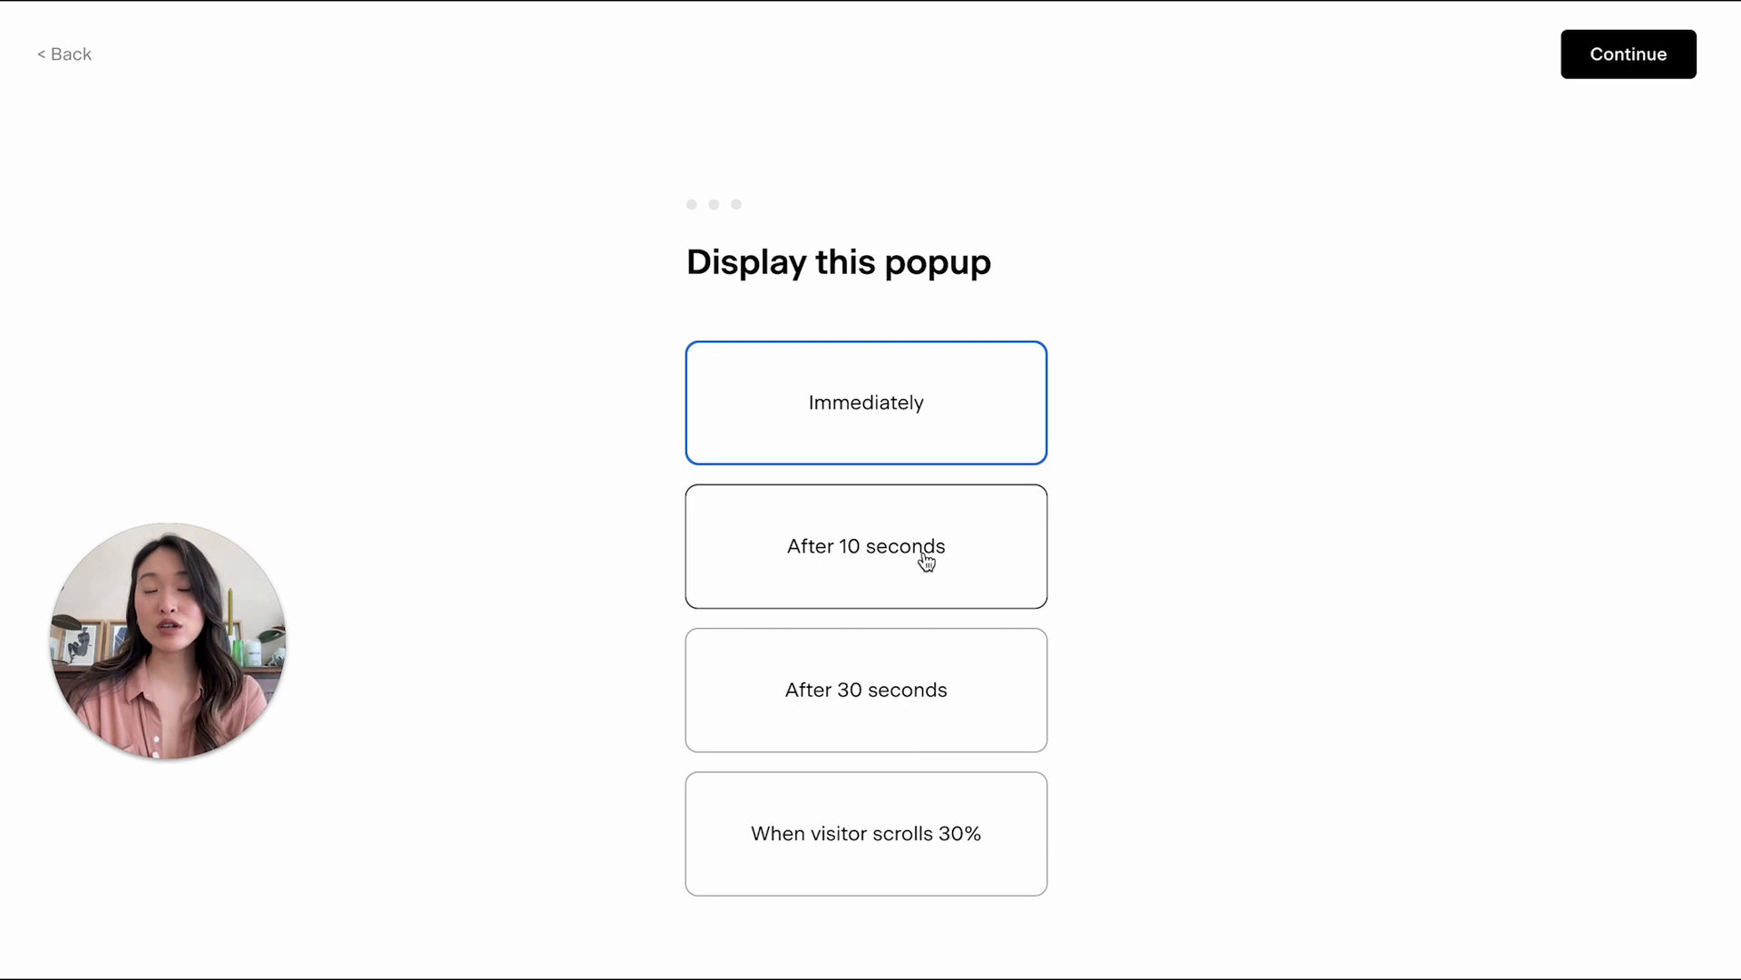
{"action": "mouse_move", "coordinate": [1037, 668]}
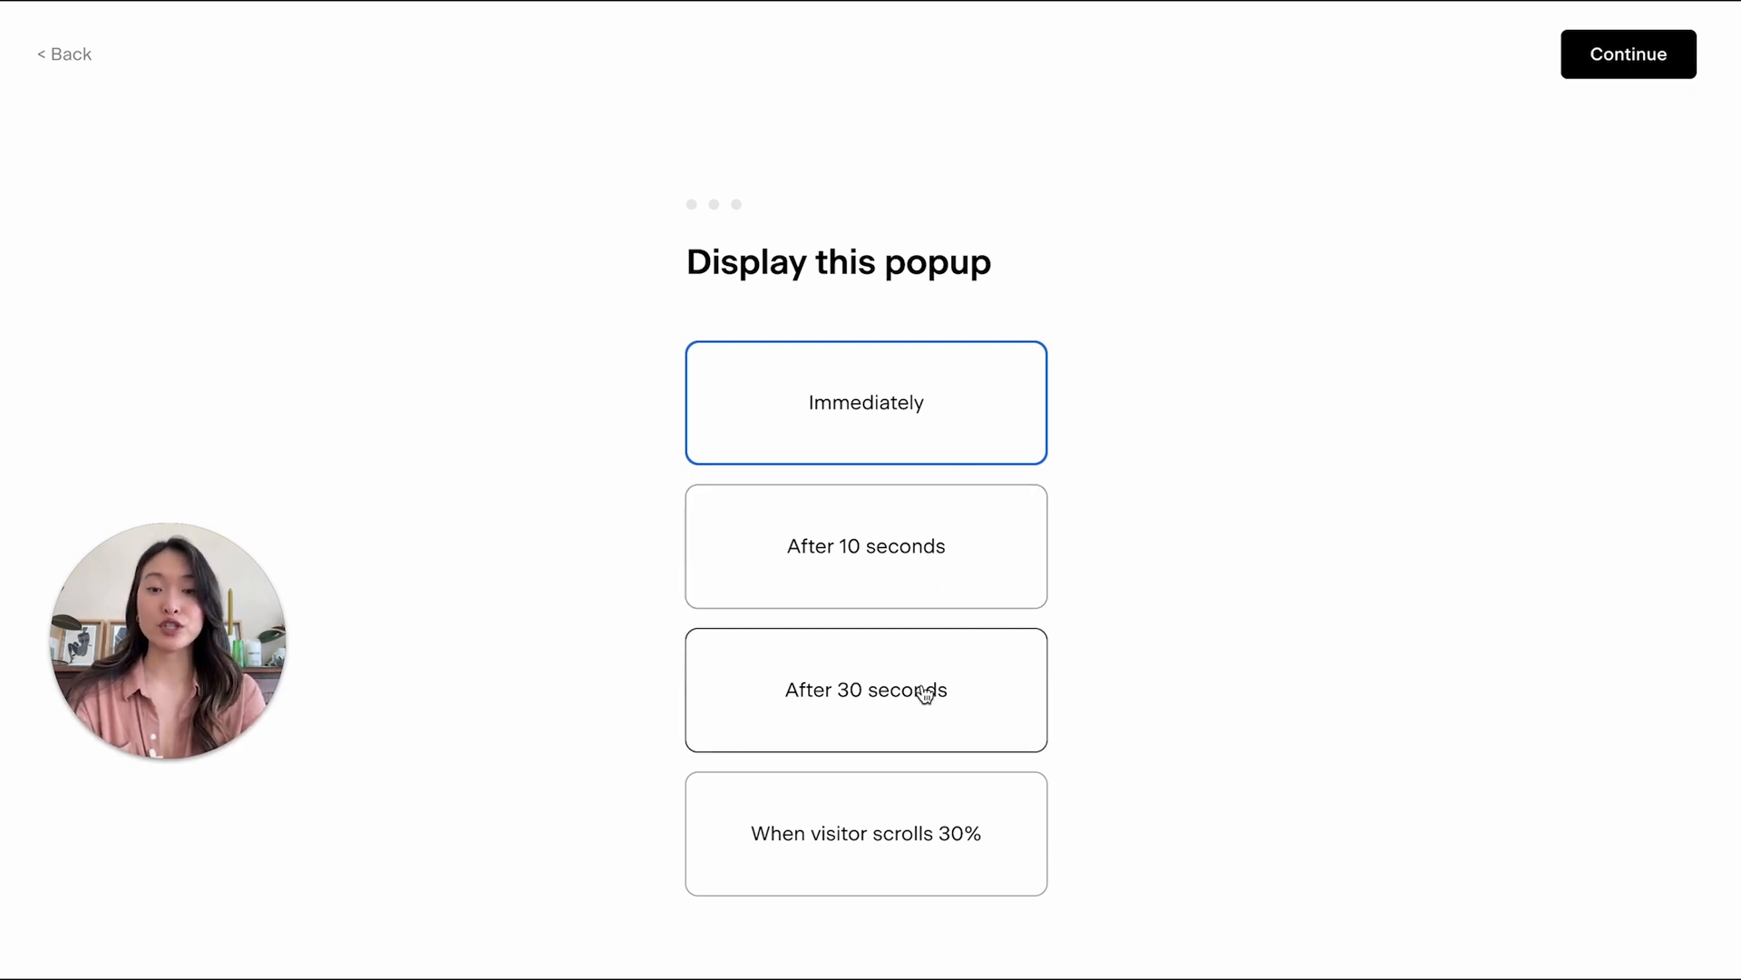
- Show the popup after 10 seconds, hide it from subscribers, notify me, and show a success message
{"action": "left_click", "coordinate": [866, 546]}
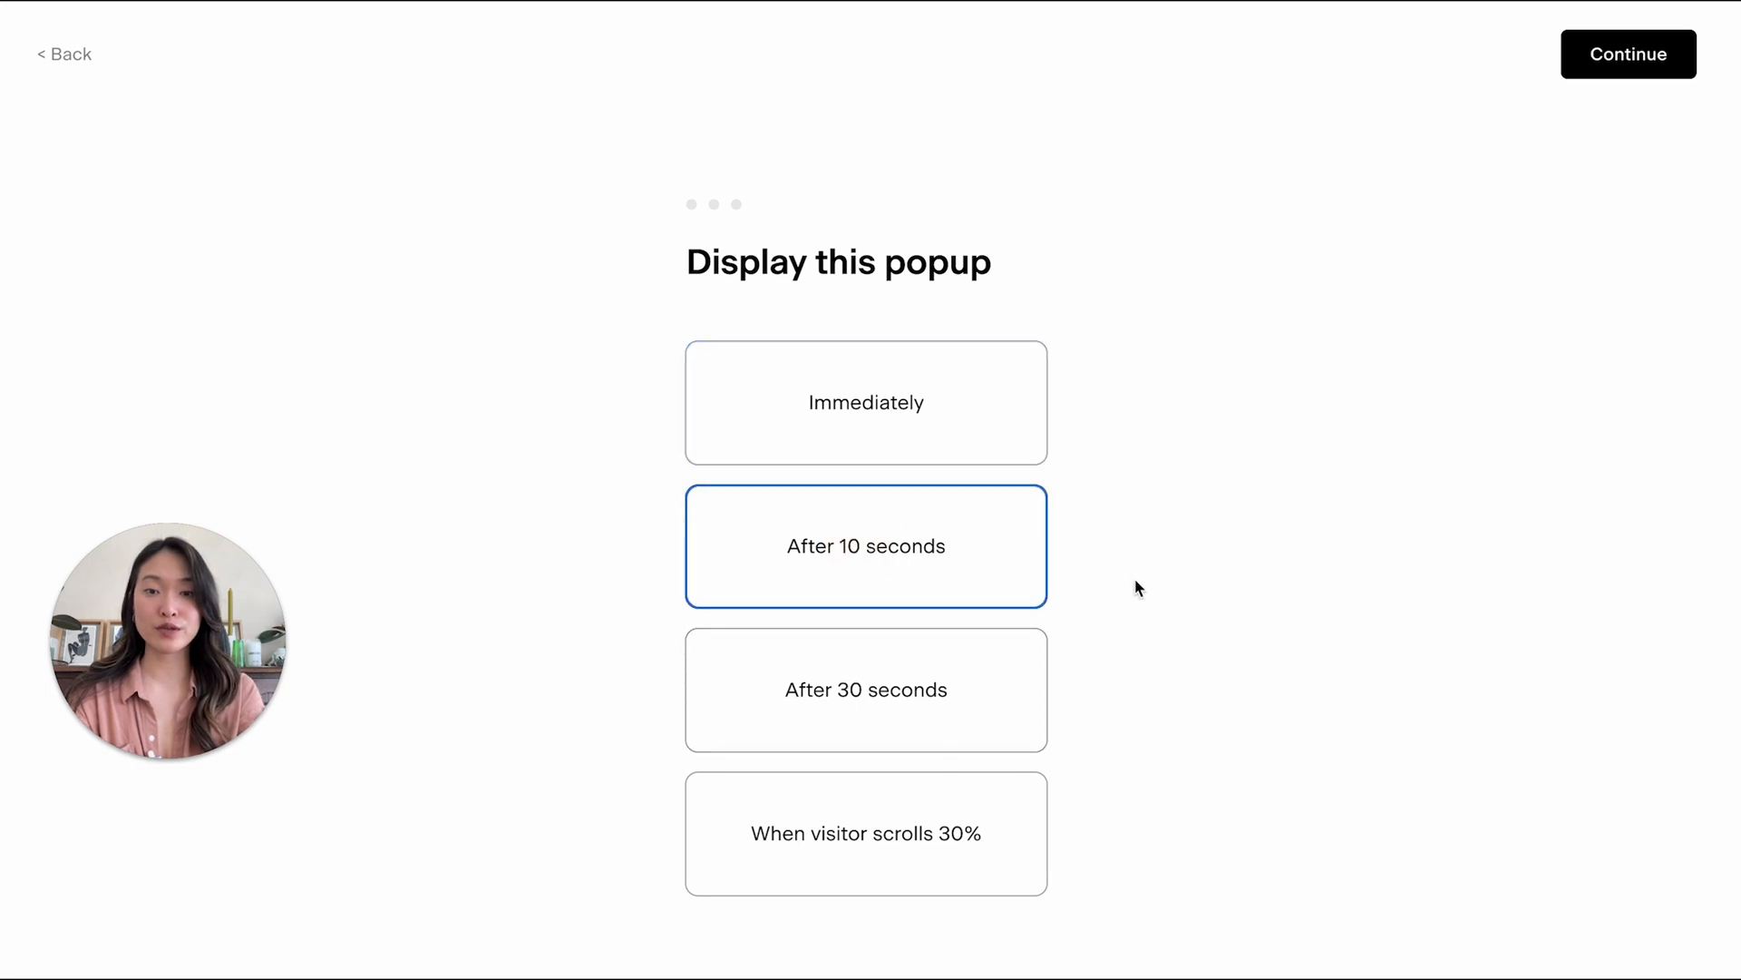
{"action": "left_click", "coordinate": [1630, 55]}
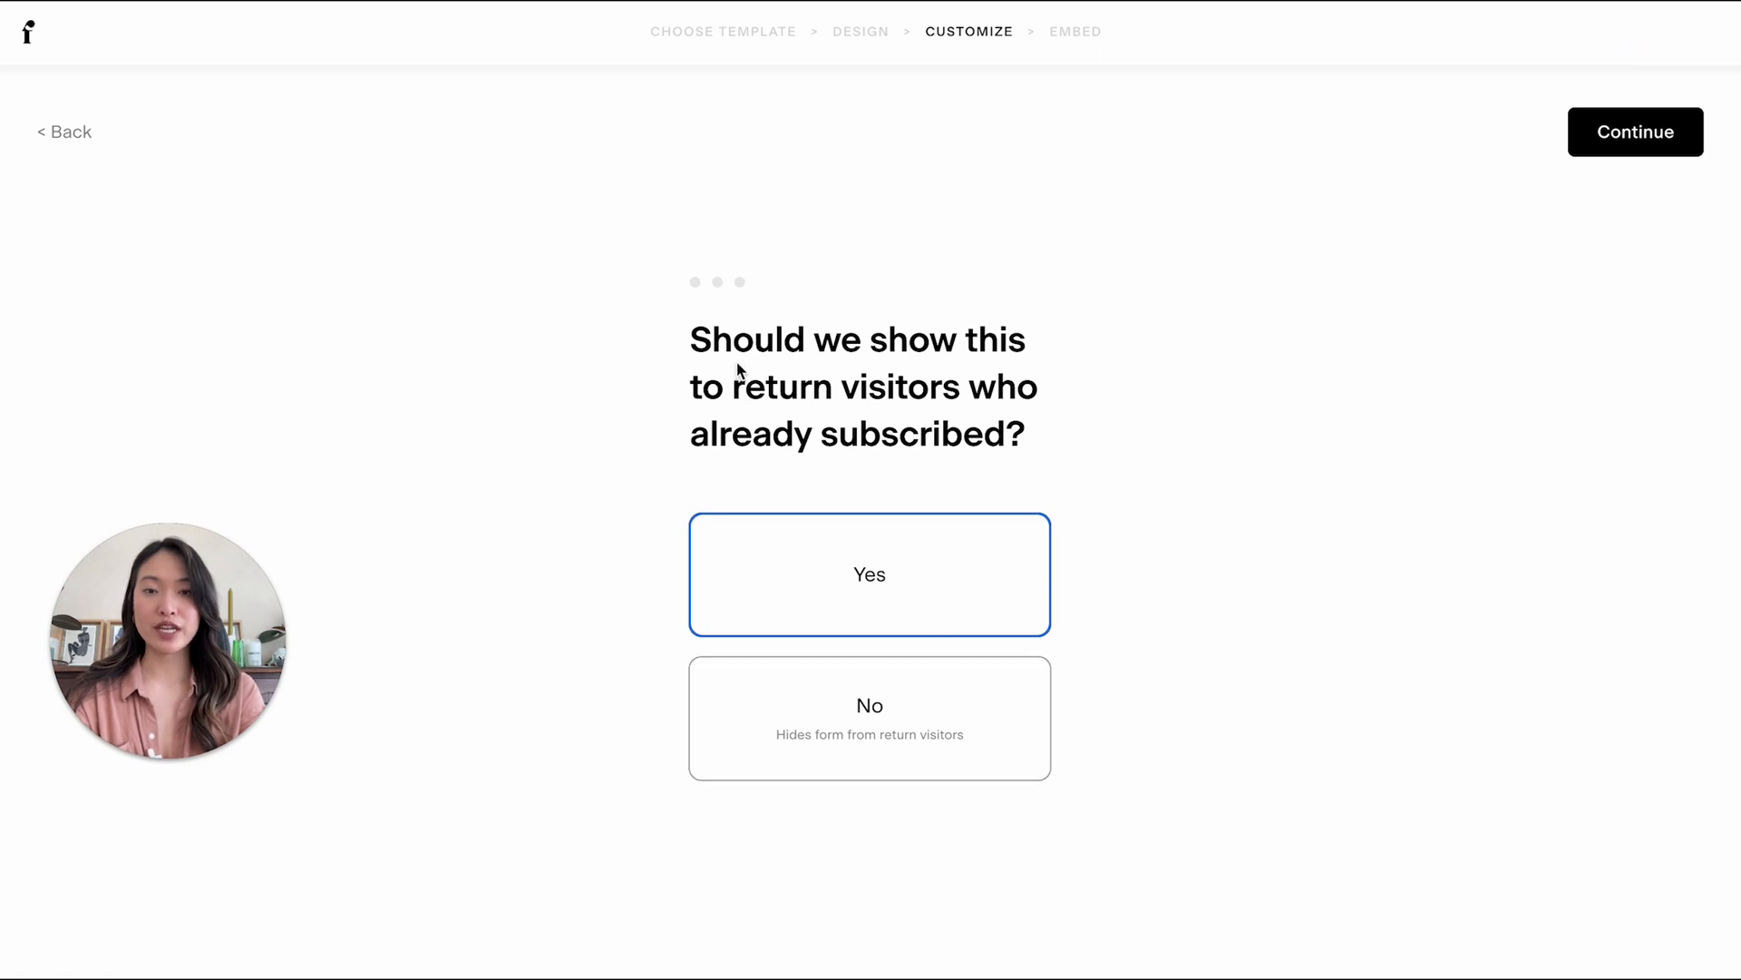
{"action": "mouse_move", "coordinate": [982, 443]}
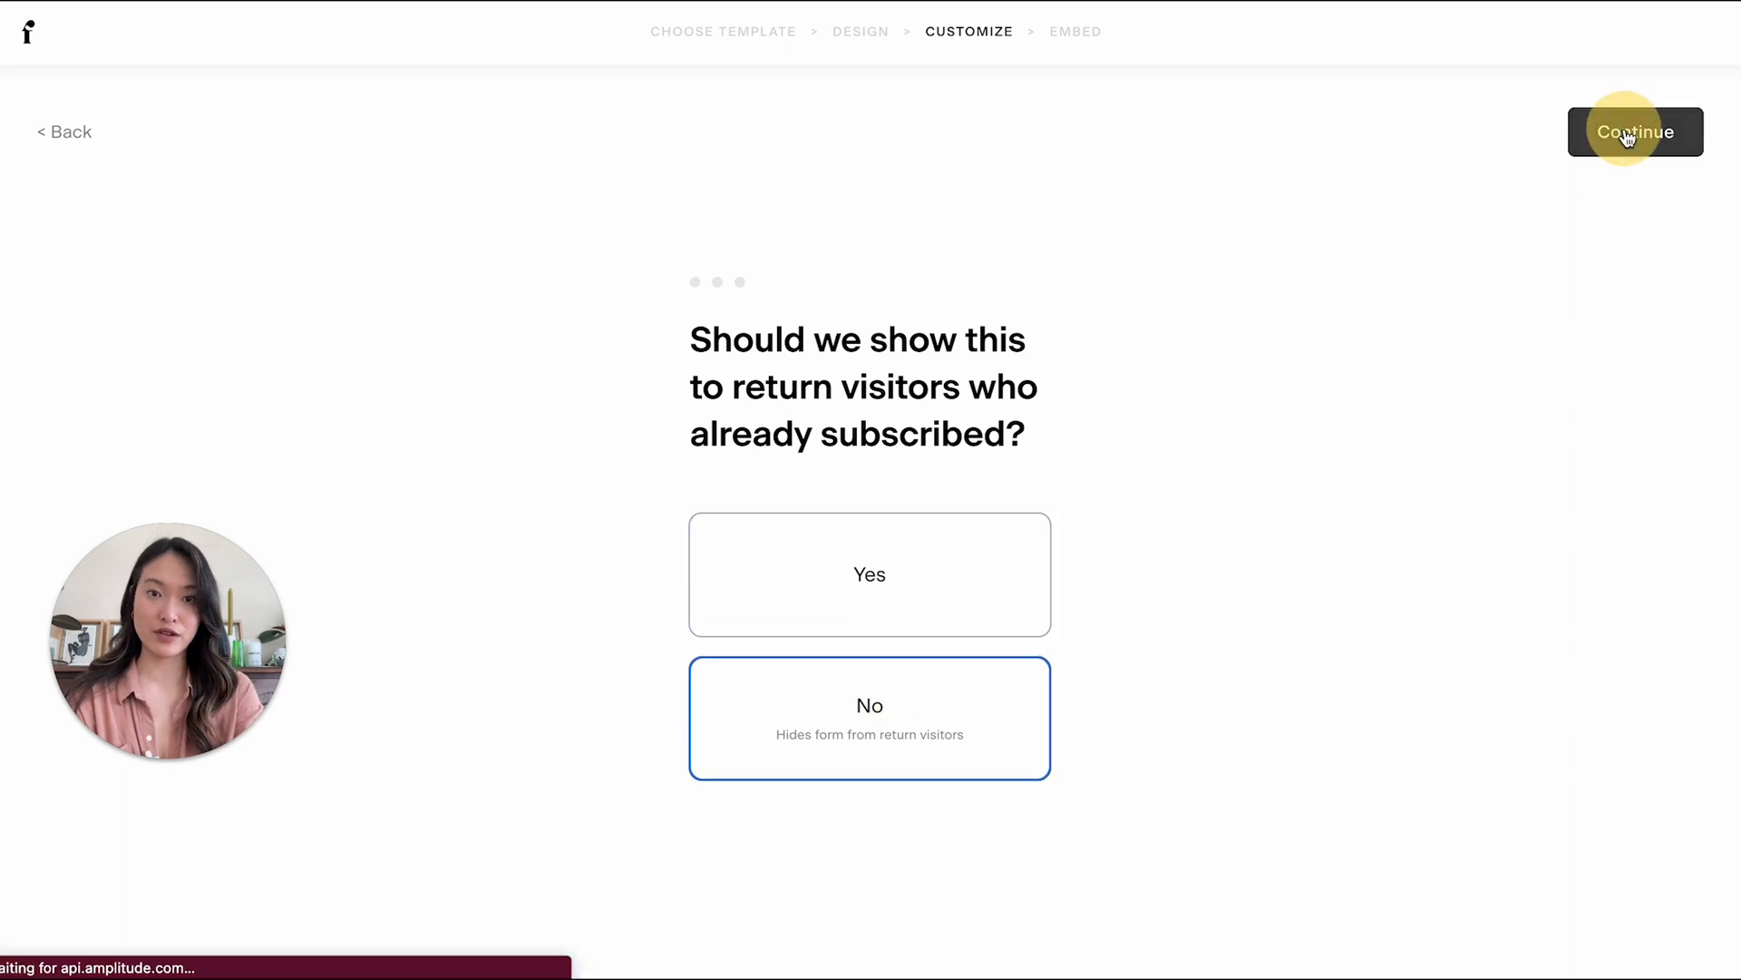
{"action": "left_click", "coordinate": [1634, 133]}
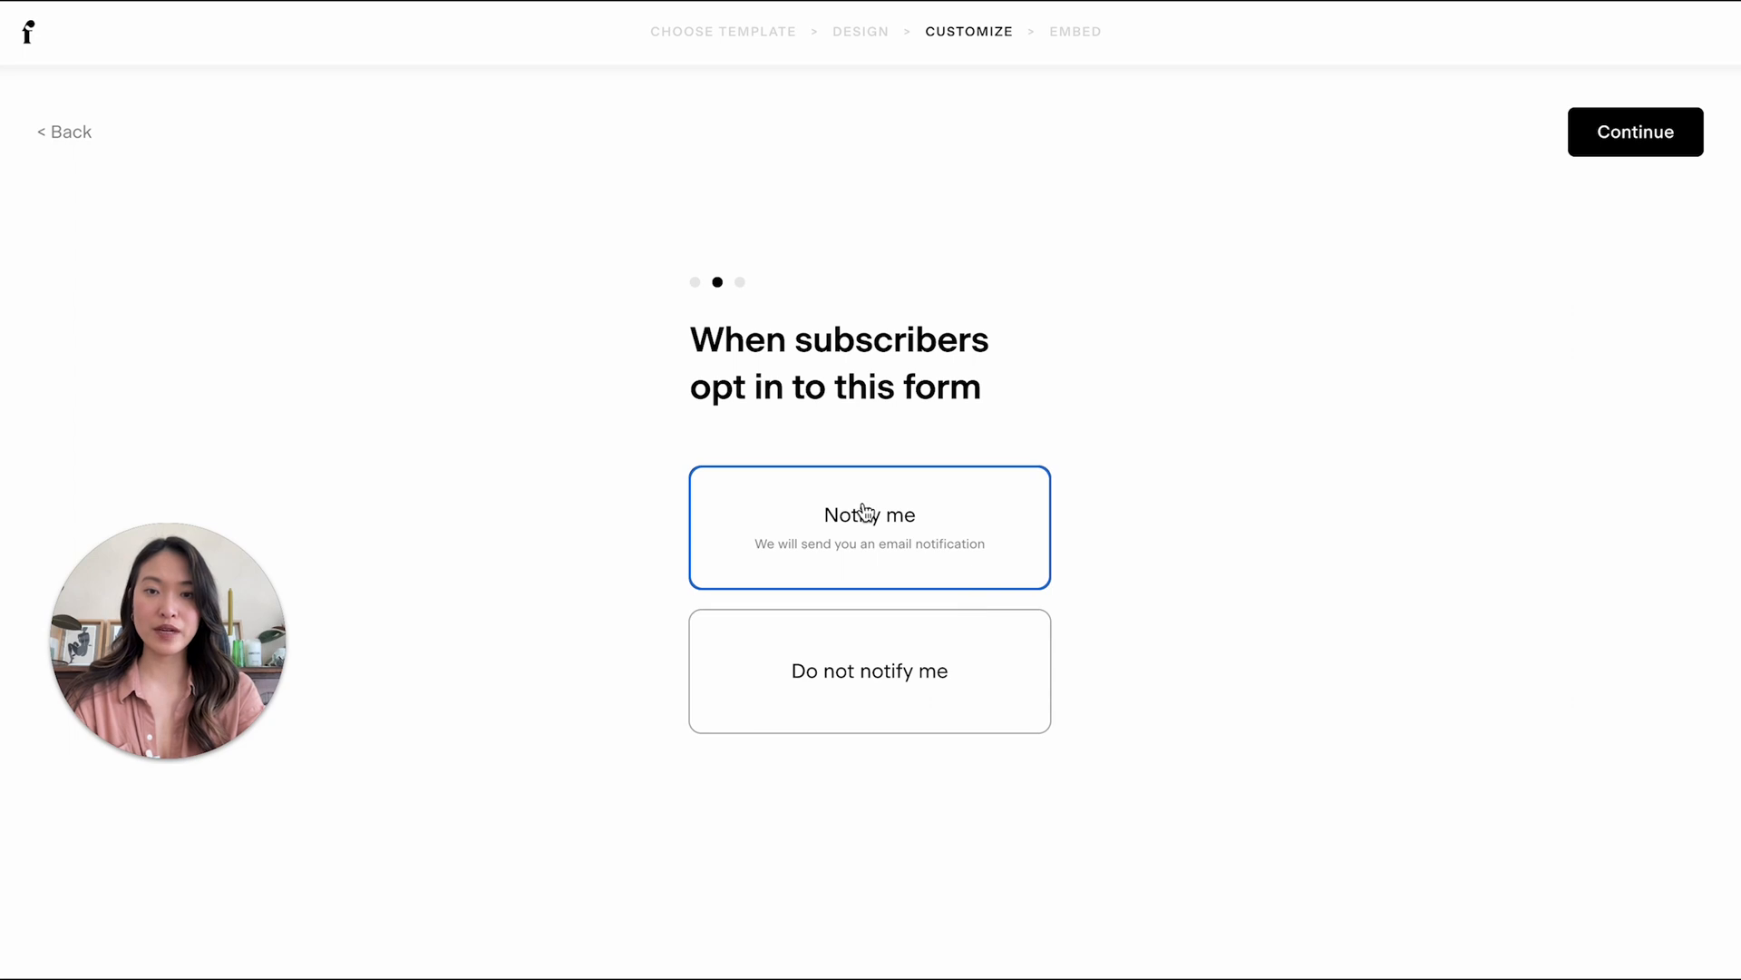
{"action": "left_click", "coordinate": [1634, 132]}
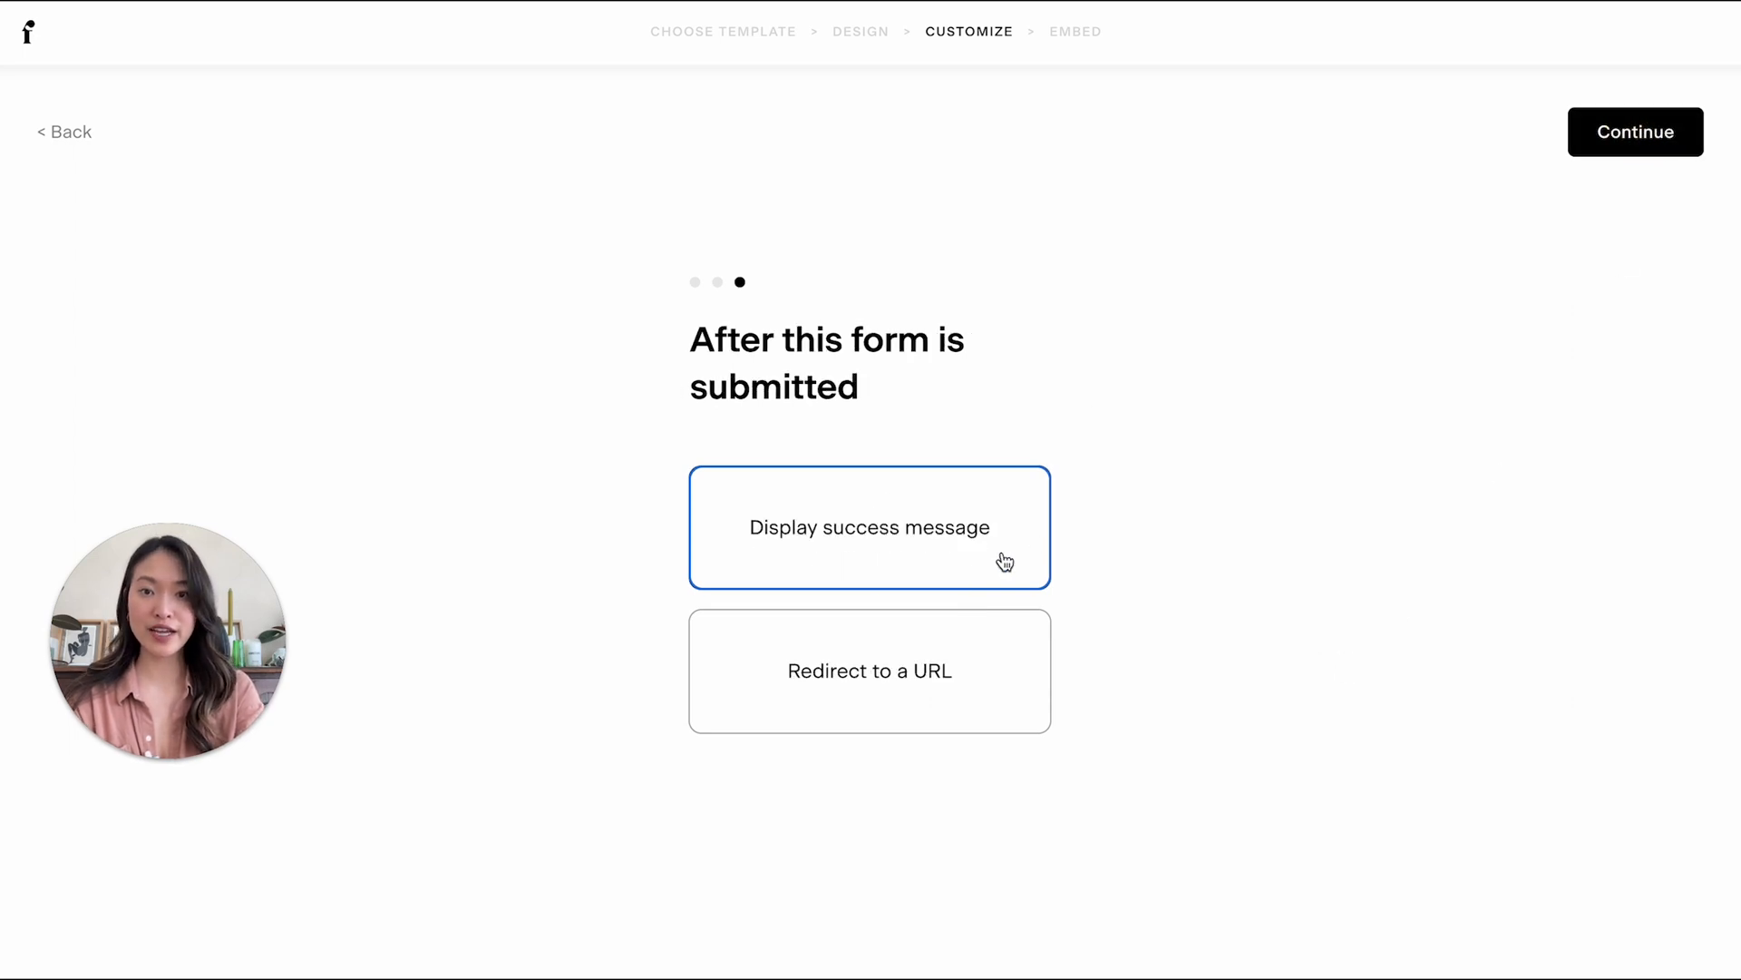
{"action": "left_click", "coordinate": [1632, 131]}
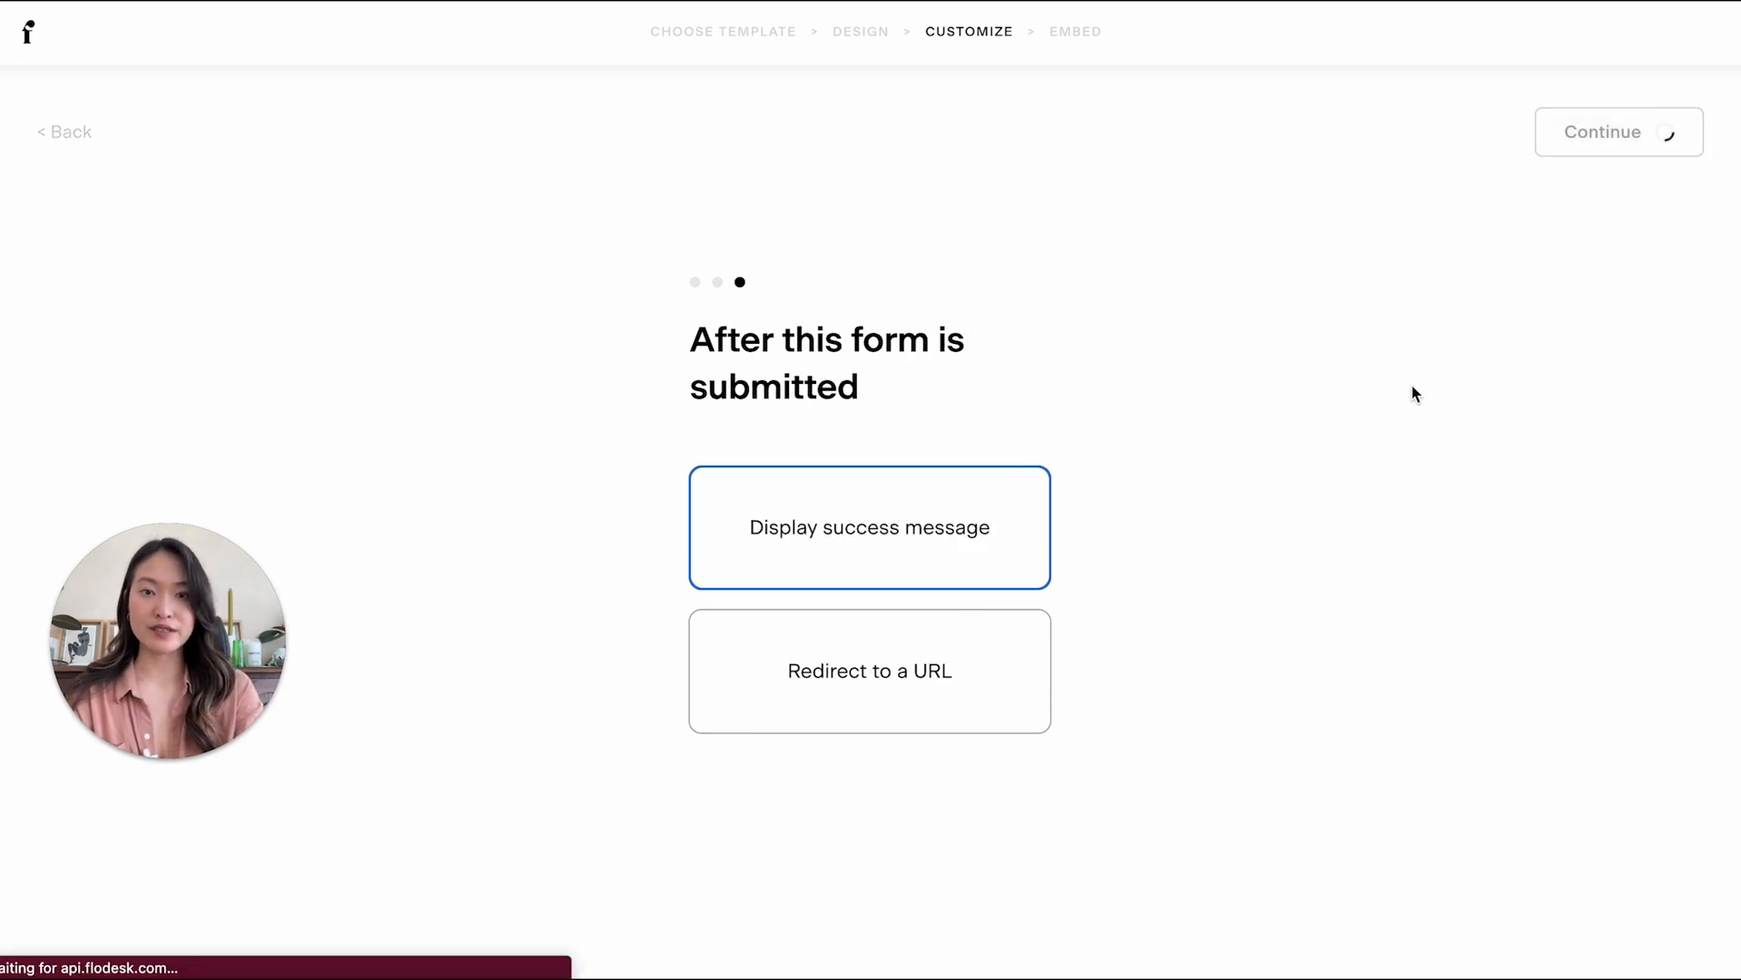
{"action": "left_click", "coordinate": [1618, 131]}
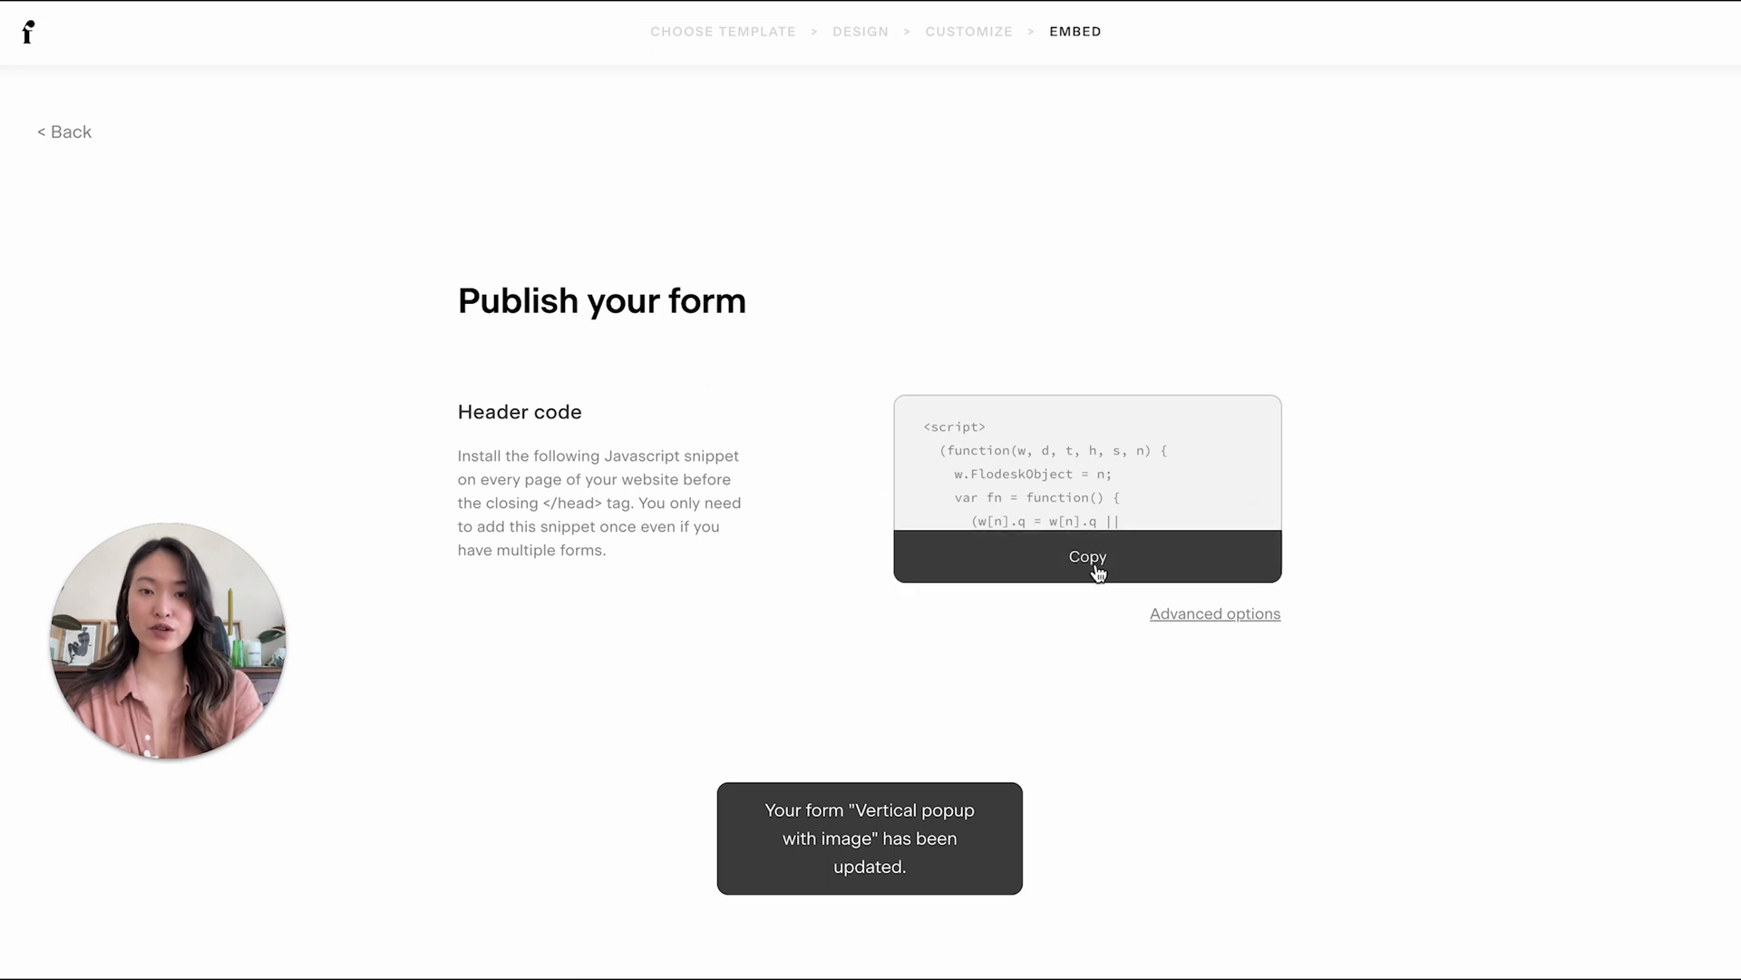
- Copy the Header code snippet from the Flodesk embed step
{"action": "left_click", "coordinate": [1087, 557]}
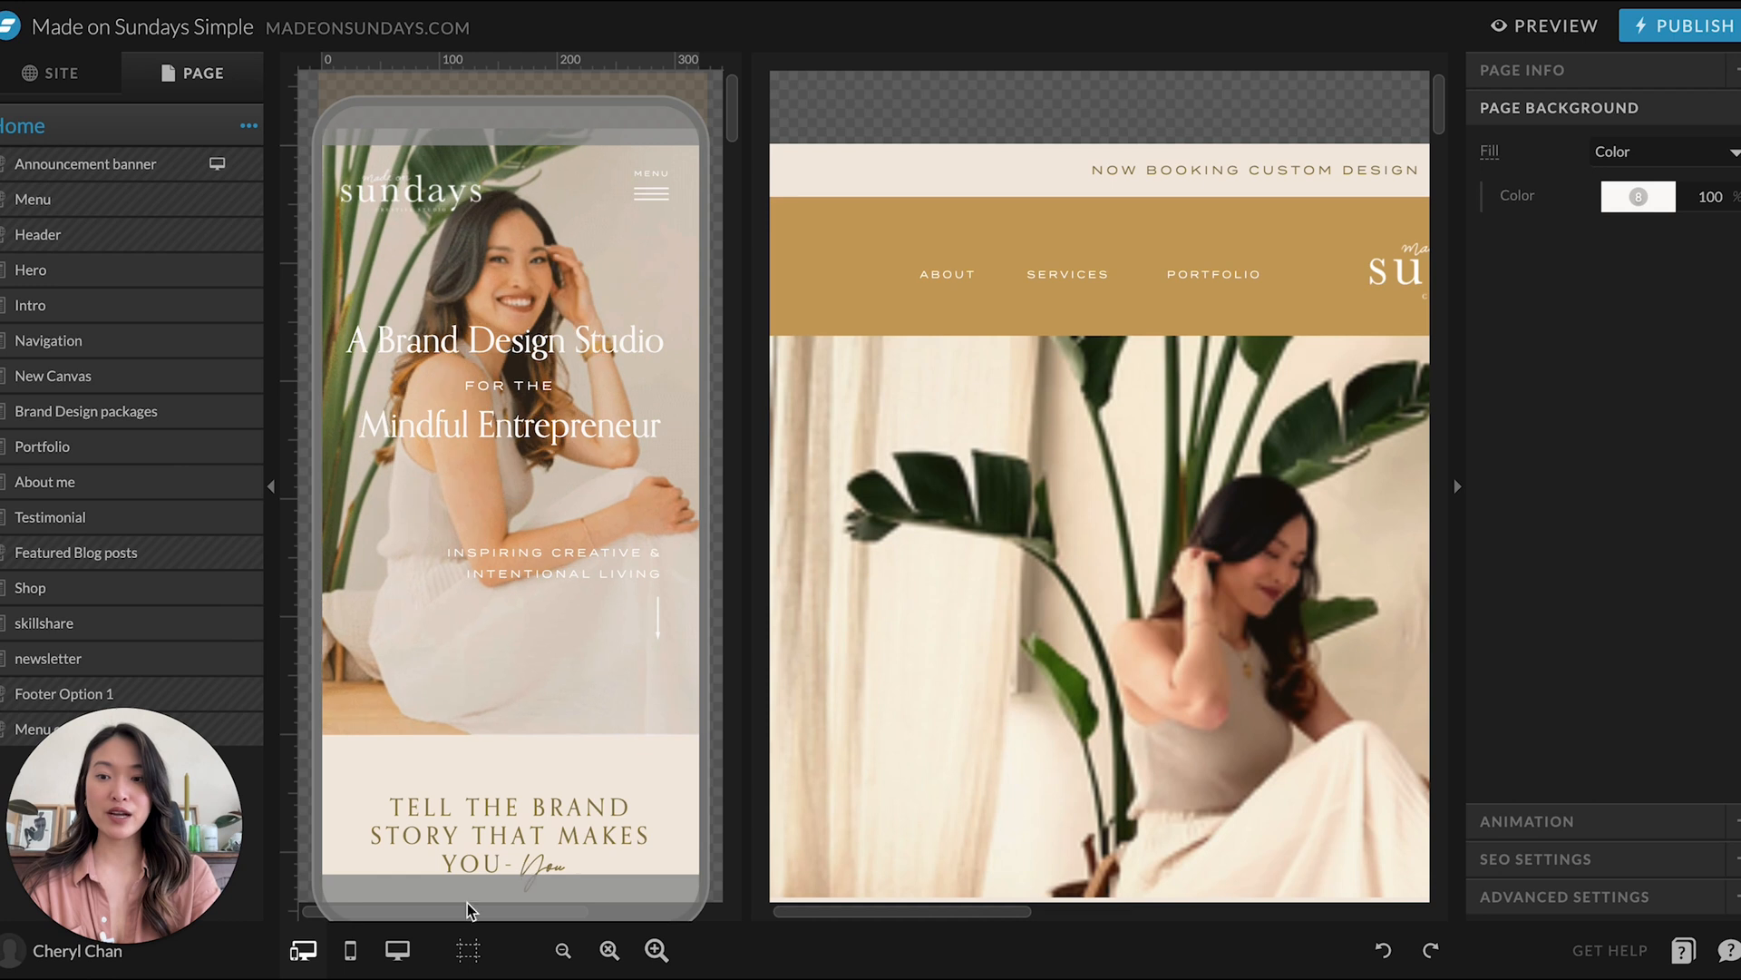
- View the Home page desktop-only, checking the Intro and Hero canvases before returning to page settings
{"action": "left_click", "coordinate": [395, 950]}
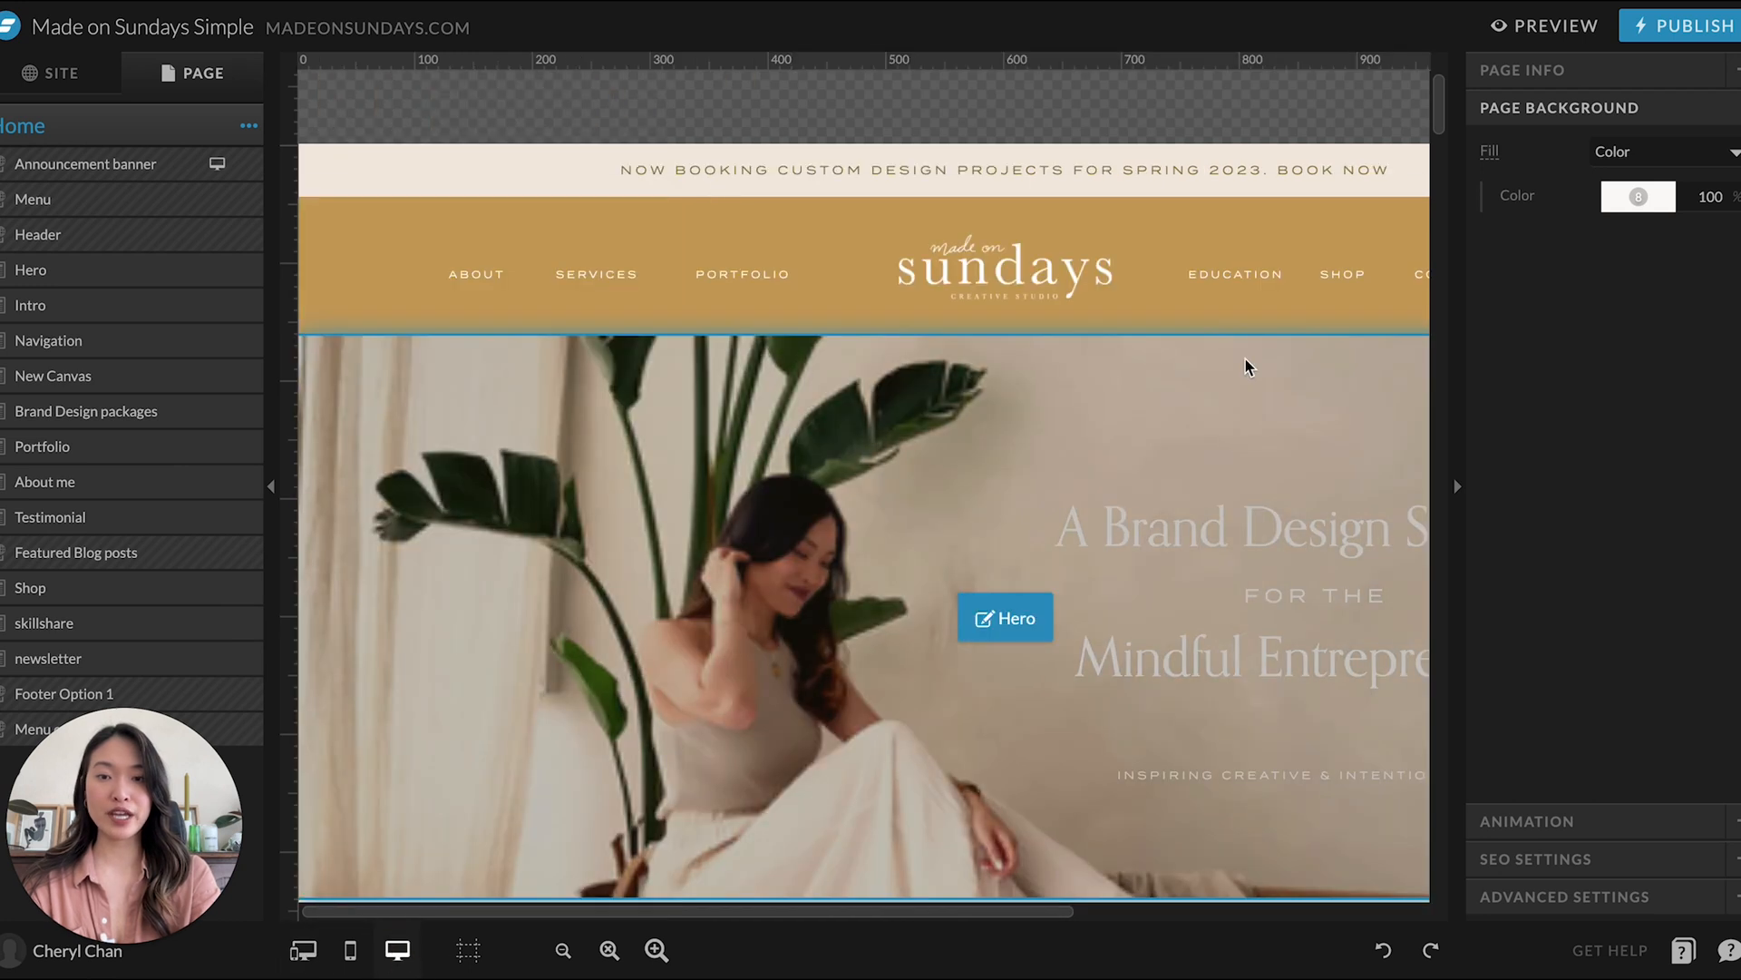
{"action": "scroll", "scroll_direction": "down", "scroll_amount": 3}
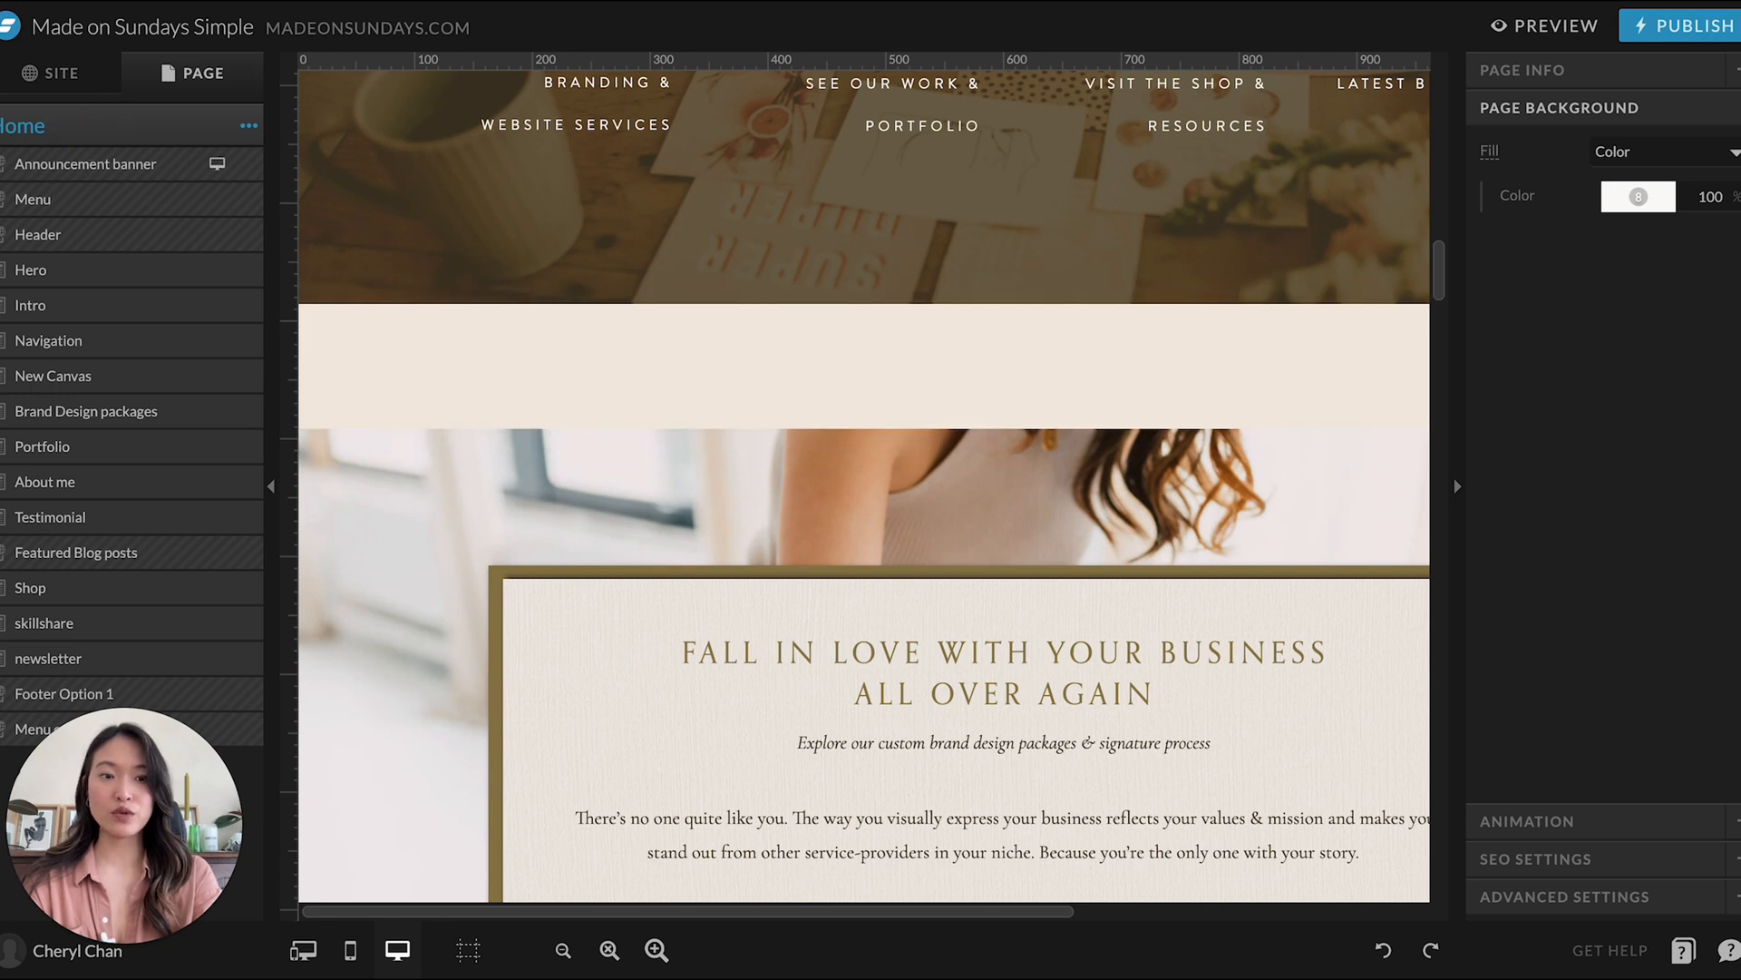
{"action": "left_click", "coordinate": [32, 305]}
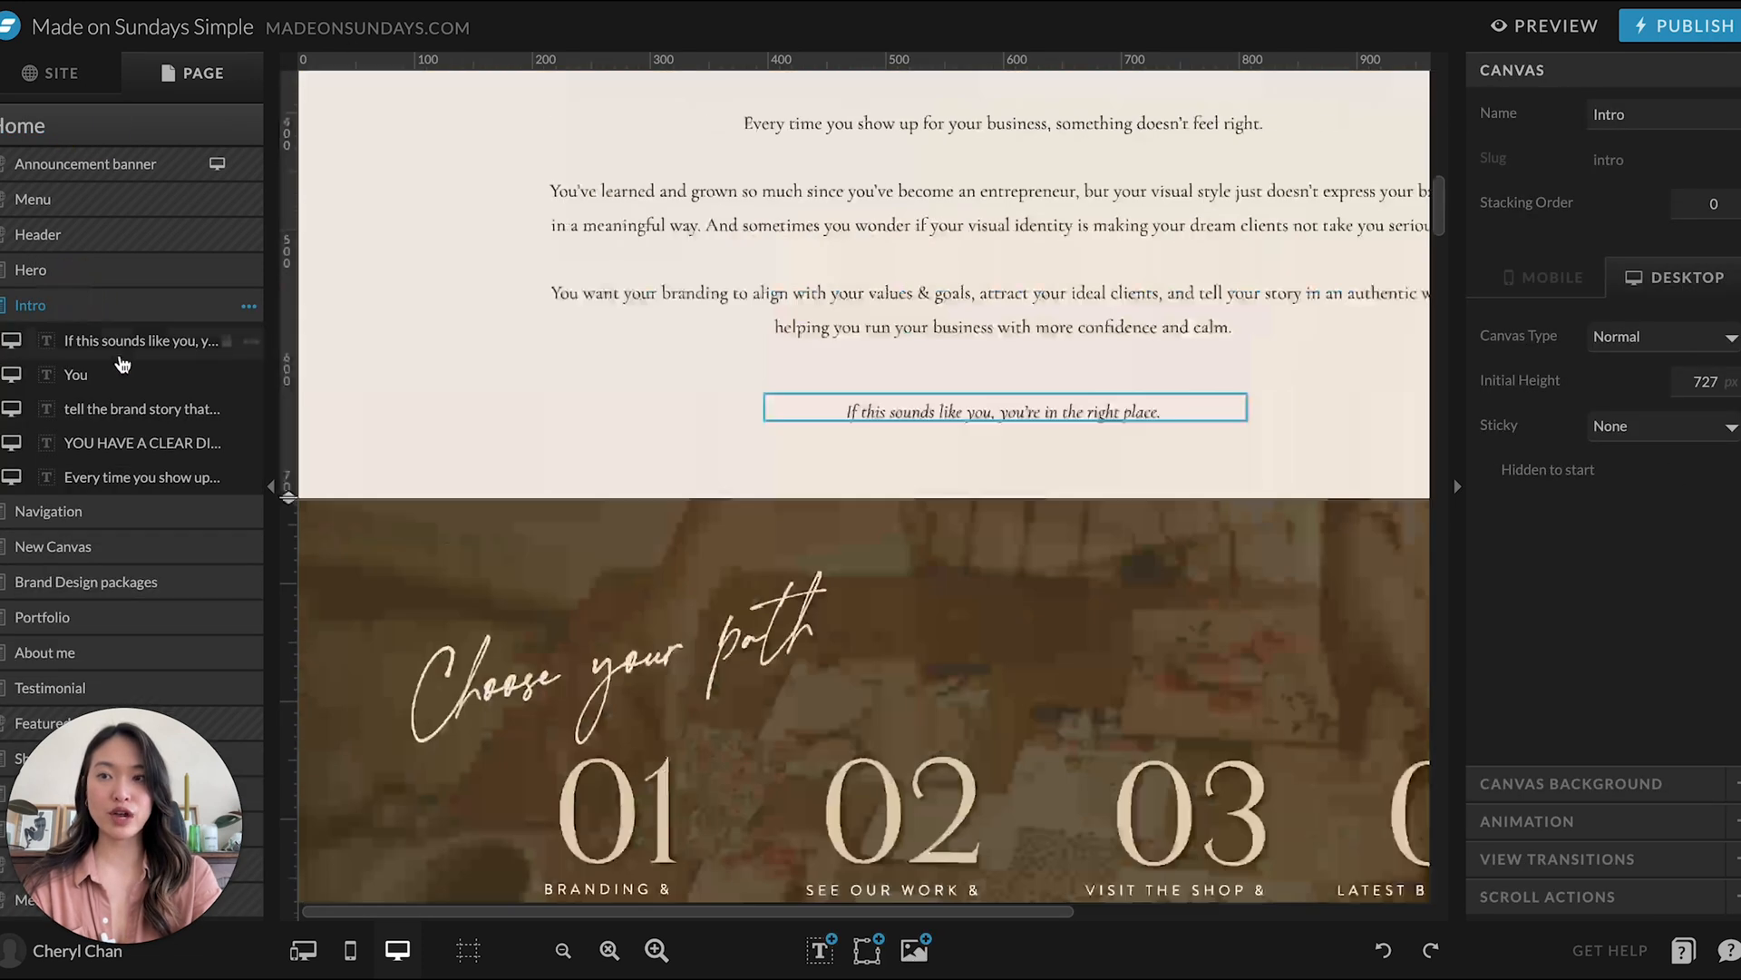
{"action": "left_click", "coordinate": [29, 270]}
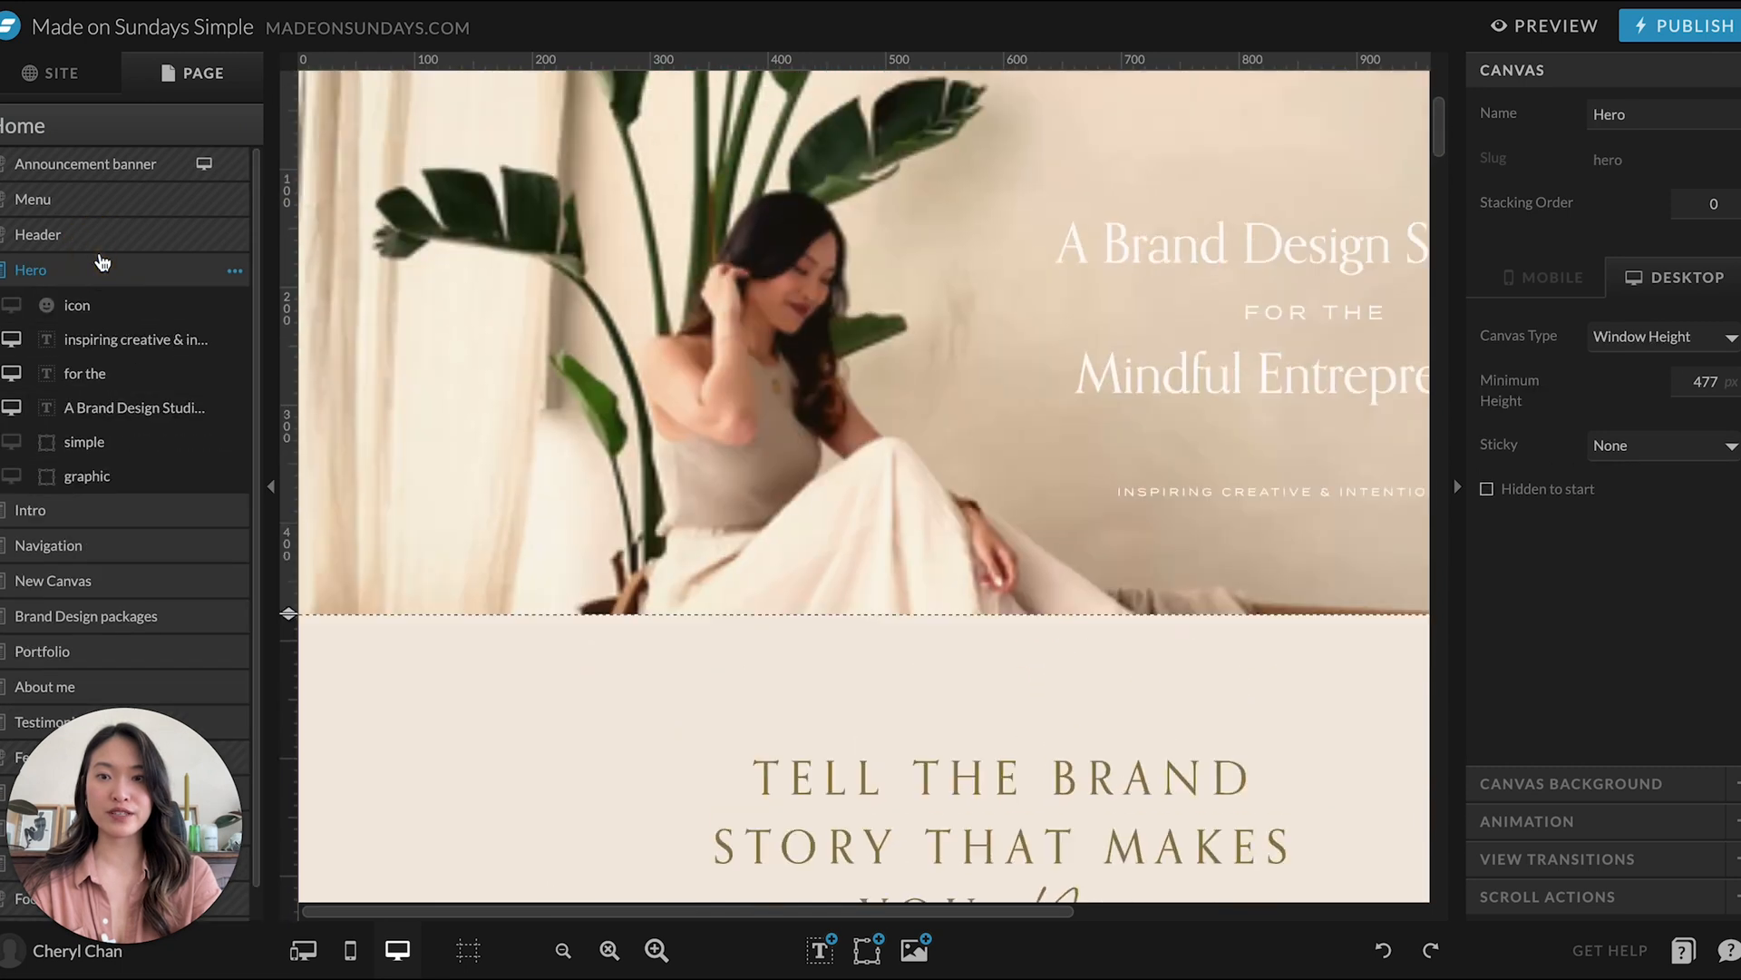
{"action": "left_click", "coordinate": [38, 234]}
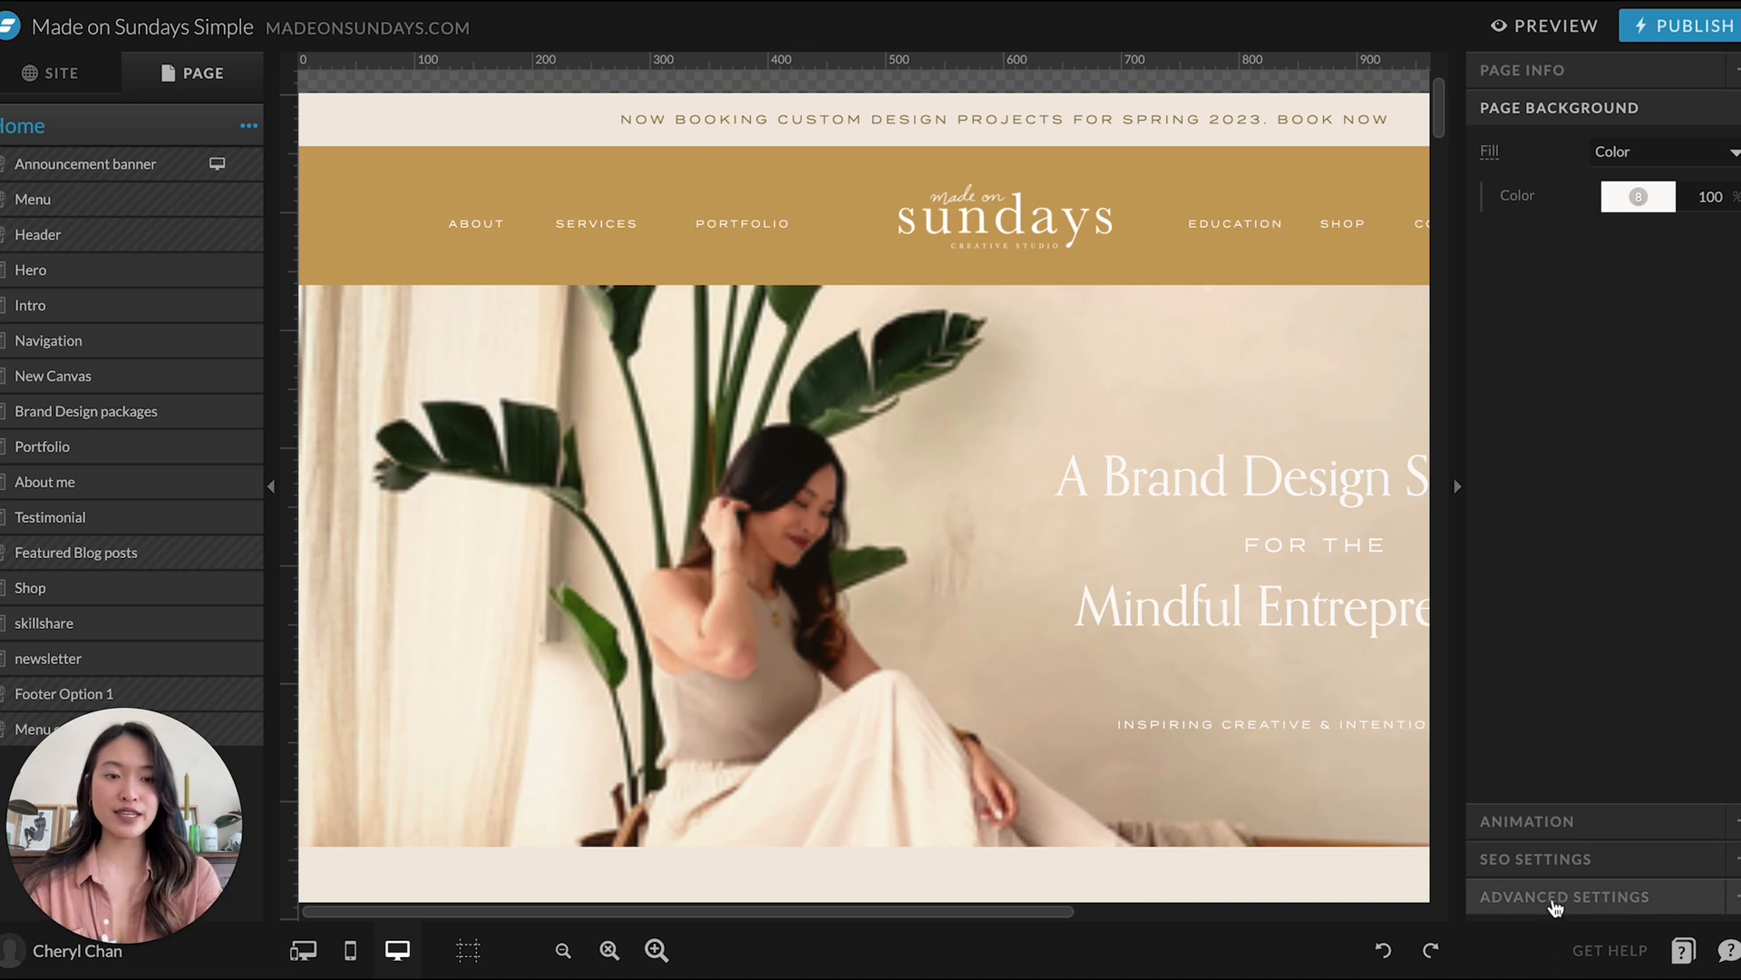
- Paste the Flodesk script after the existing Custom Head HTML code, save, and preview the site
{"action": "left_click", "coordinate": [1565, 897]}
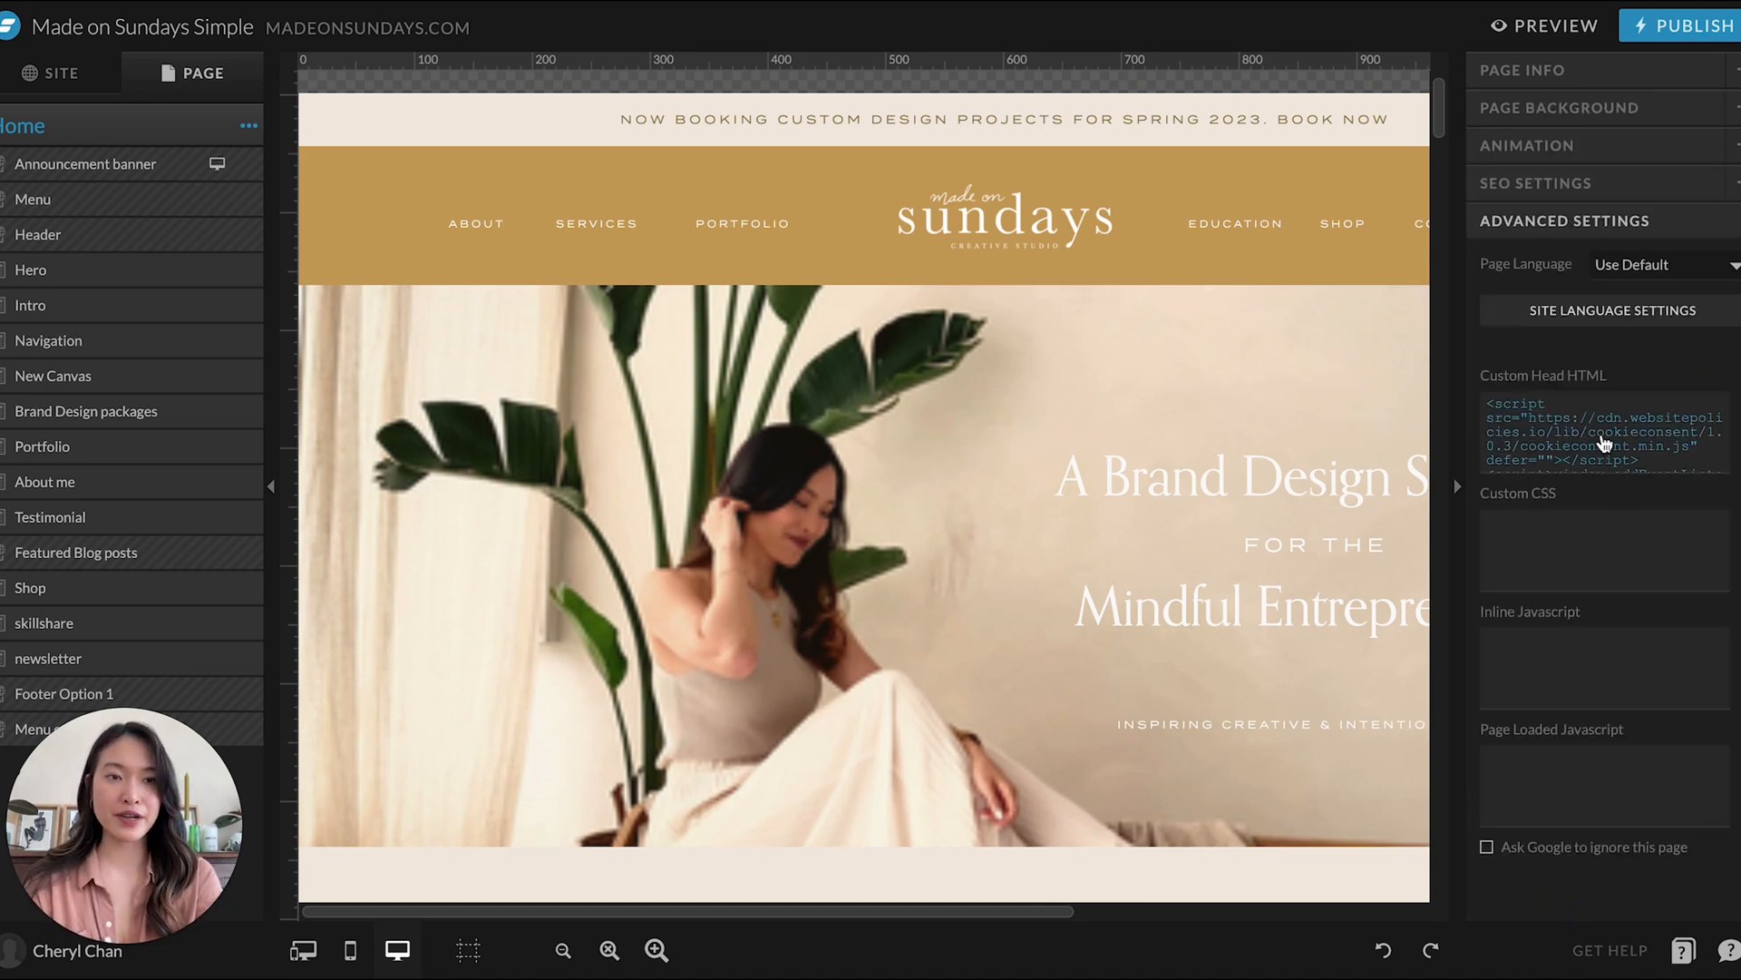
{"action": "left_click", "coordinate": [1608, 447]}
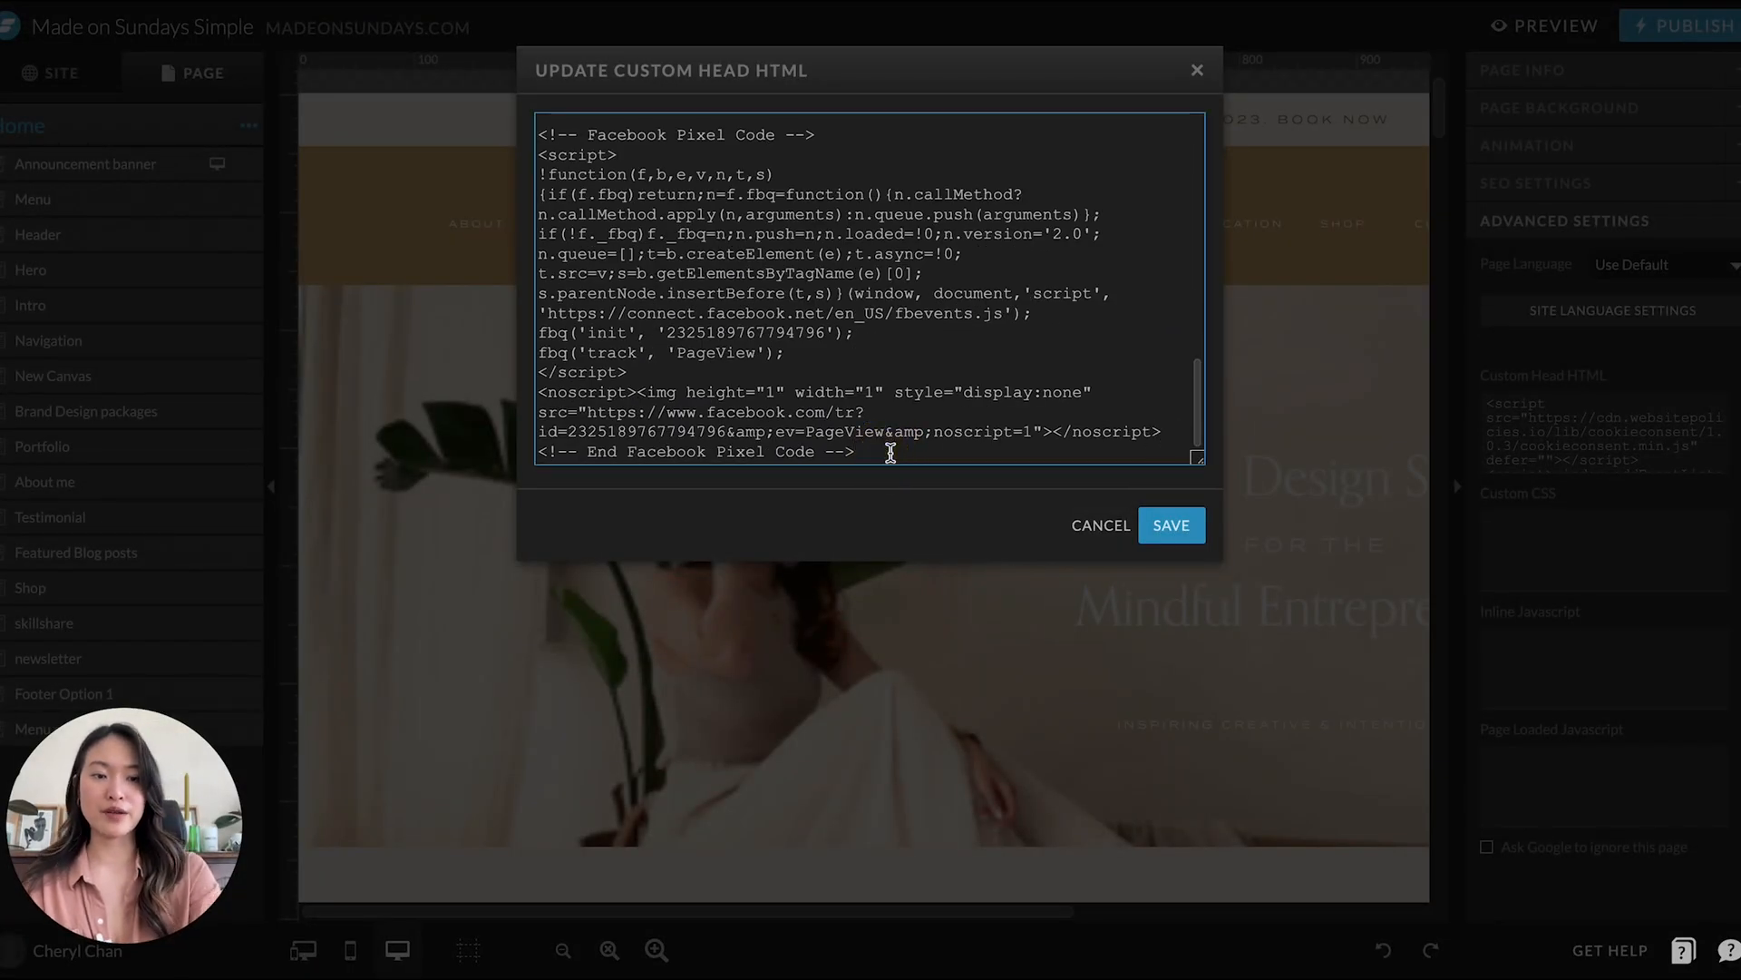
{"action": "scroll", "scroll_direction": "down", "scroll_amount": 3}
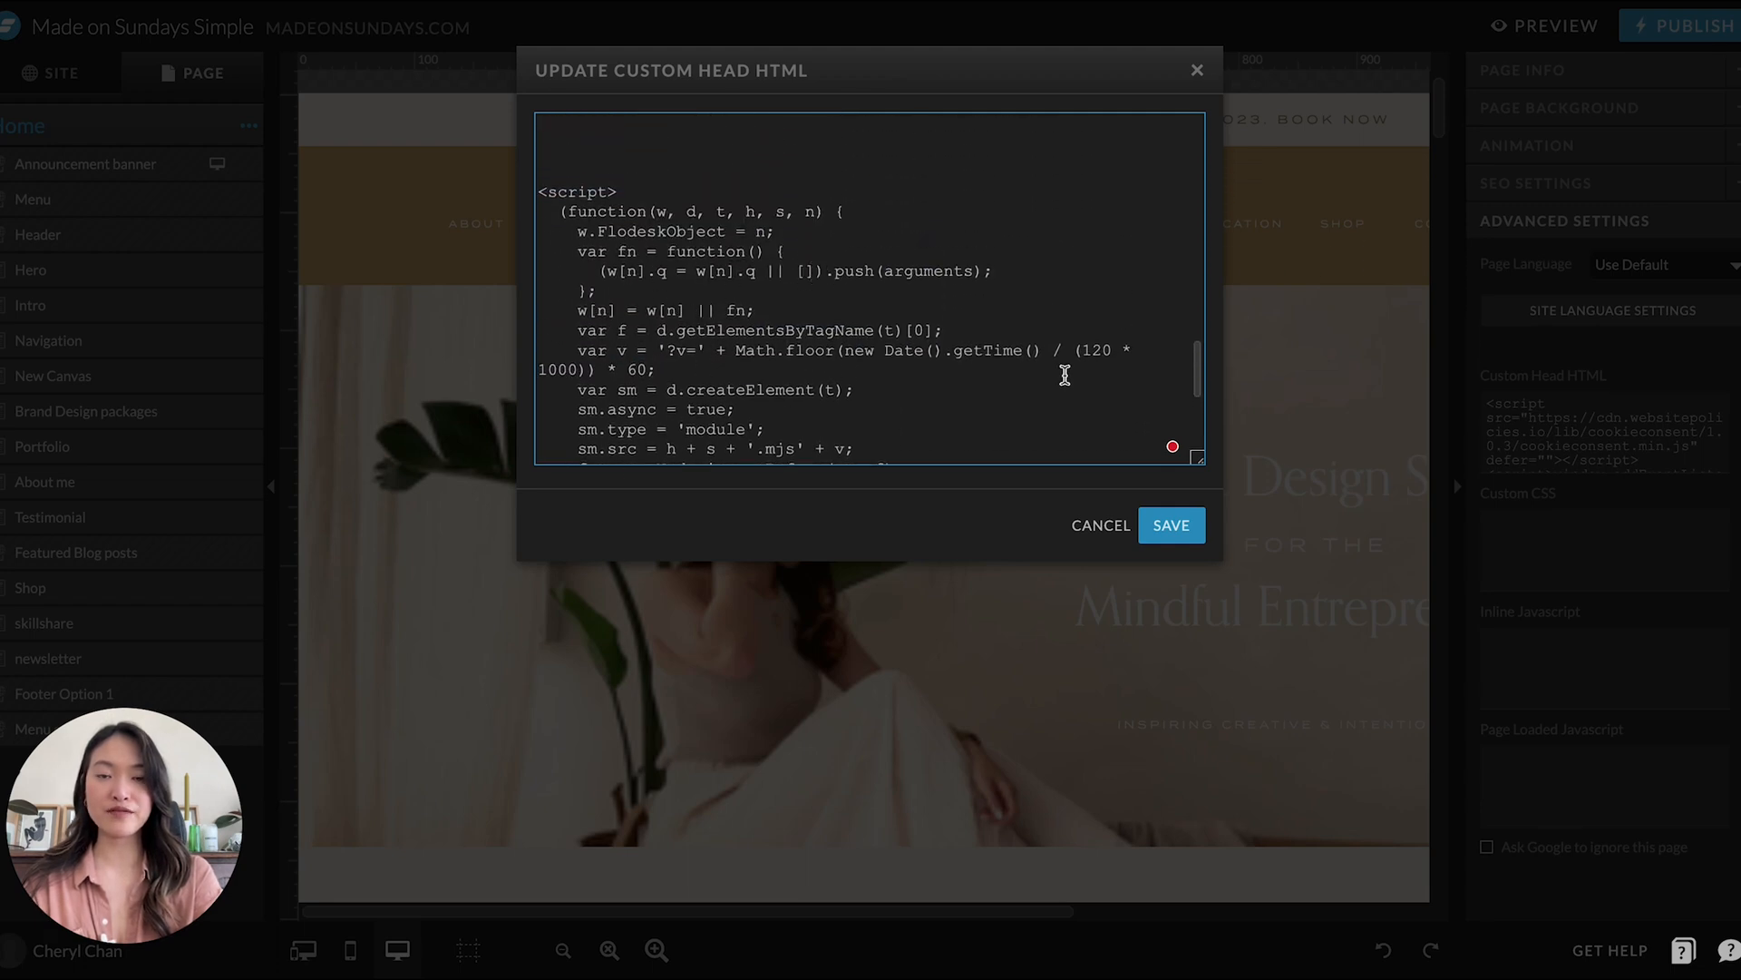
{"action": "left_click", "coordinate": [1172, 525]}
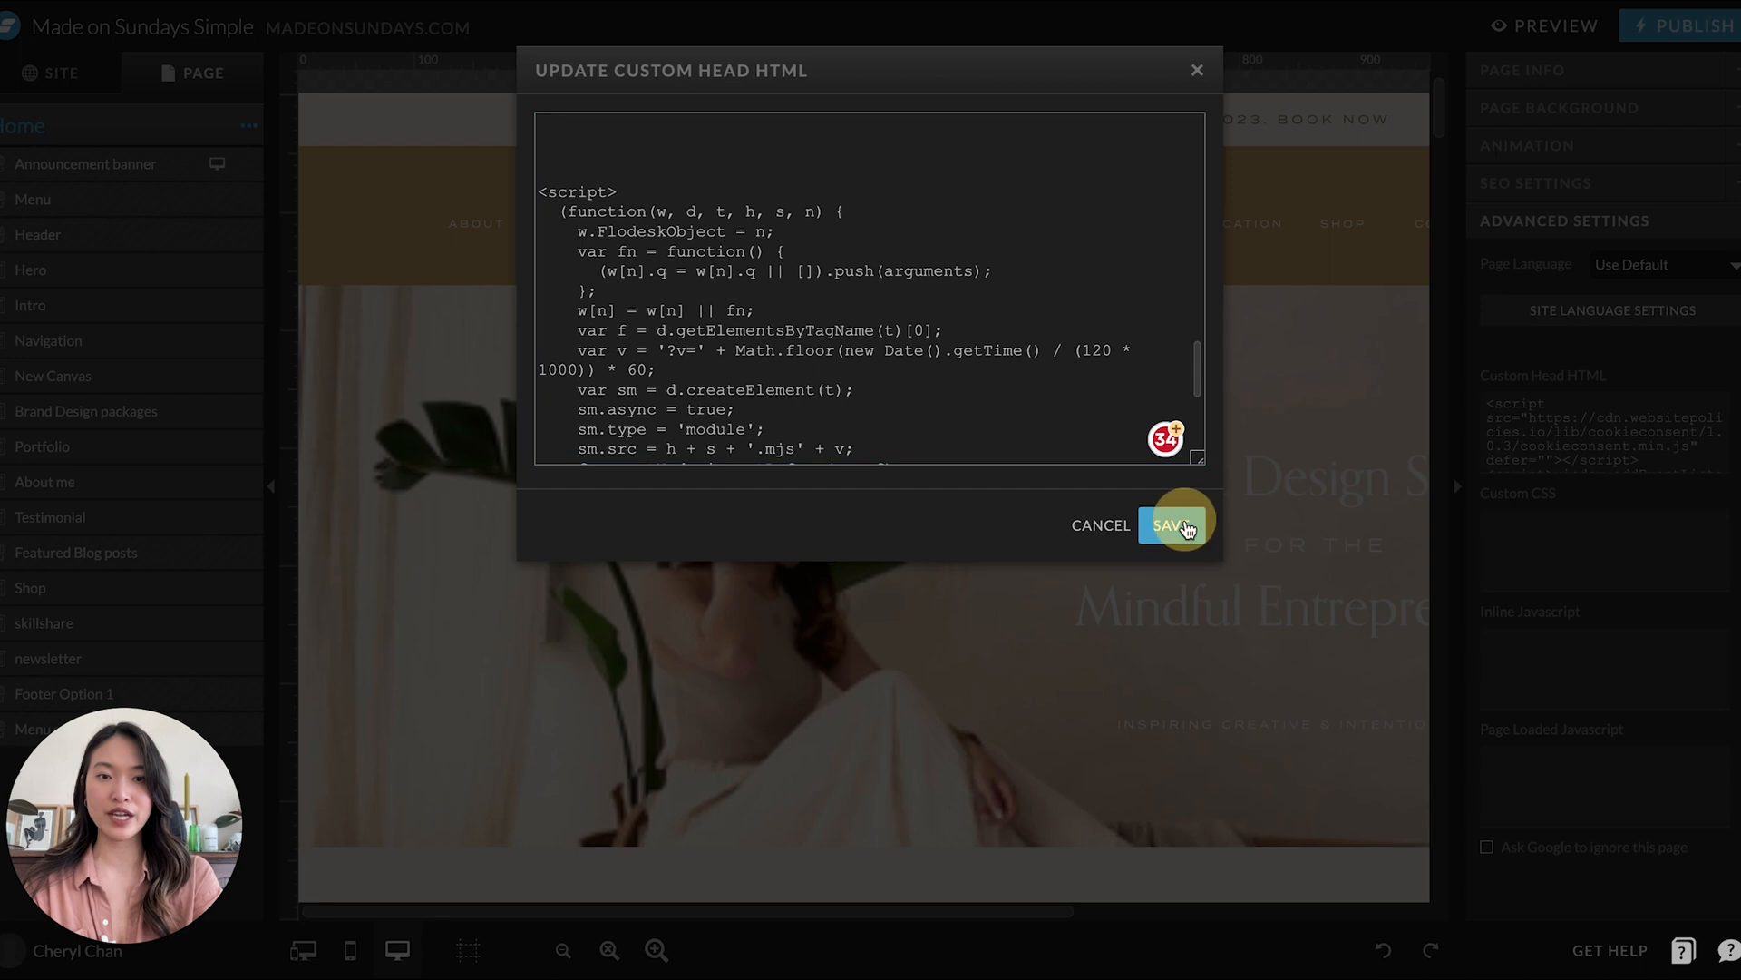
{"action": "left_click", "coordinate": [1175, 524]}
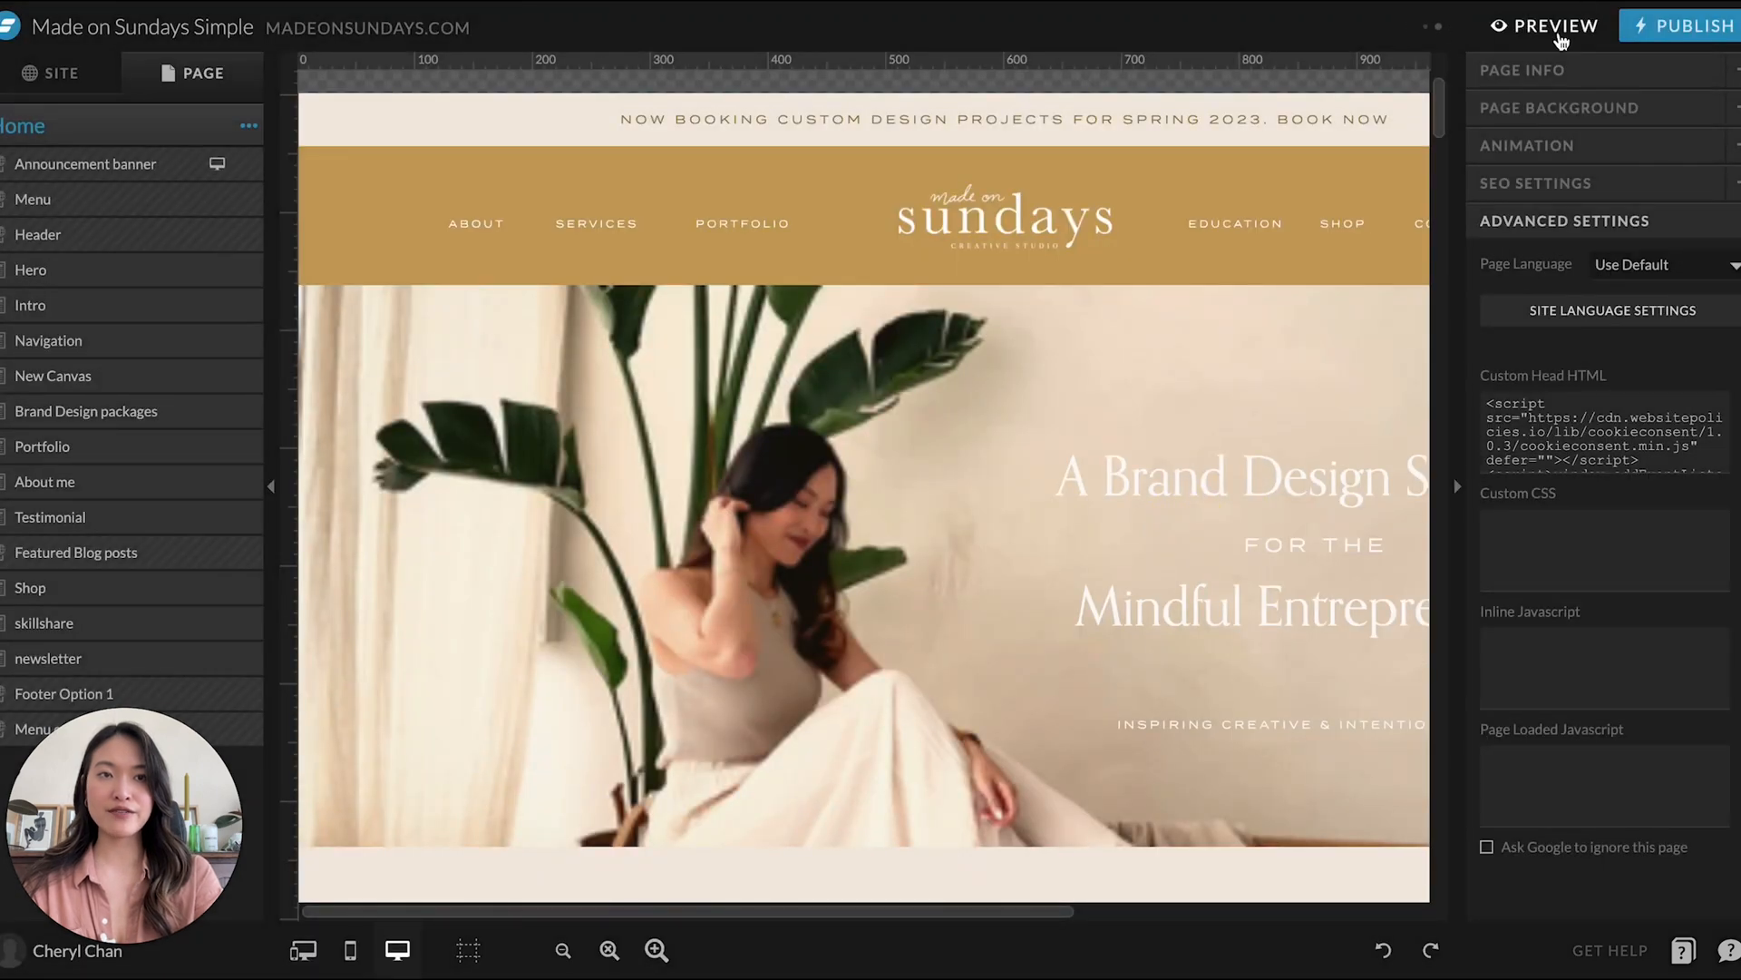
{"action": "mouse_move", "coordinate": [1433, 39]}
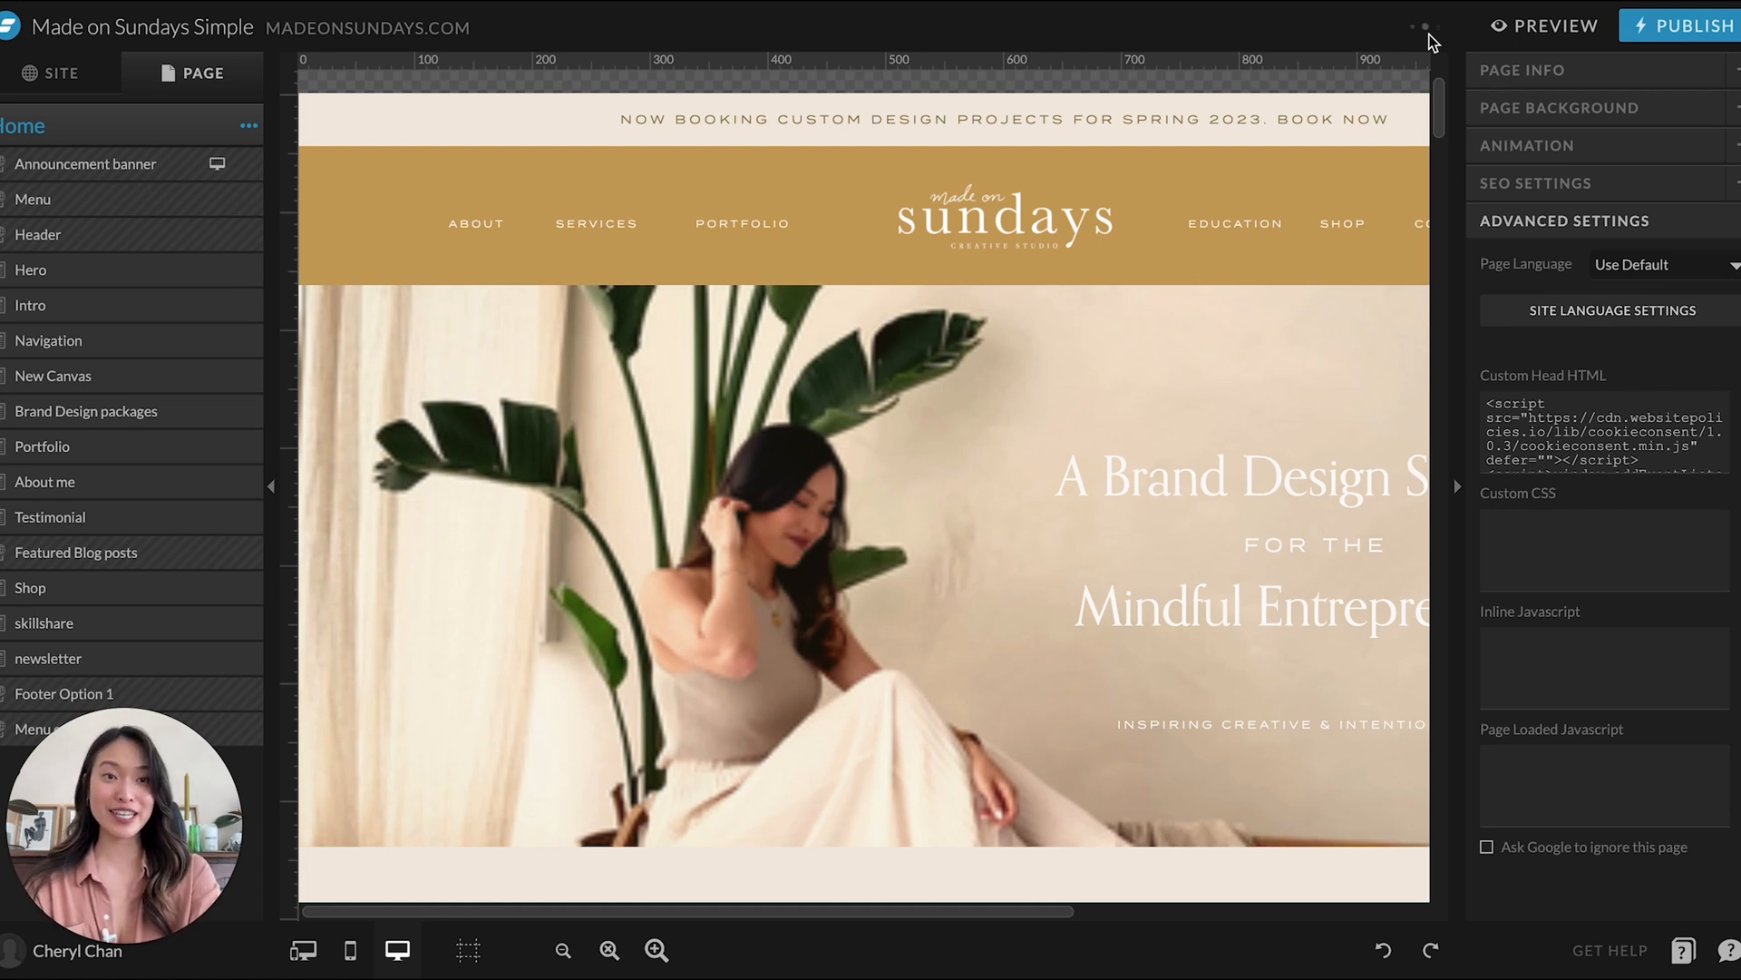
- Scroll down the Home page in the site preview while it loads
{"action": "left_click", "coordinate": [1545, 25]}
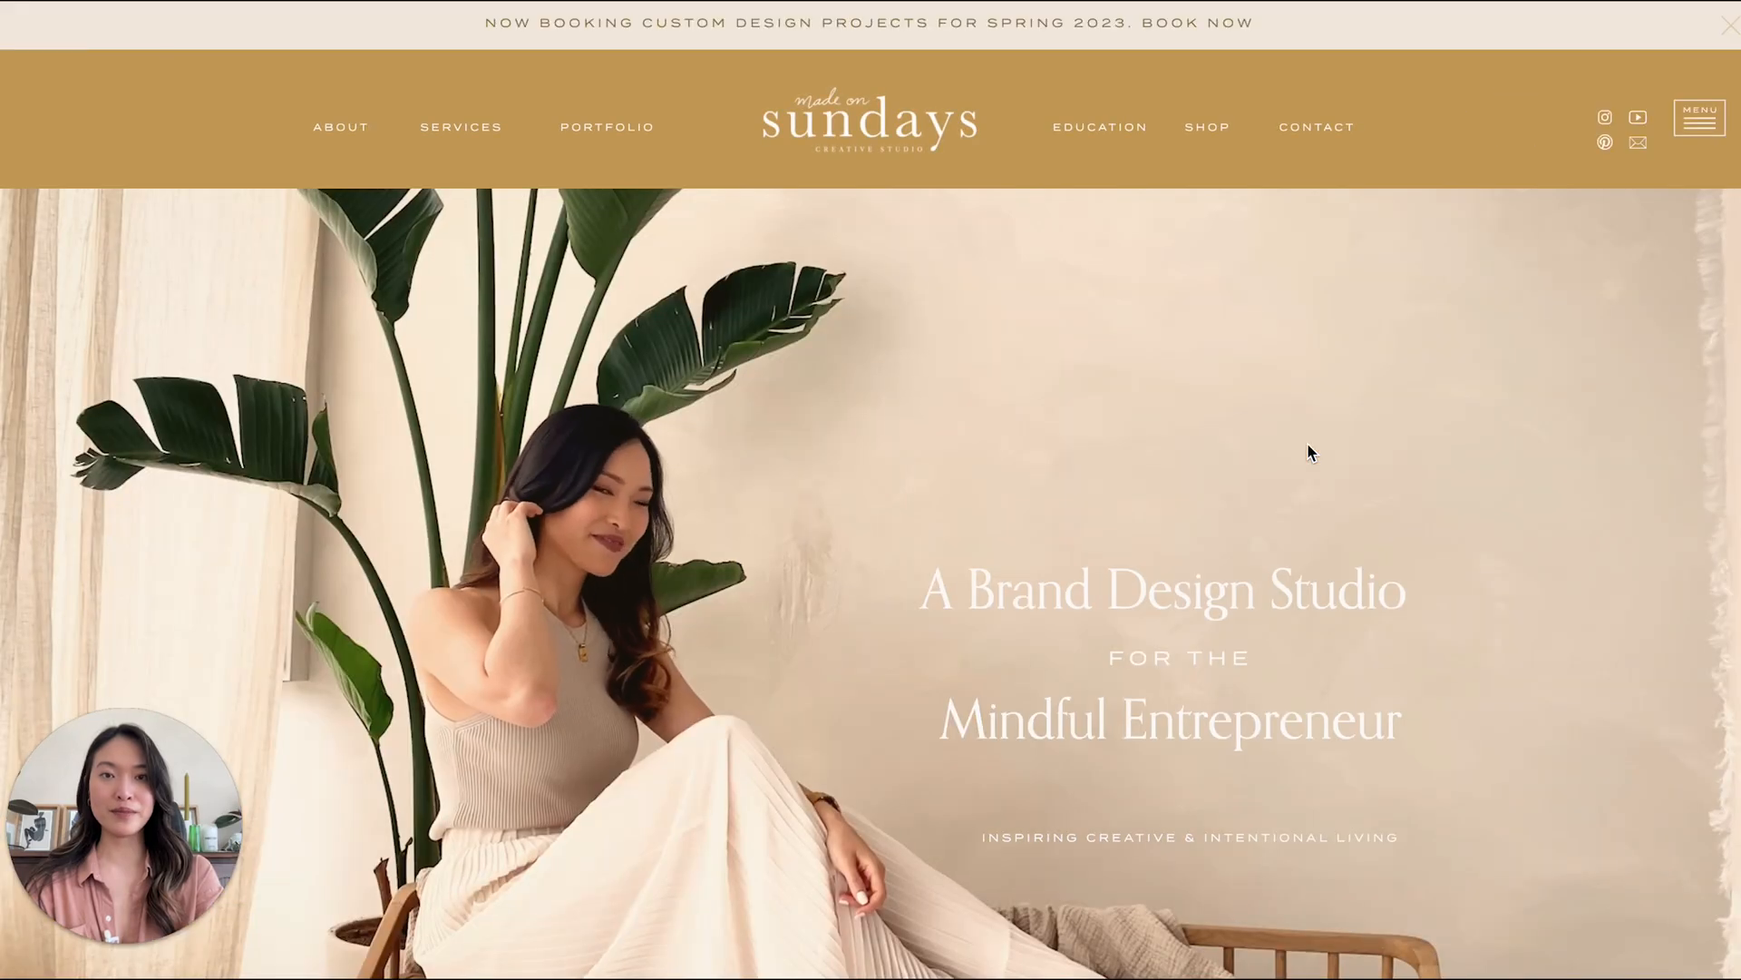
{"action": "scroll", "scroll_direction": "down", "scroll_amount": 3}
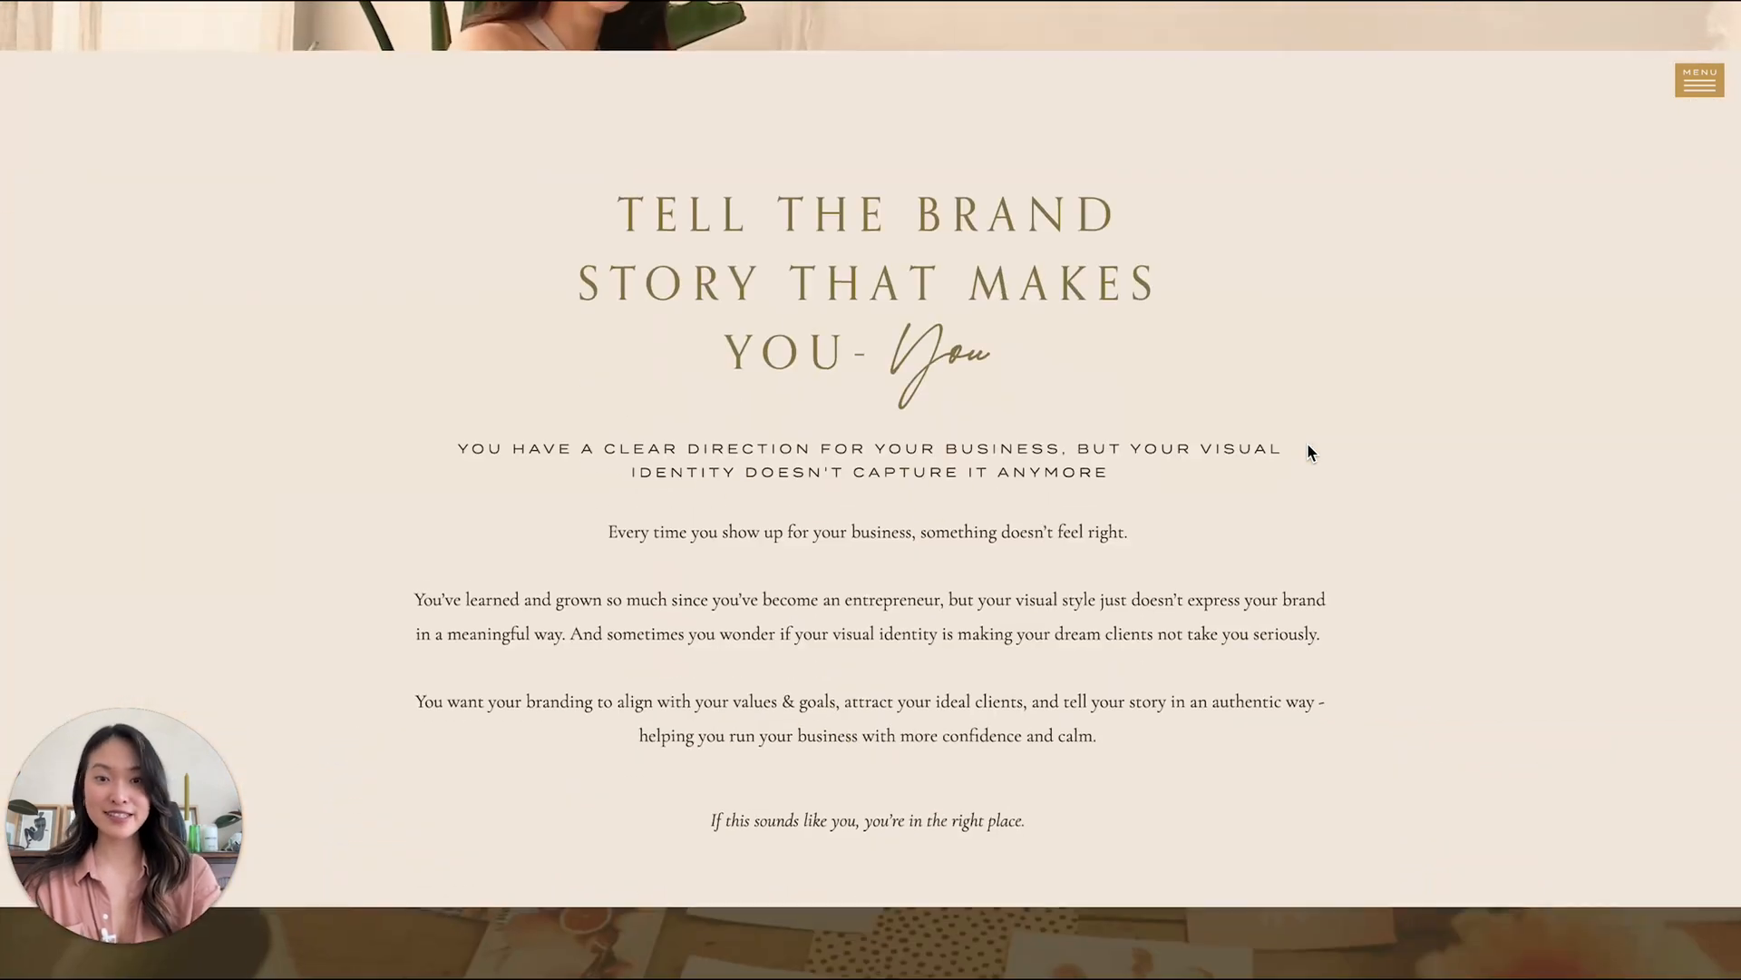
{"action": "scroll", "scroll_direction": "down", "scroll_amount": 3}
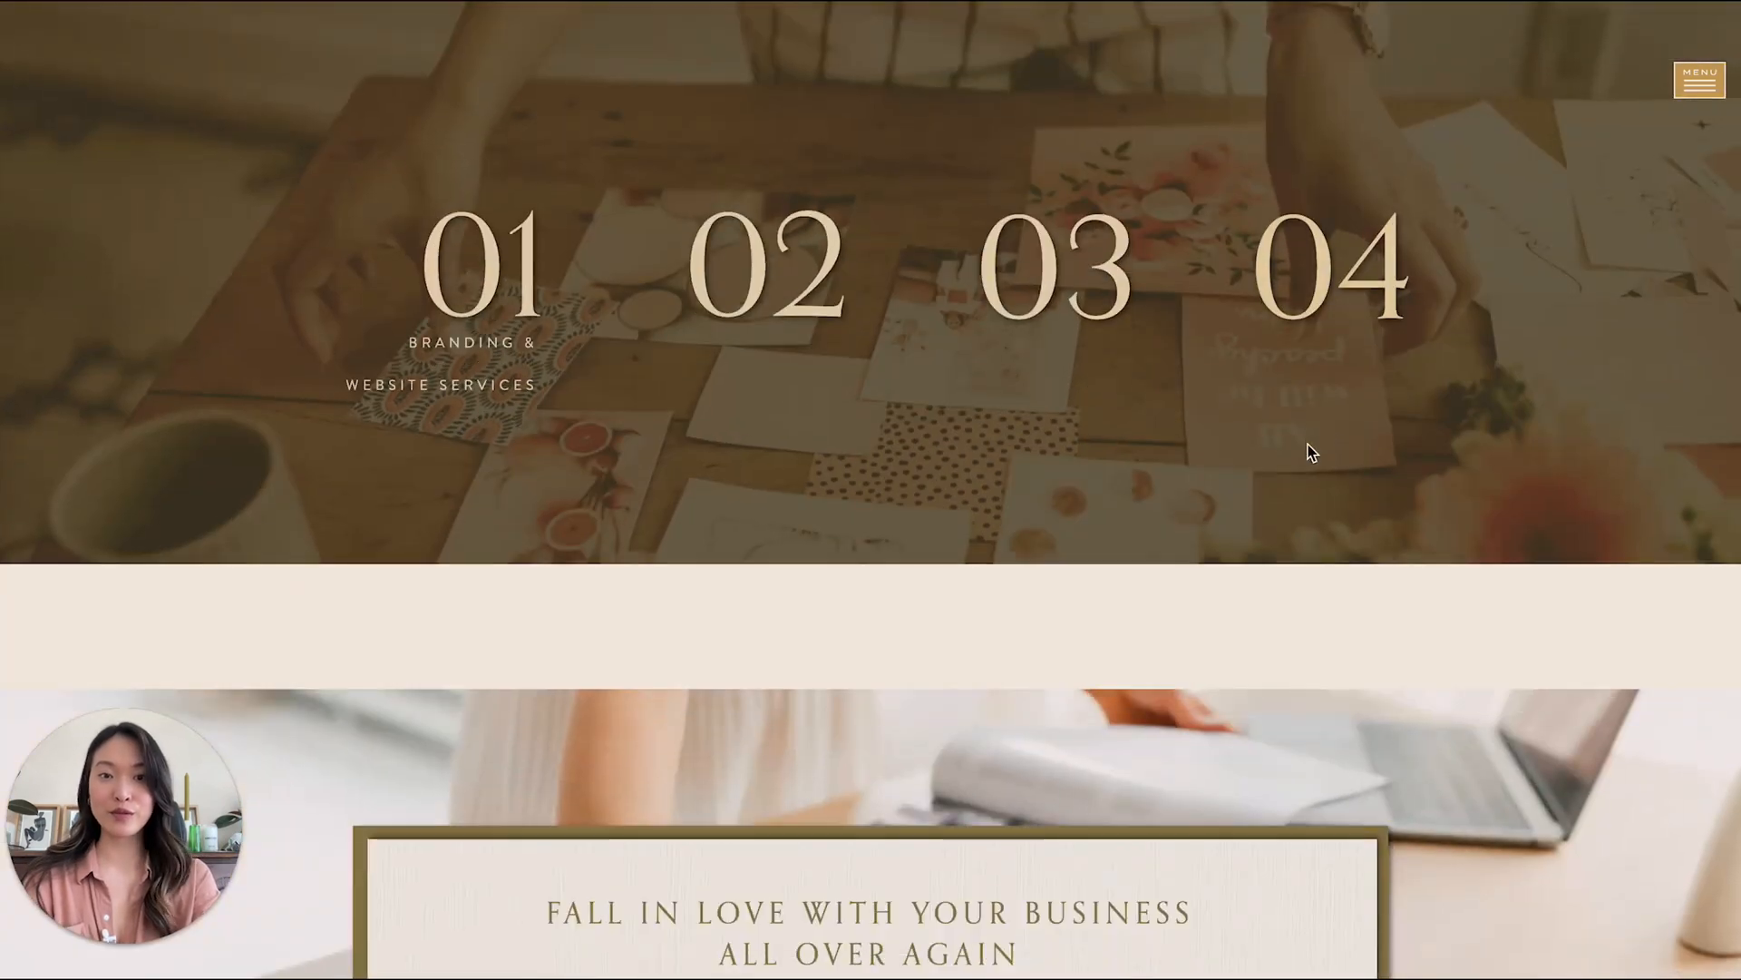
{"action": "scroll", "scroll_direction": "down", "scroll_amount": 3}
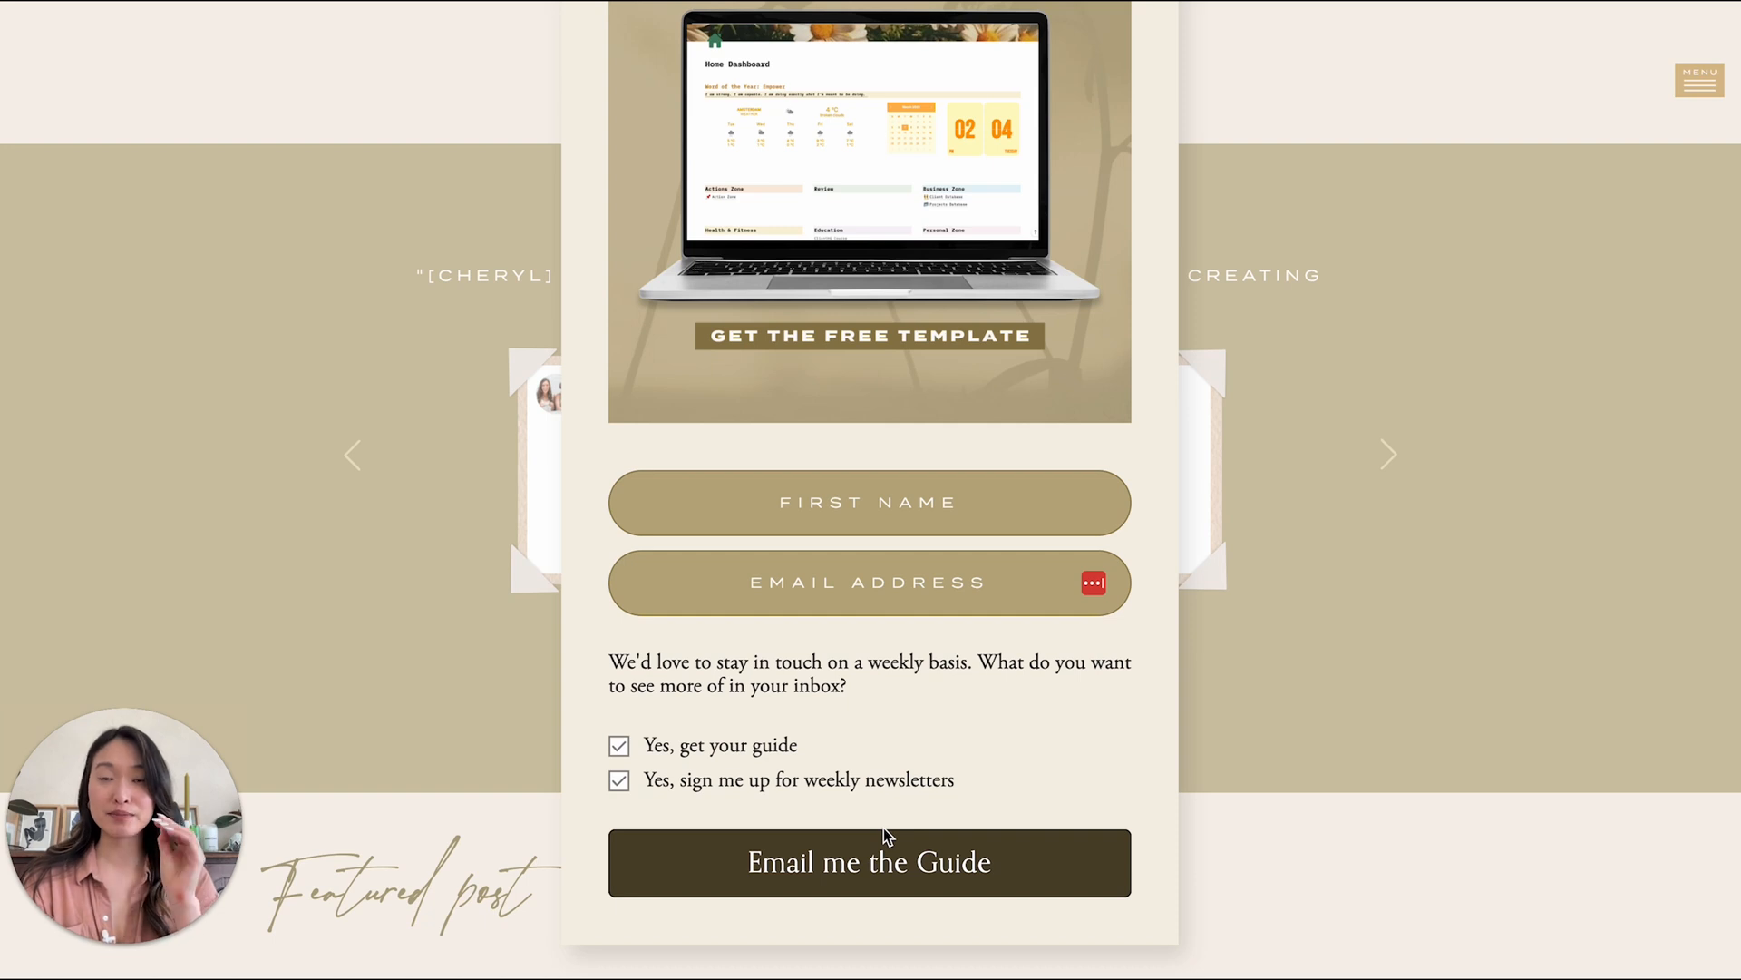
- In the Flodesk popup, untick and retick 'Yes, get your guide' so both checkboxes stay ticked
{"action": "left_click", "coordinate": [620, 745]}
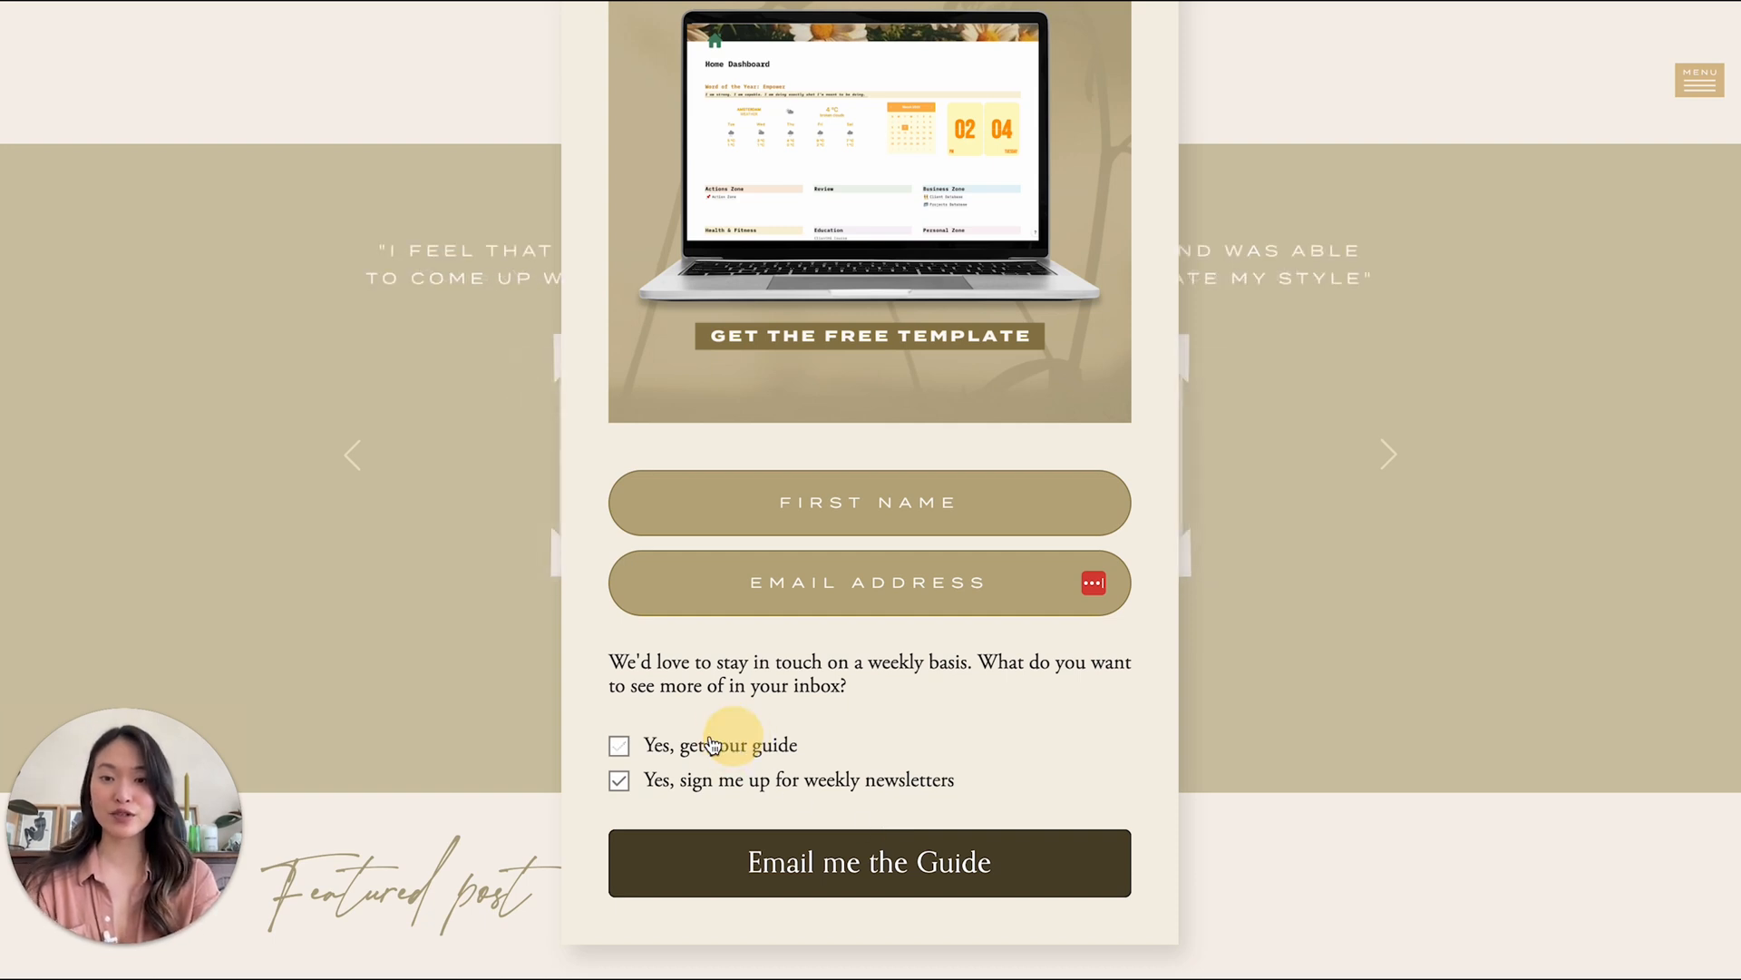
{"action": "left_click", "coordinate": [619, 745]}
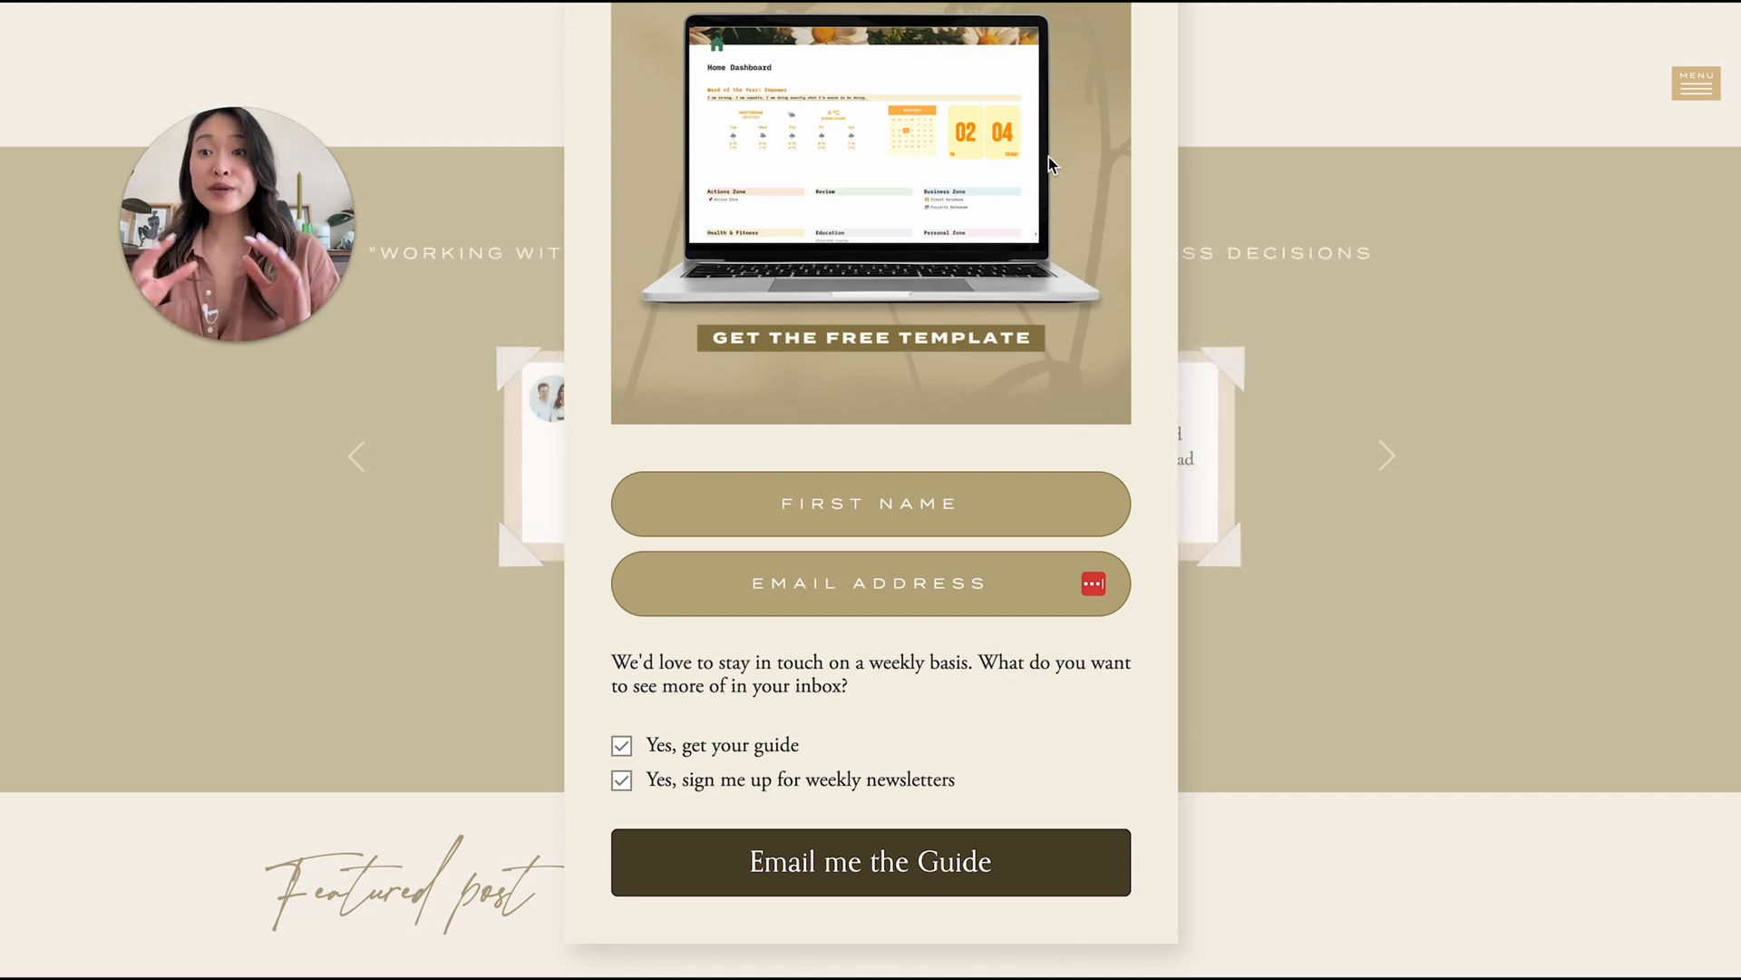
{"action": "mouse_move", "coordinate": [1145, 405]}
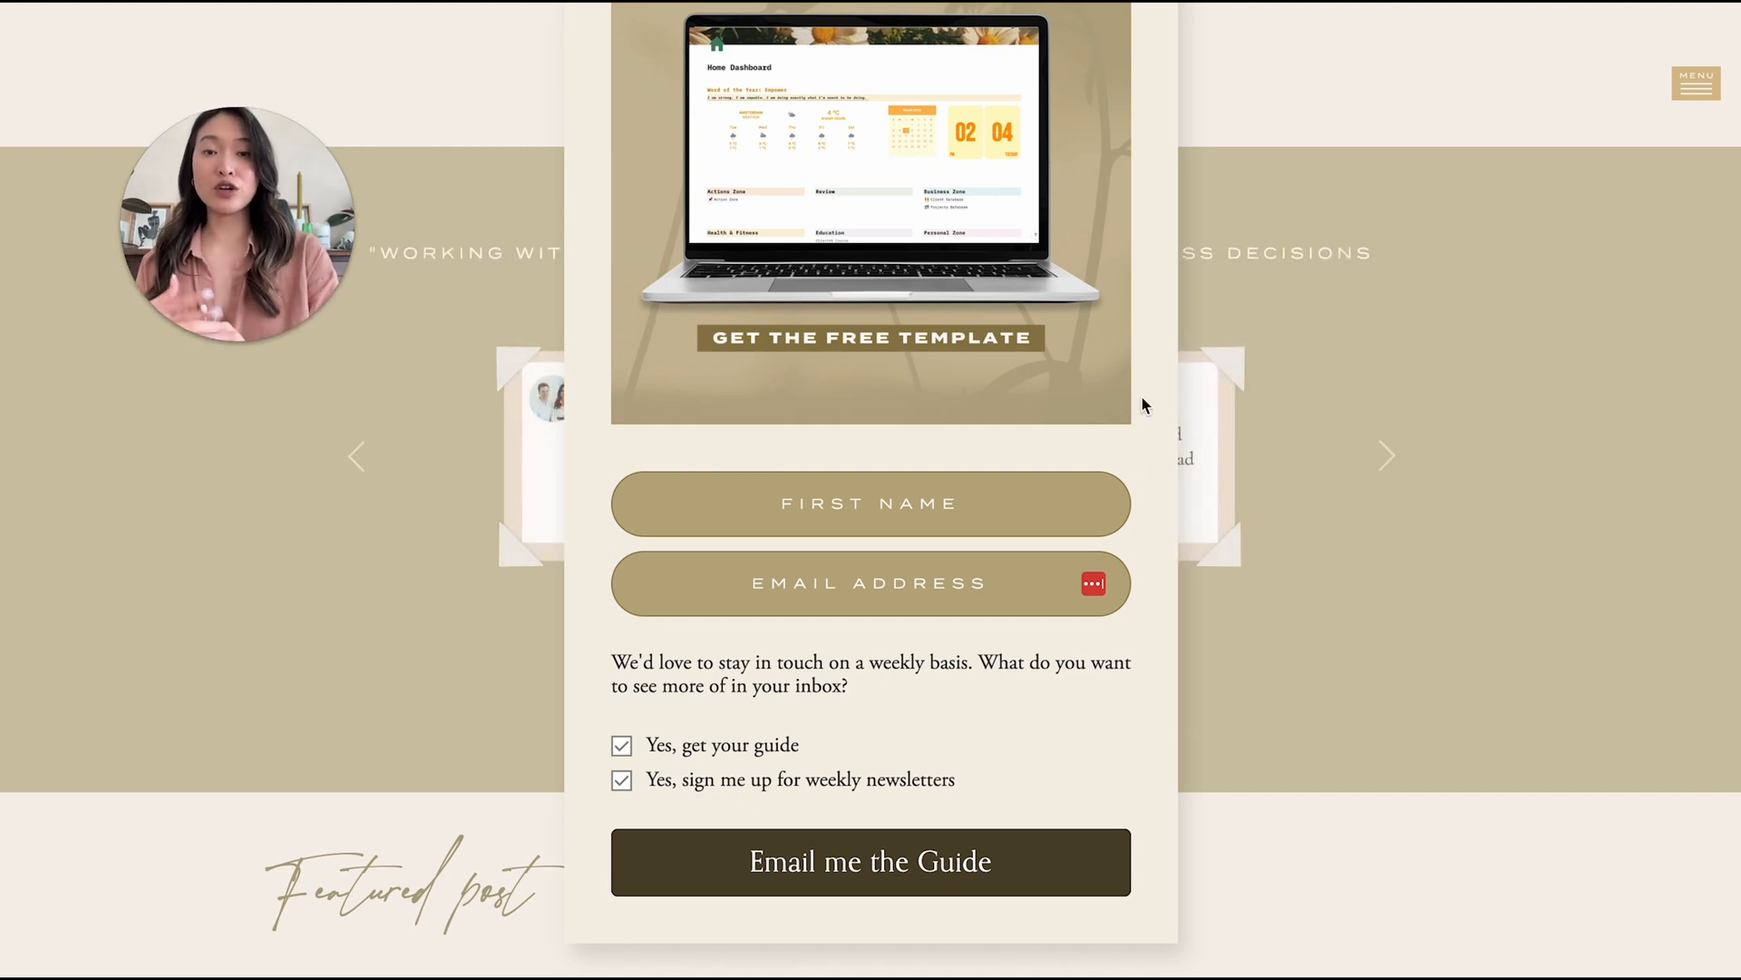